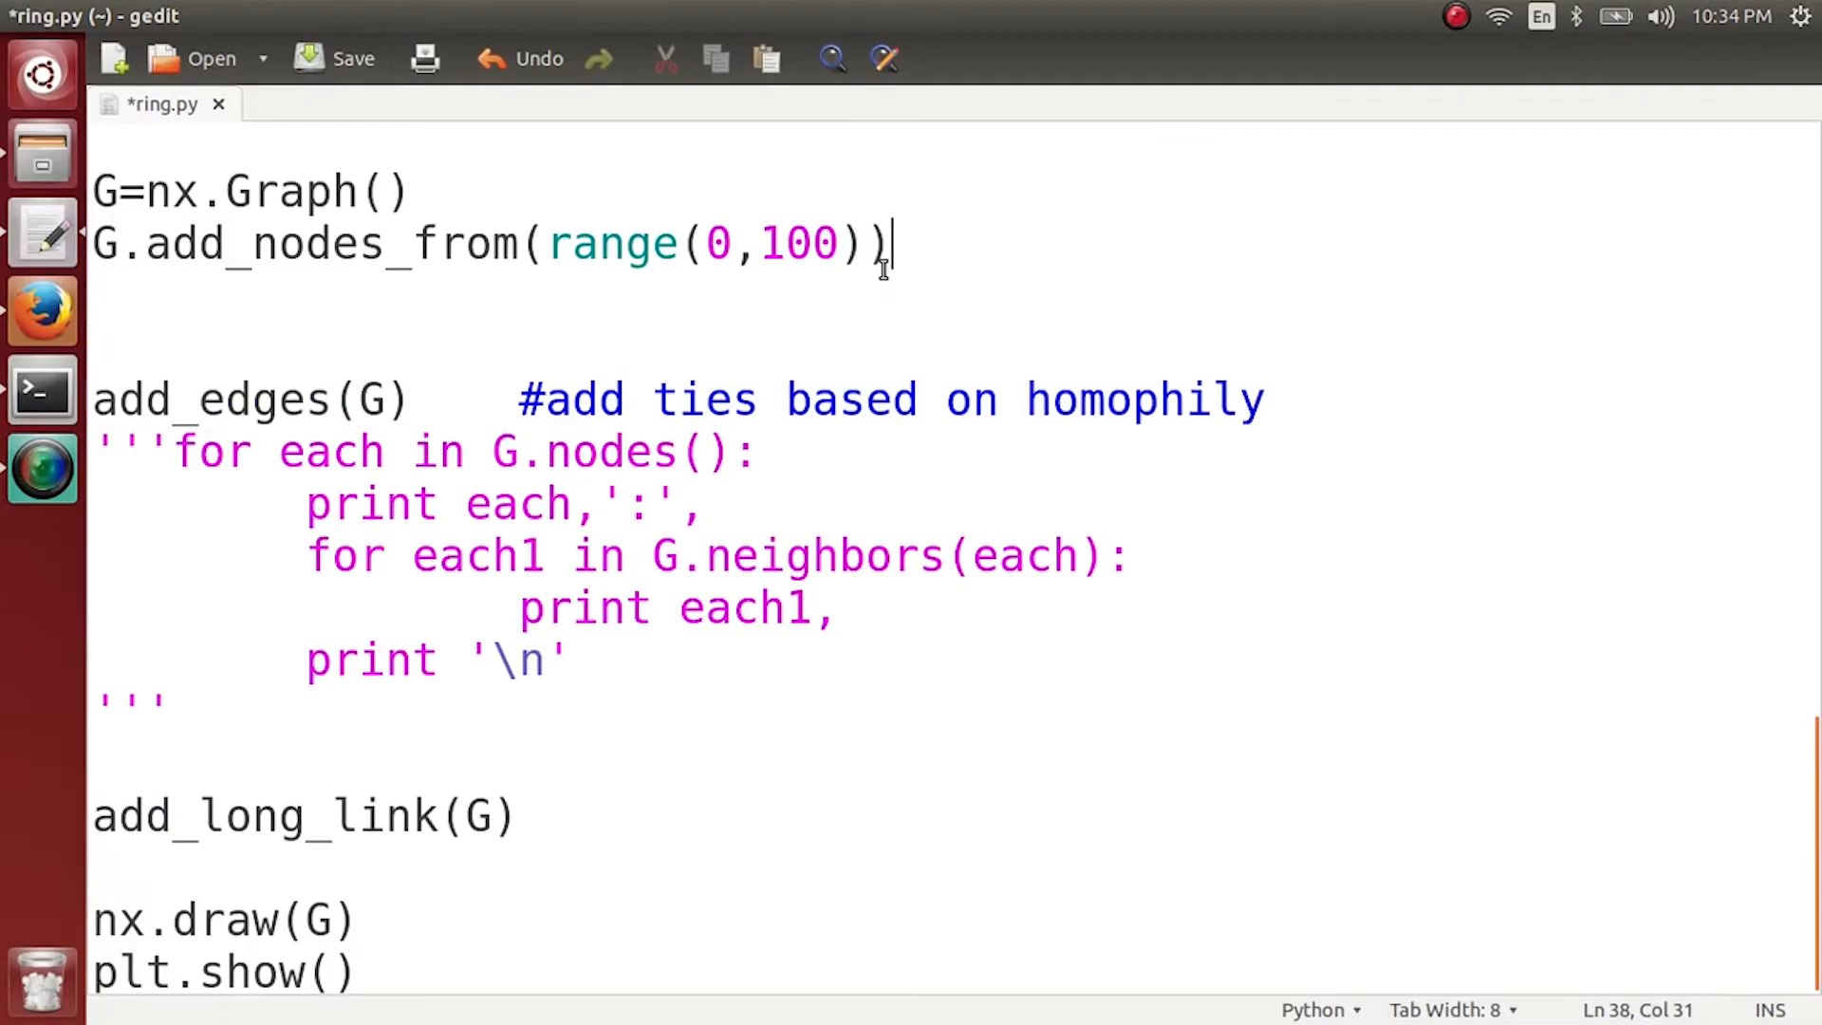
Insert a blank line between add_long_link(G) and nx.draw(G) in ring.py.
key(Return)
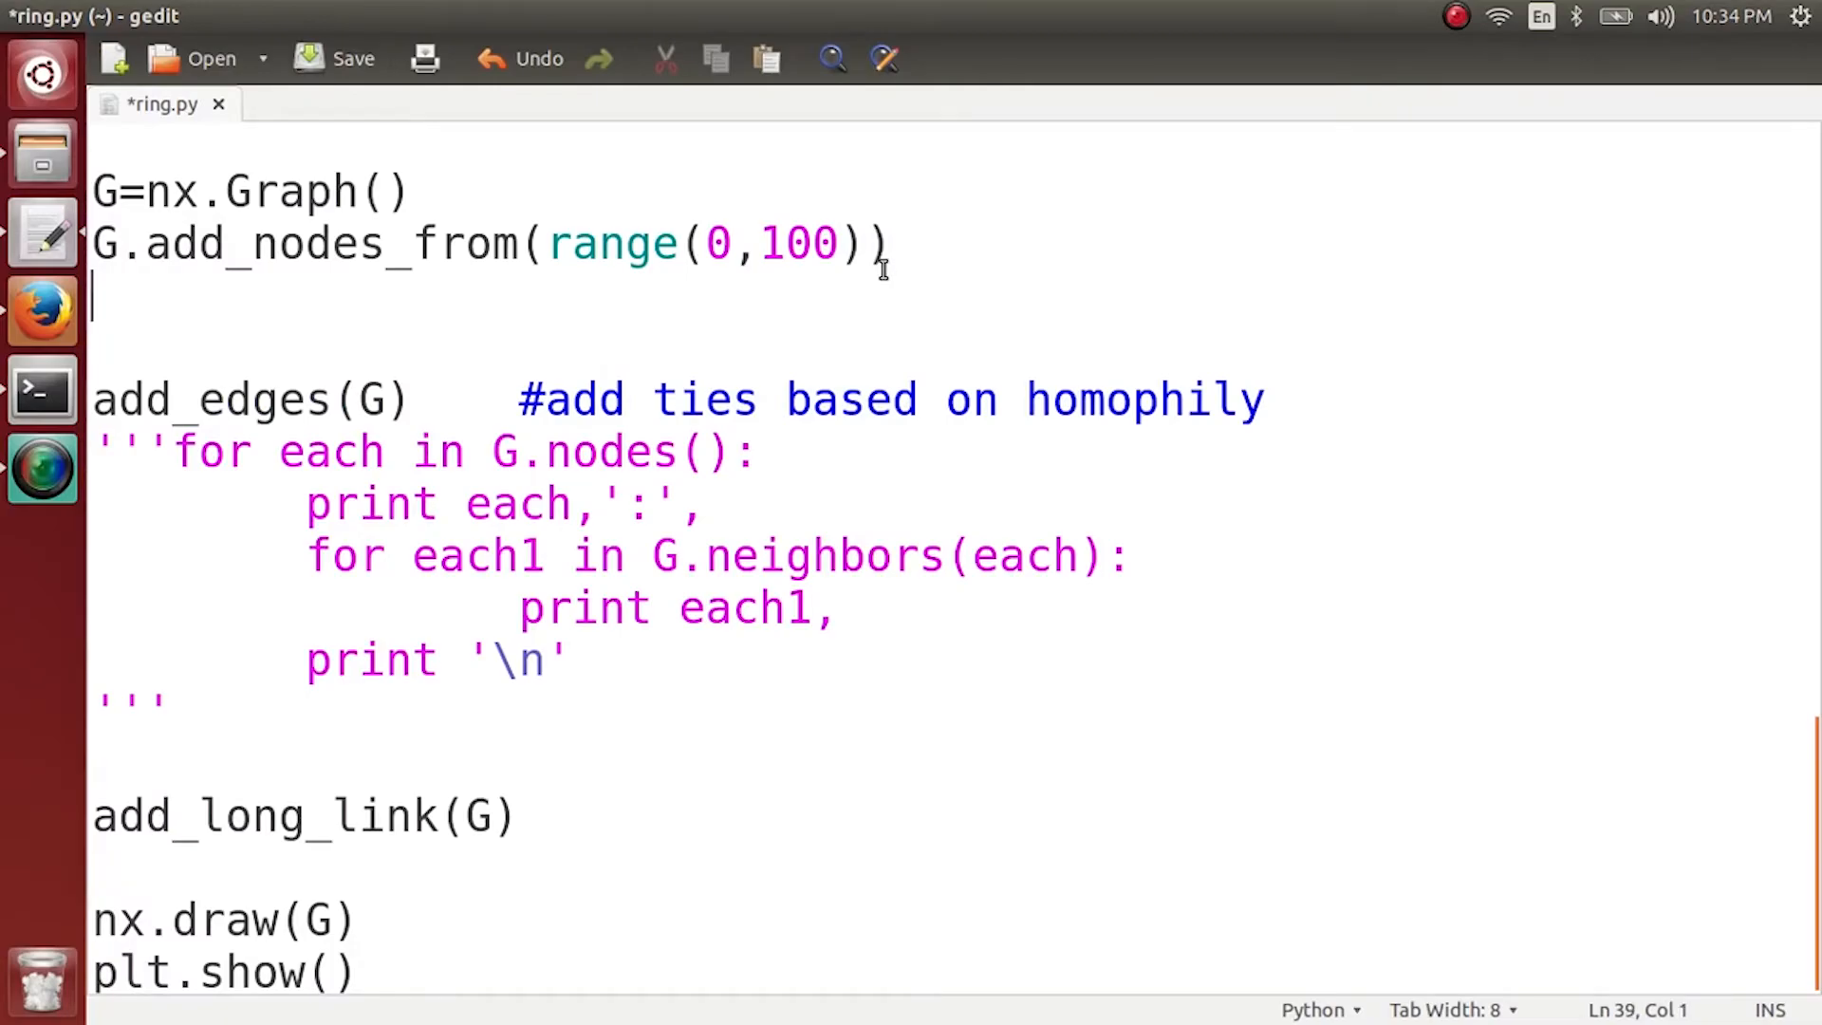
click(832, 399)
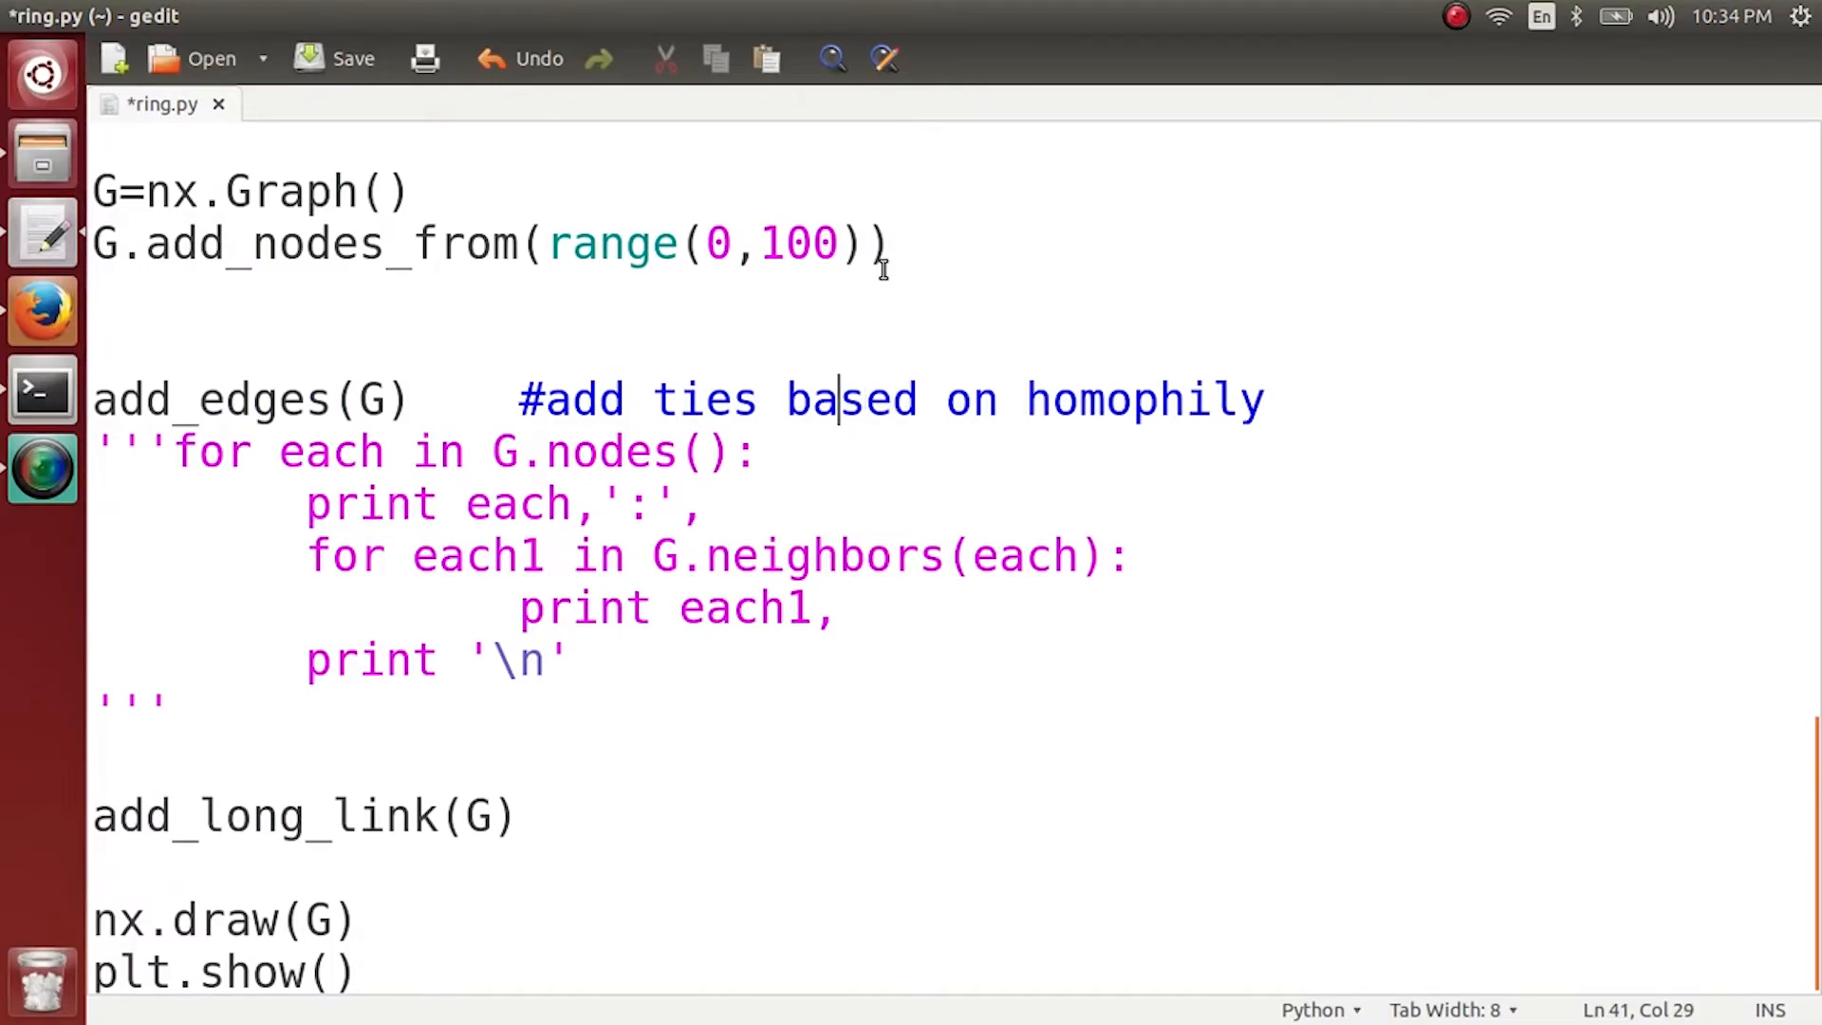
mouse_move(437, 378)
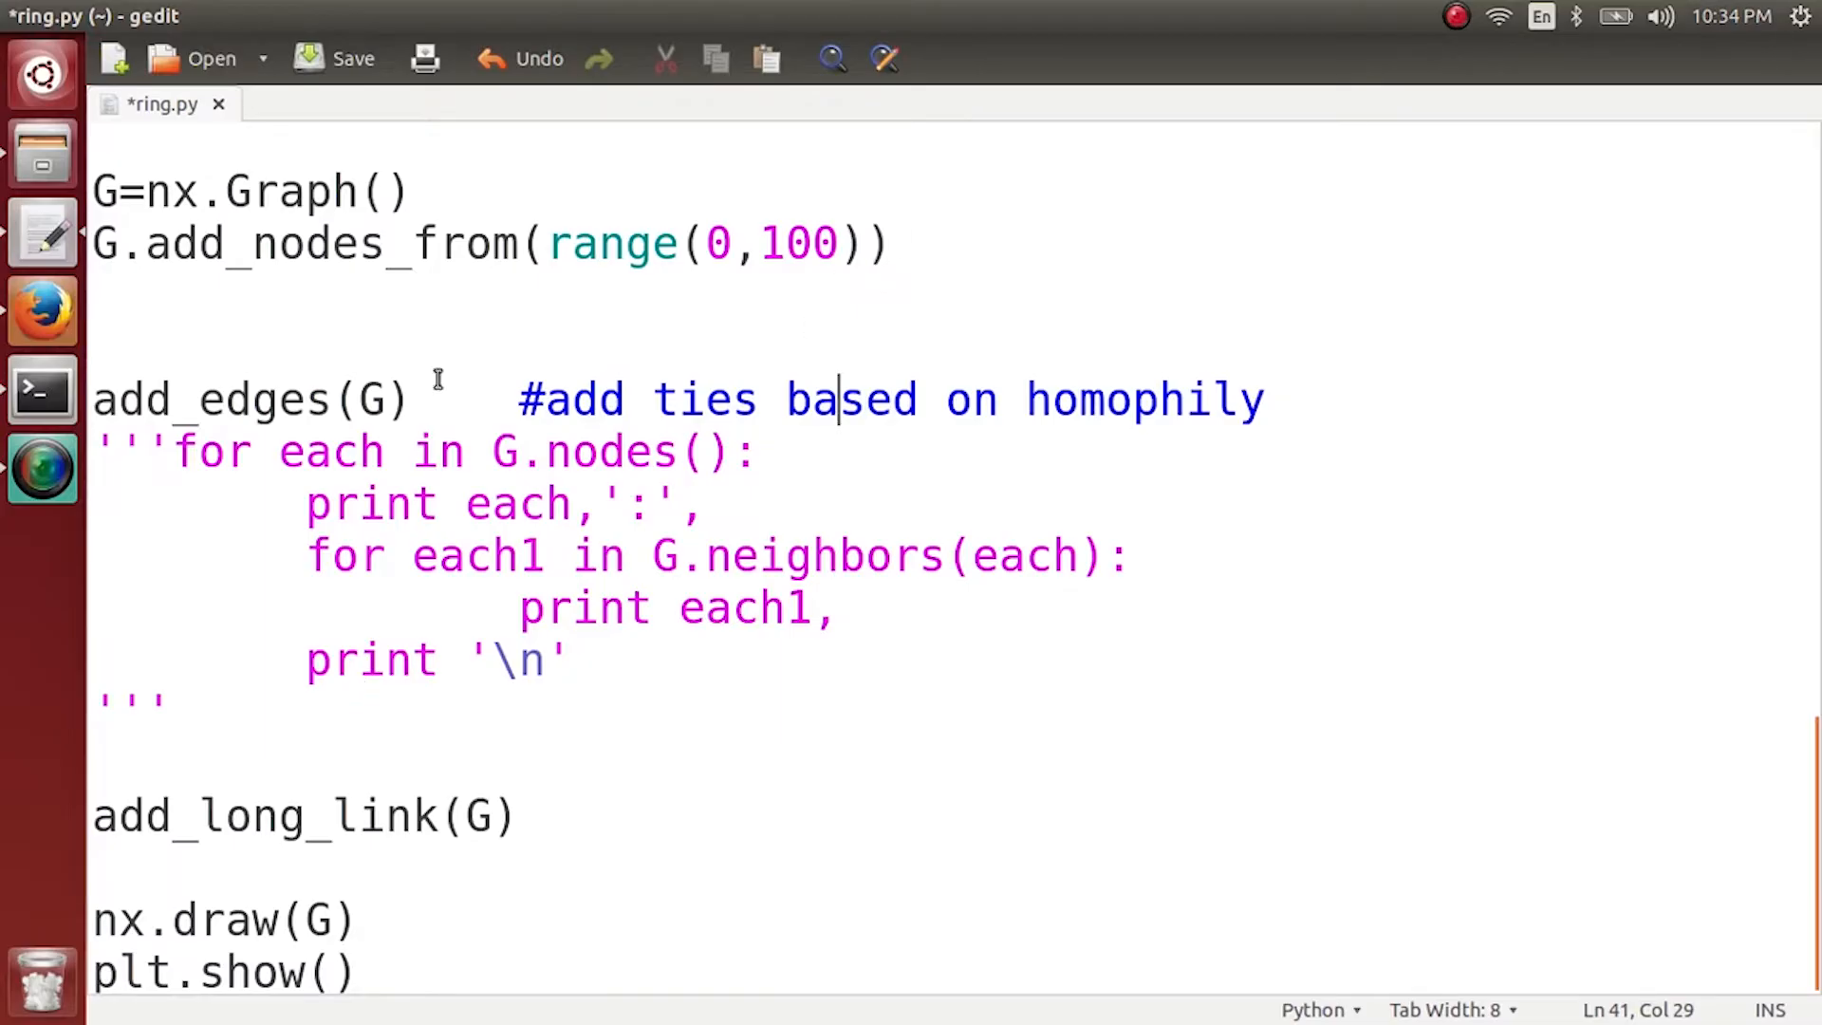
double_click(251, 398)
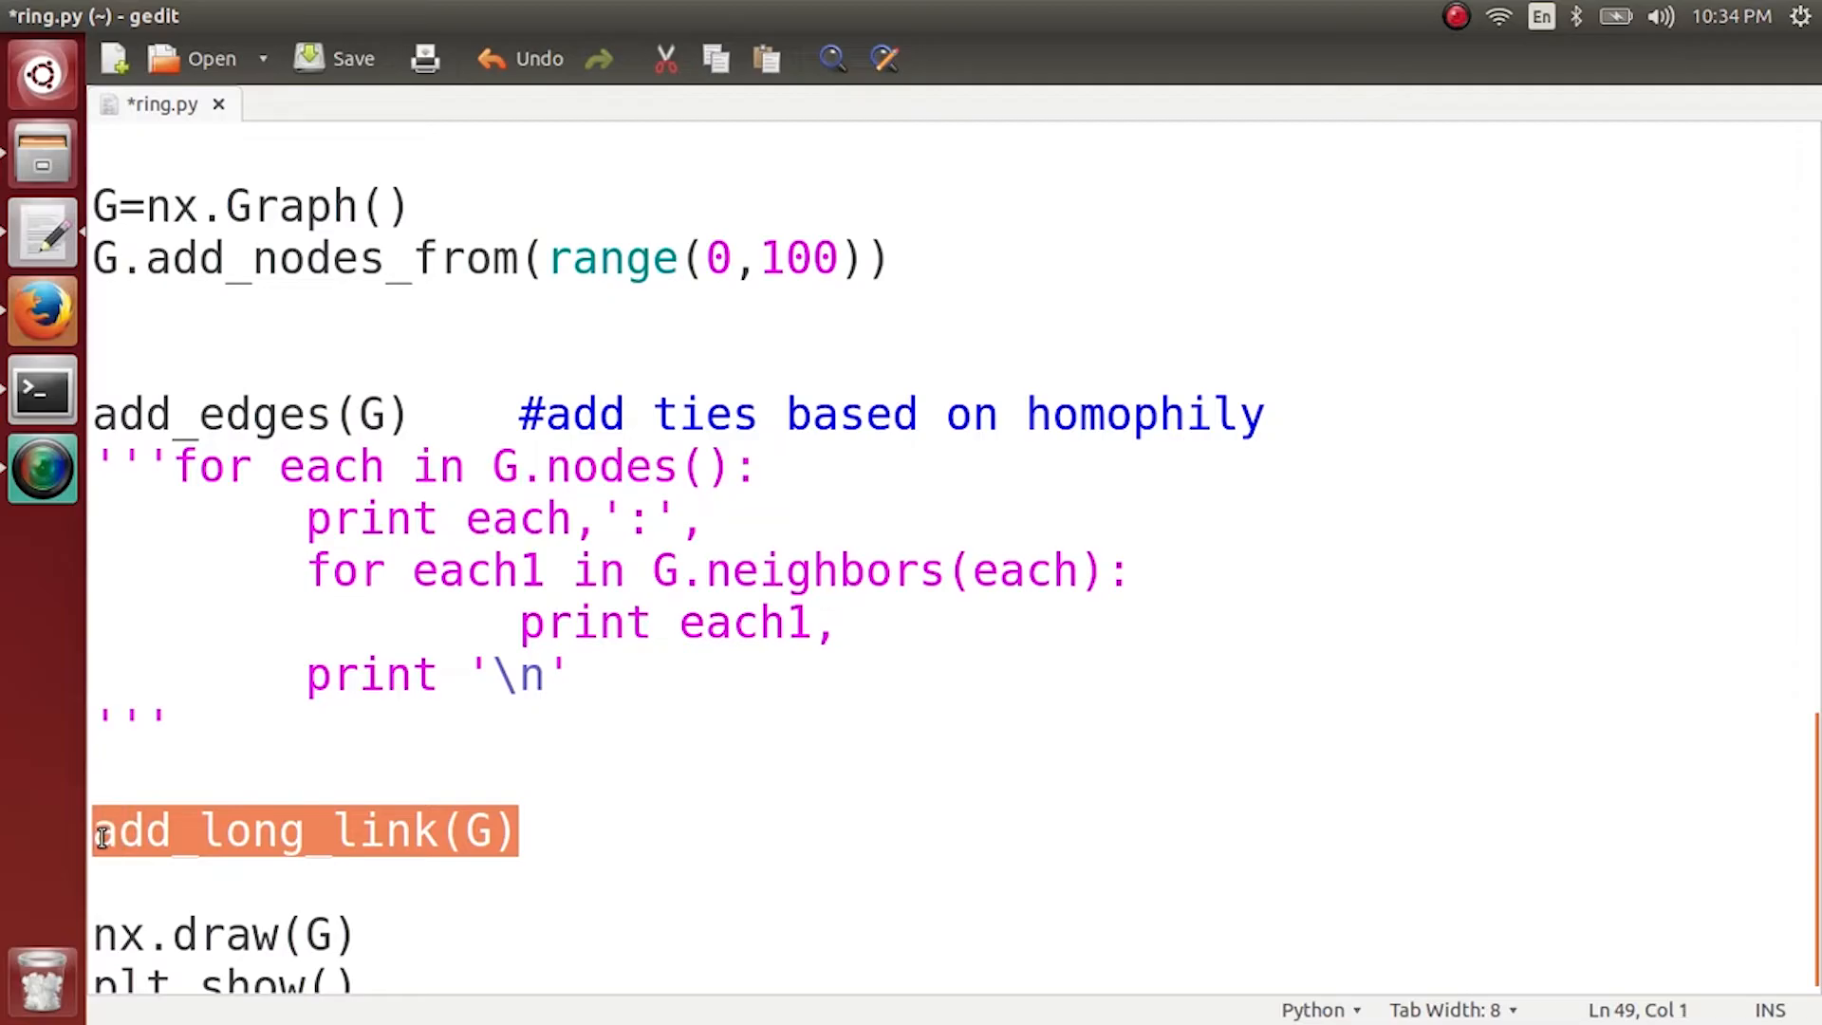
click(186, 831)
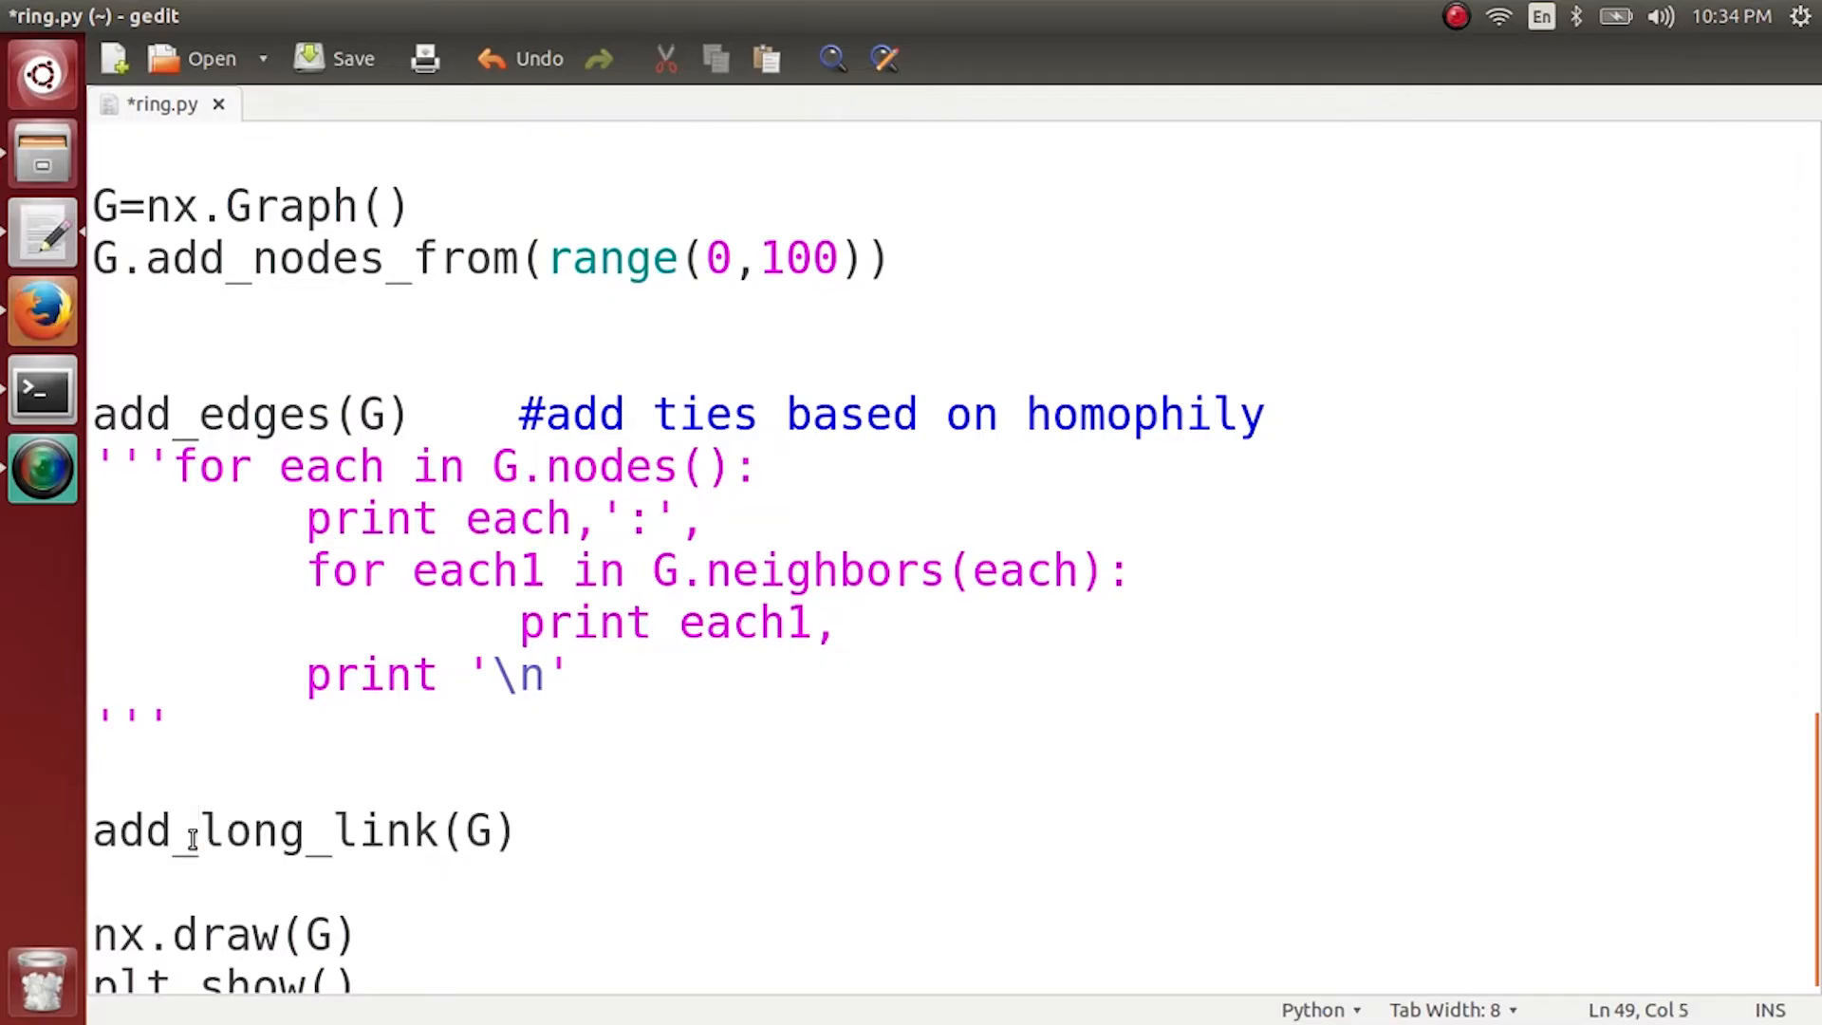
click(104, 783)
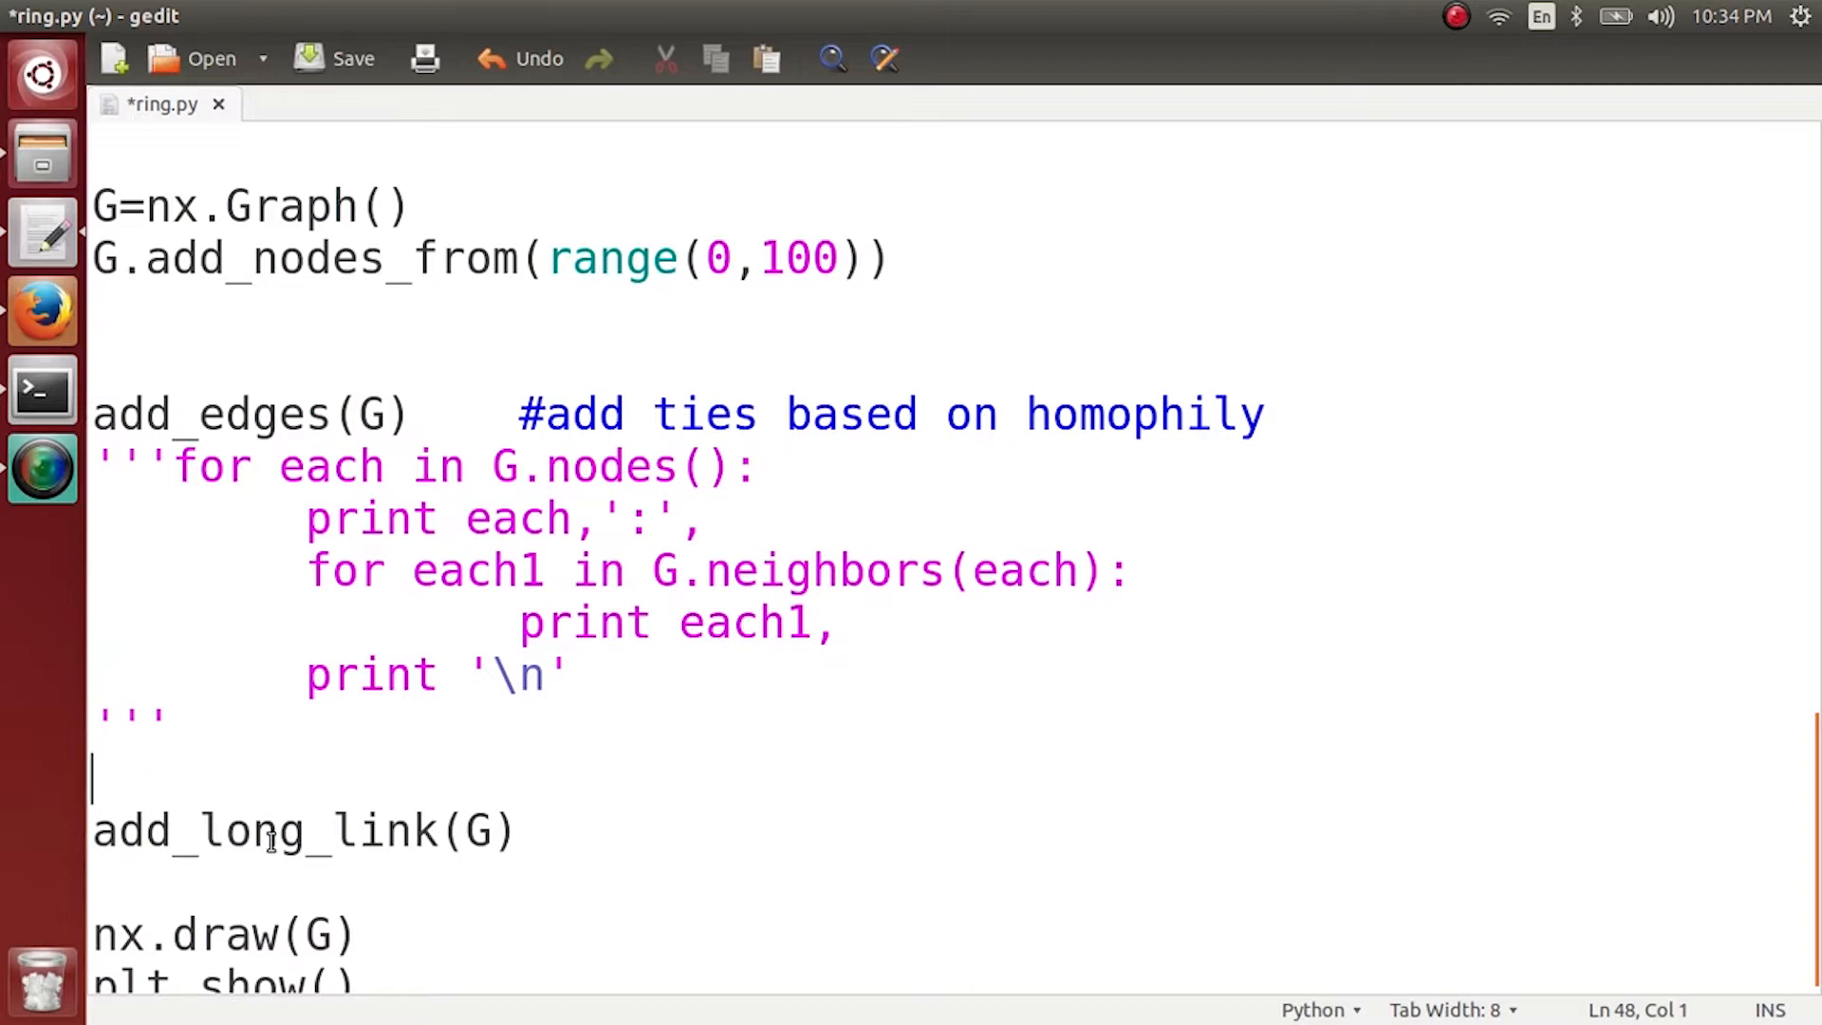
mouse_move(256, 859)
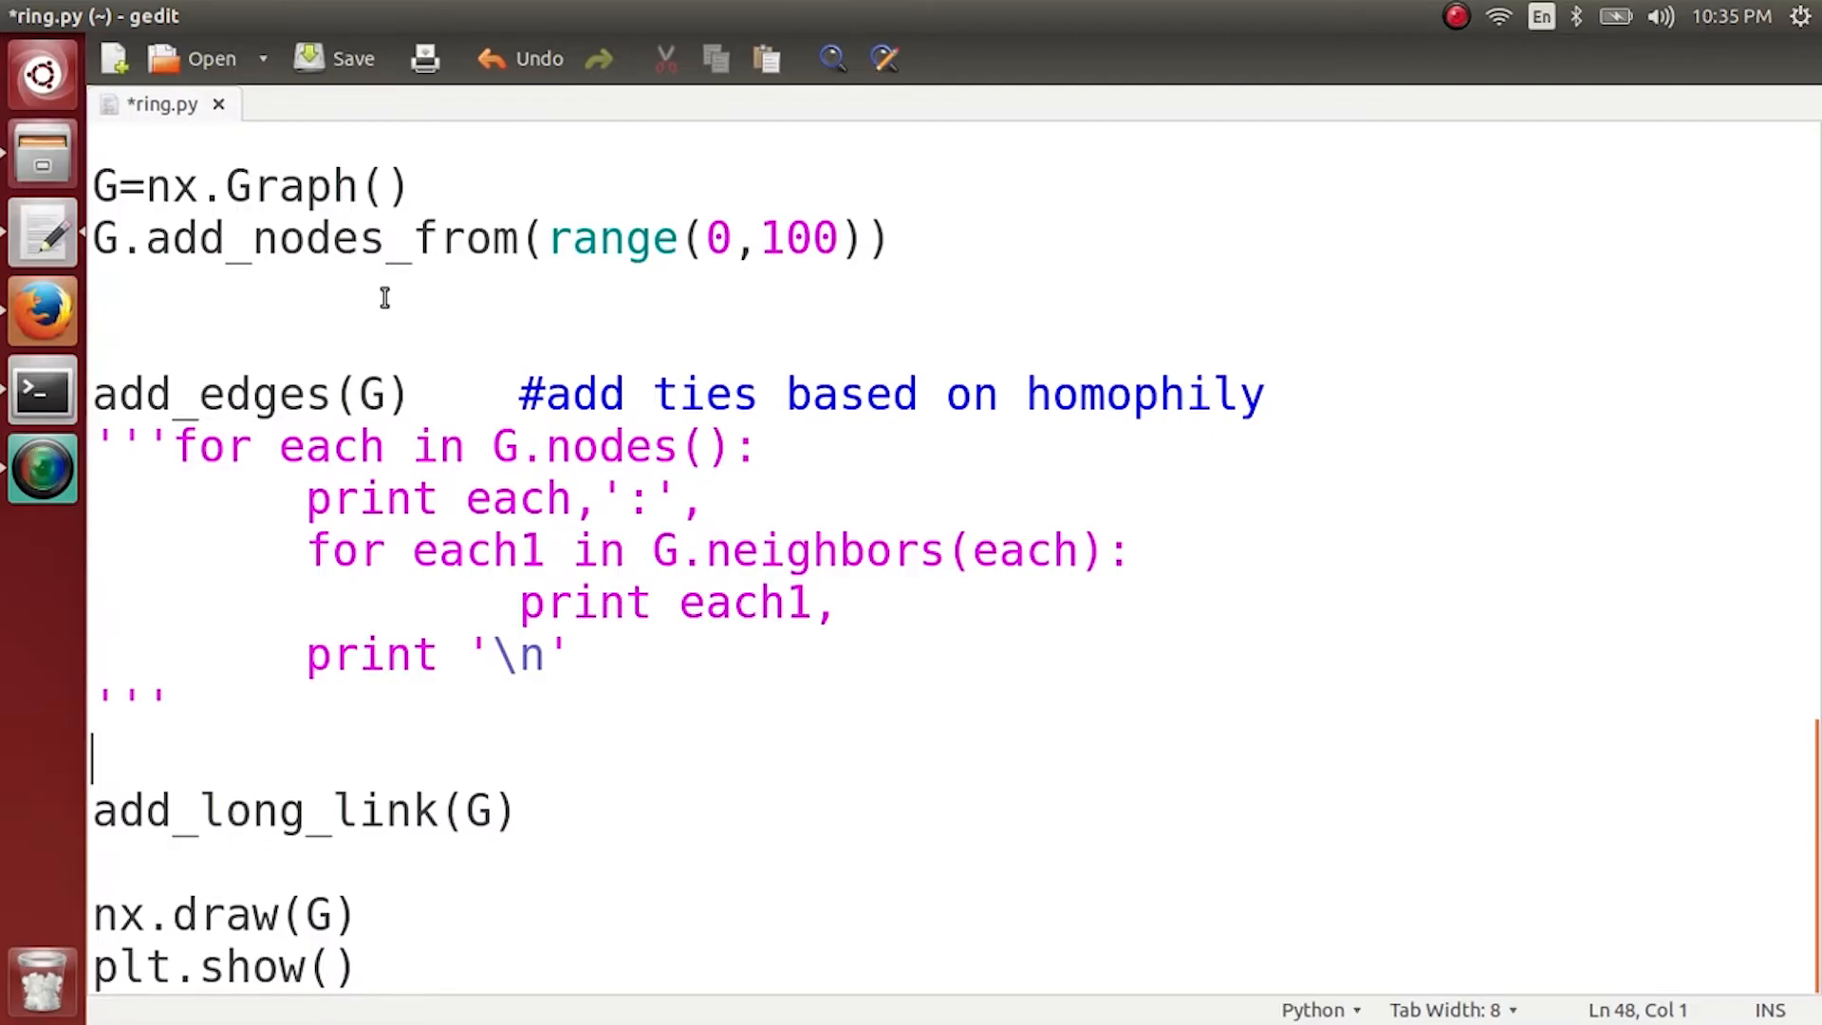
mouse_move(328, 674)
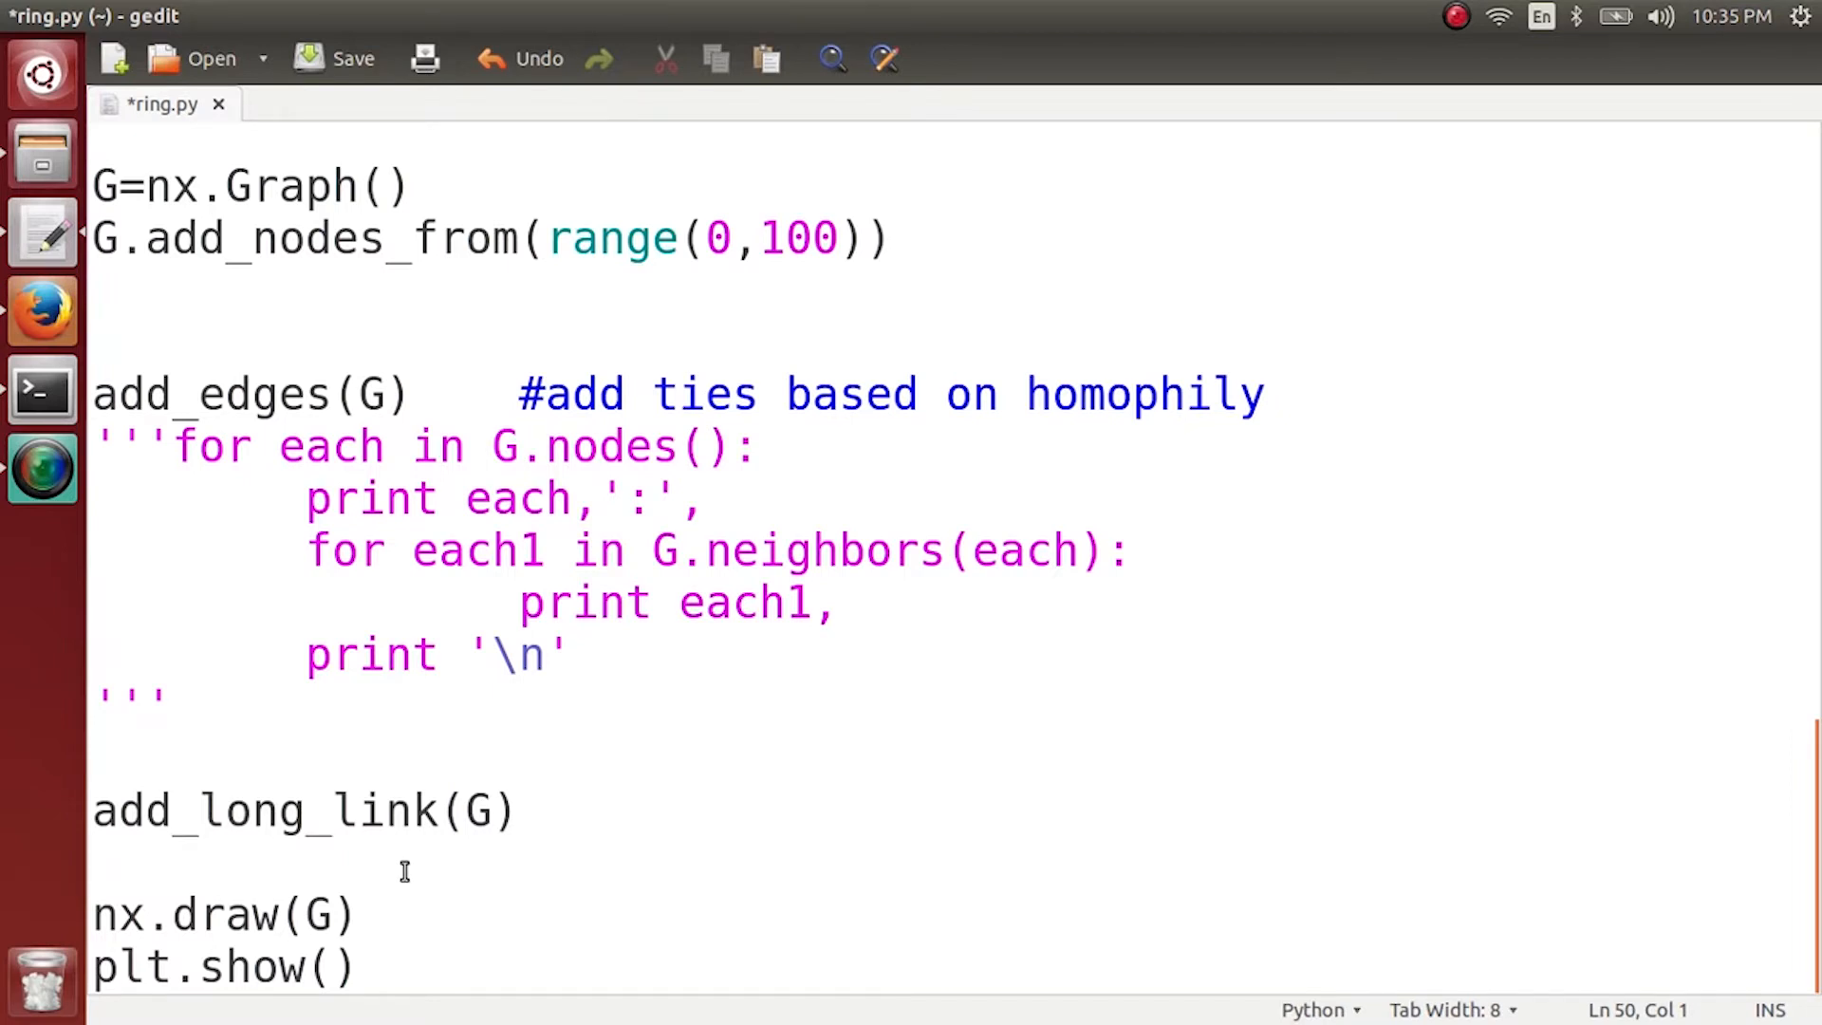
click(98, 859)
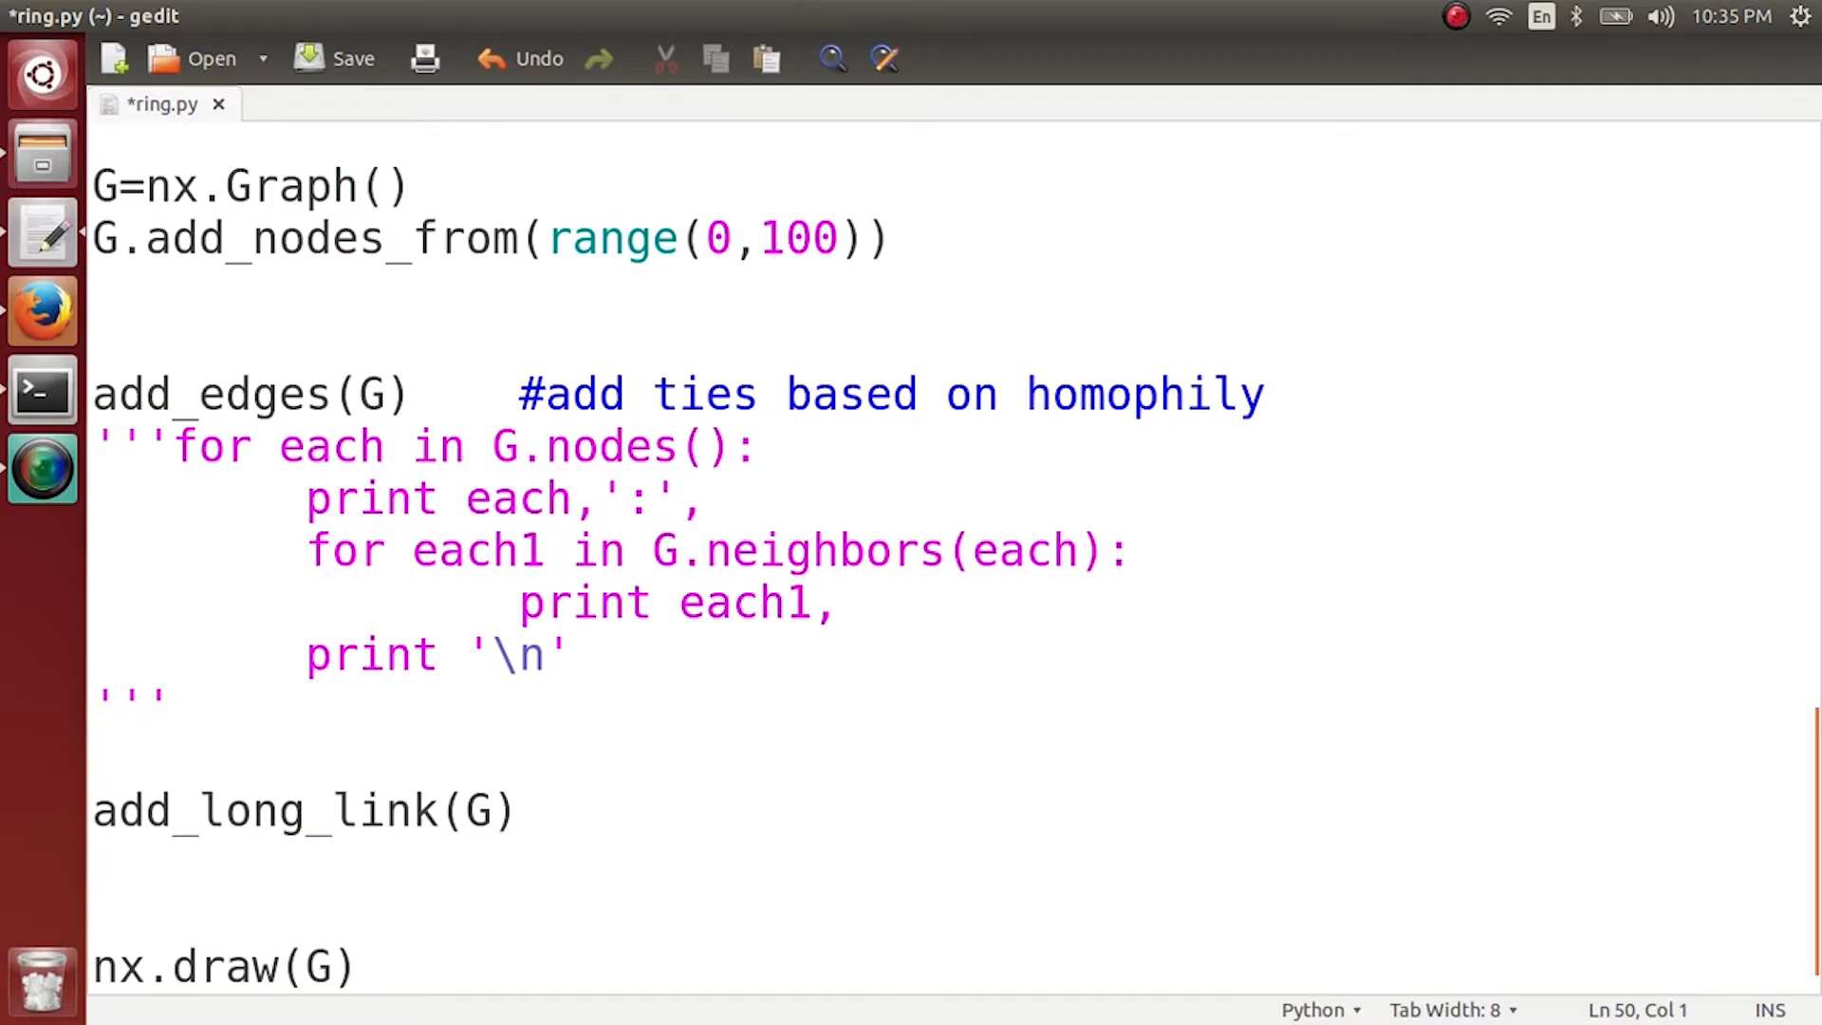
Add the lines x=[0] and y=[] below the add_long_link(G) call.
text(x)
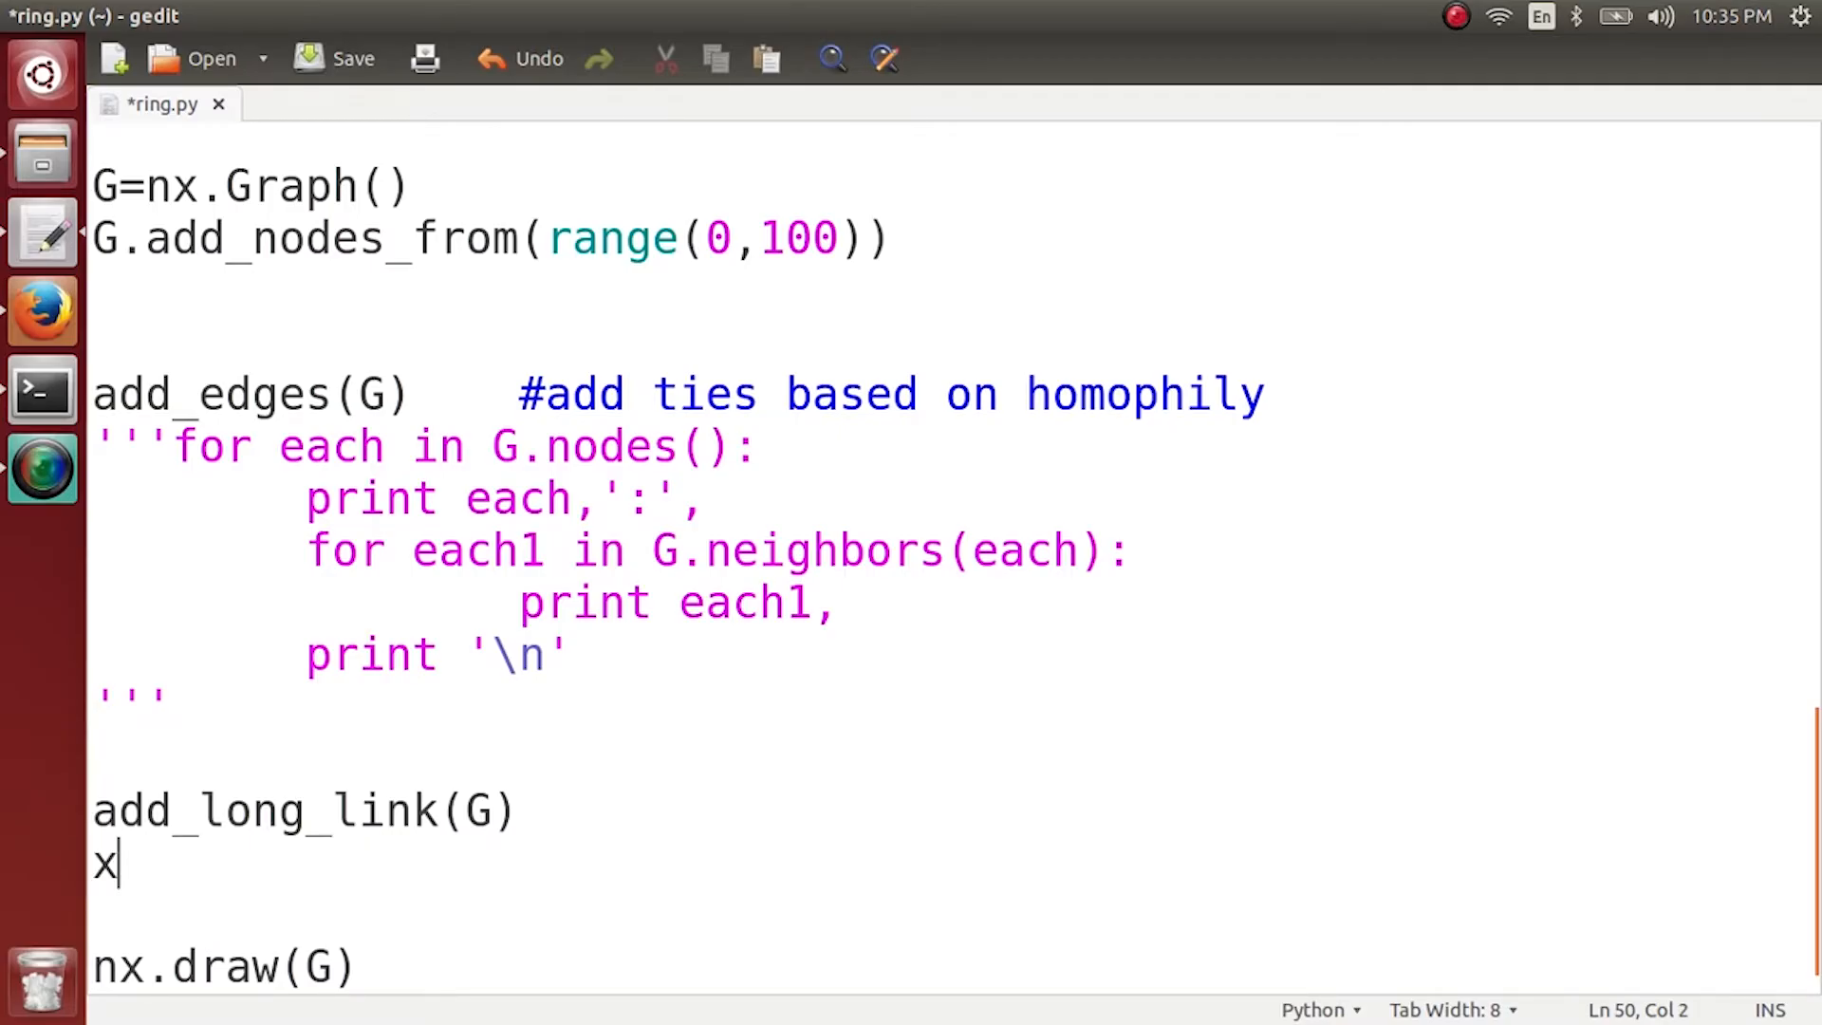
text(=[])
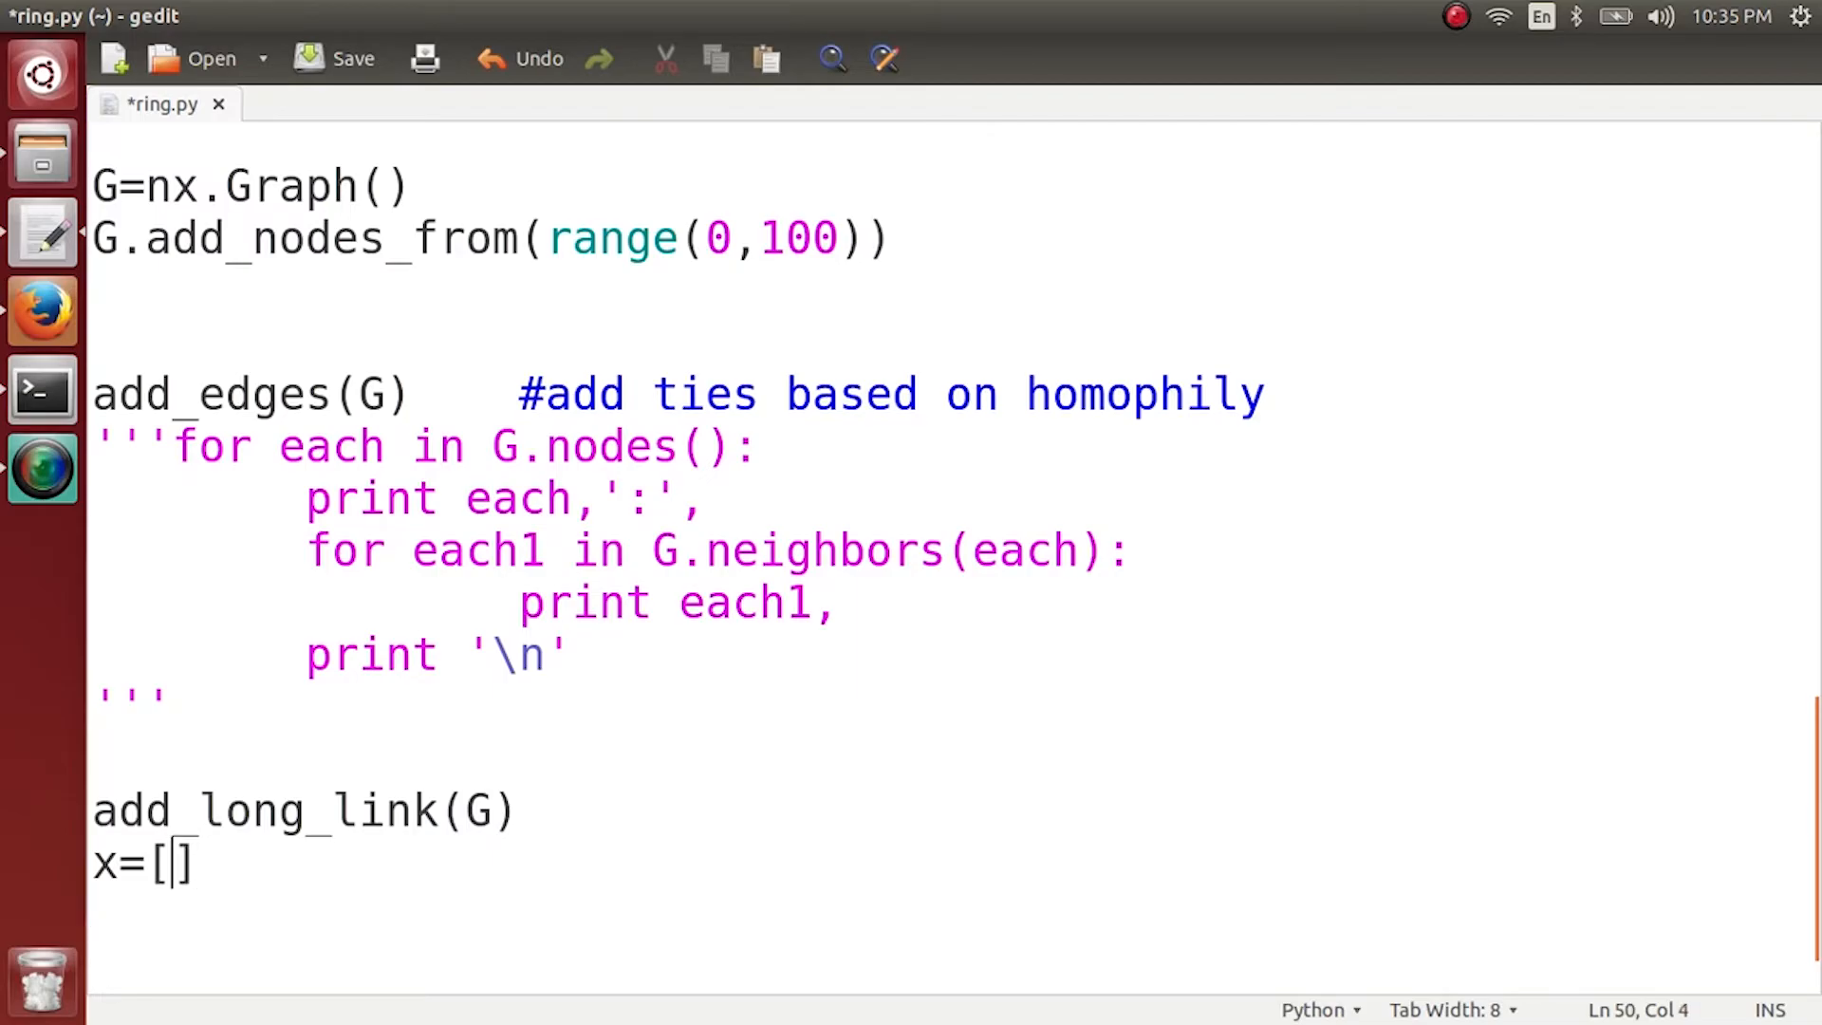
text(0)
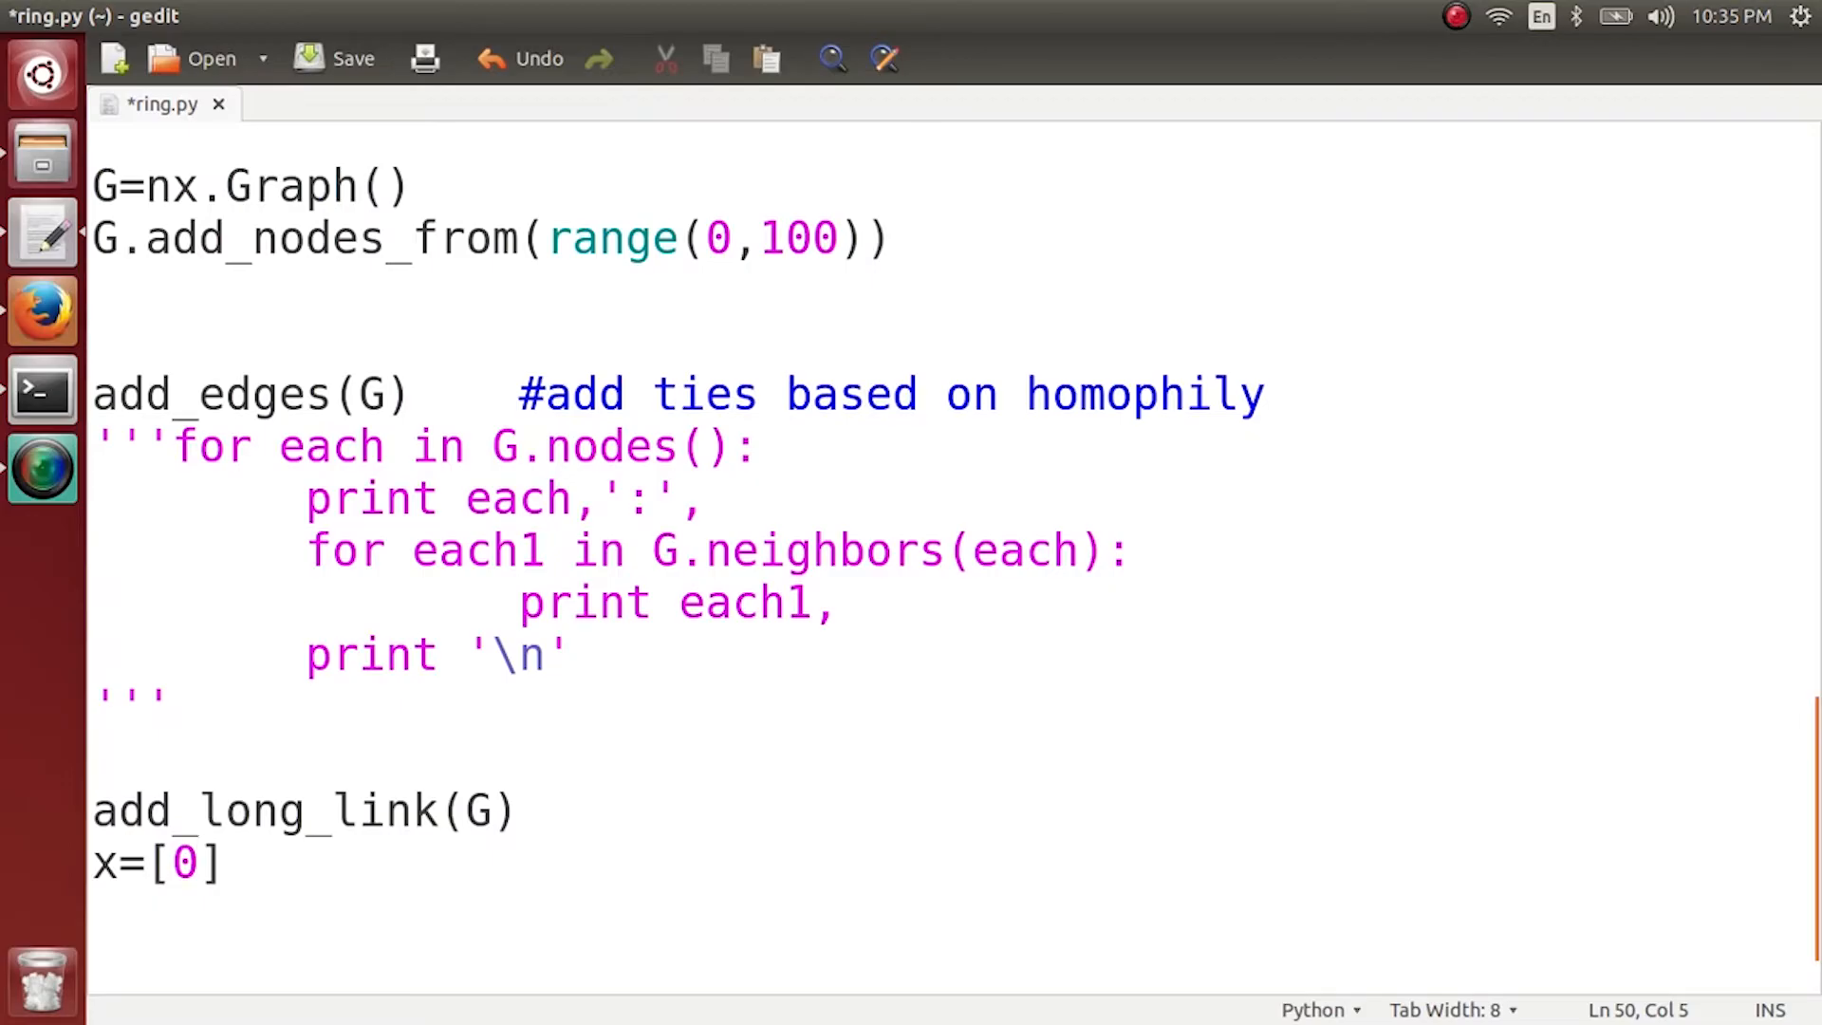
key(Return)
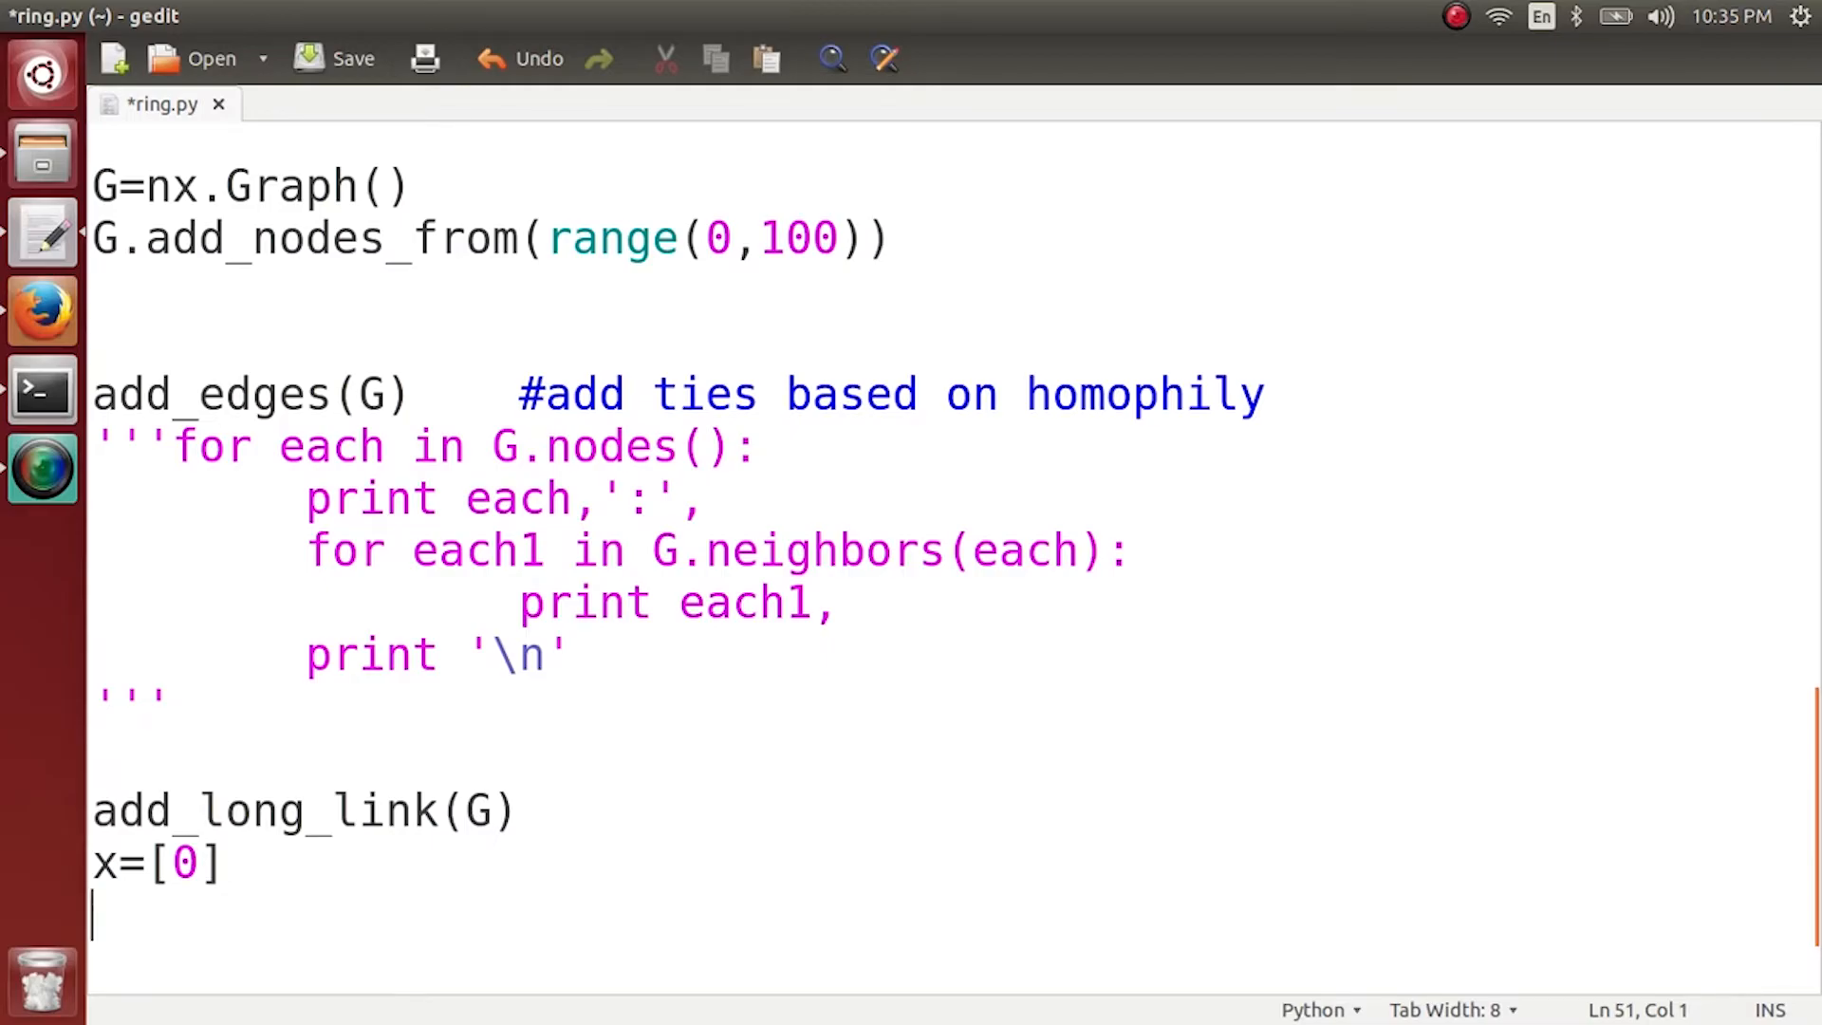
text(y=)
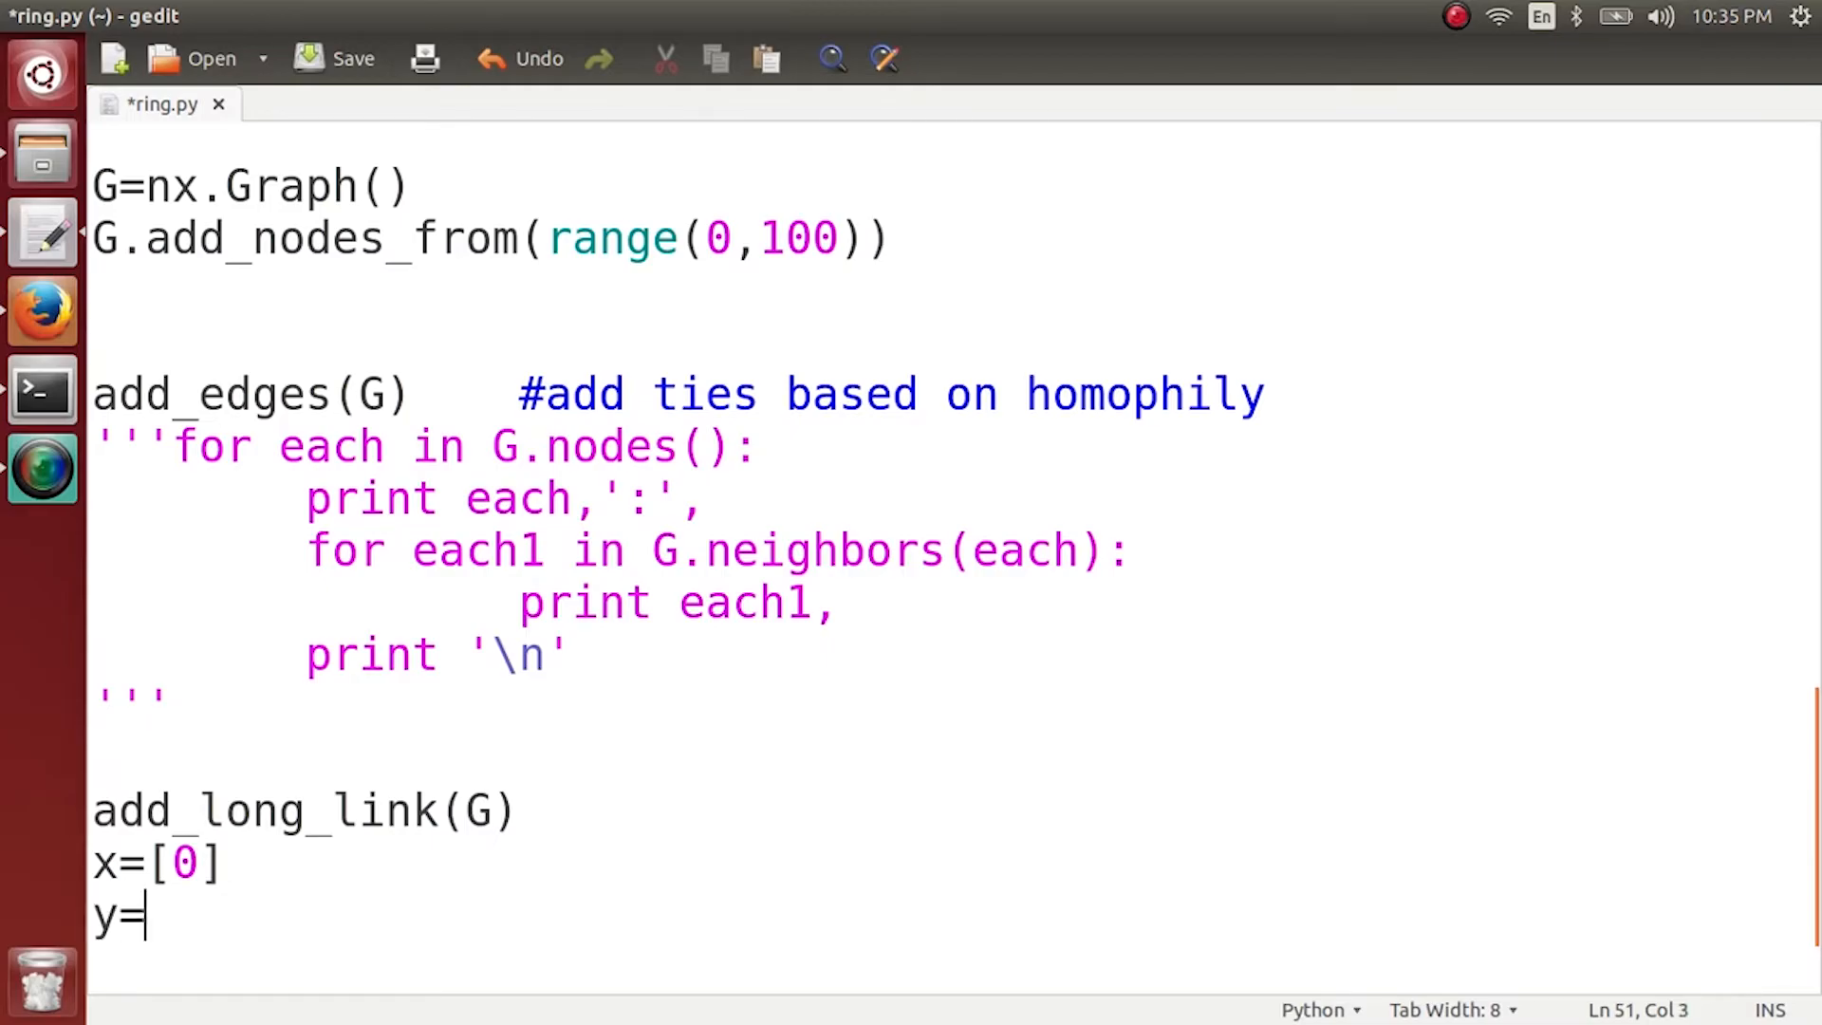
text([])
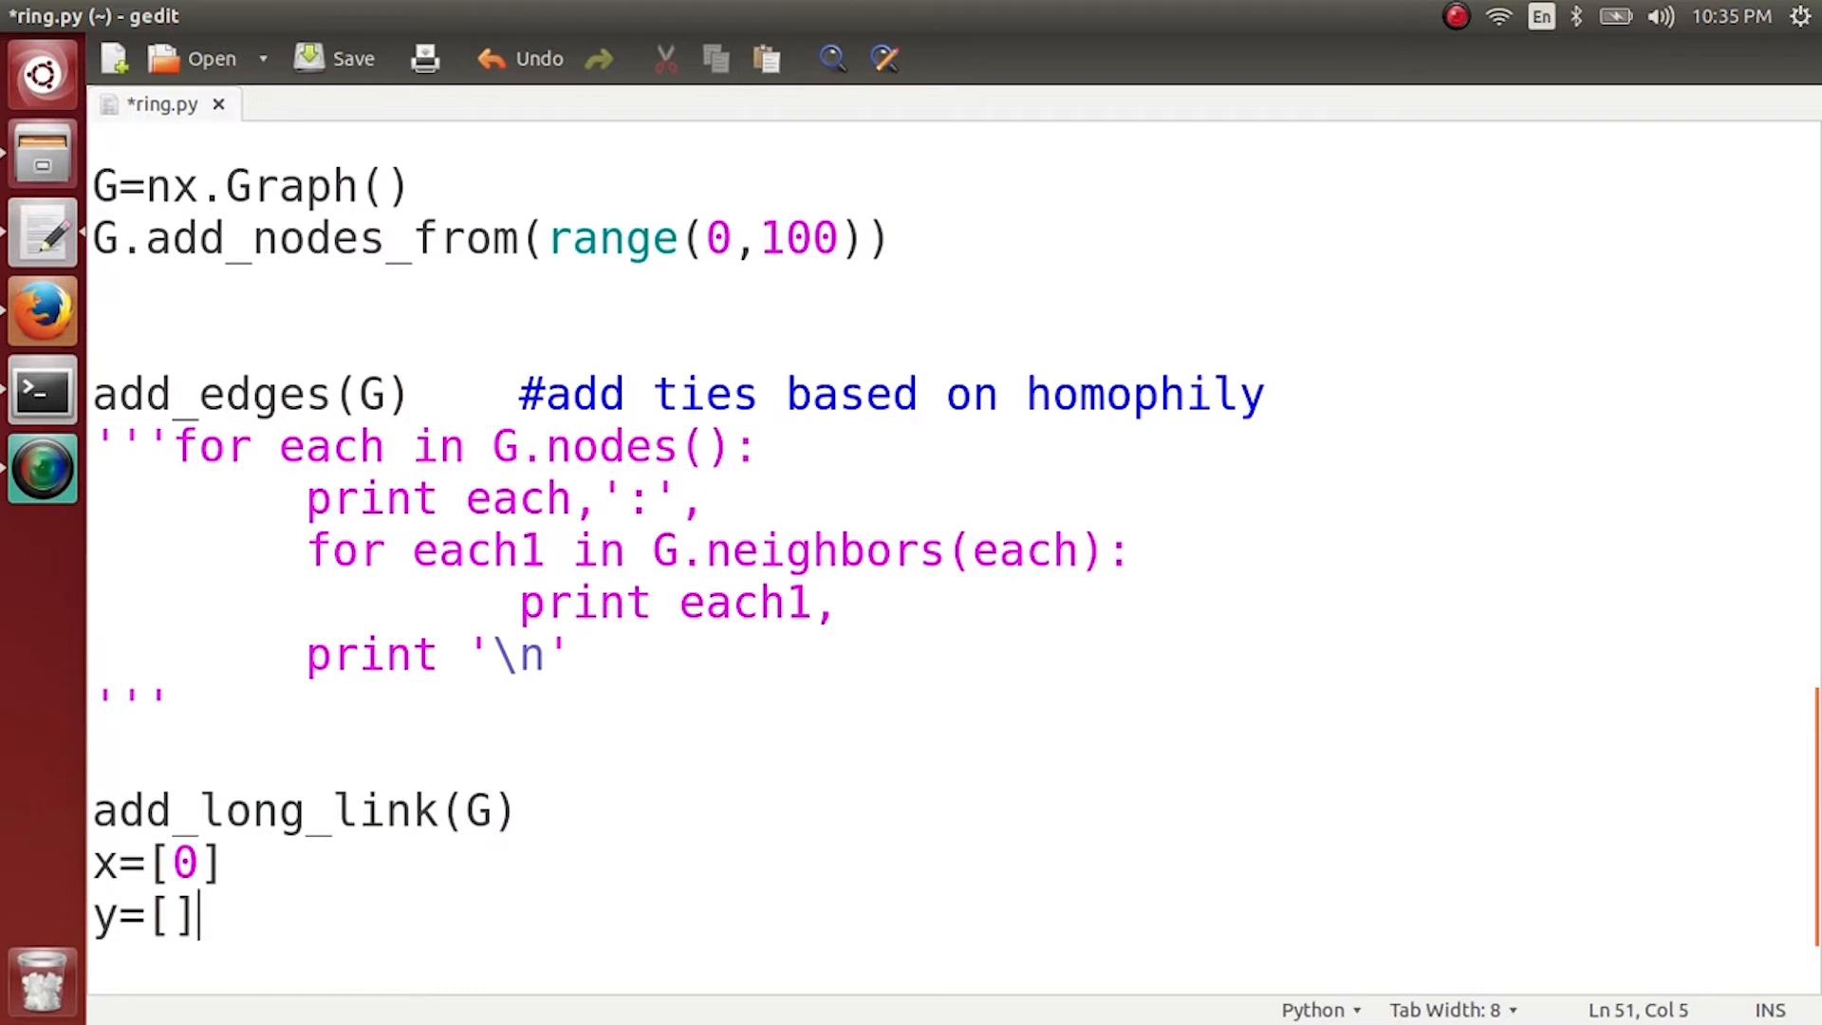
Comment out add_long_link(G) with # and fill y with nx.diameter(G).
click(99, 810)
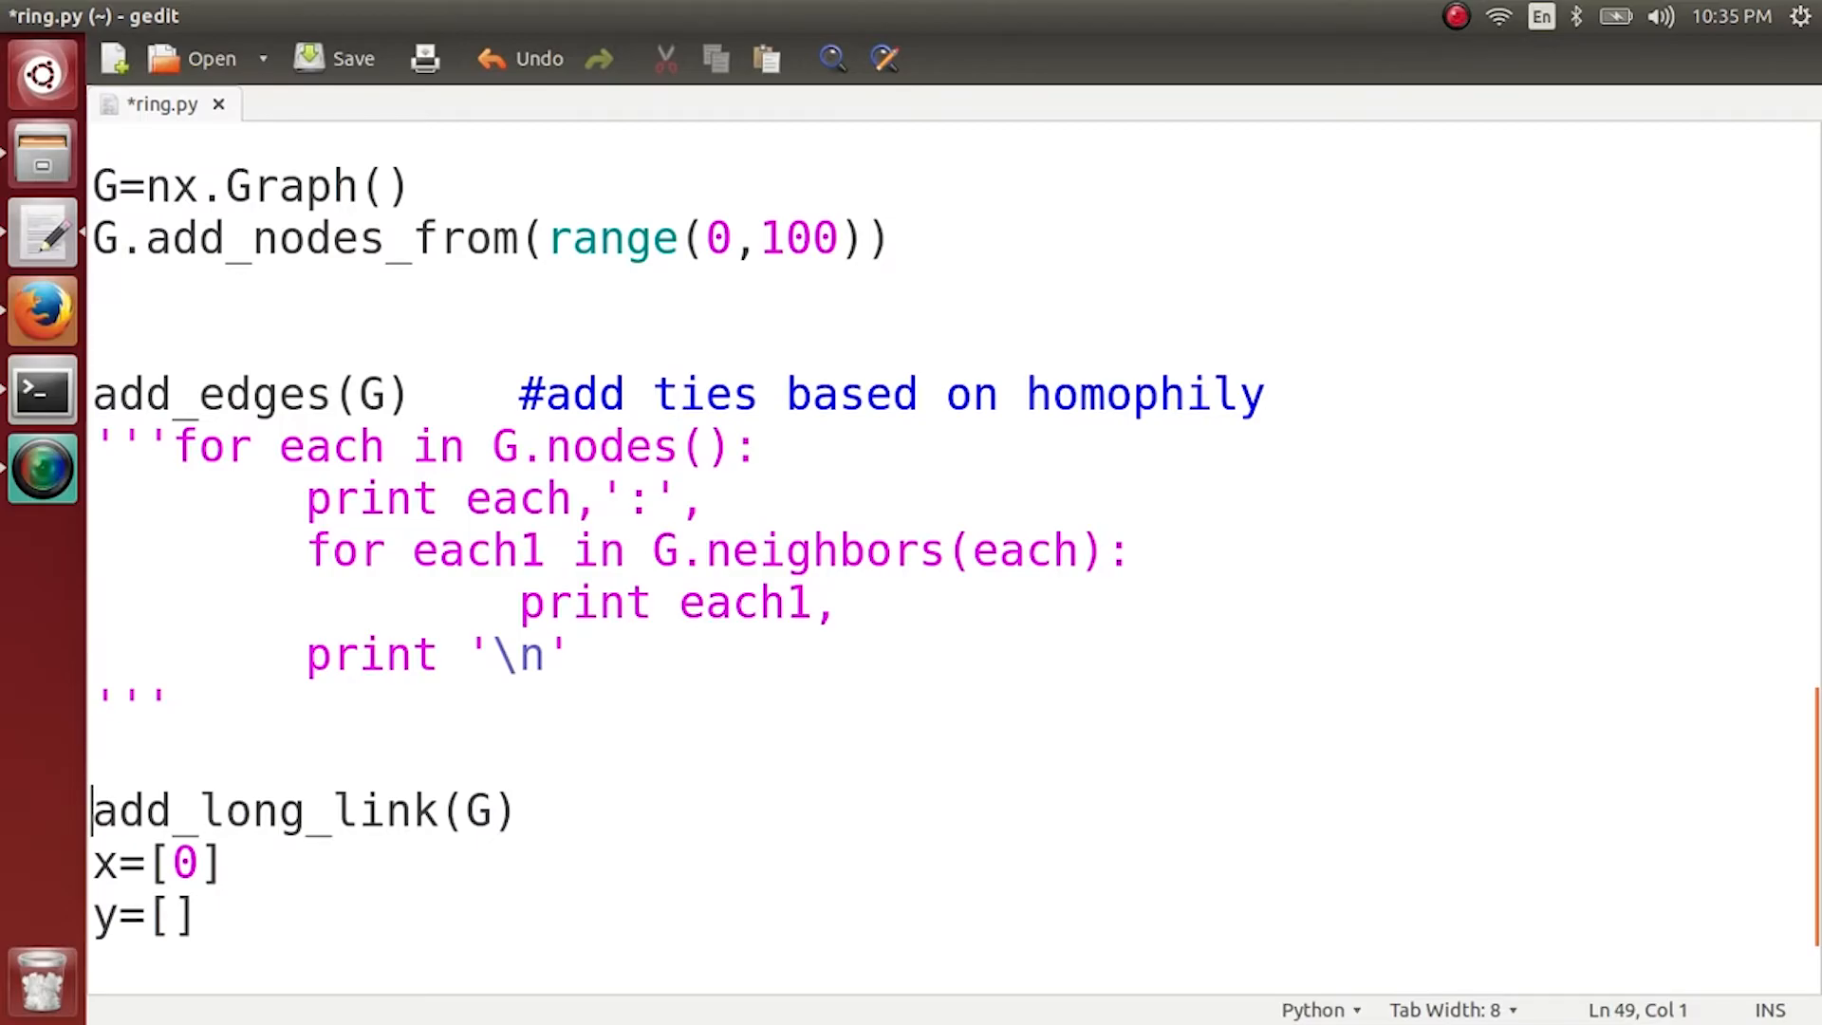
text(#)
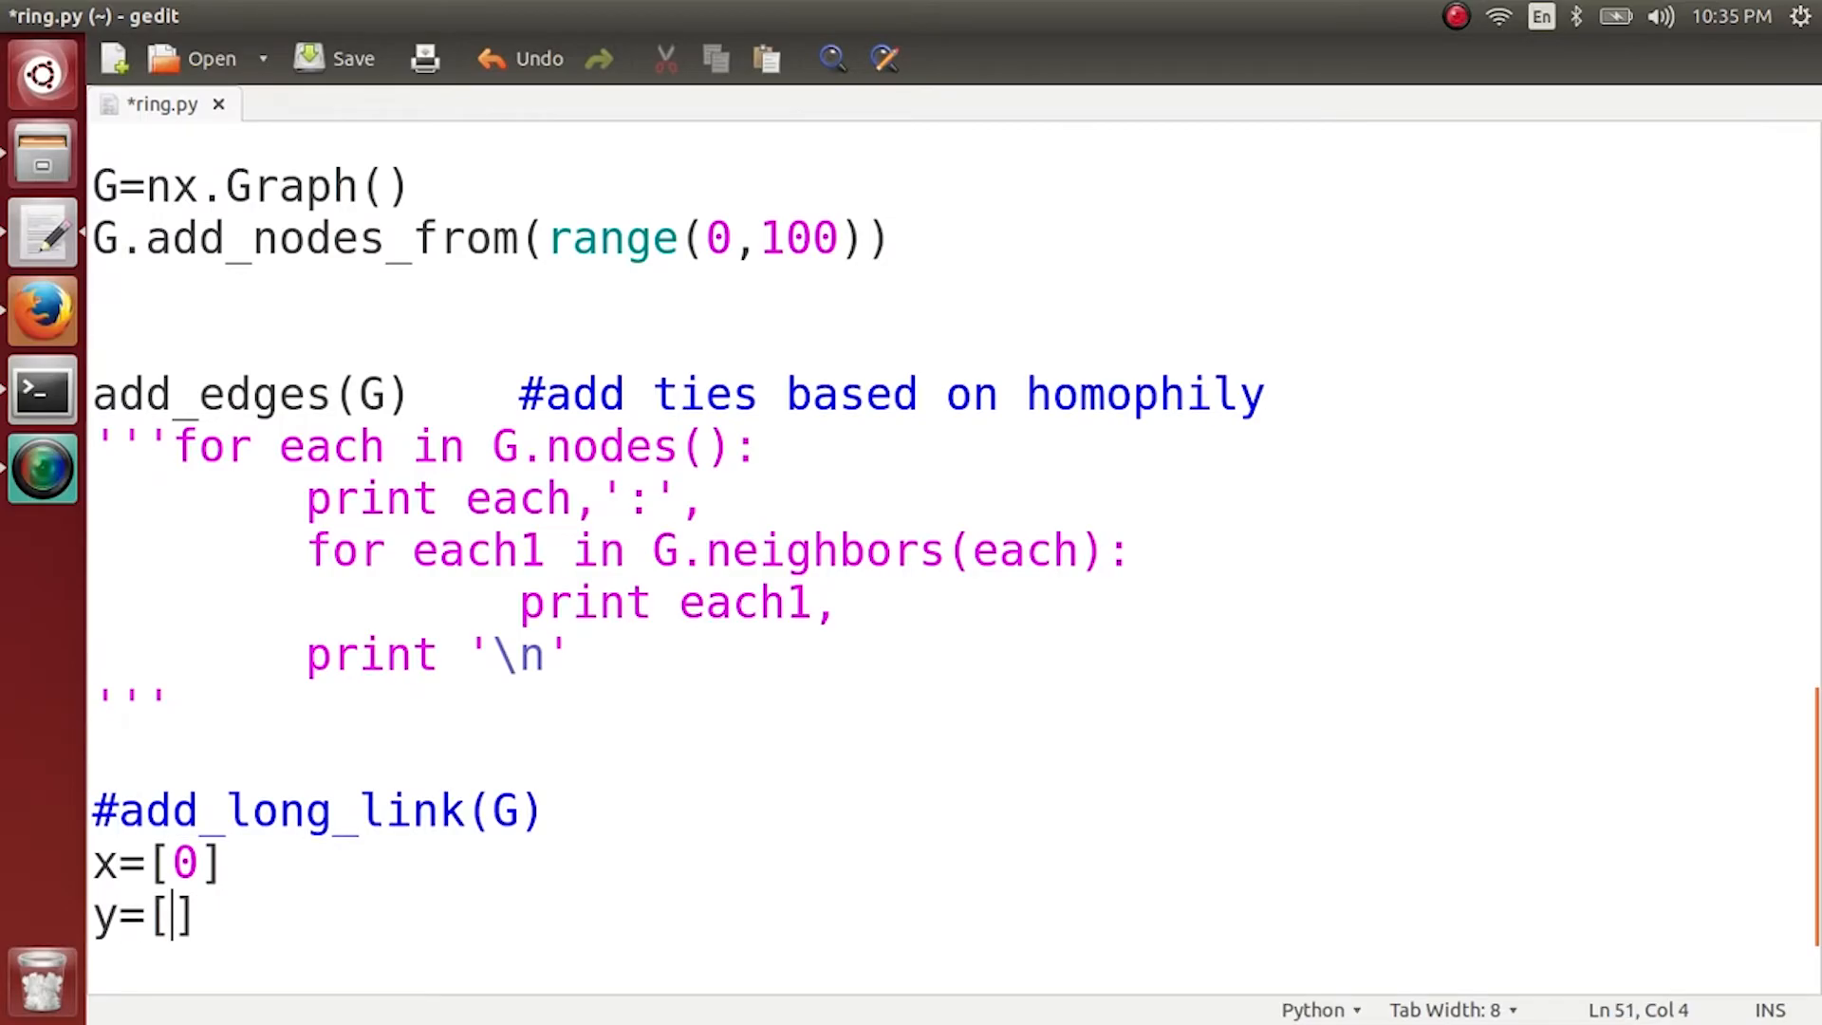
text(nx.diam)
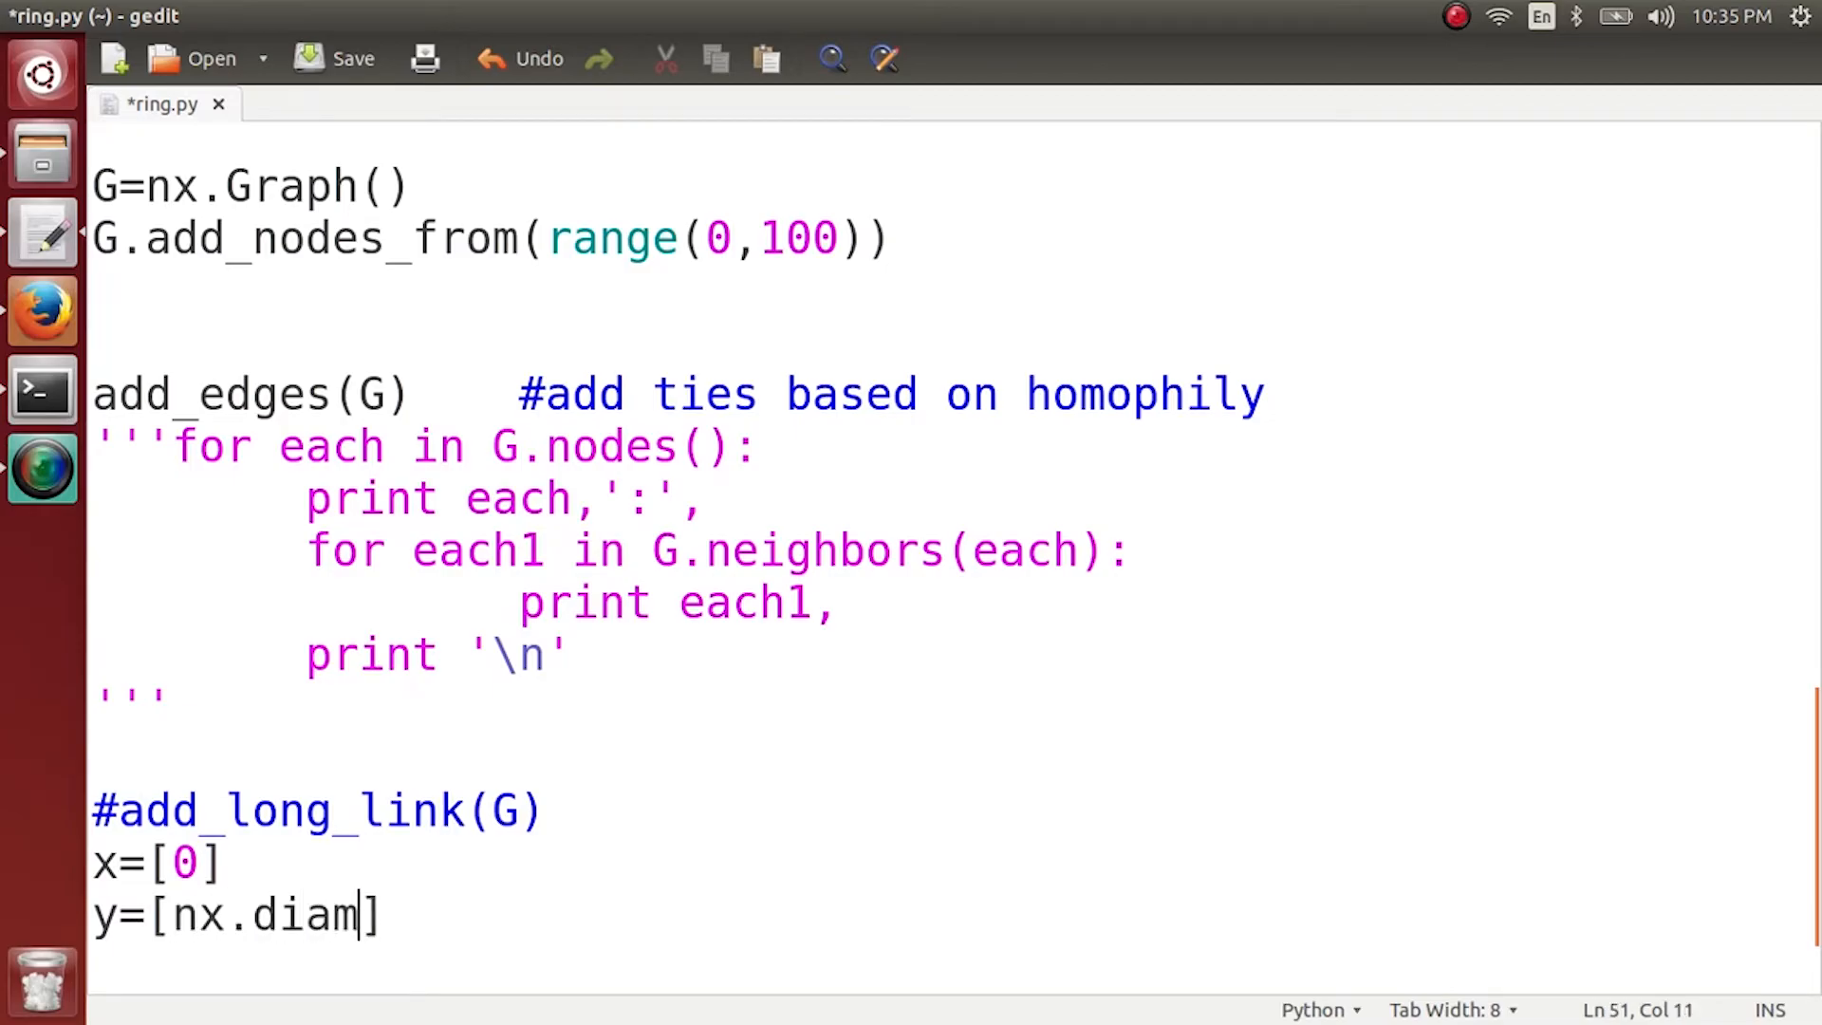
text(eter())
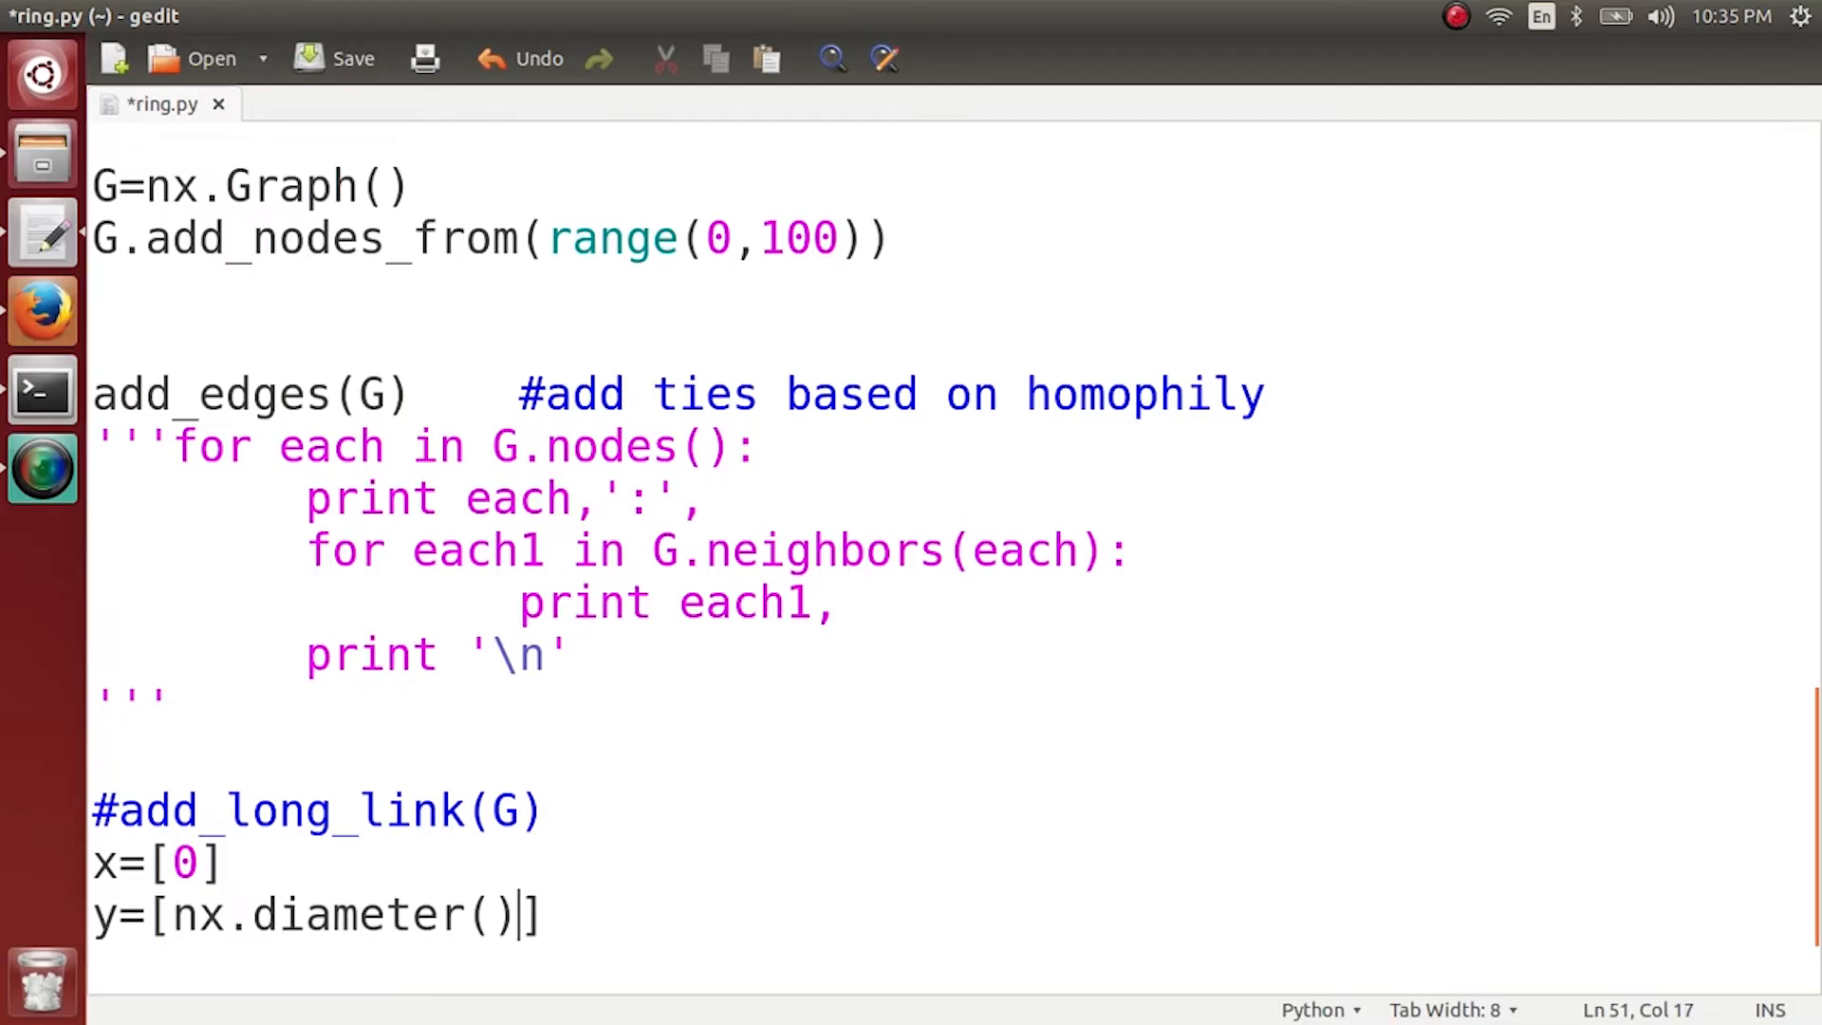
text(G)
text(t=0)
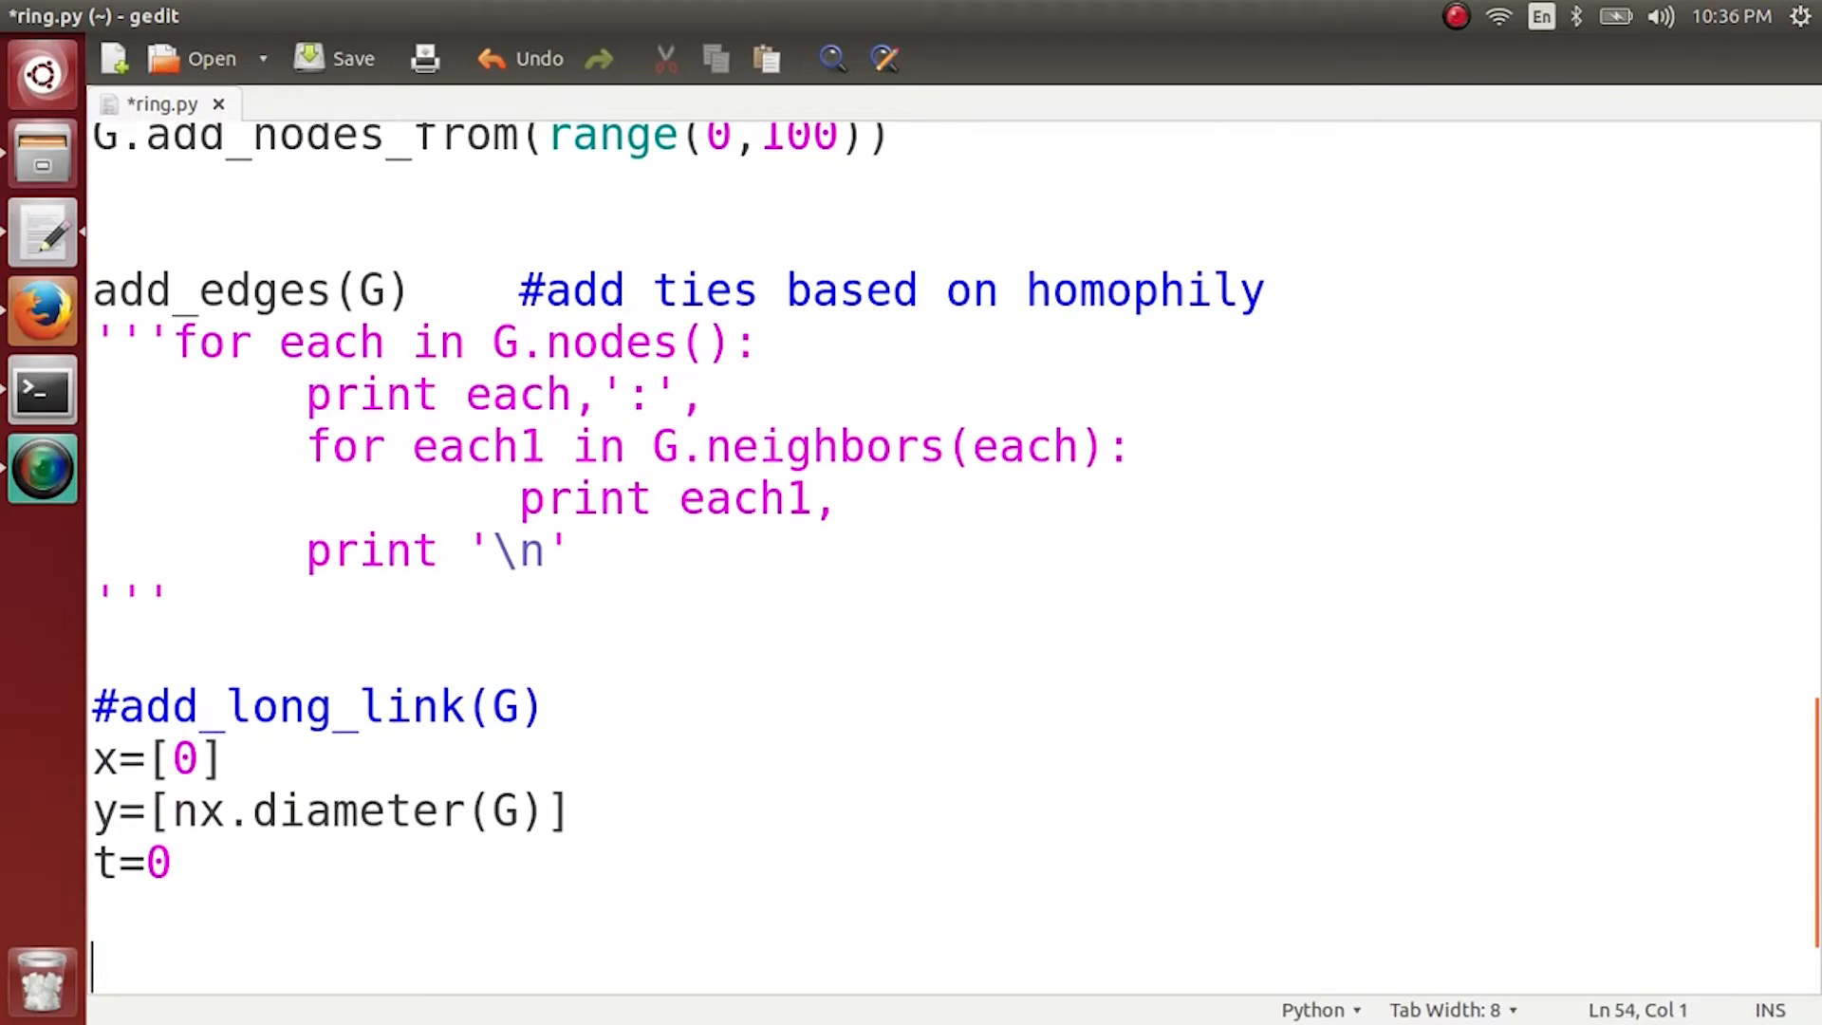
Start a while(t<=100): loop on a new line below t=0.
scroll(down, 3)
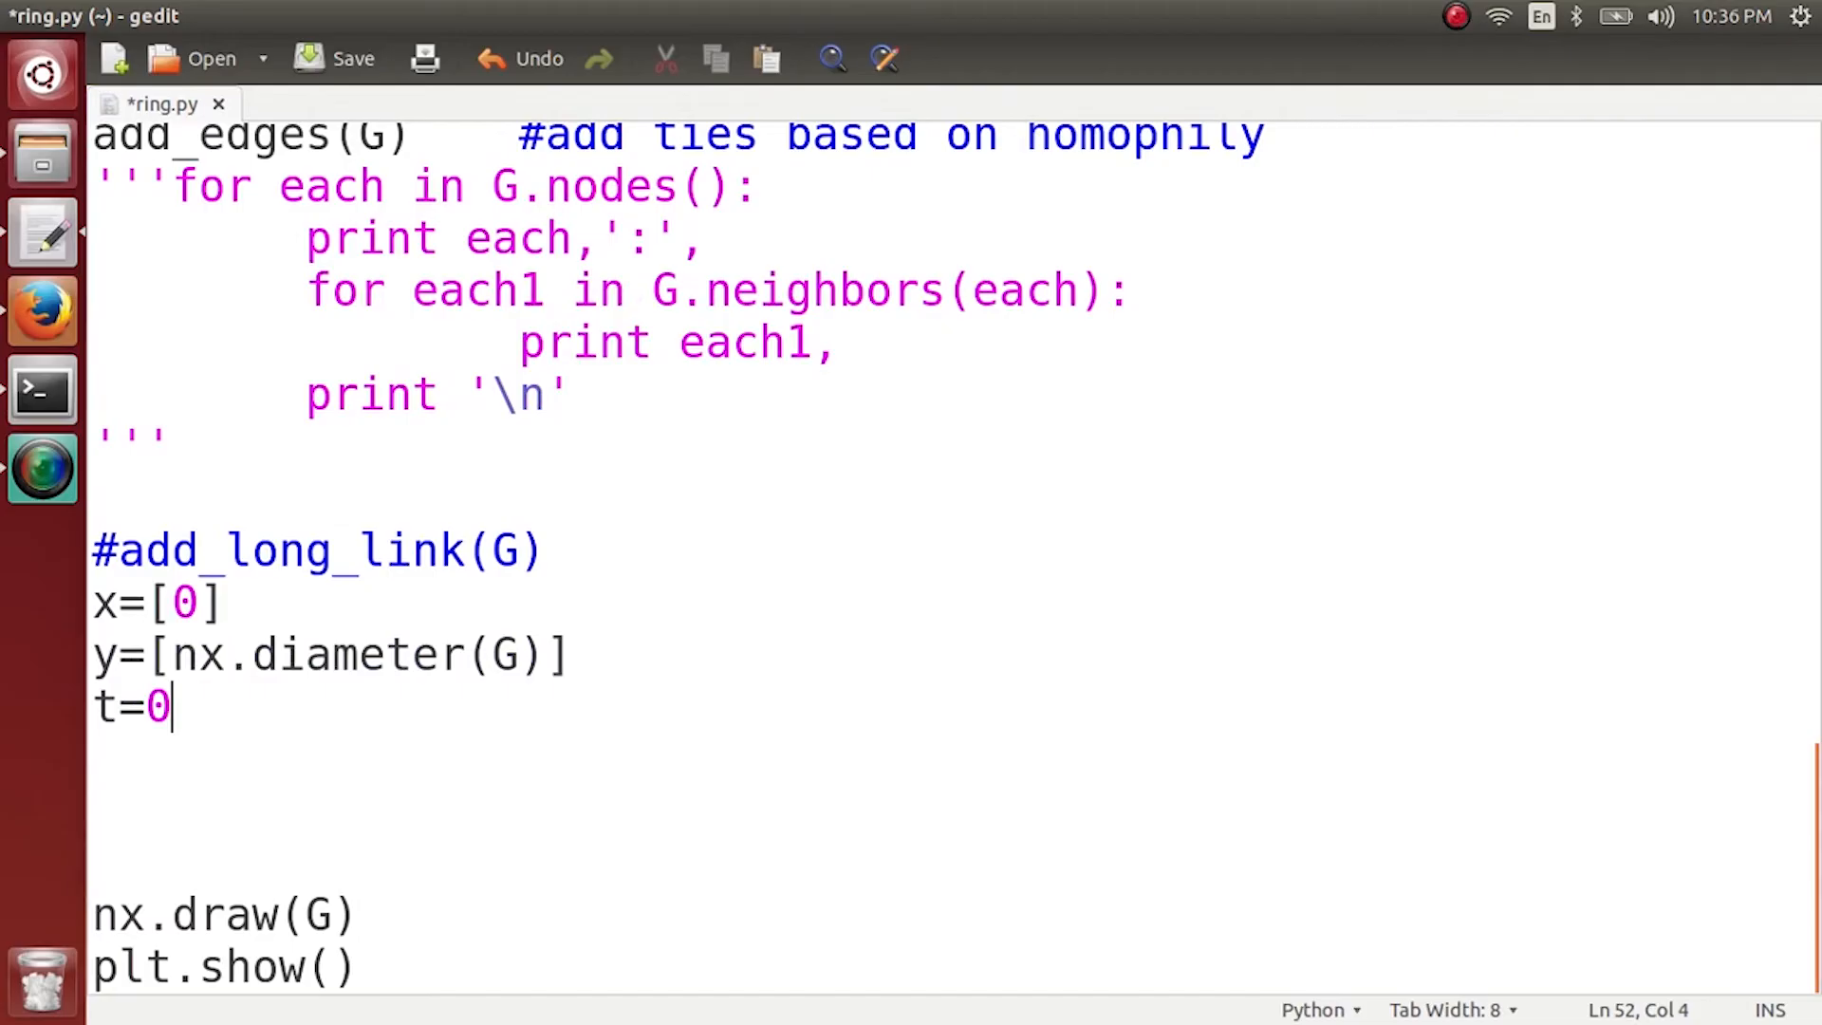
key(Return)
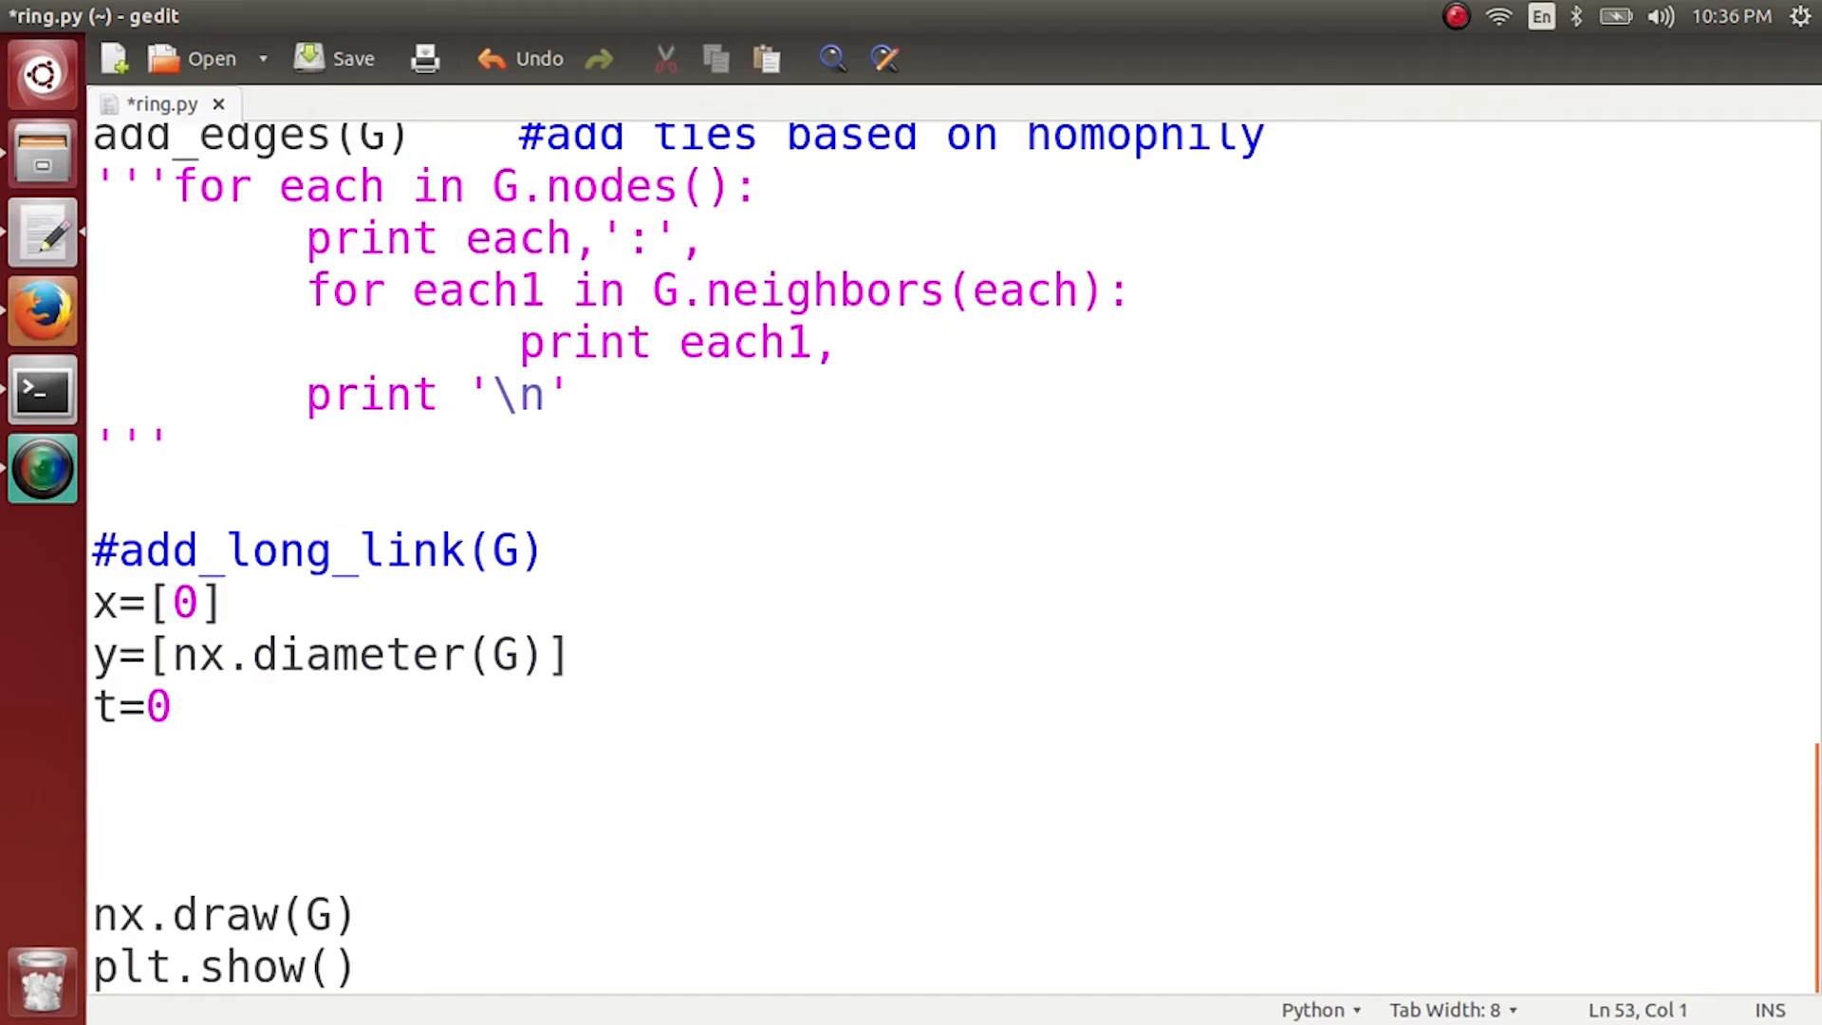
text(while())
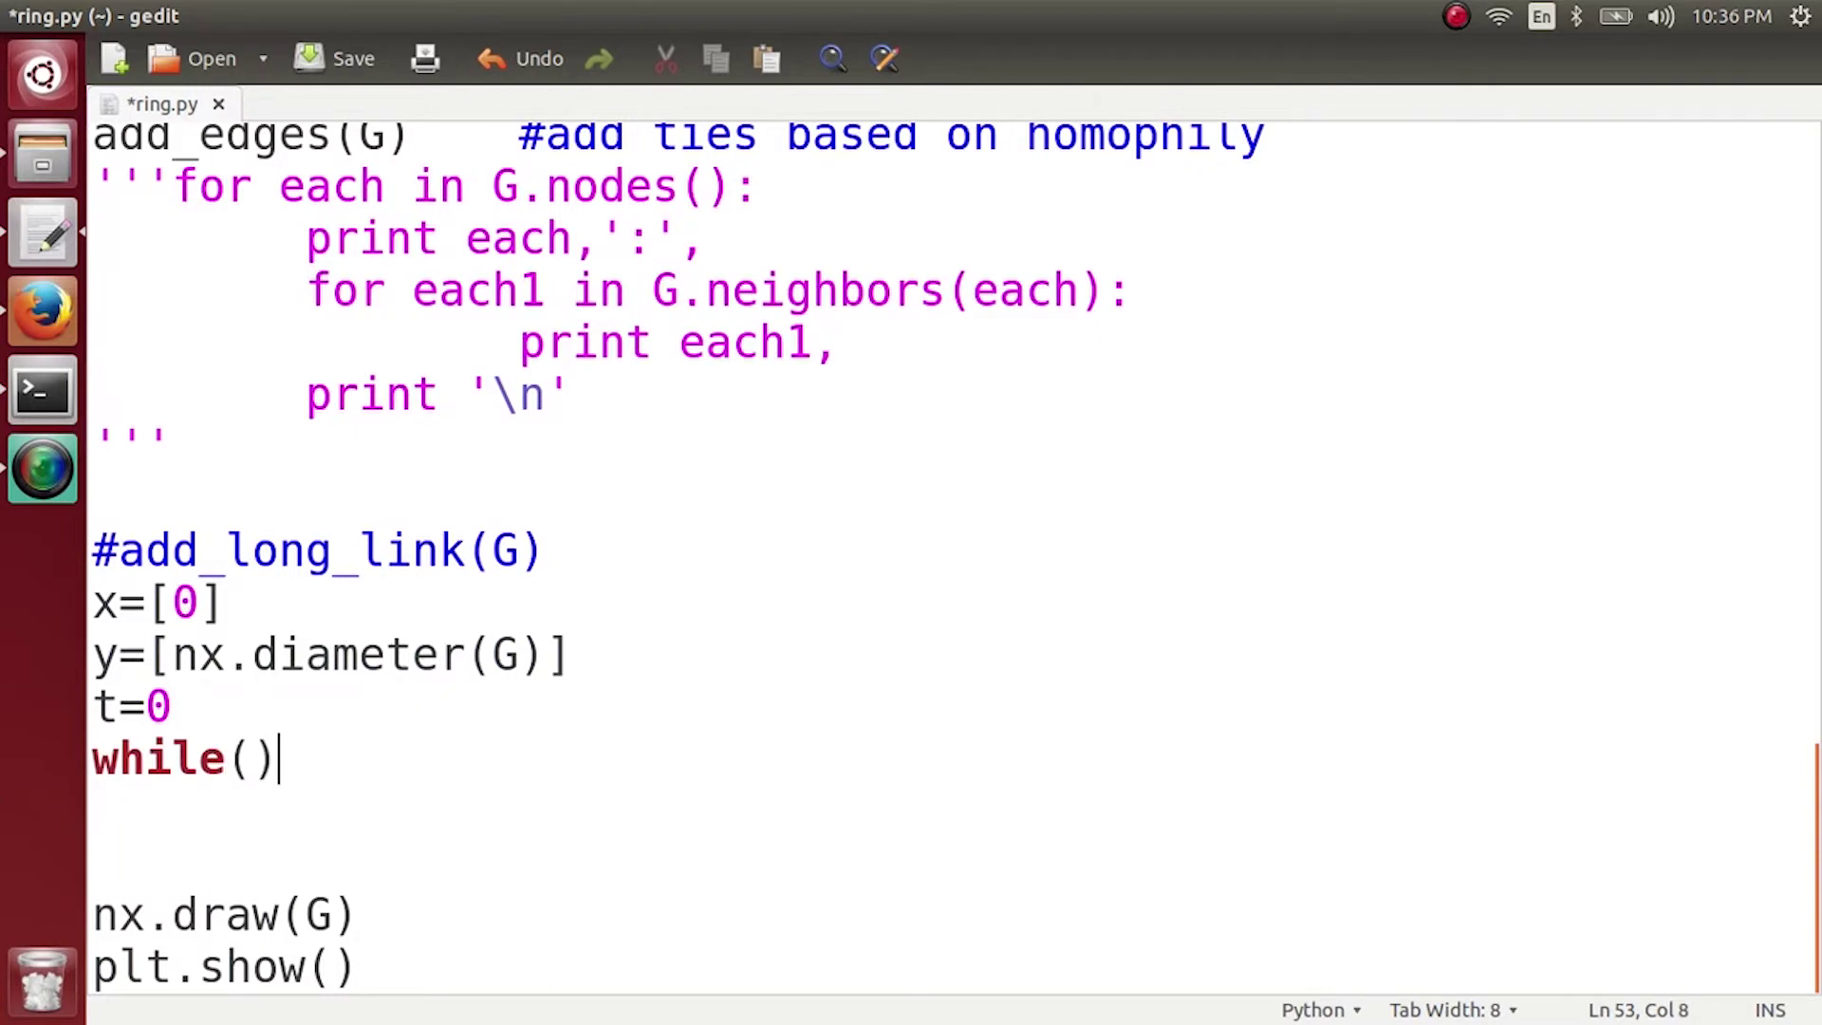
text(t)
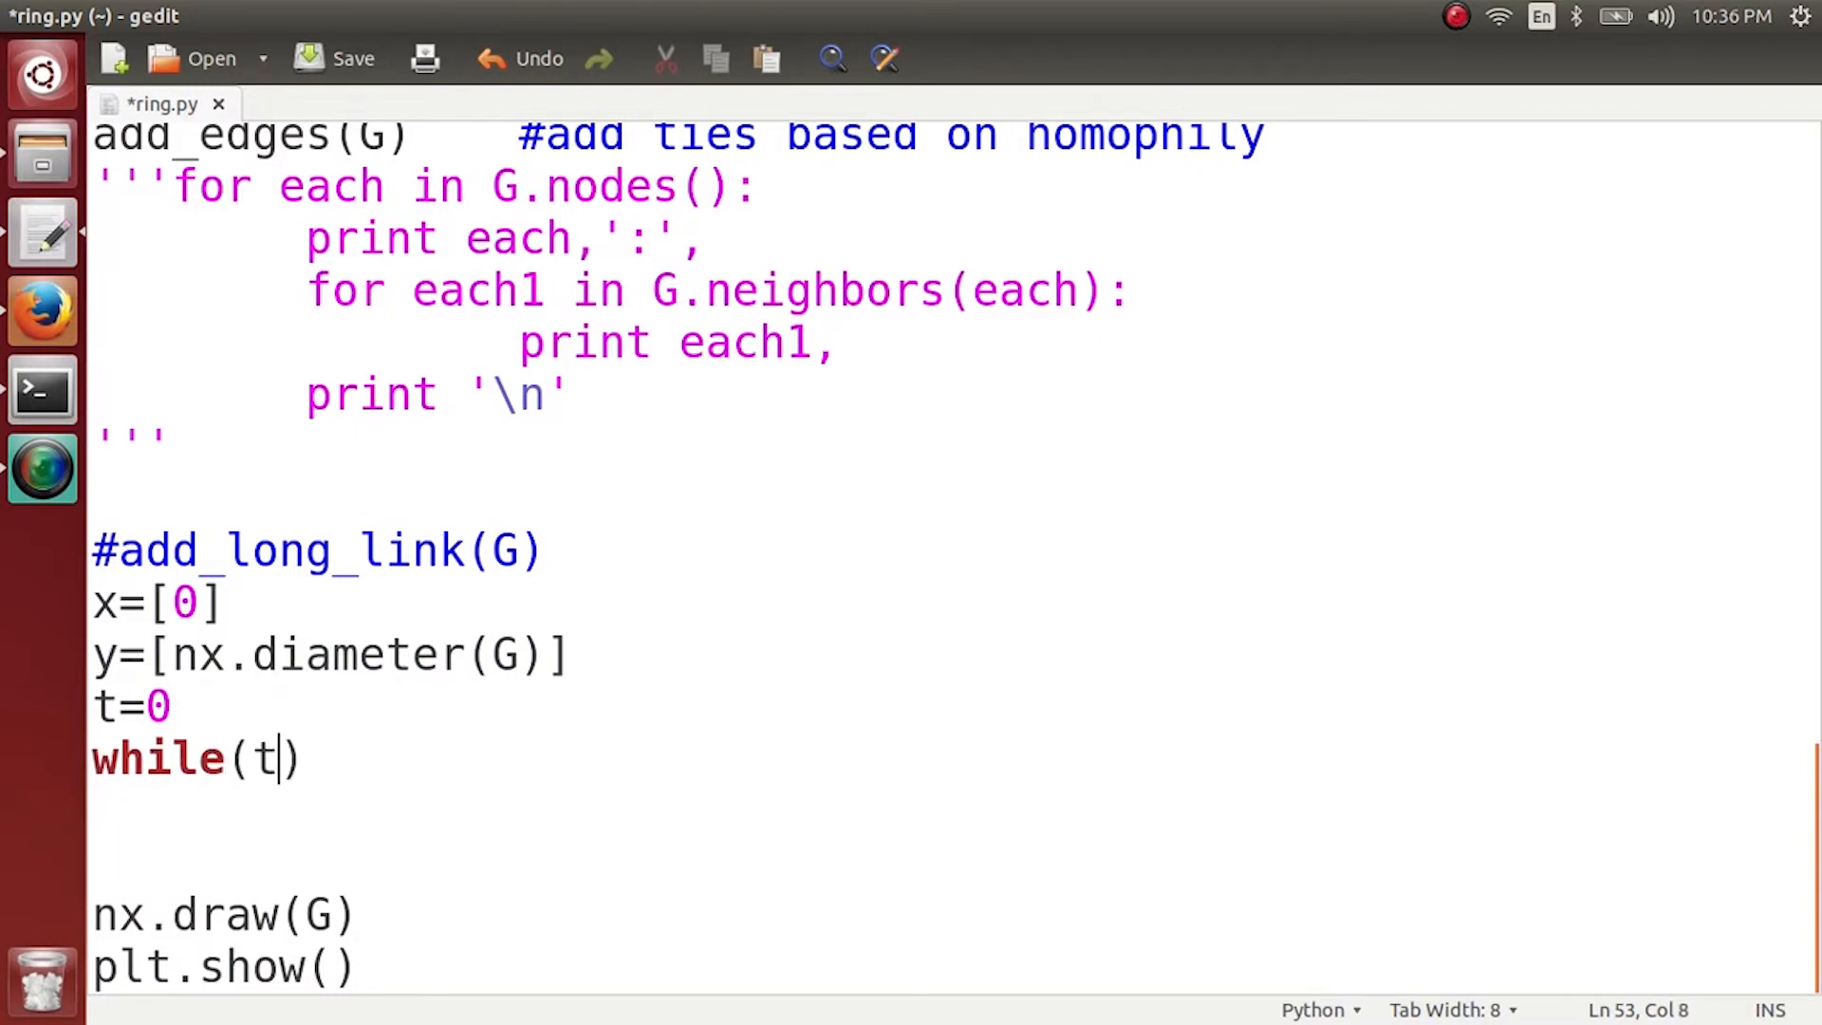
text(<)
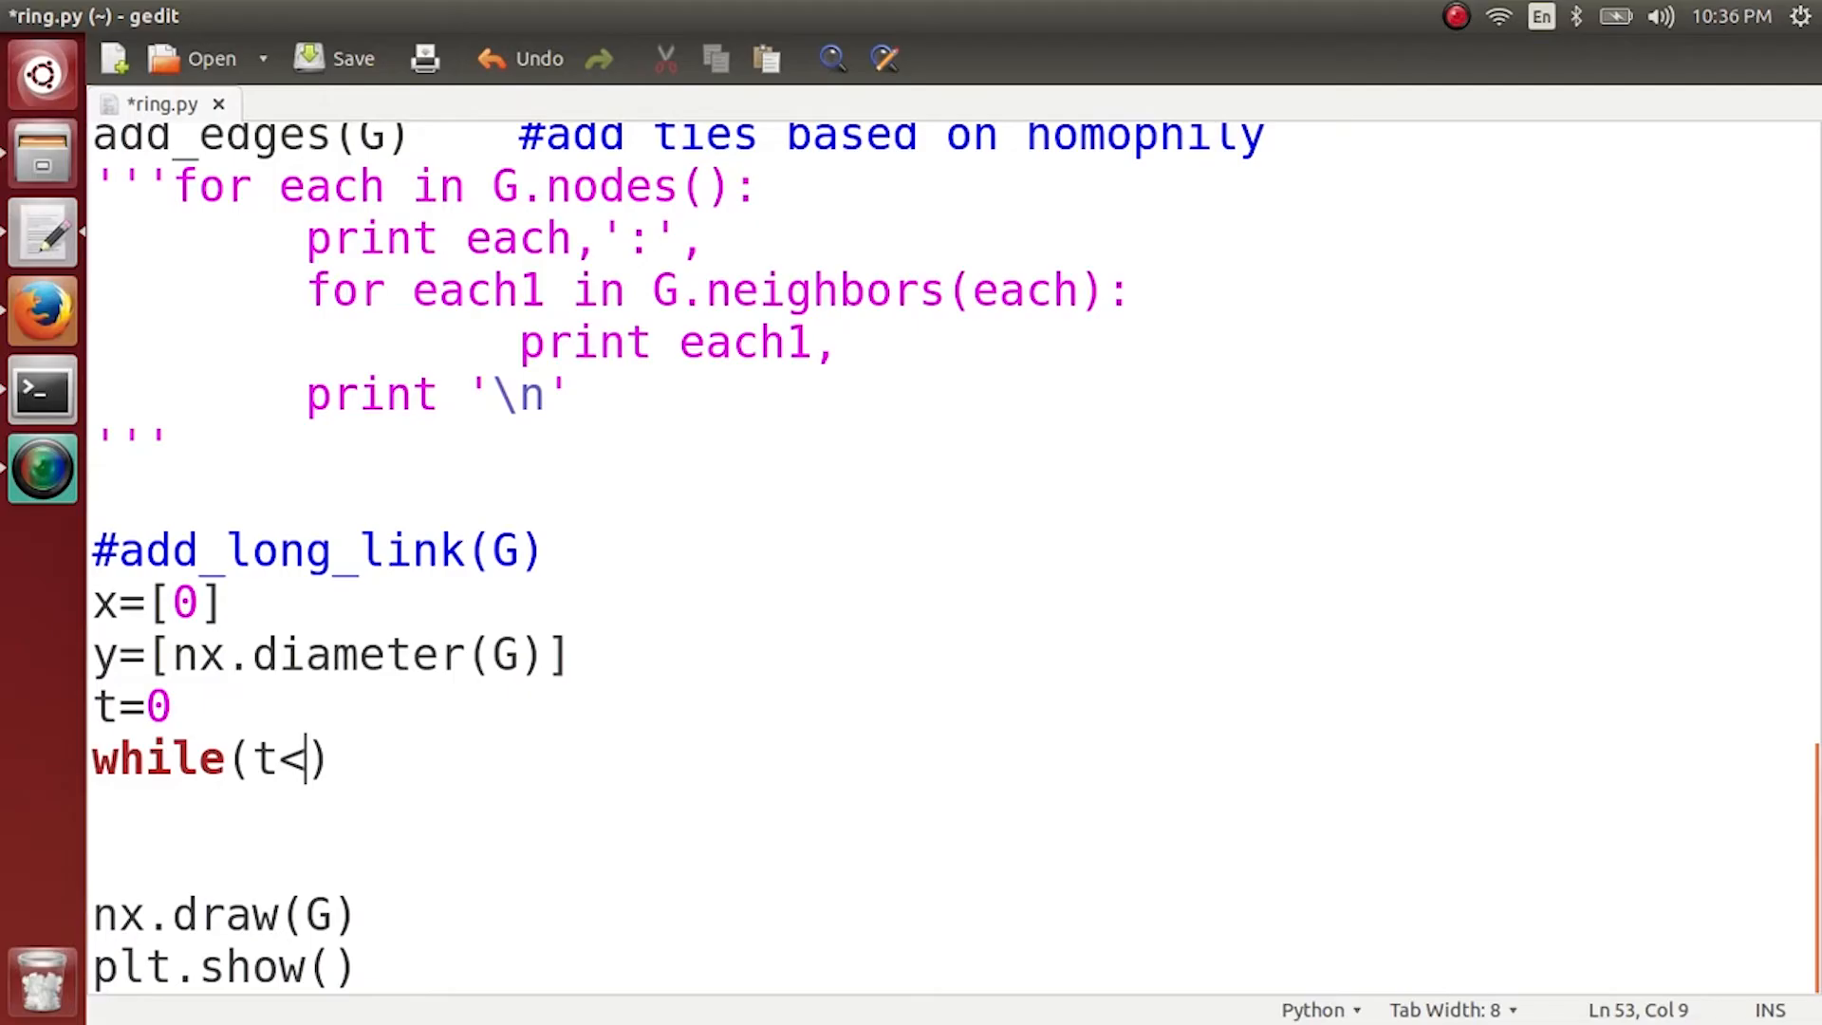
text(100)
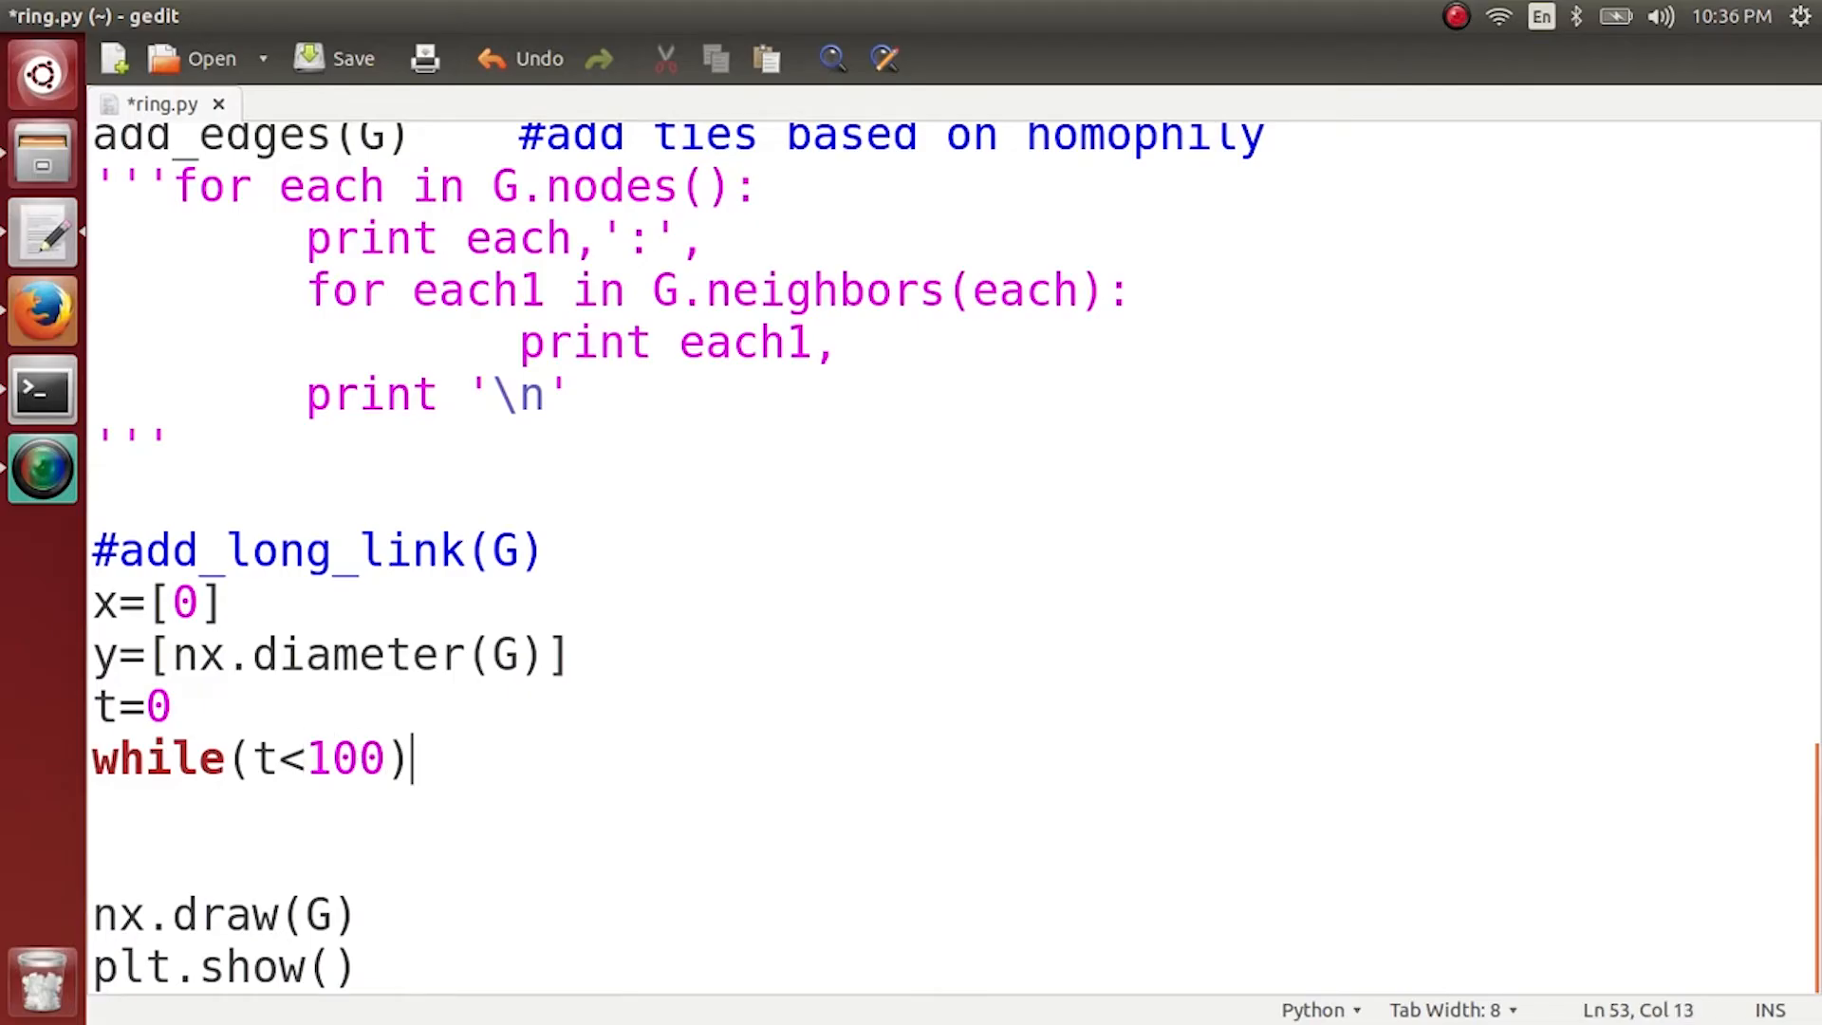
text(:)
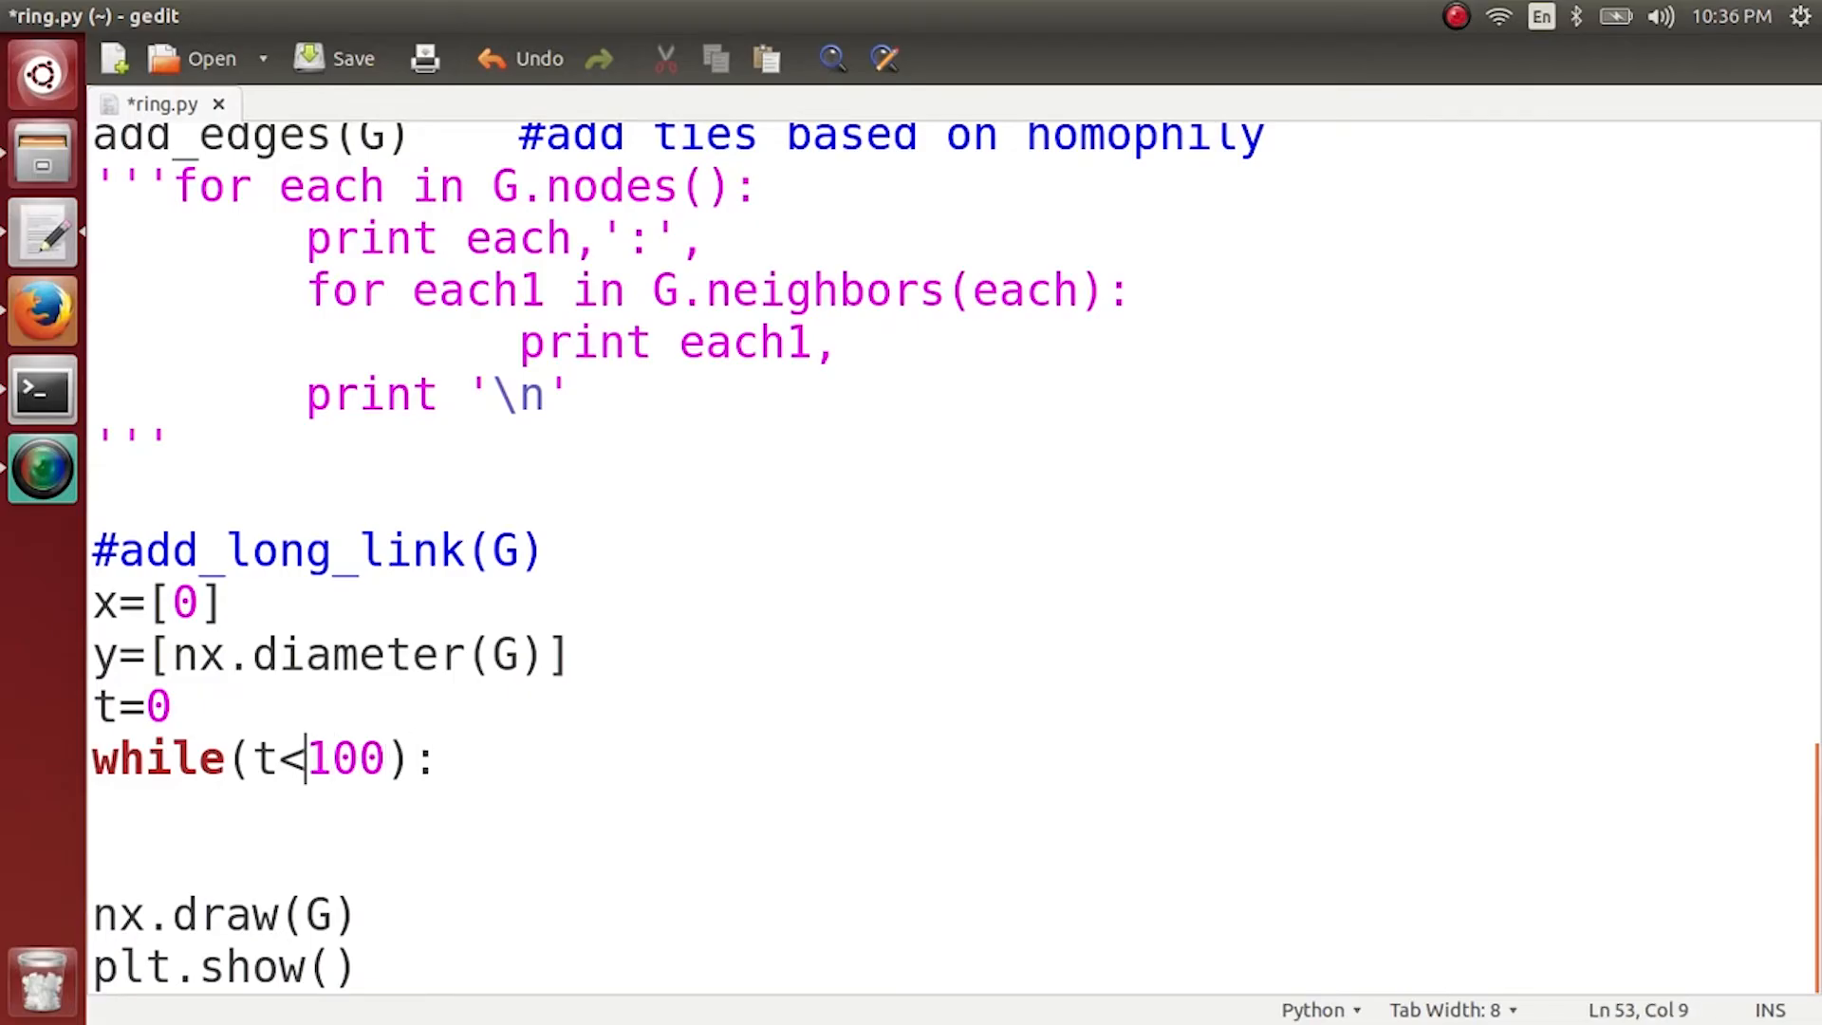
text(=)
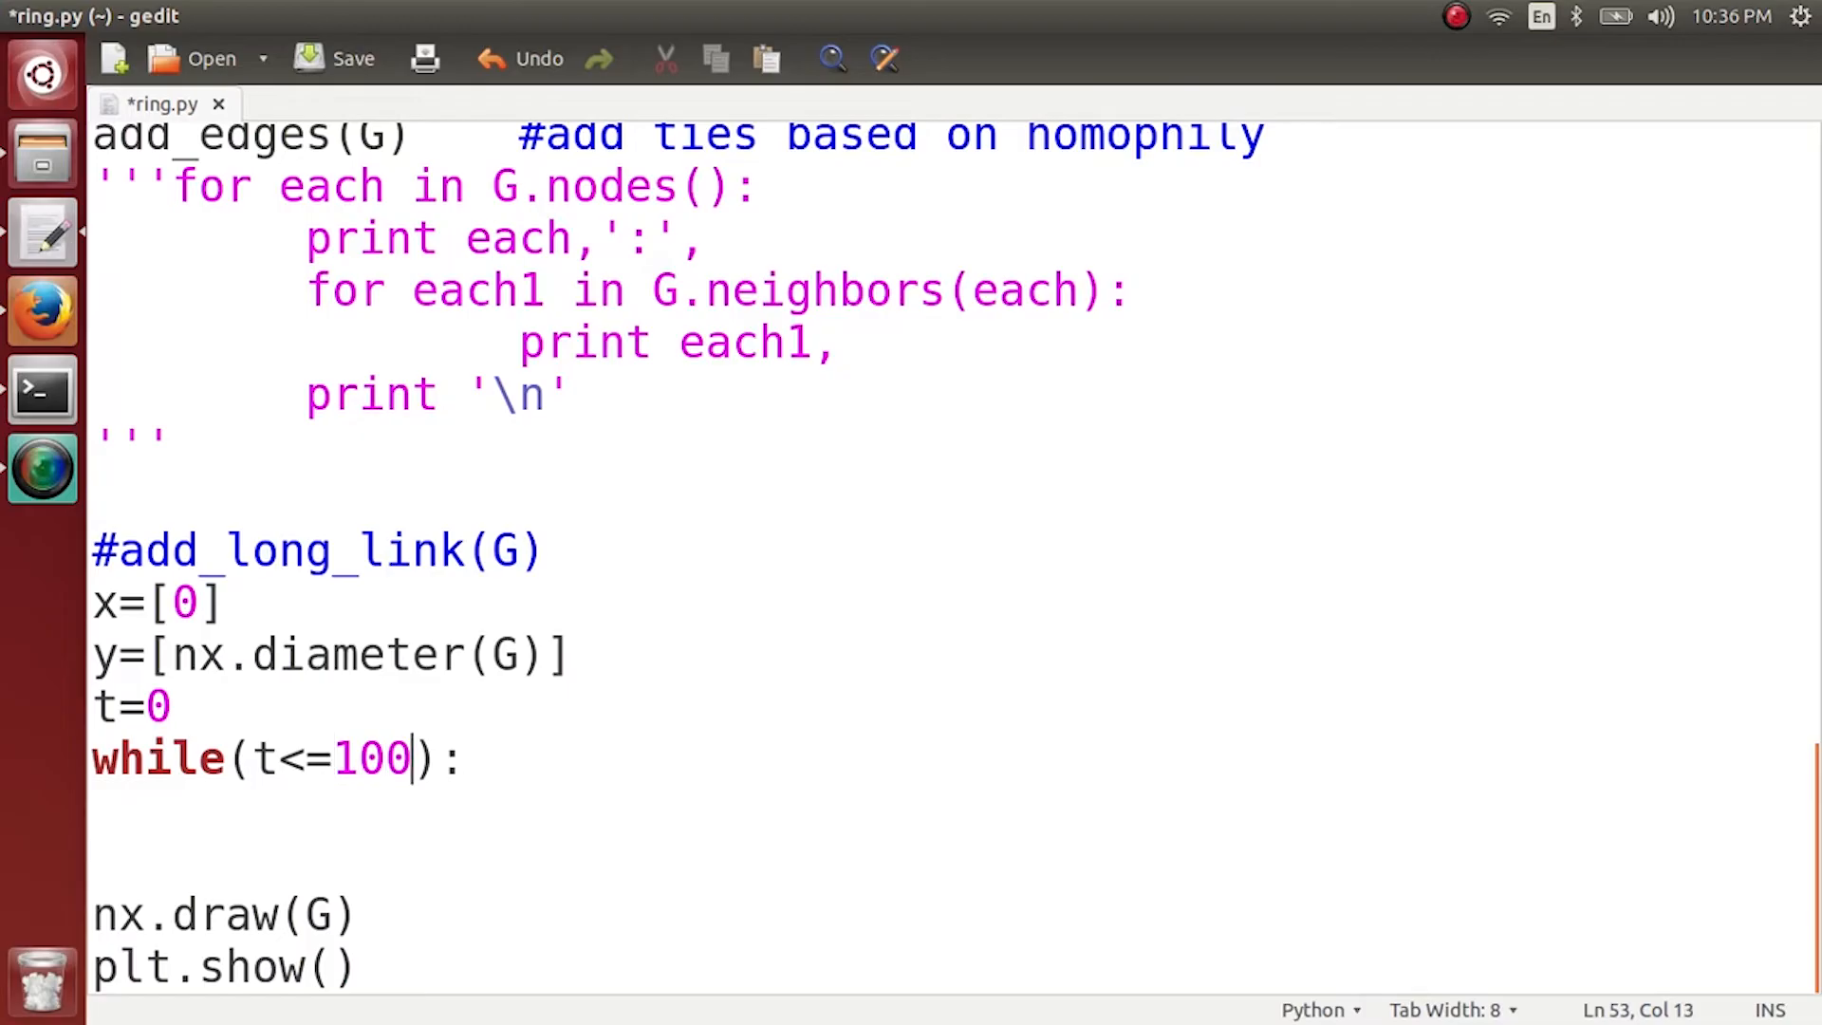
key(Return)
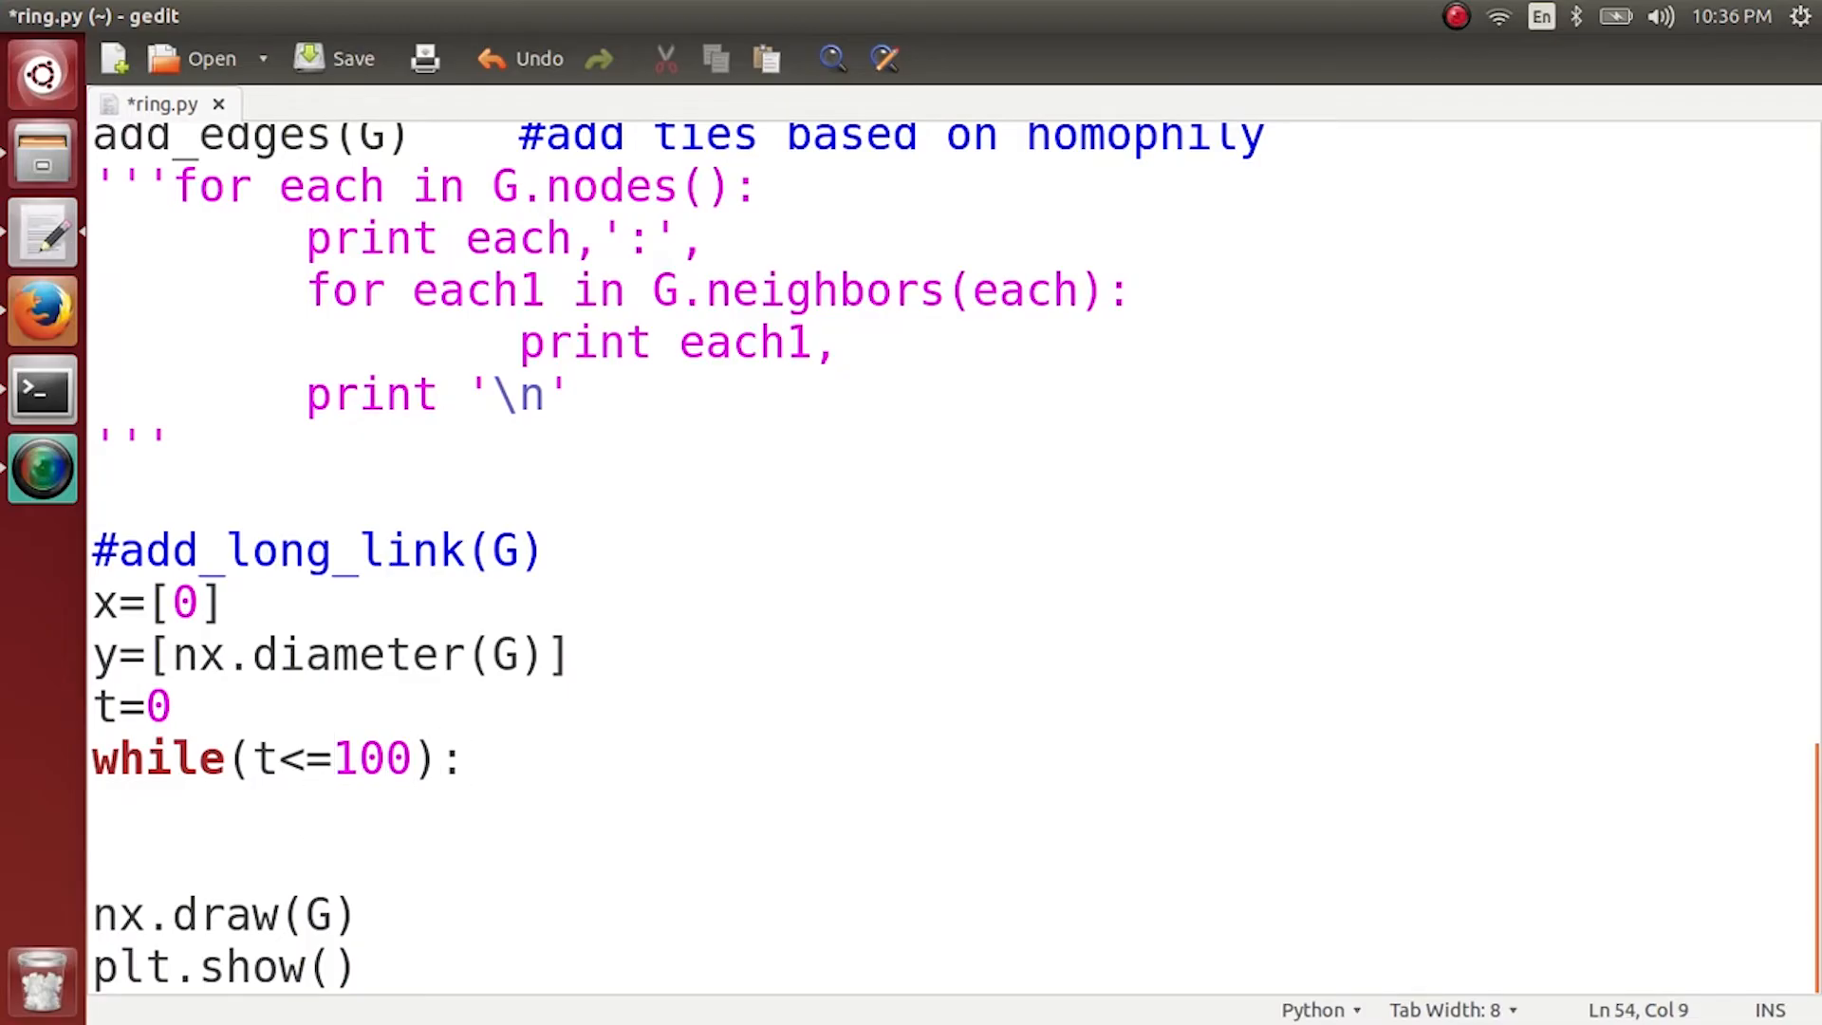
Inside the loop call add_long_link(G) and increment t with t=t+1.
text(a)
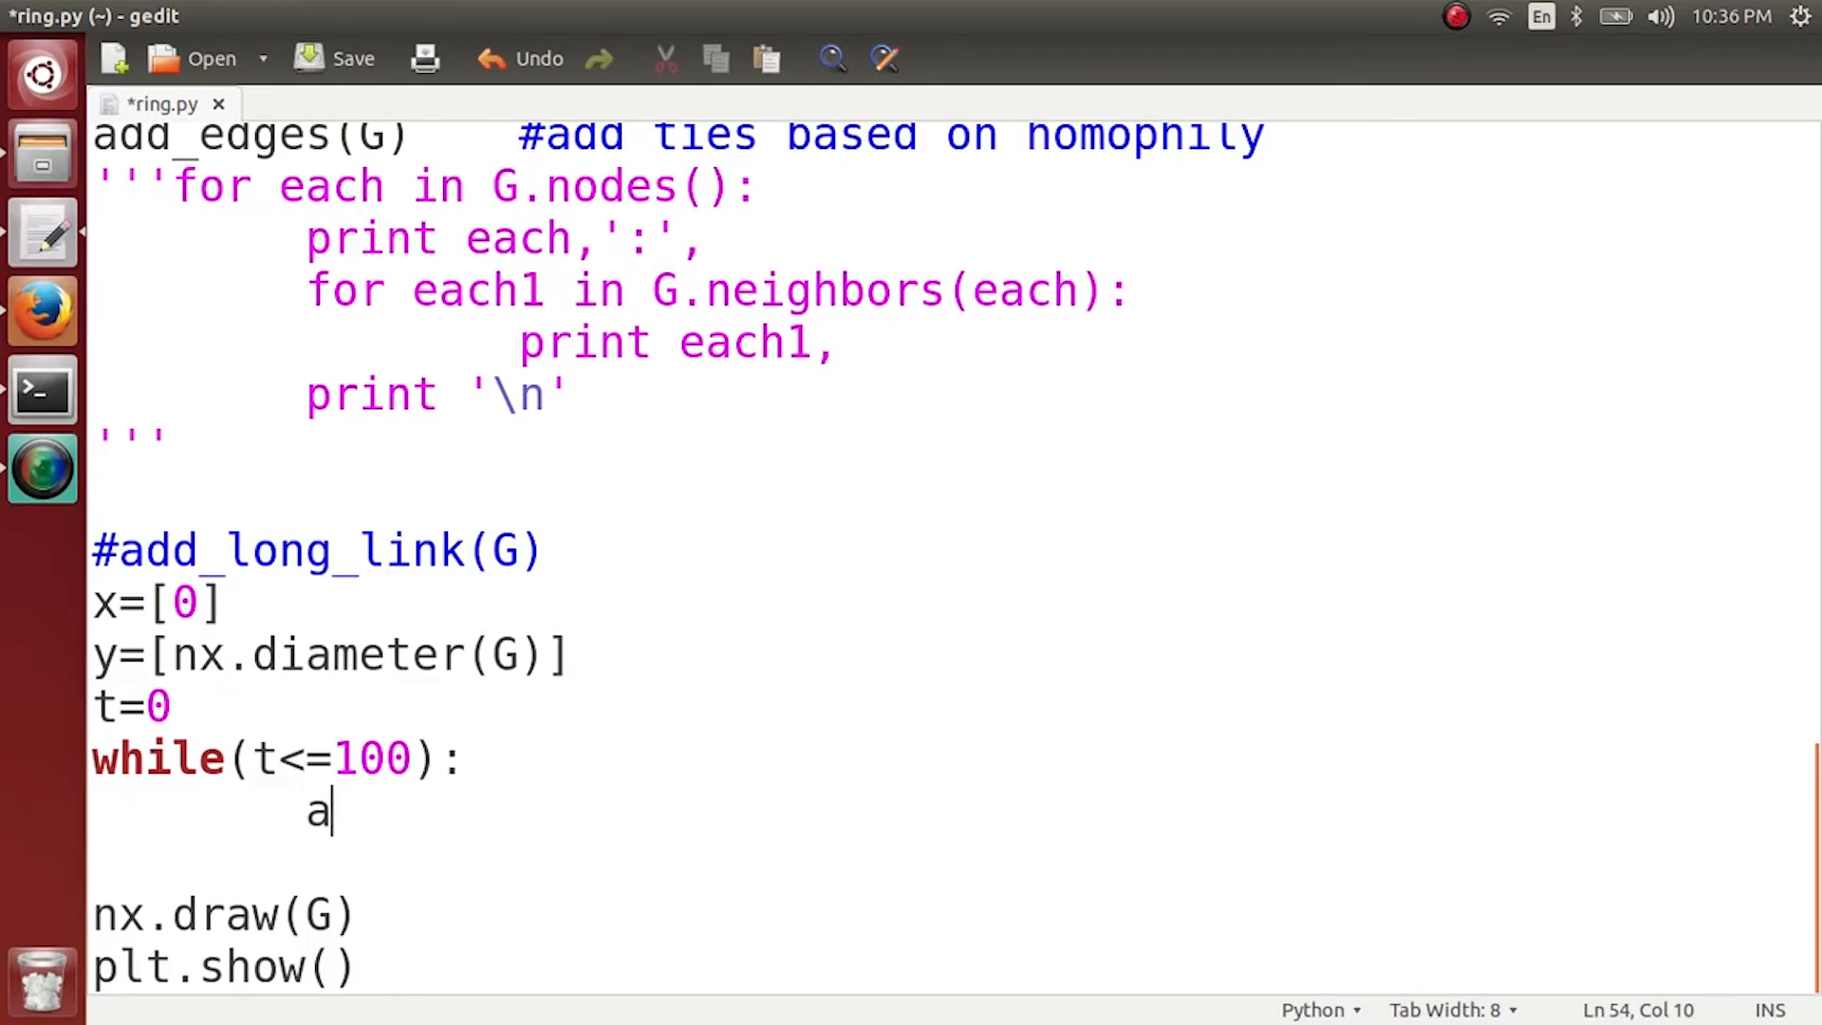
text(dd_long)
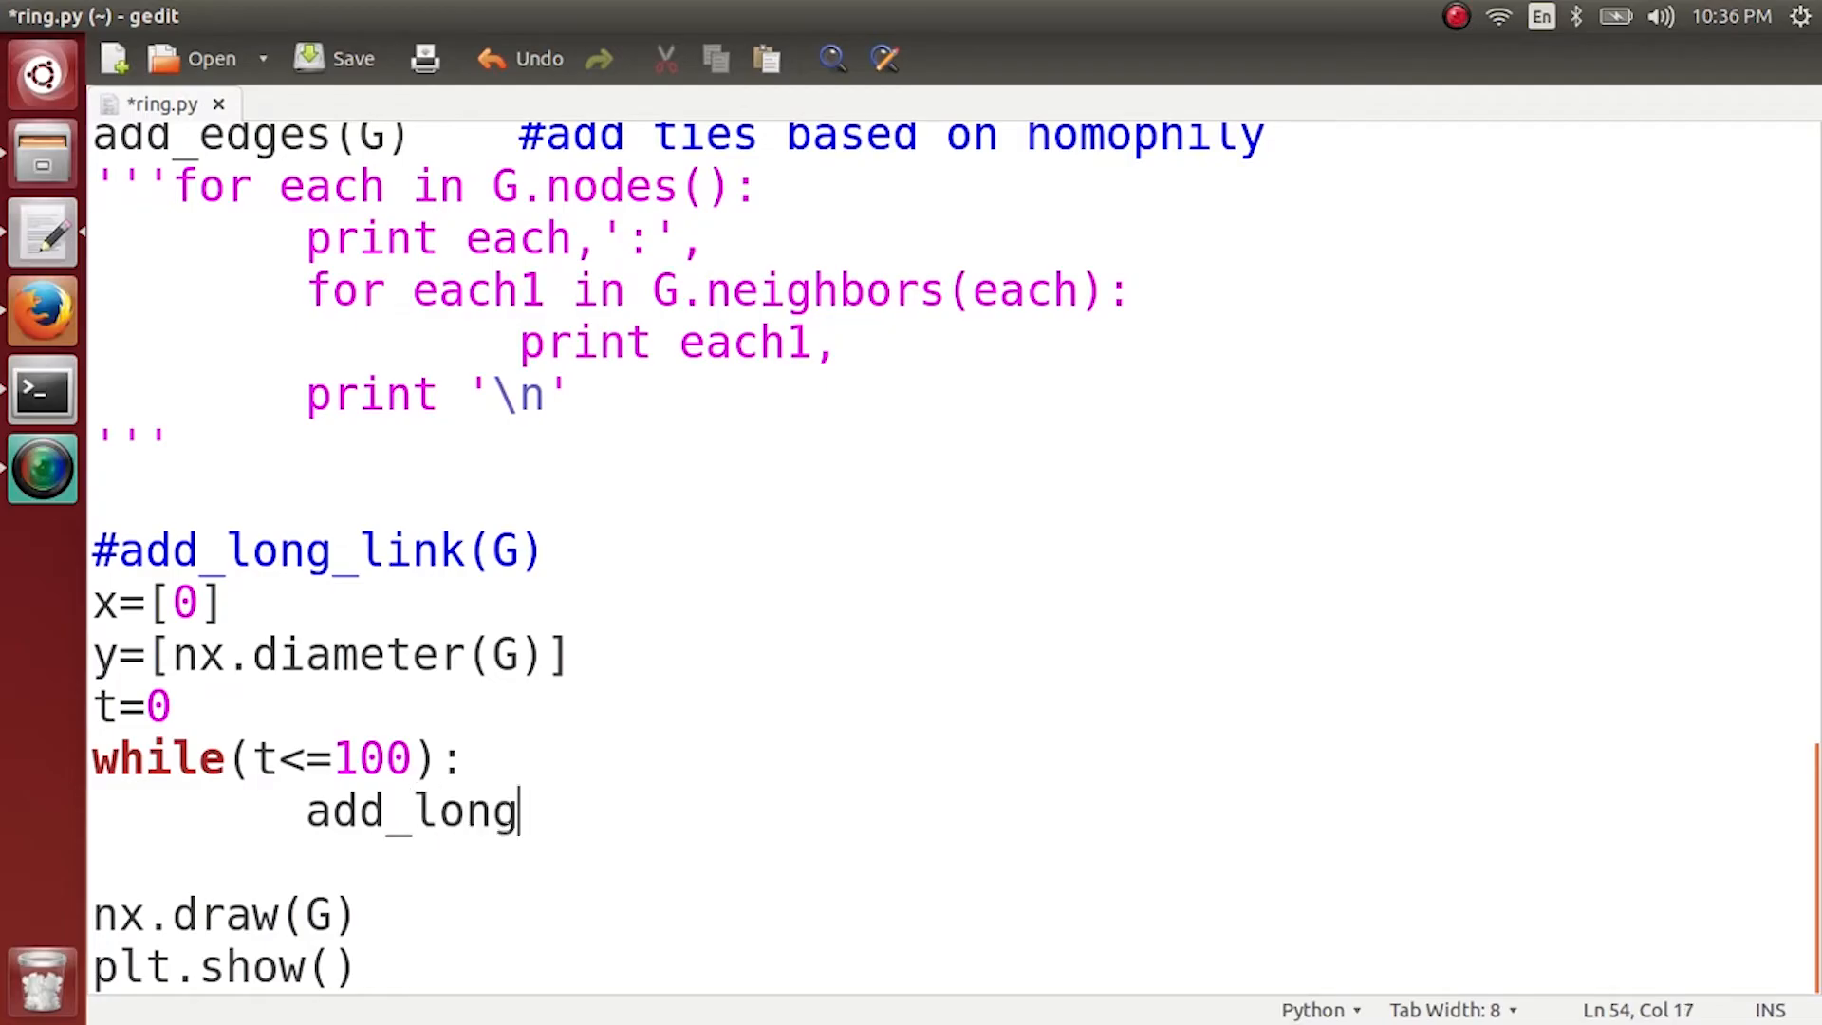
text(_link)
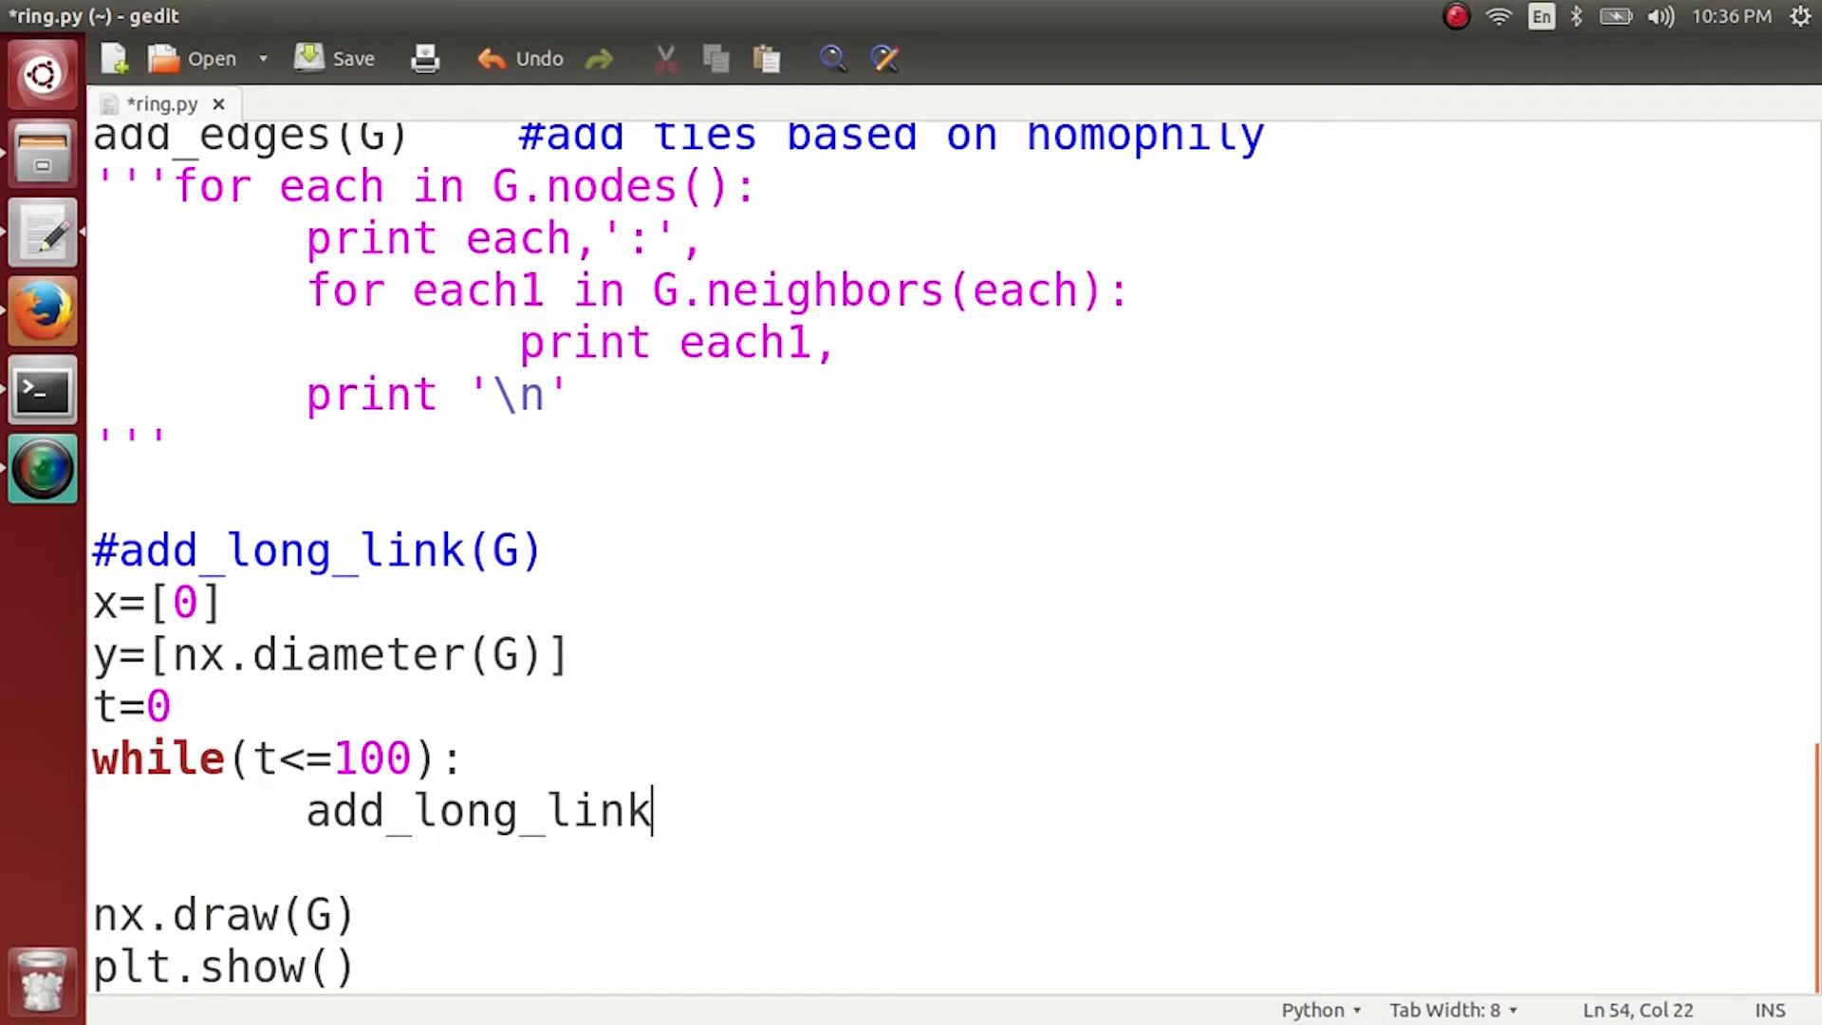
text((G))
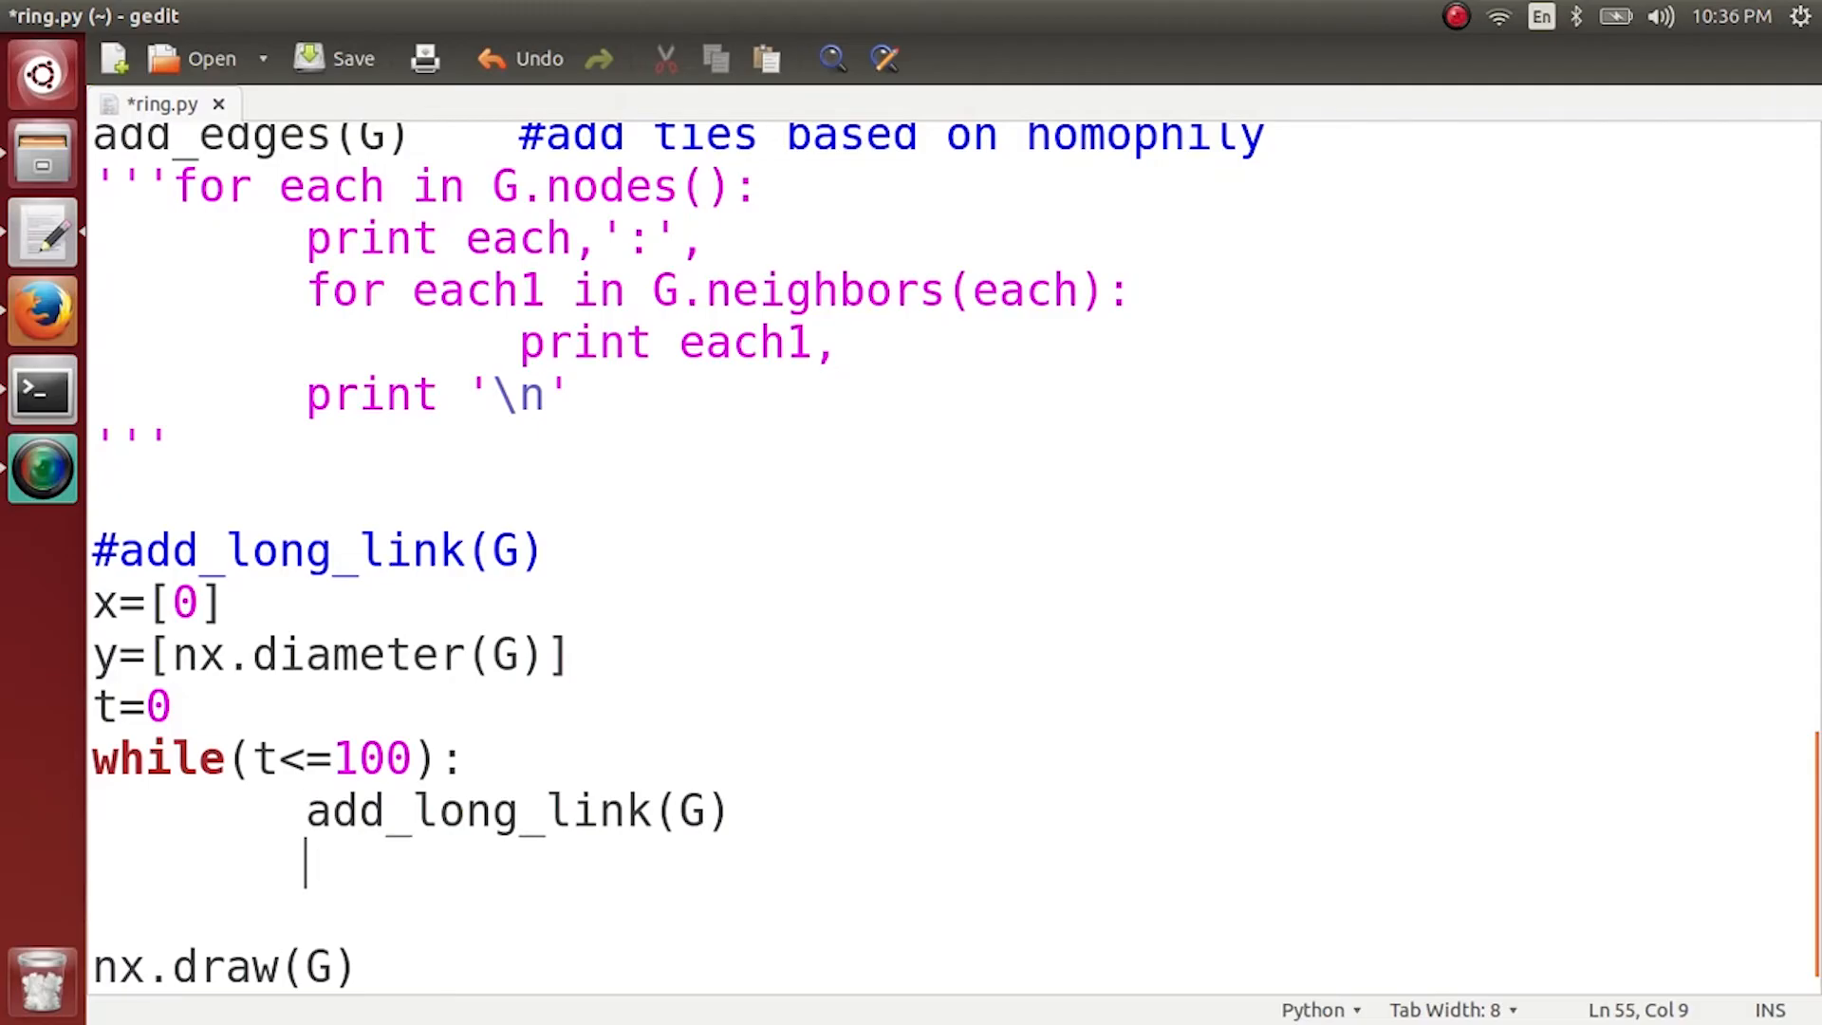
text(t=t+1)
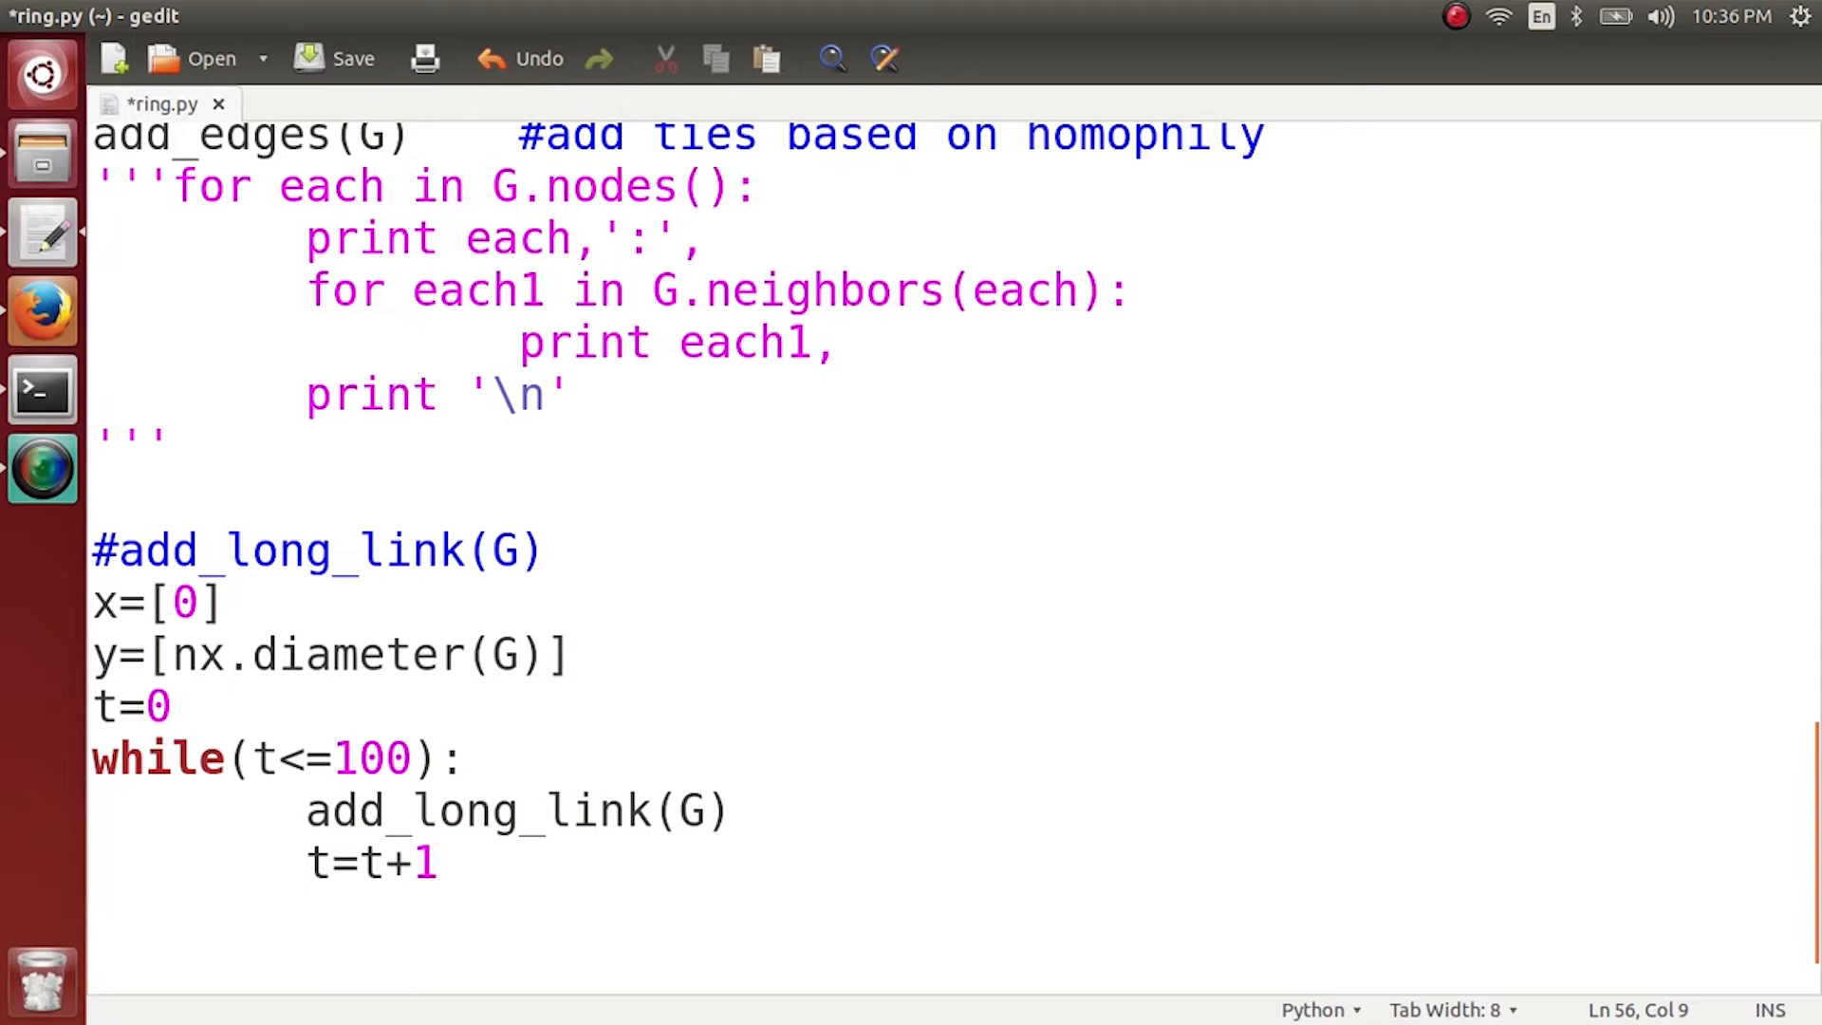
key(Return)
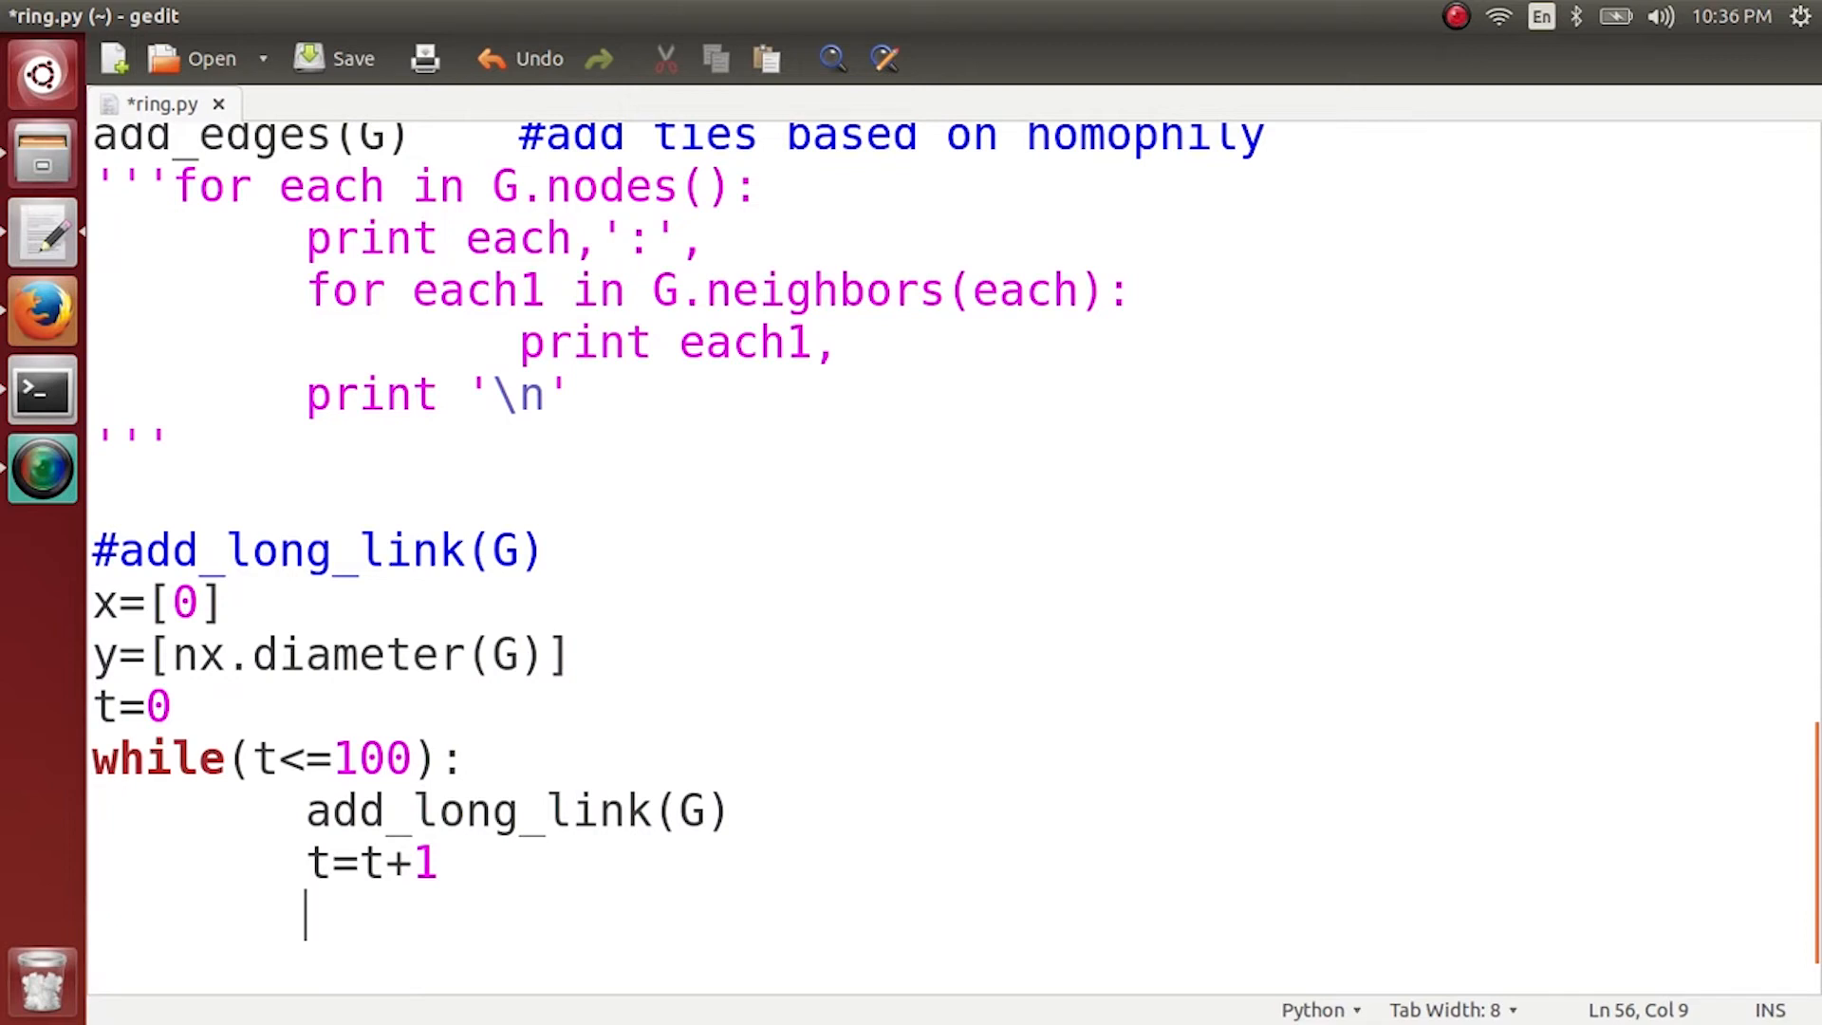
Append t to x and nx.diameter(G) to y inside the loop.
text(x.appen)
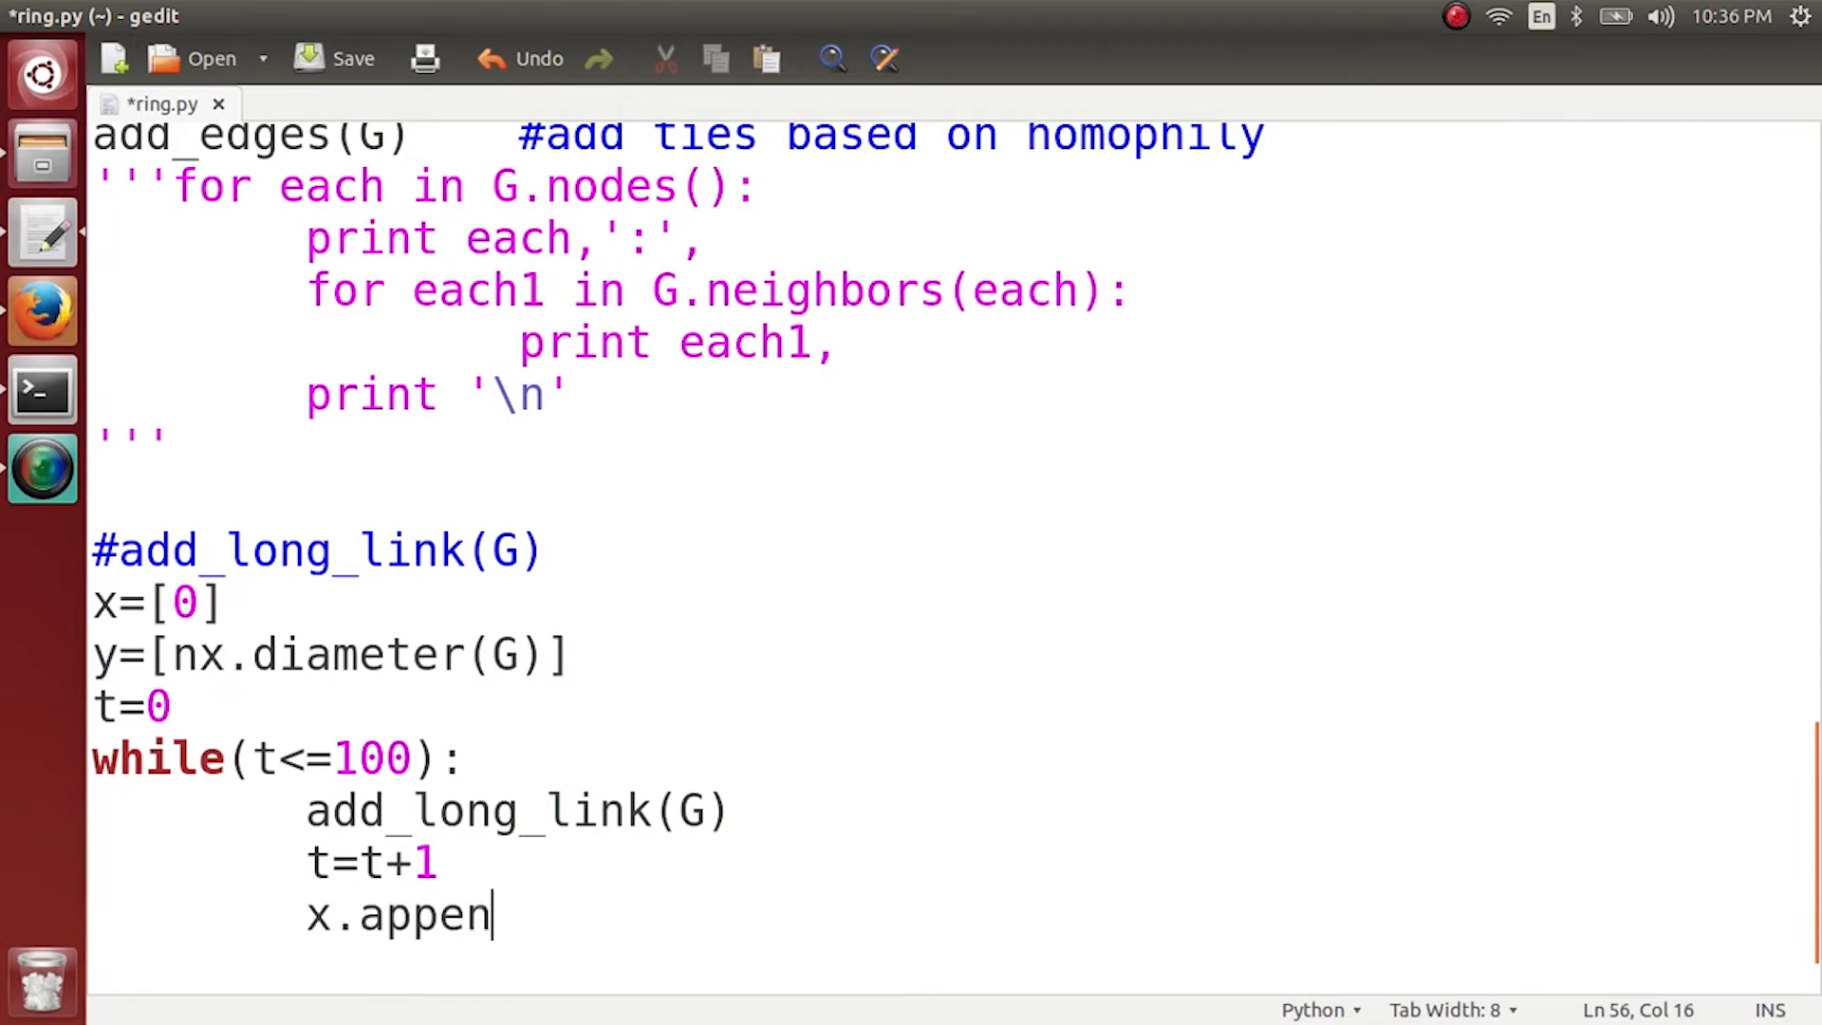
text(d)
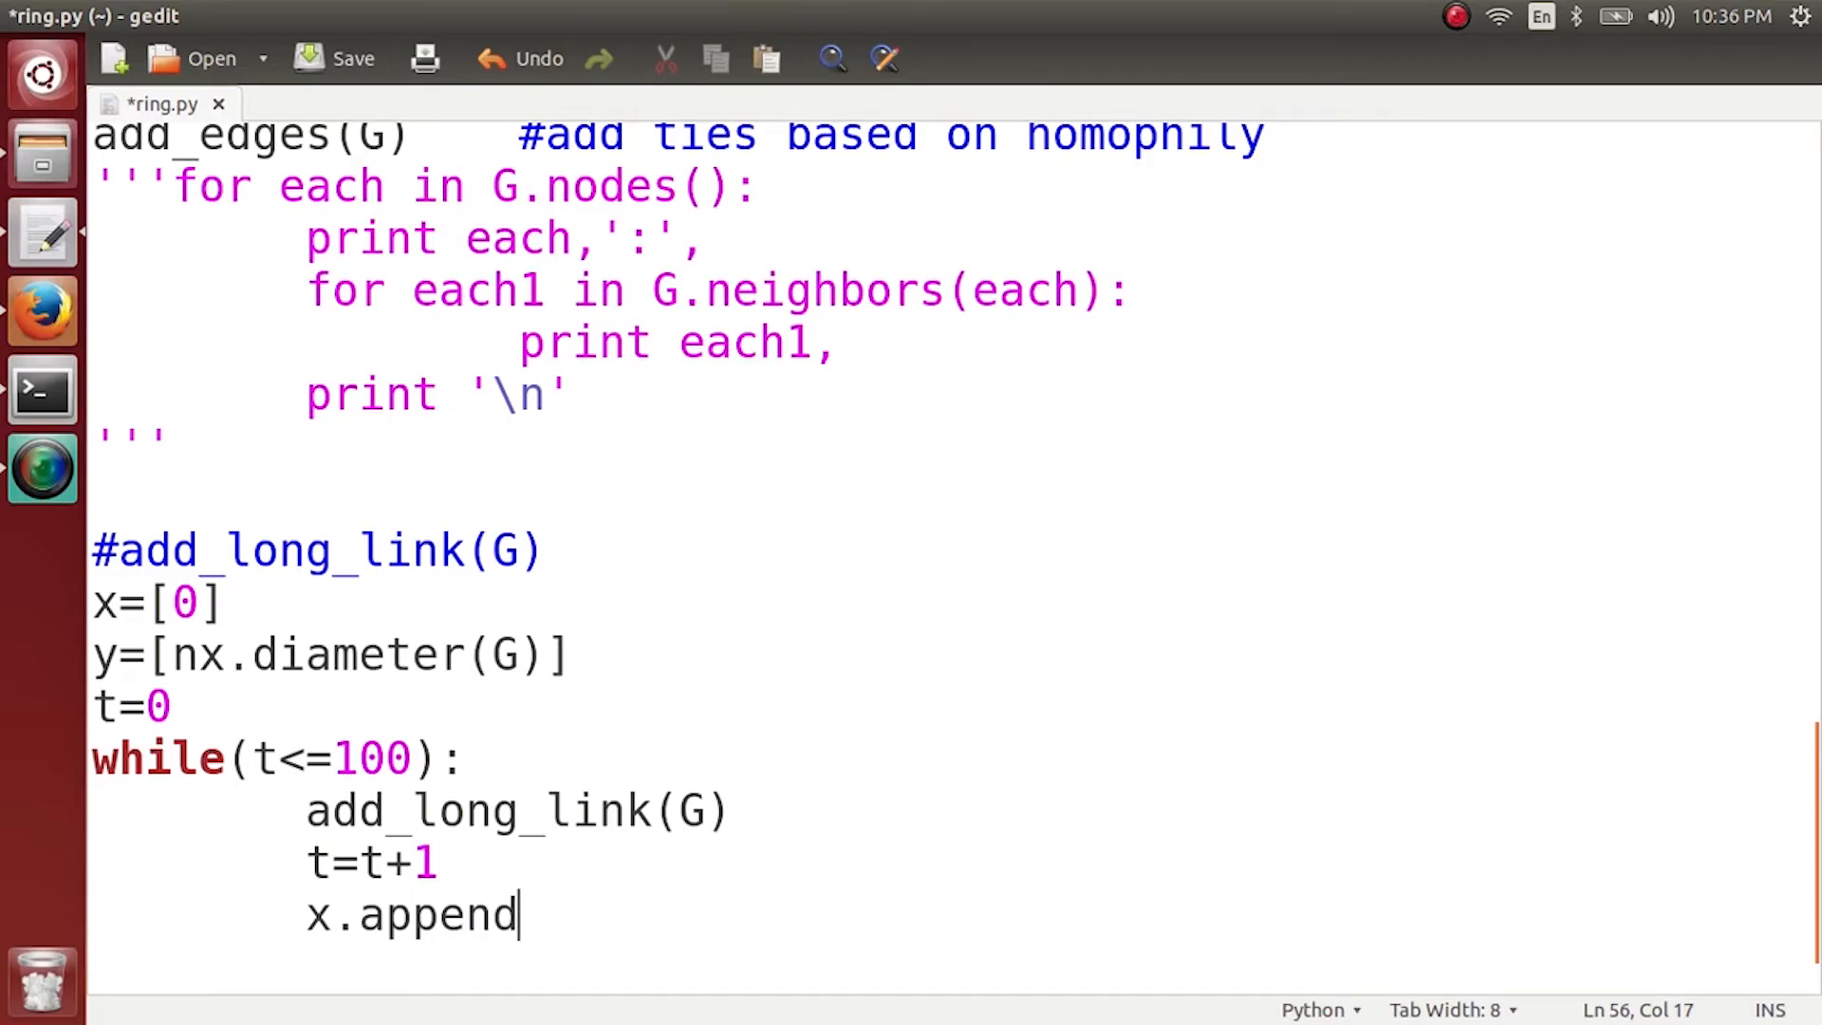
text(())
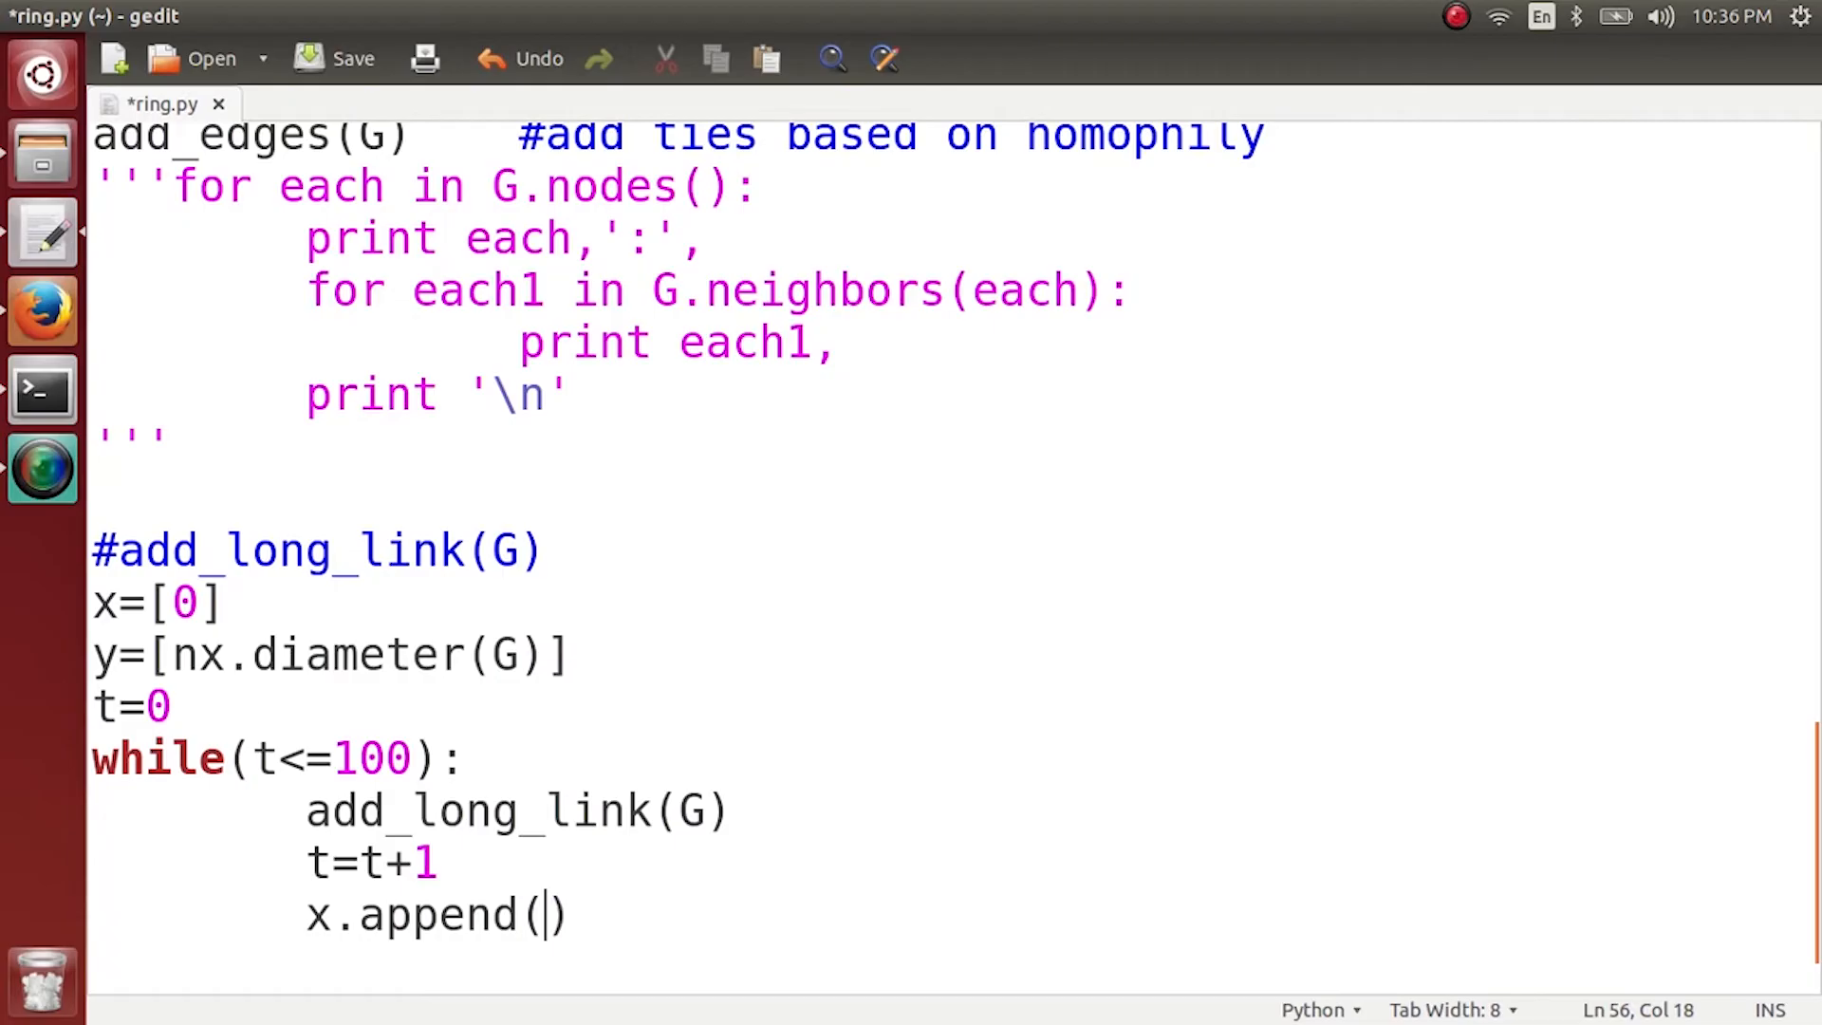
text(t)
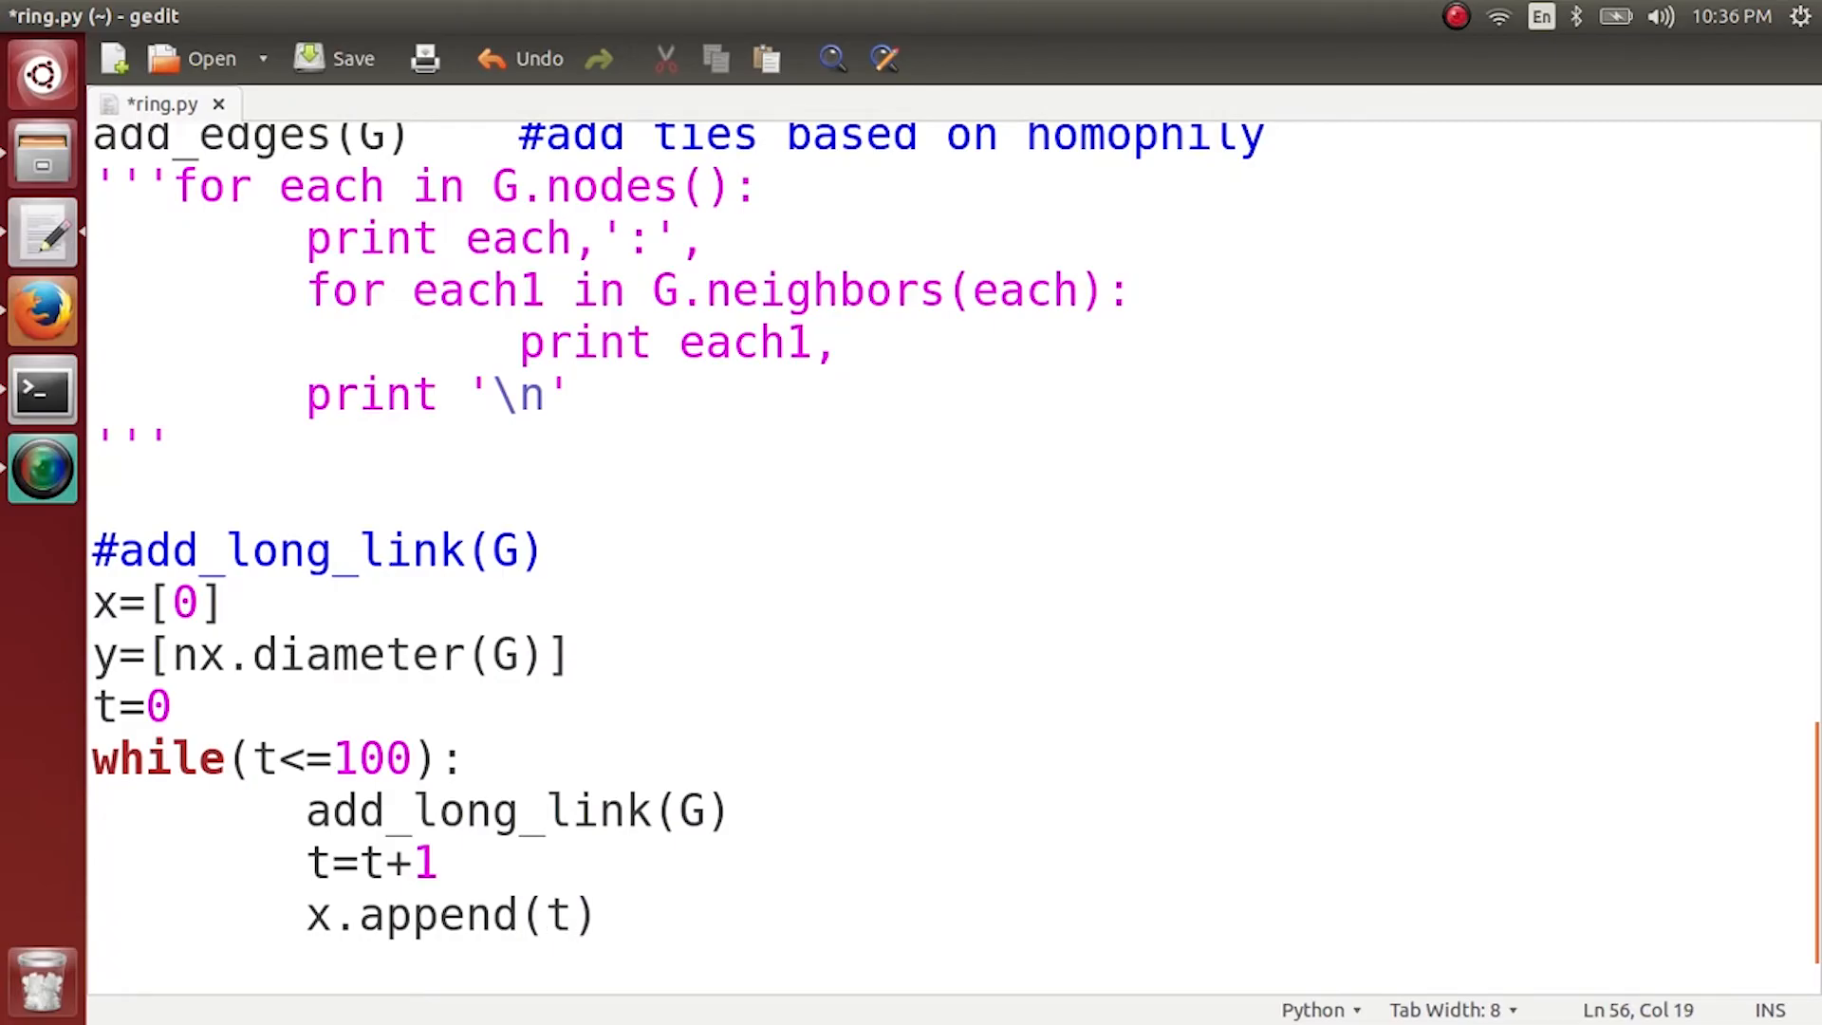
key(Return)
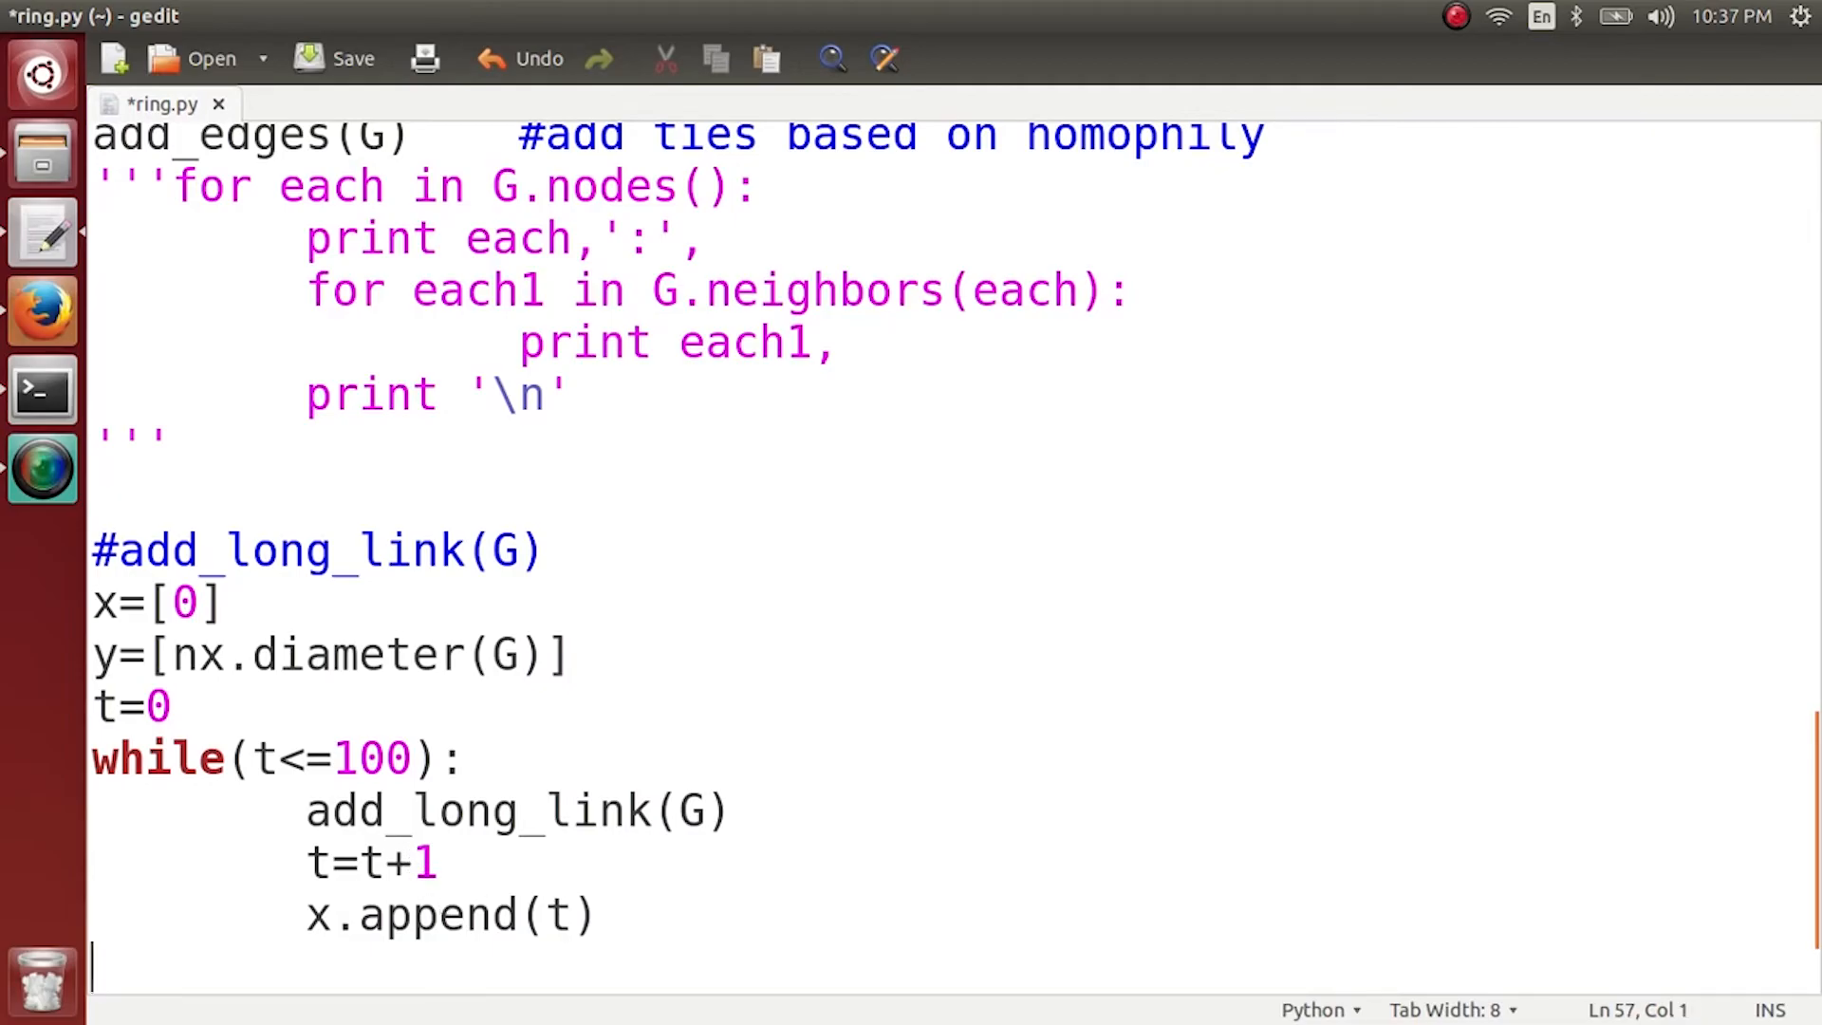
text(y.app)
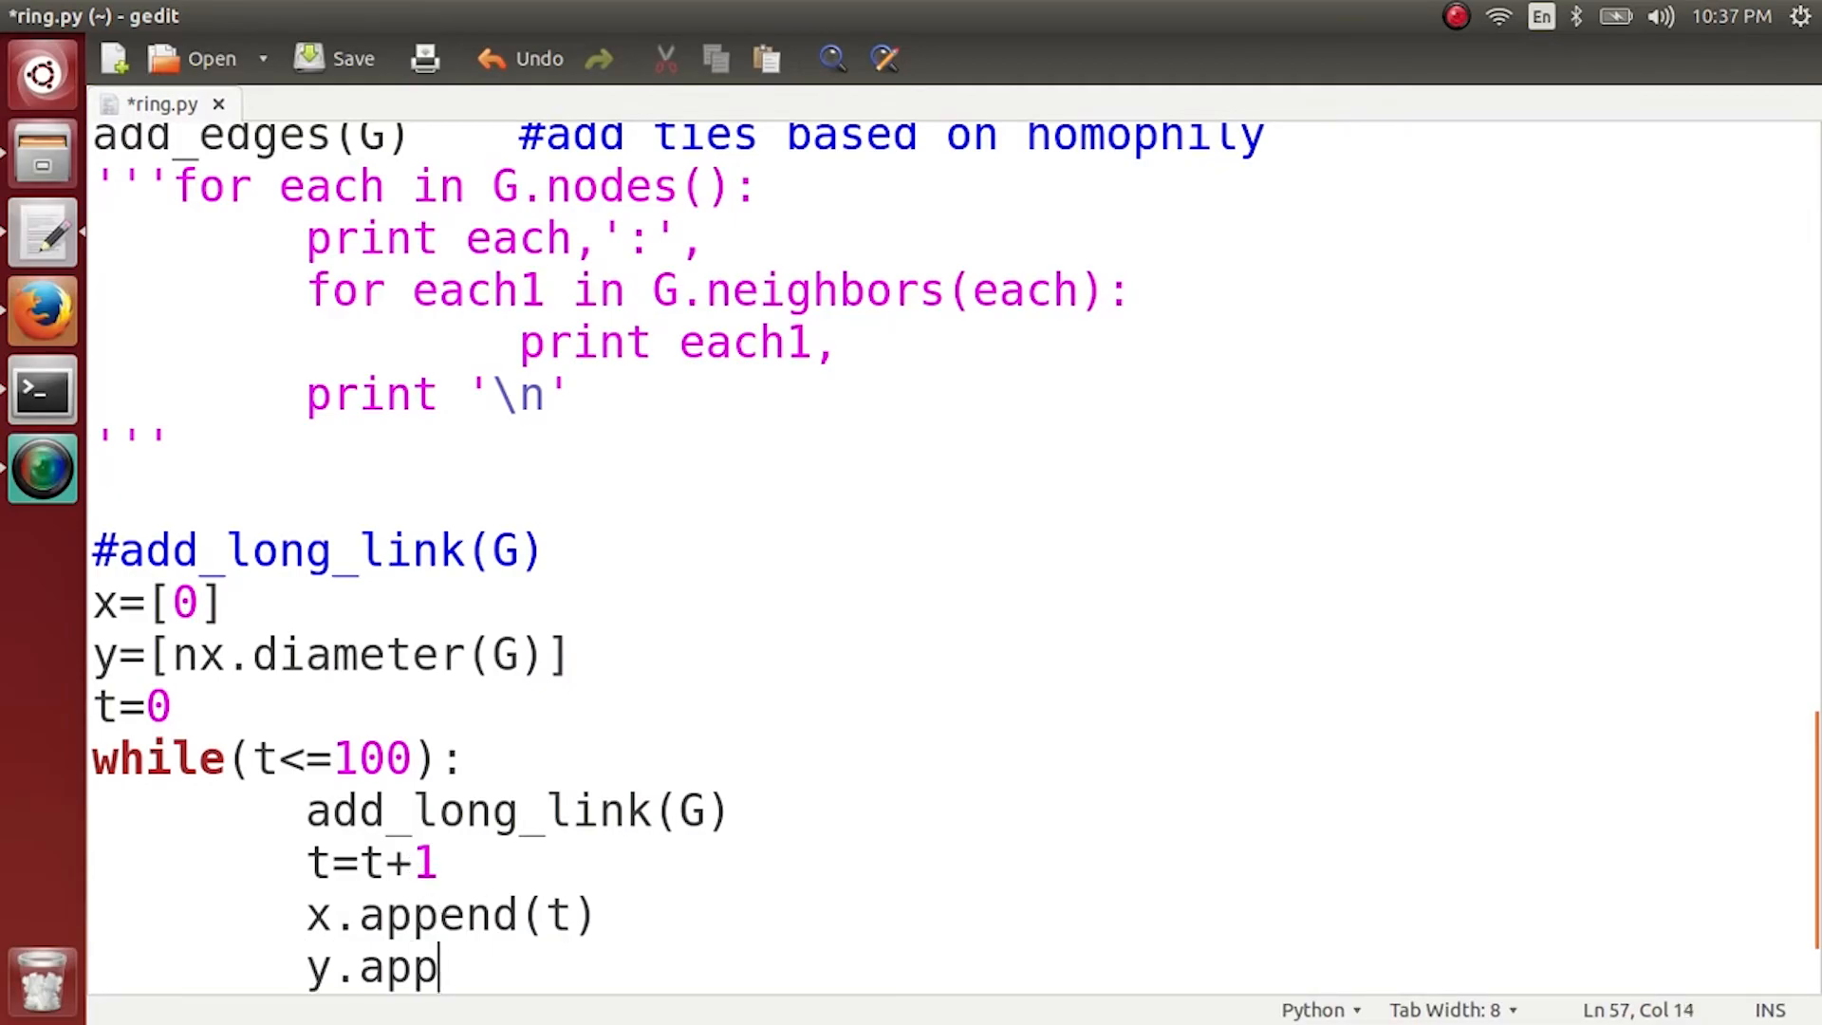
text(end)
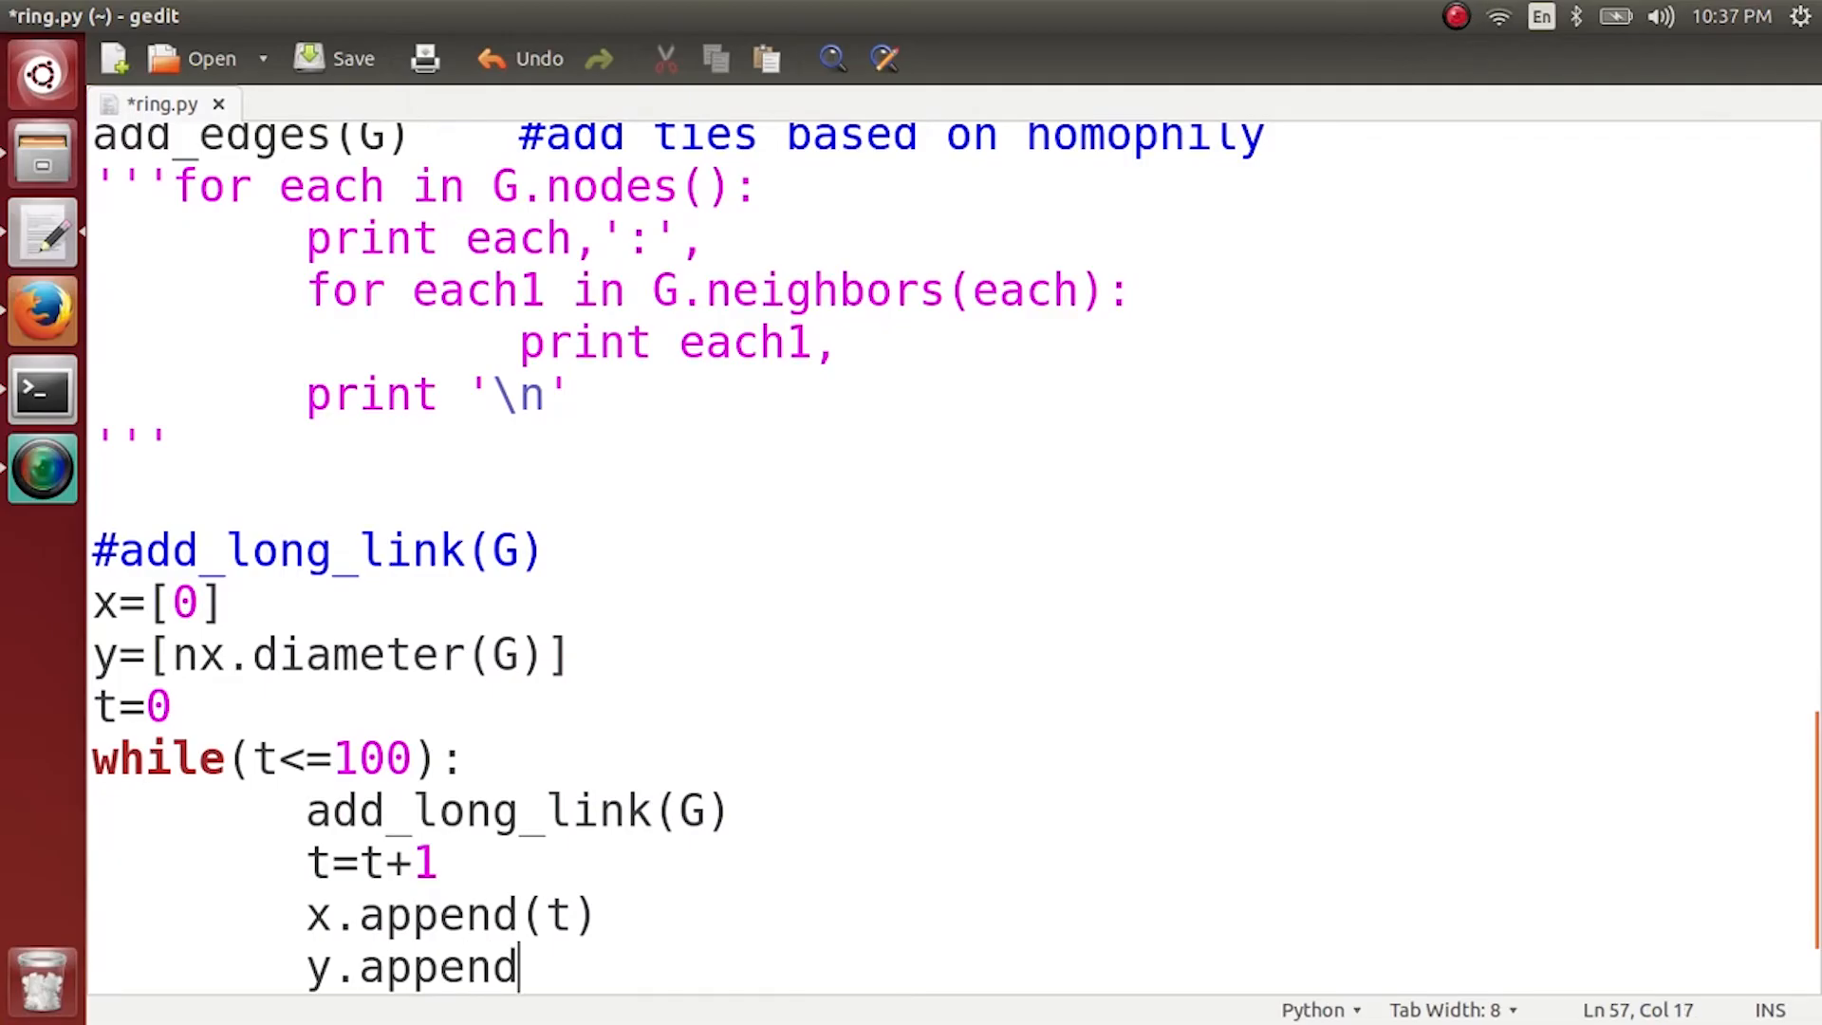
text(())
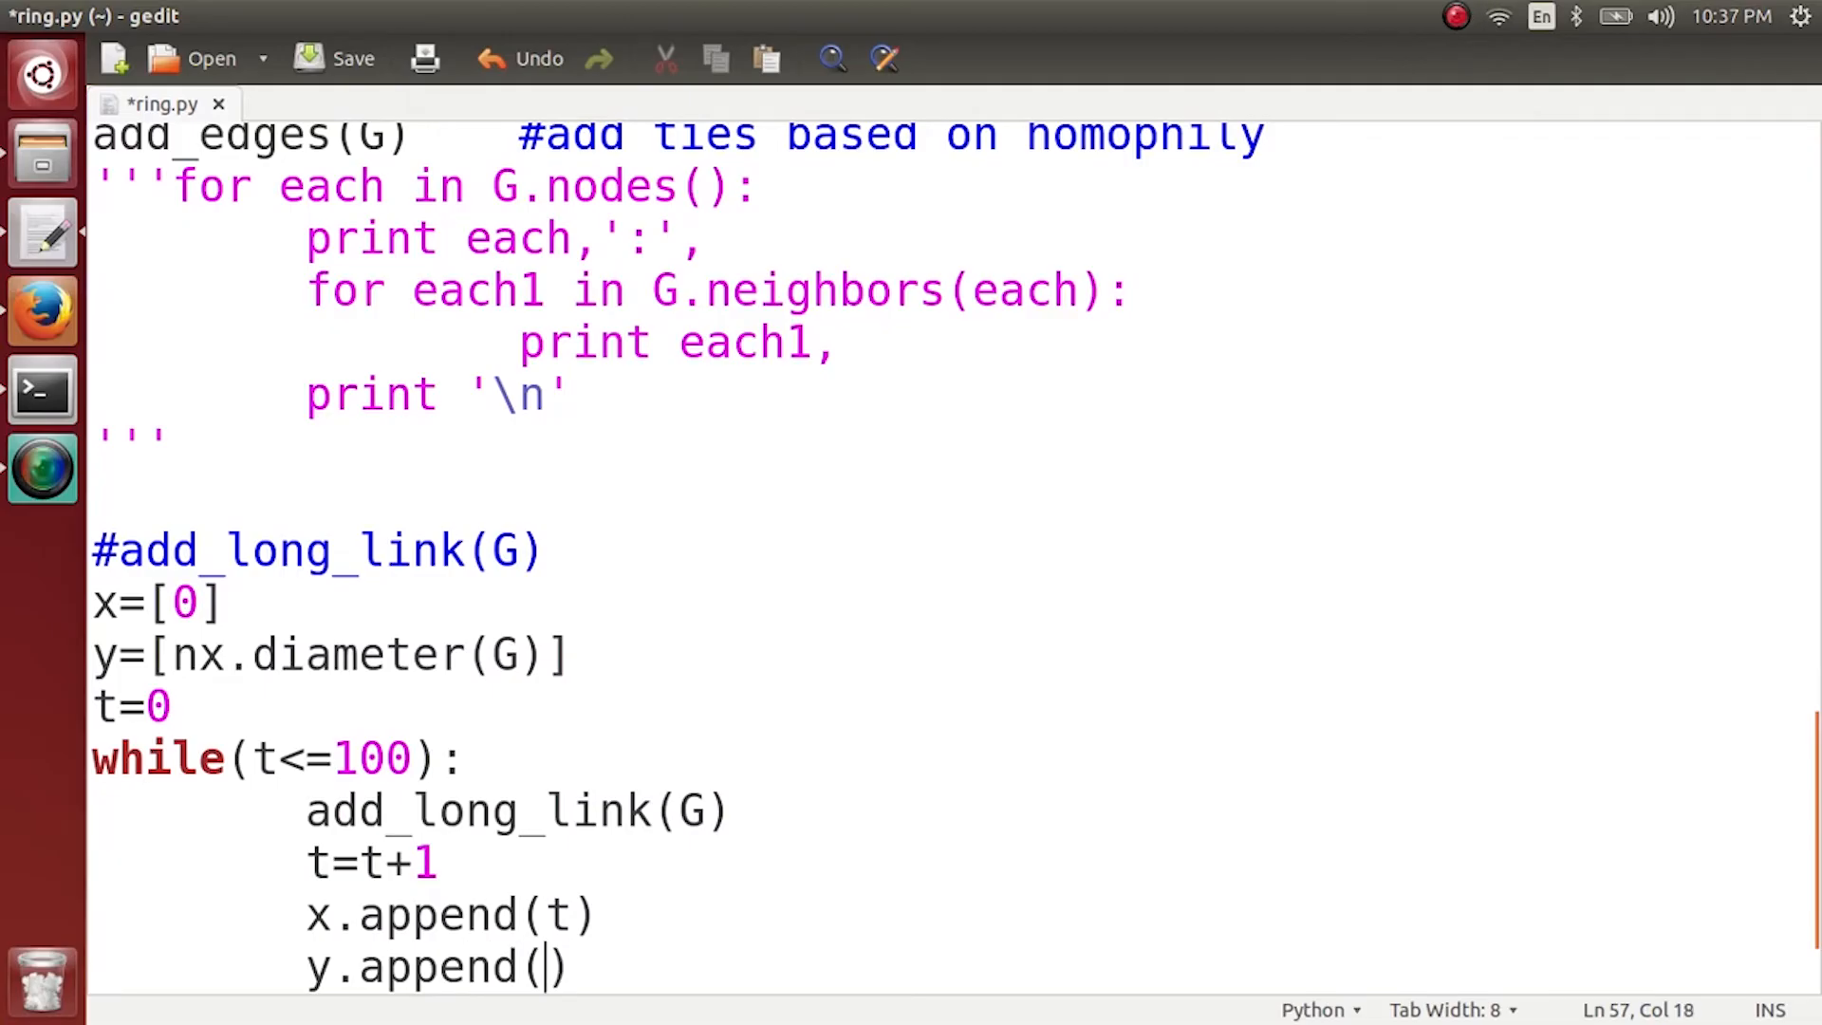
text(nx.diamter)
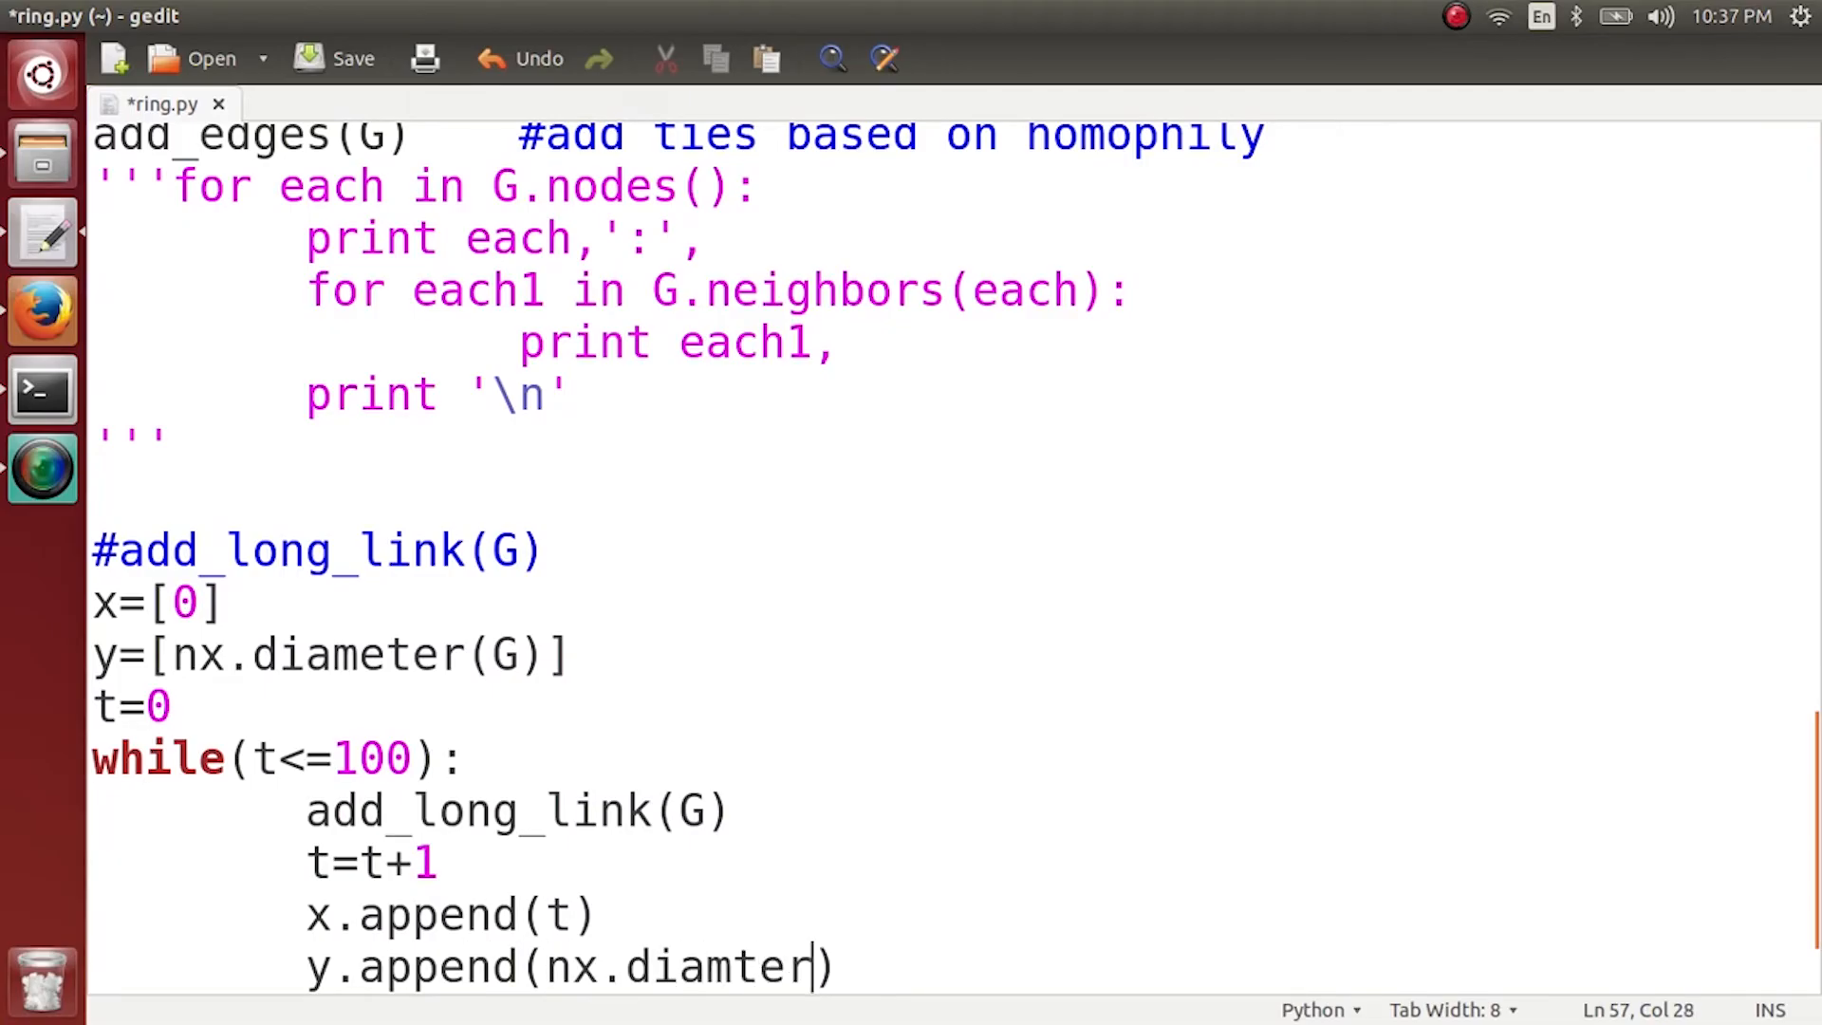
text(()
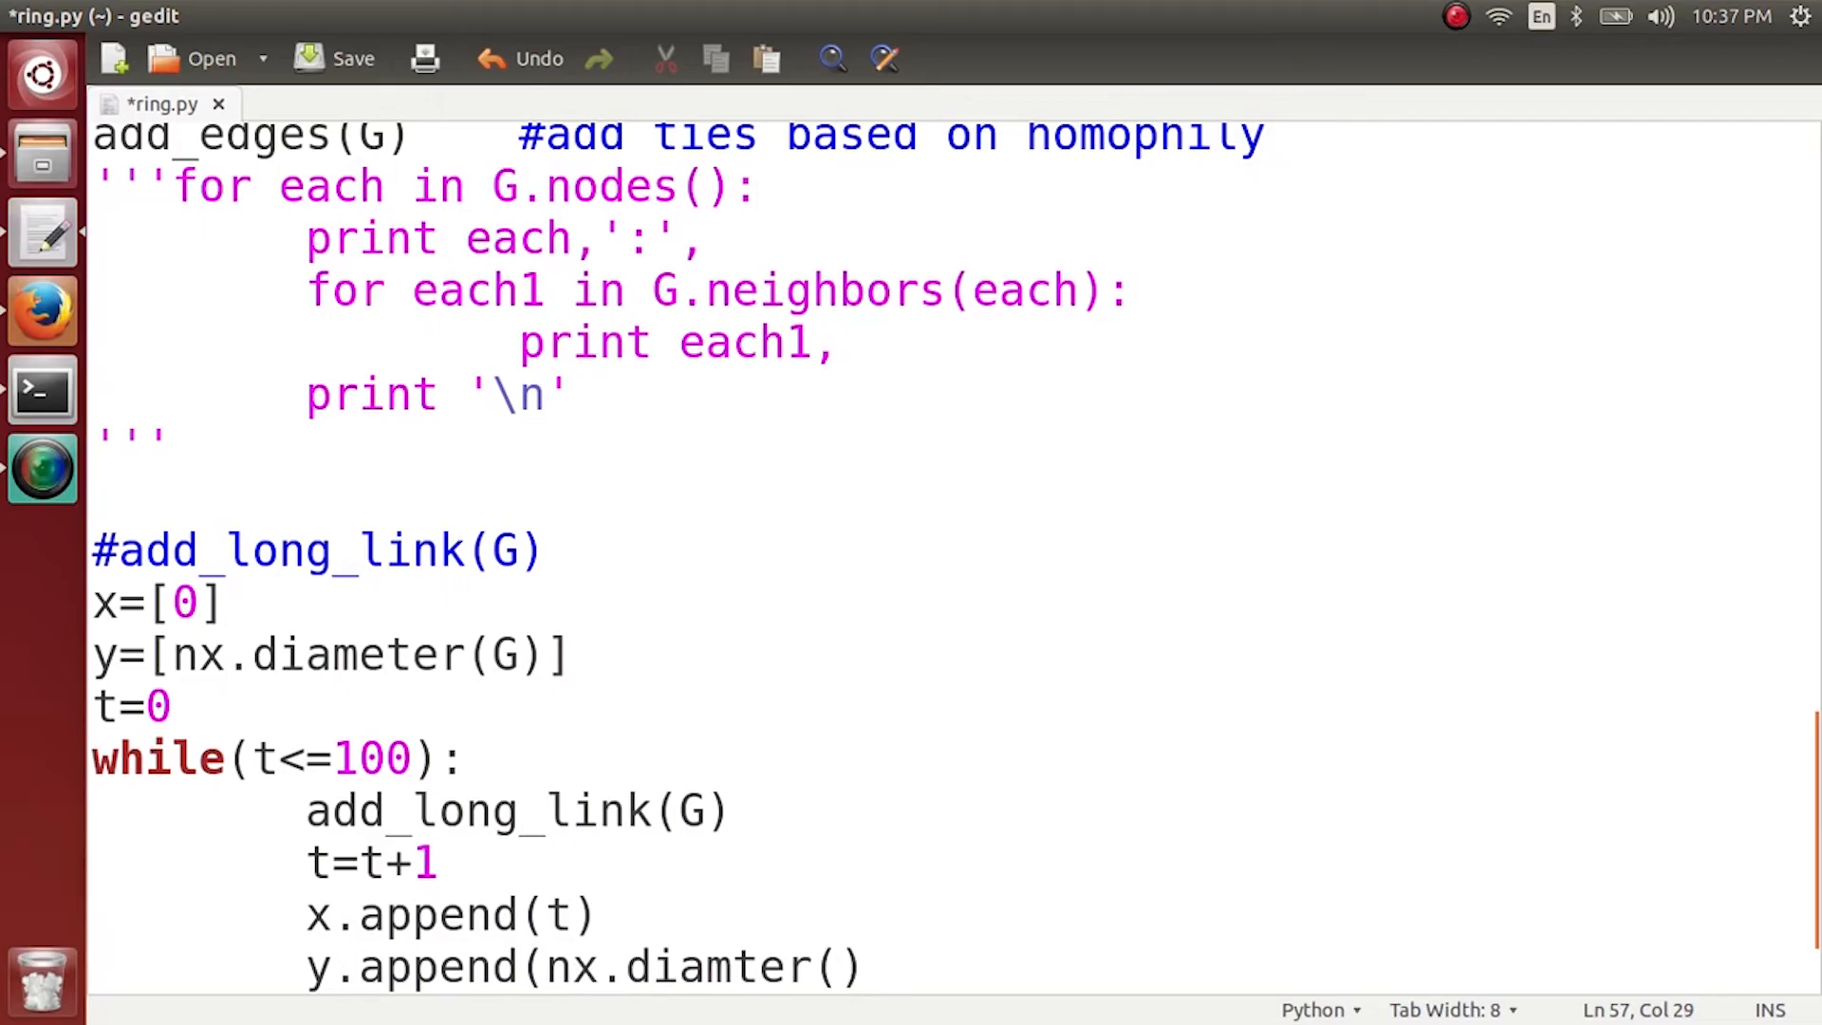
text(G)
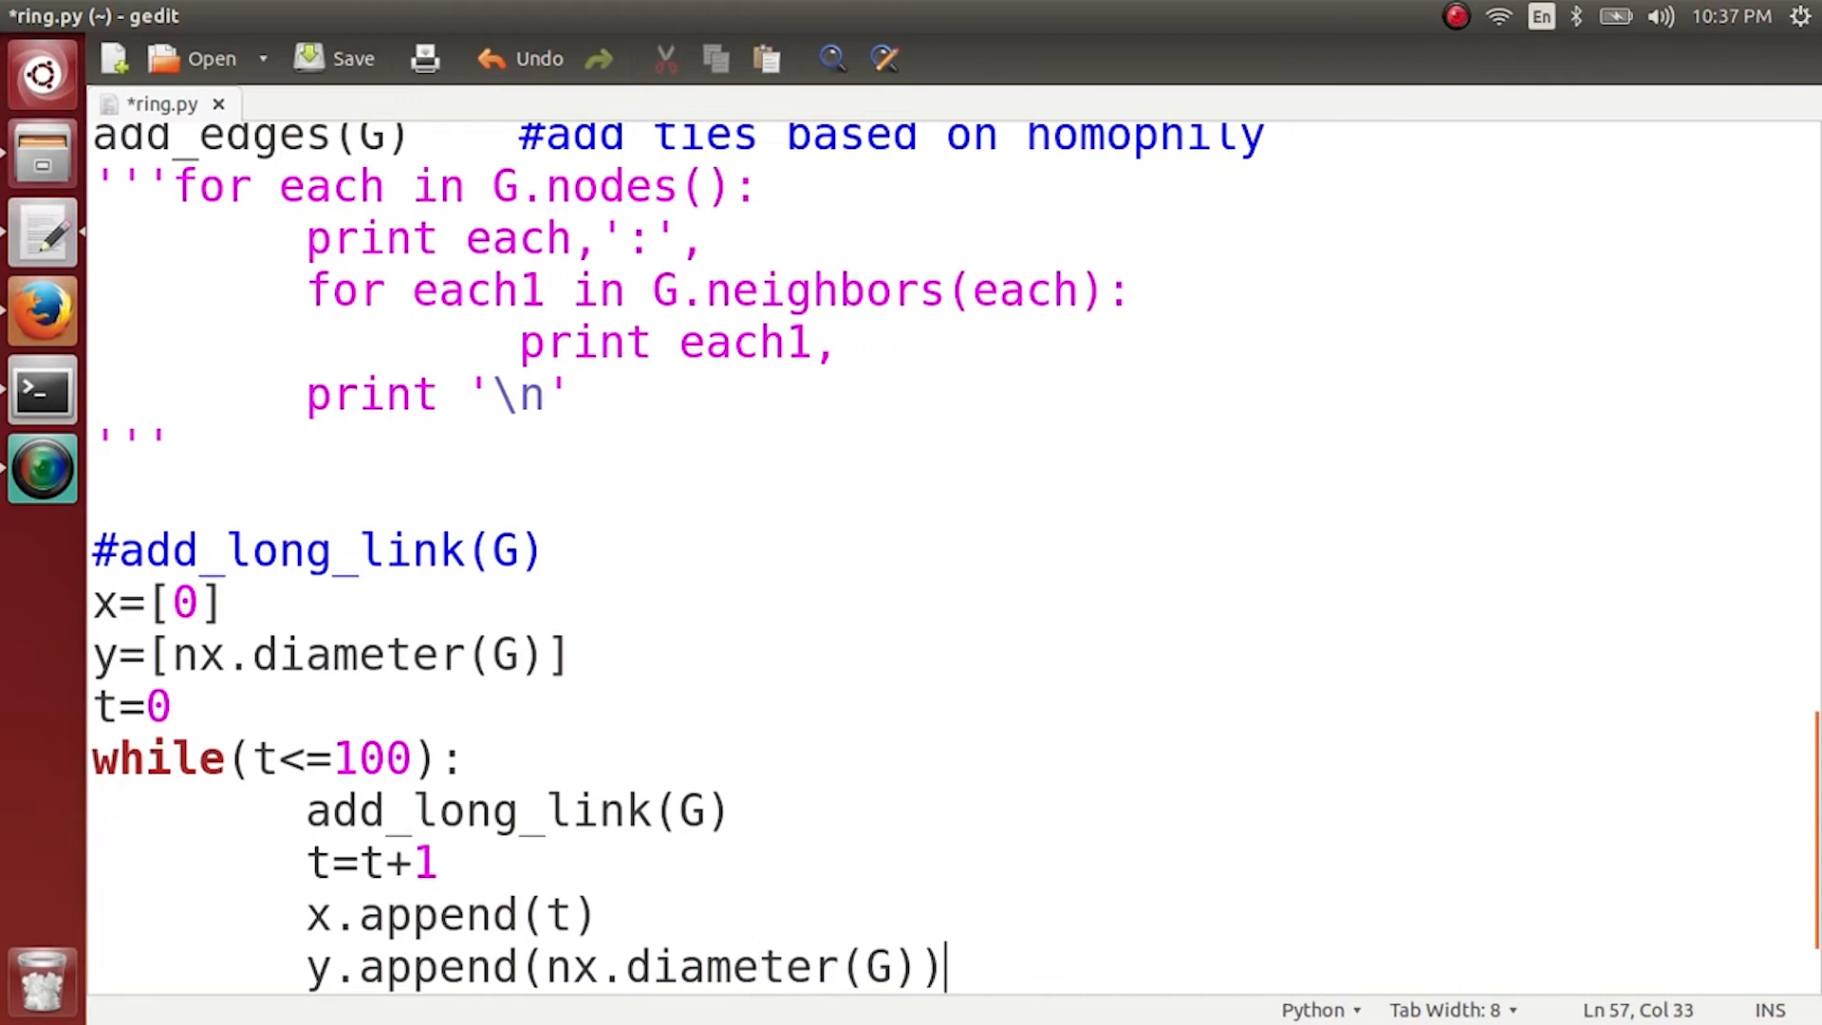
key(Return)
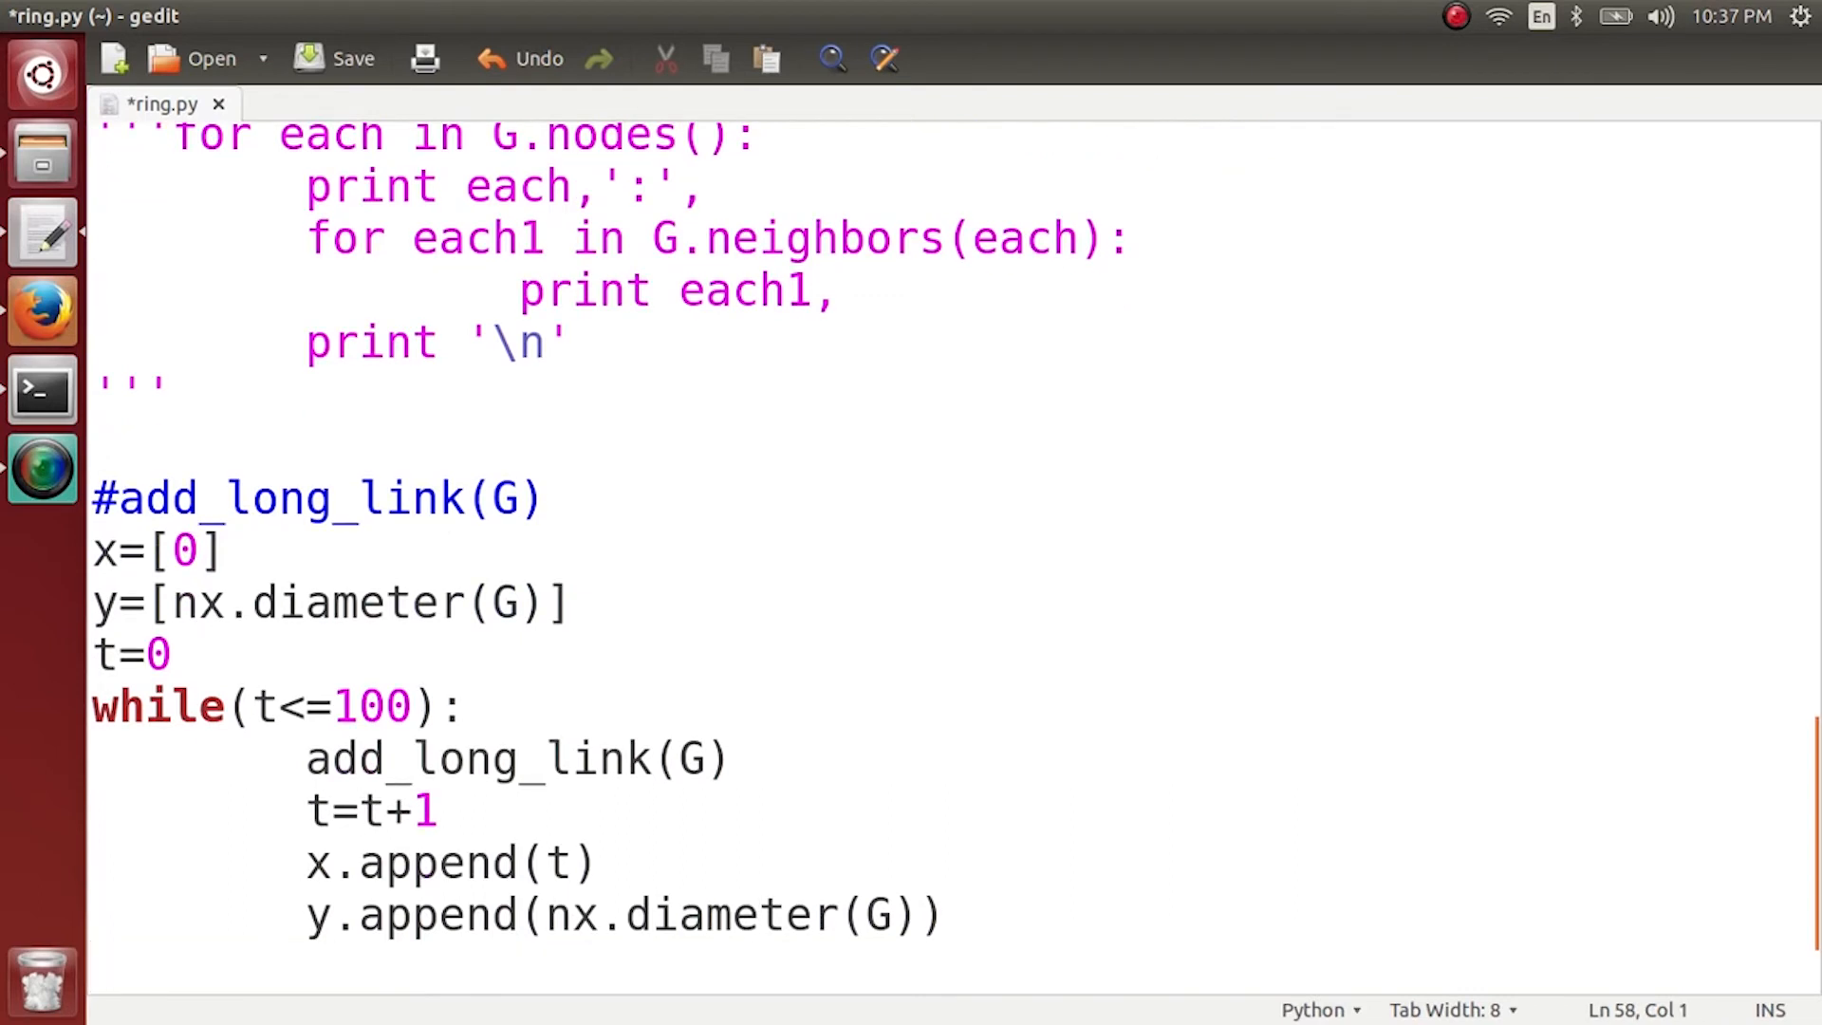
Add plt.xlabel for number of weak ties and a plt.ylabel line.
text(p)
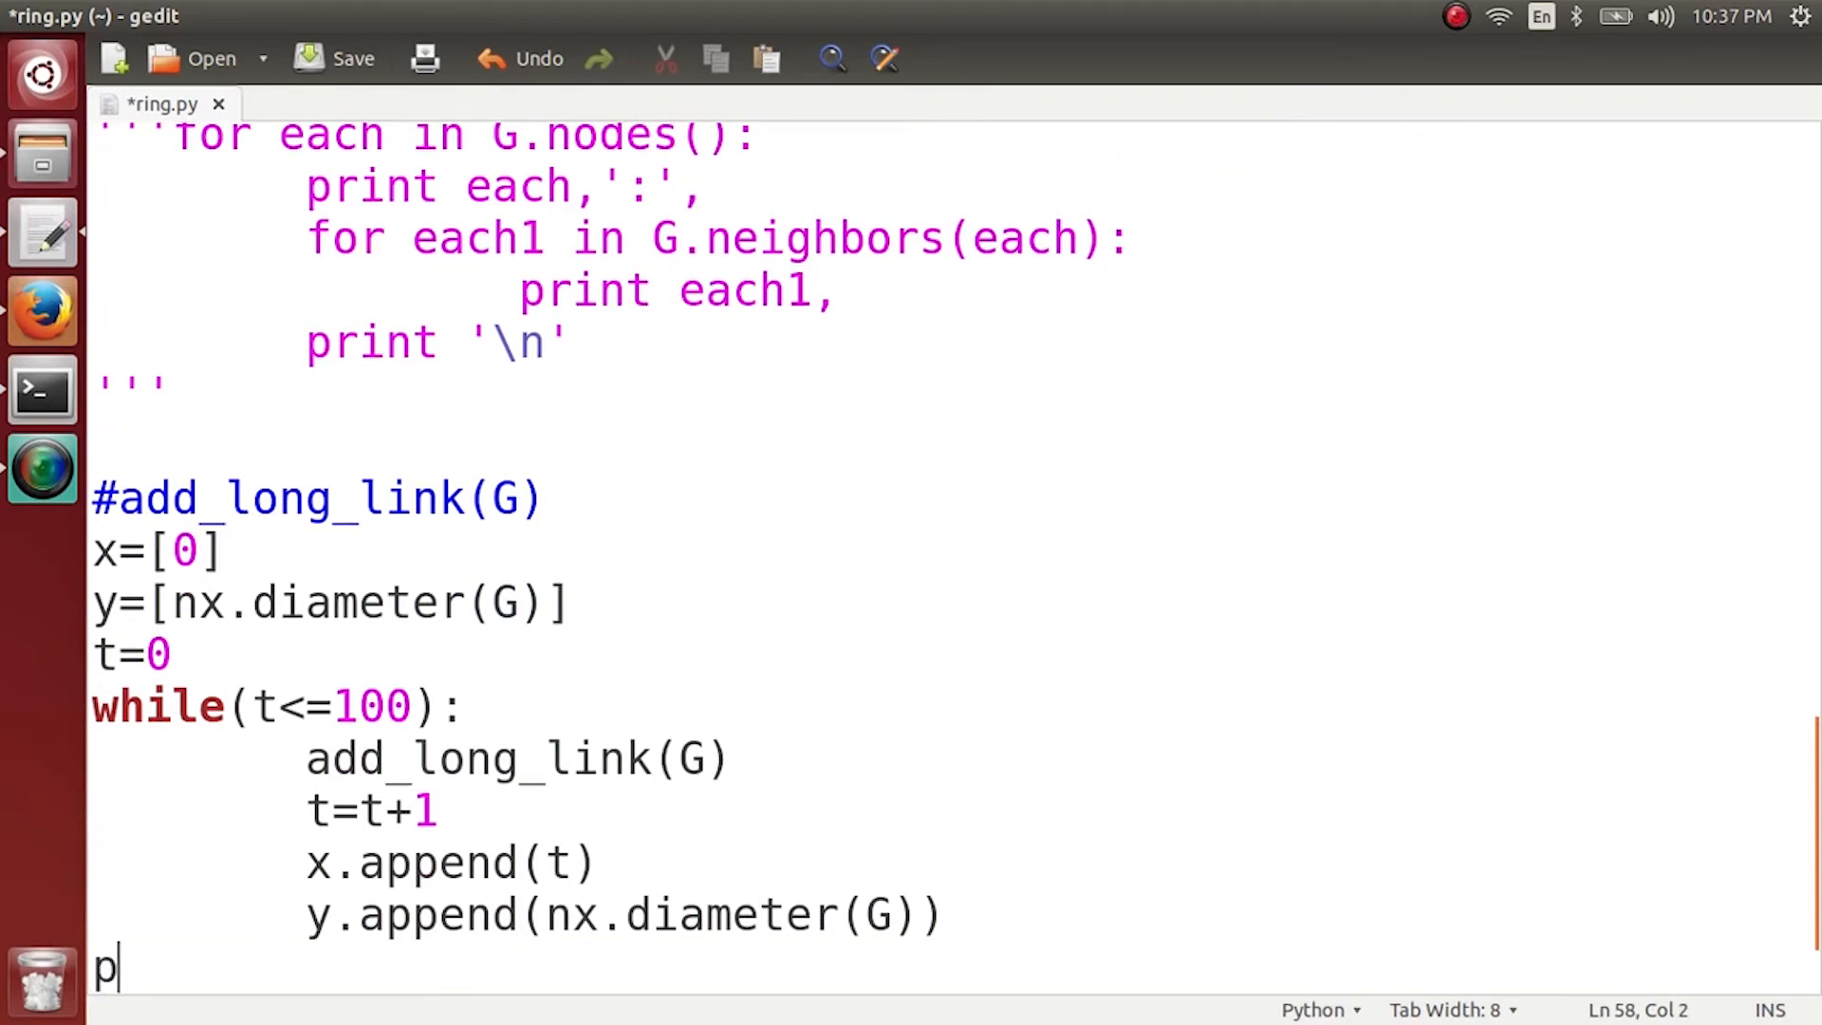
key(BackSpace)
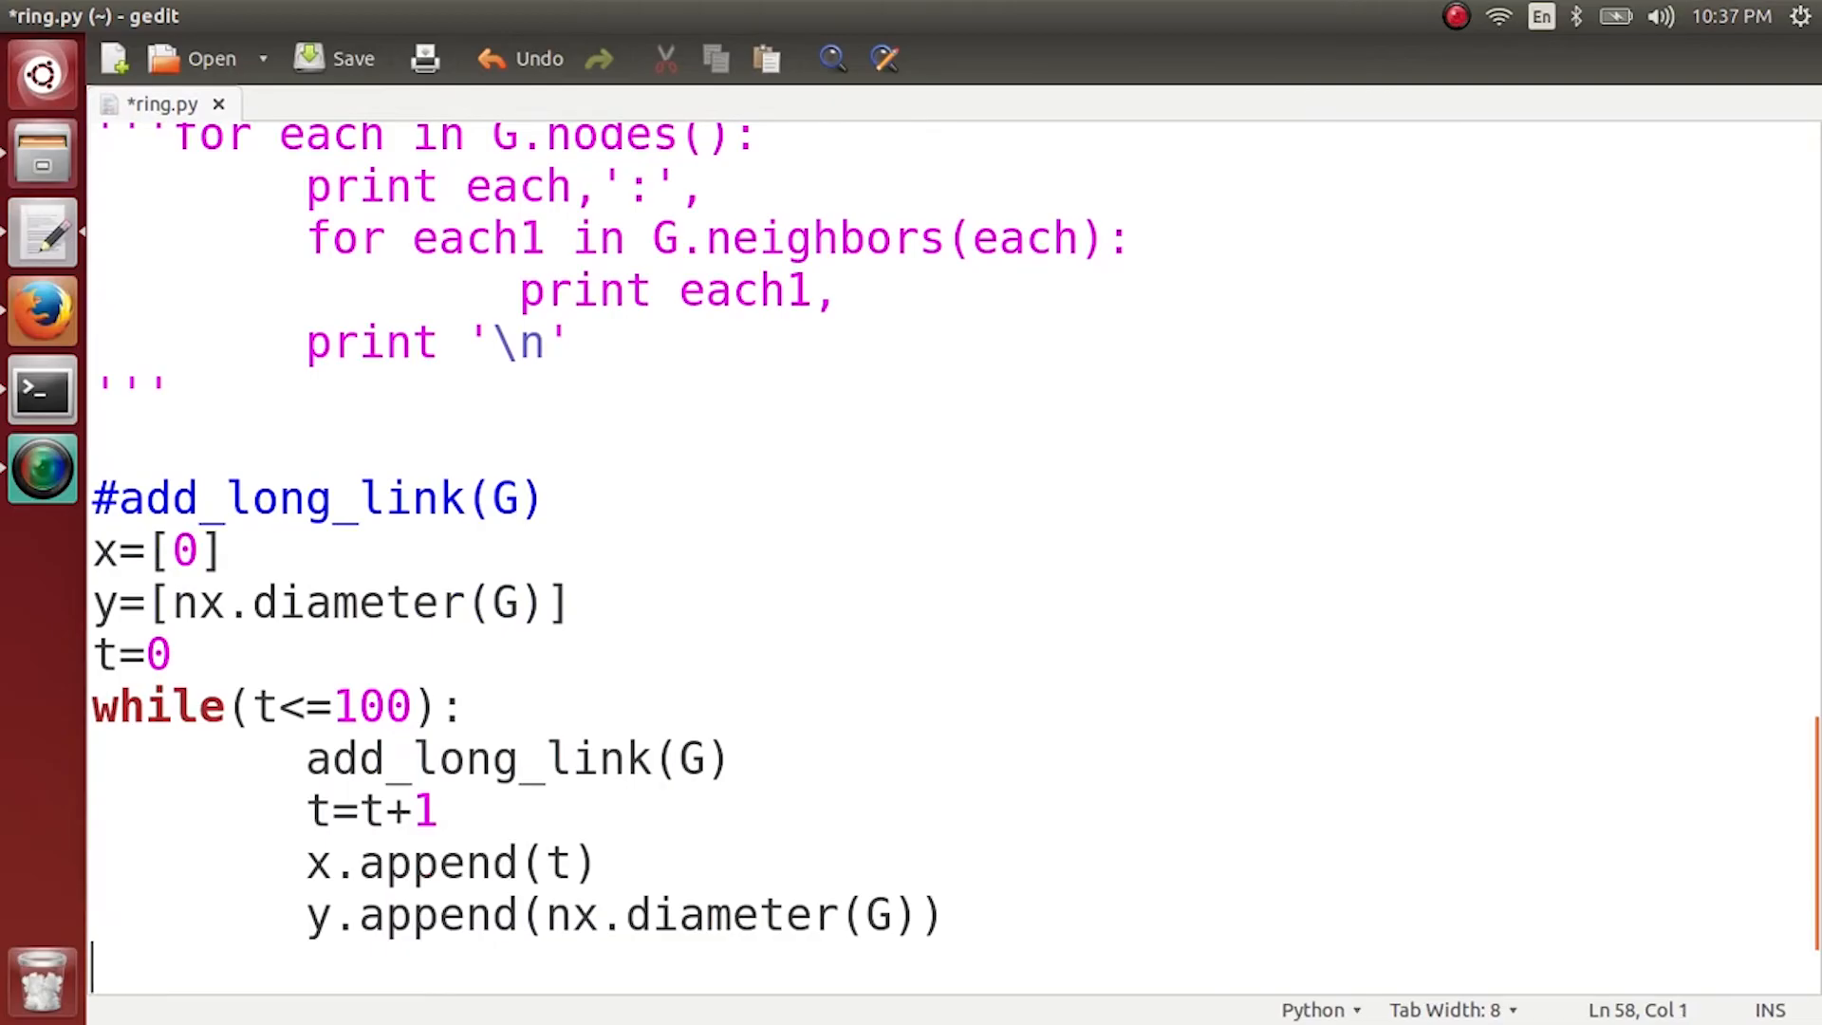
text(plt.)
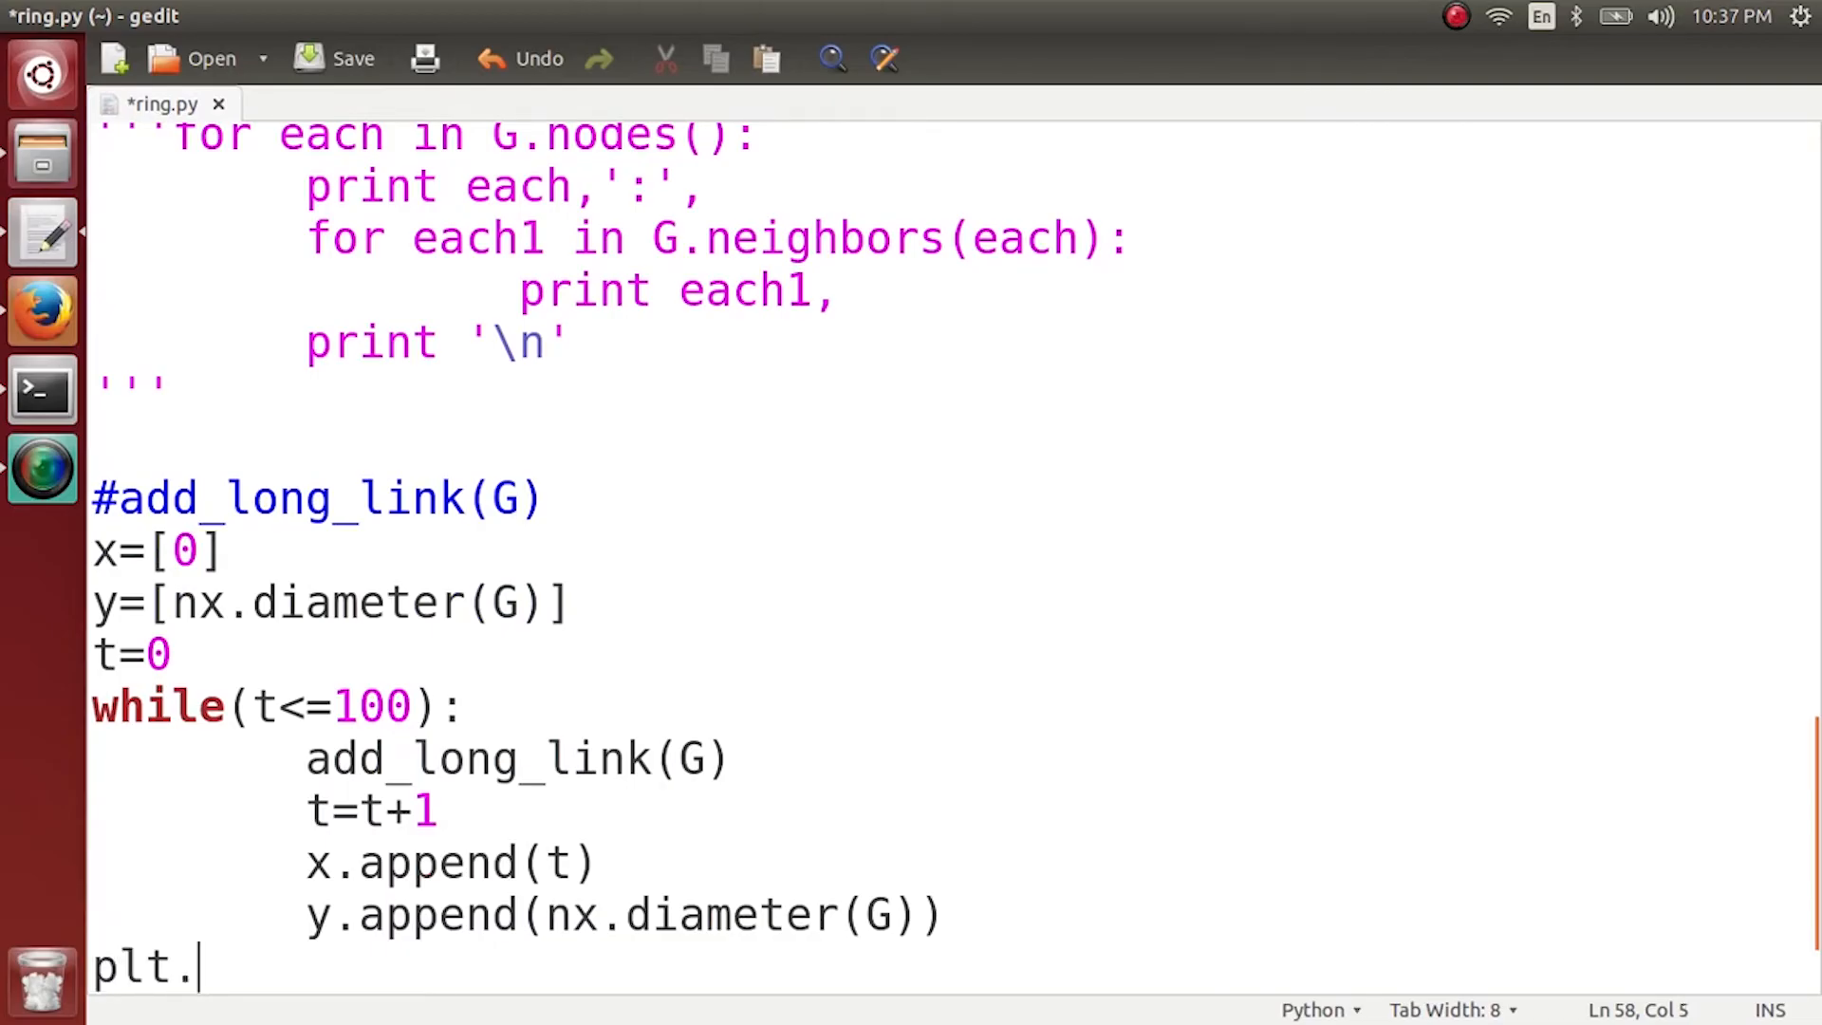
text(xla)
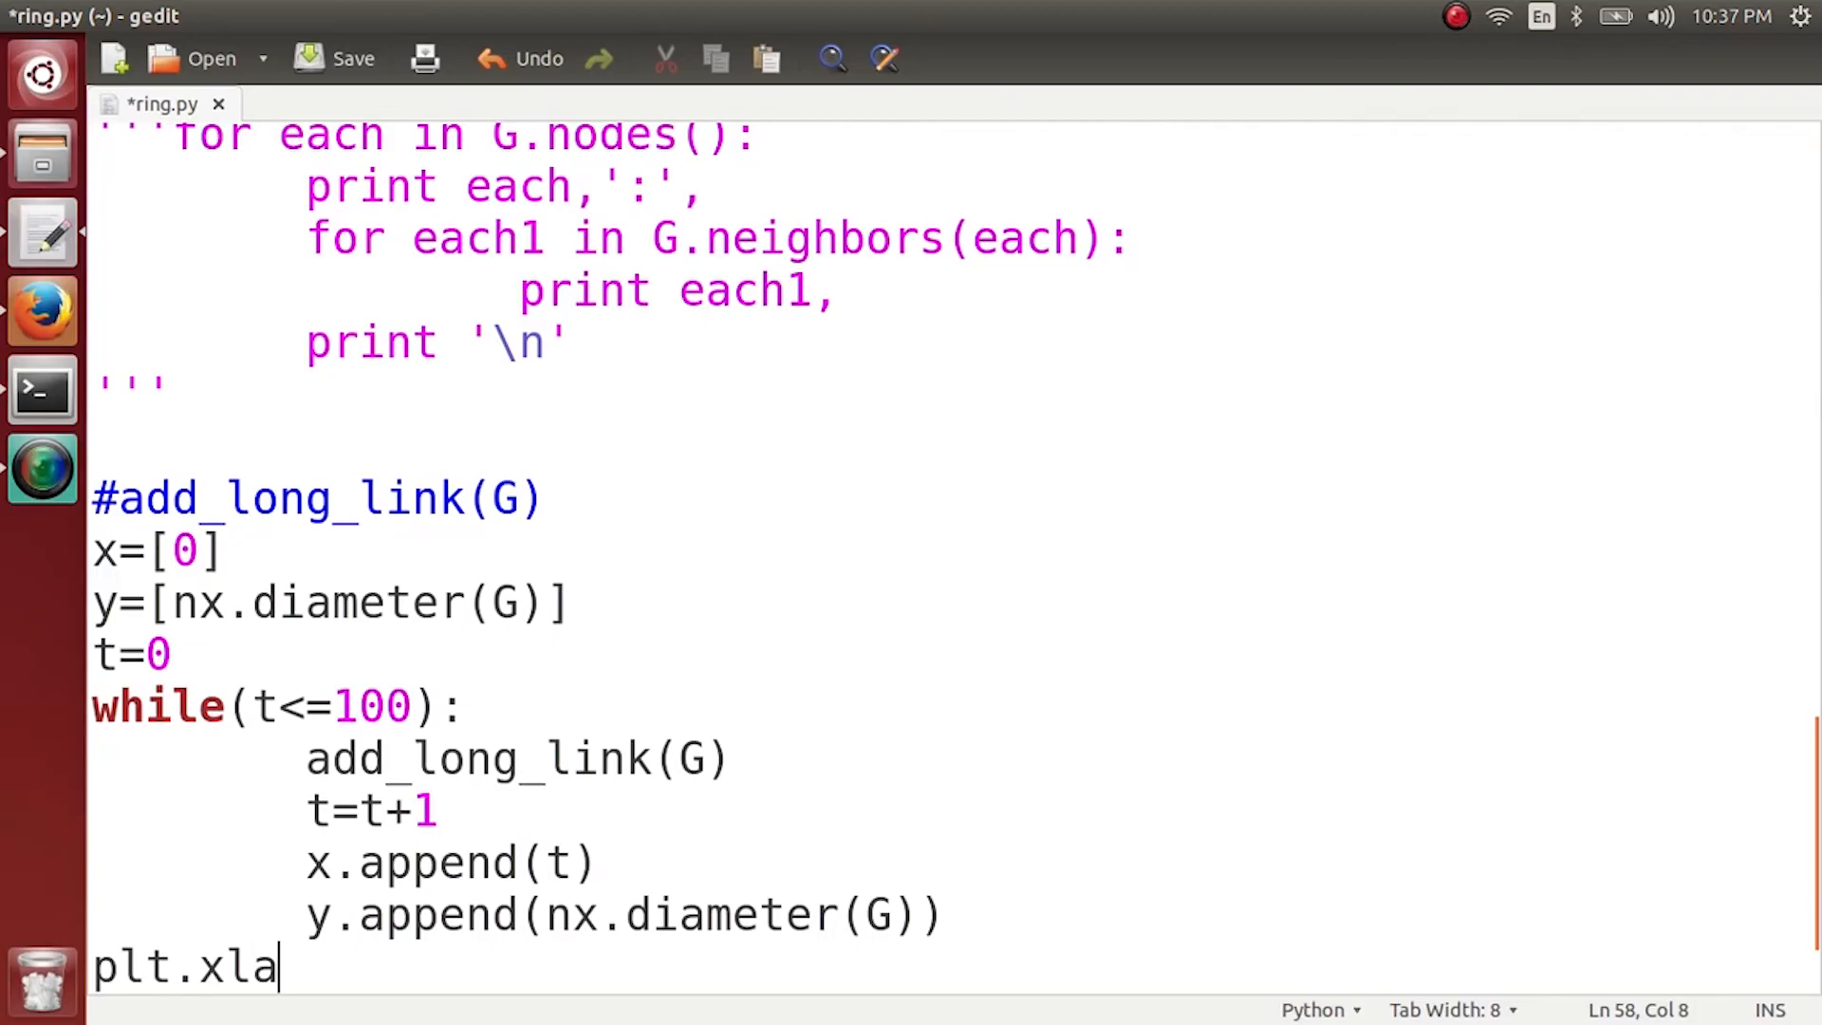
text(bel(')
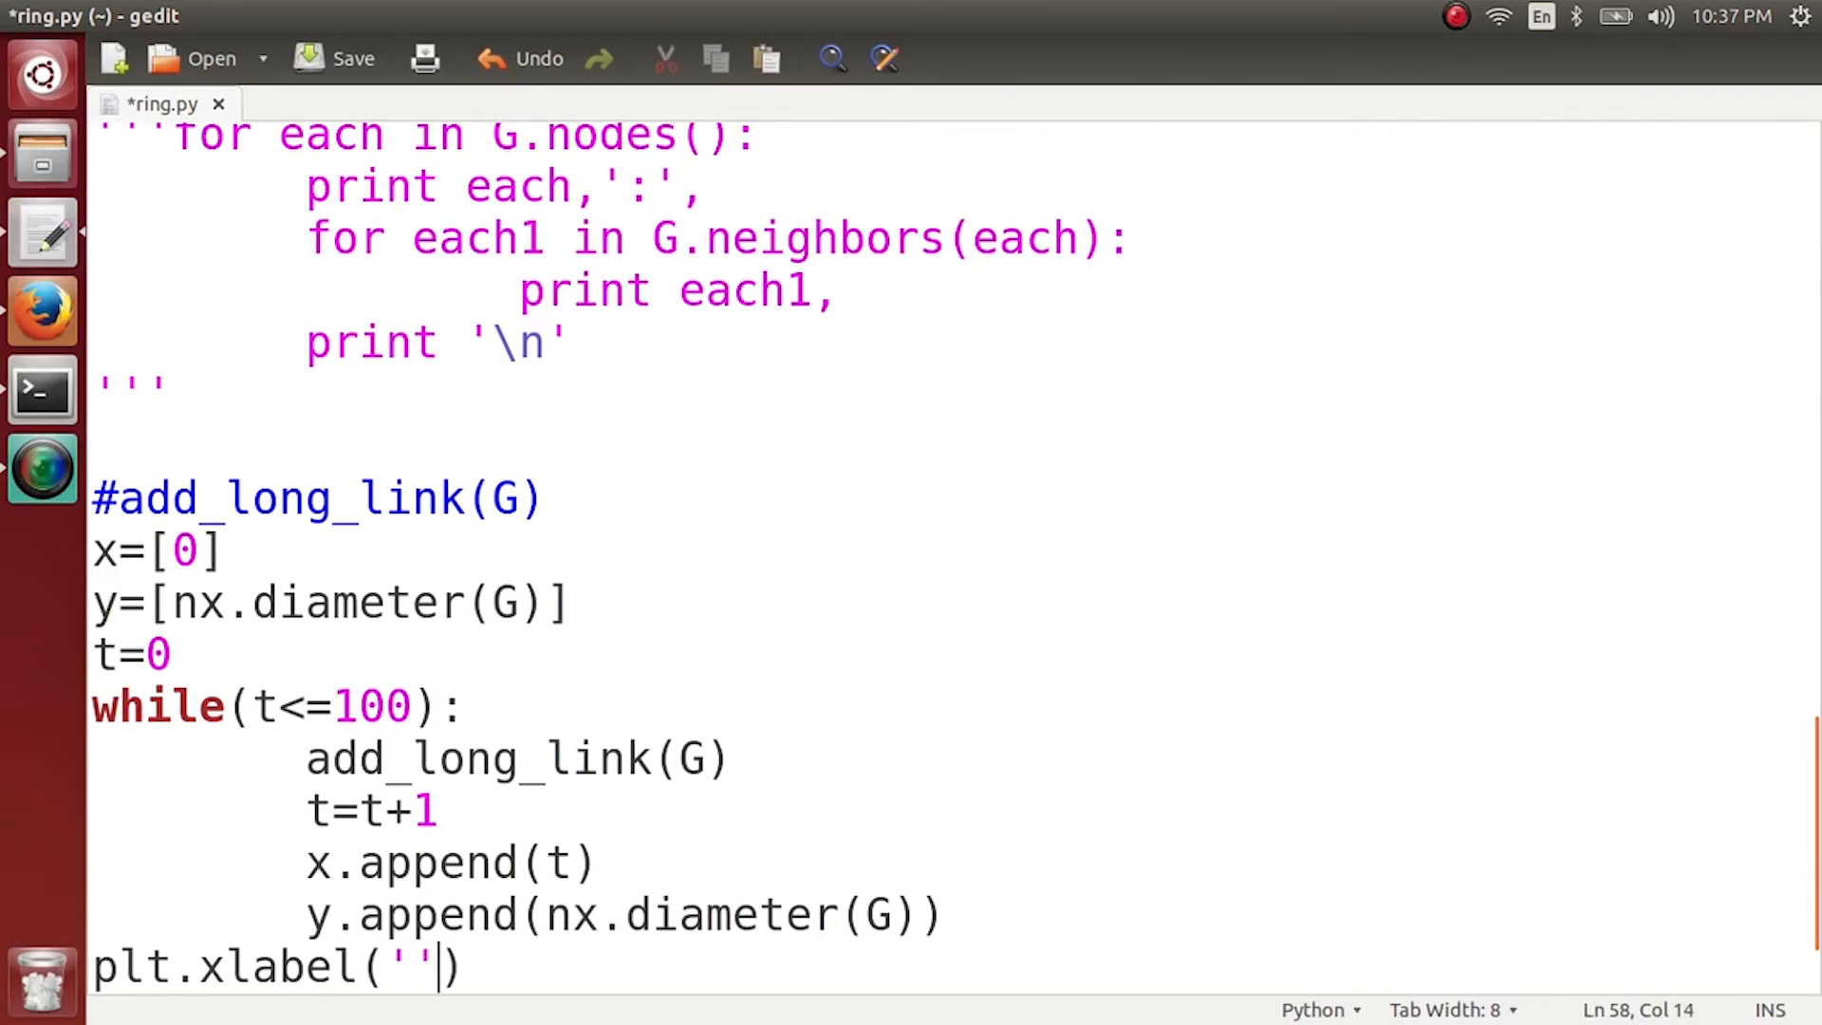
text(Nu)
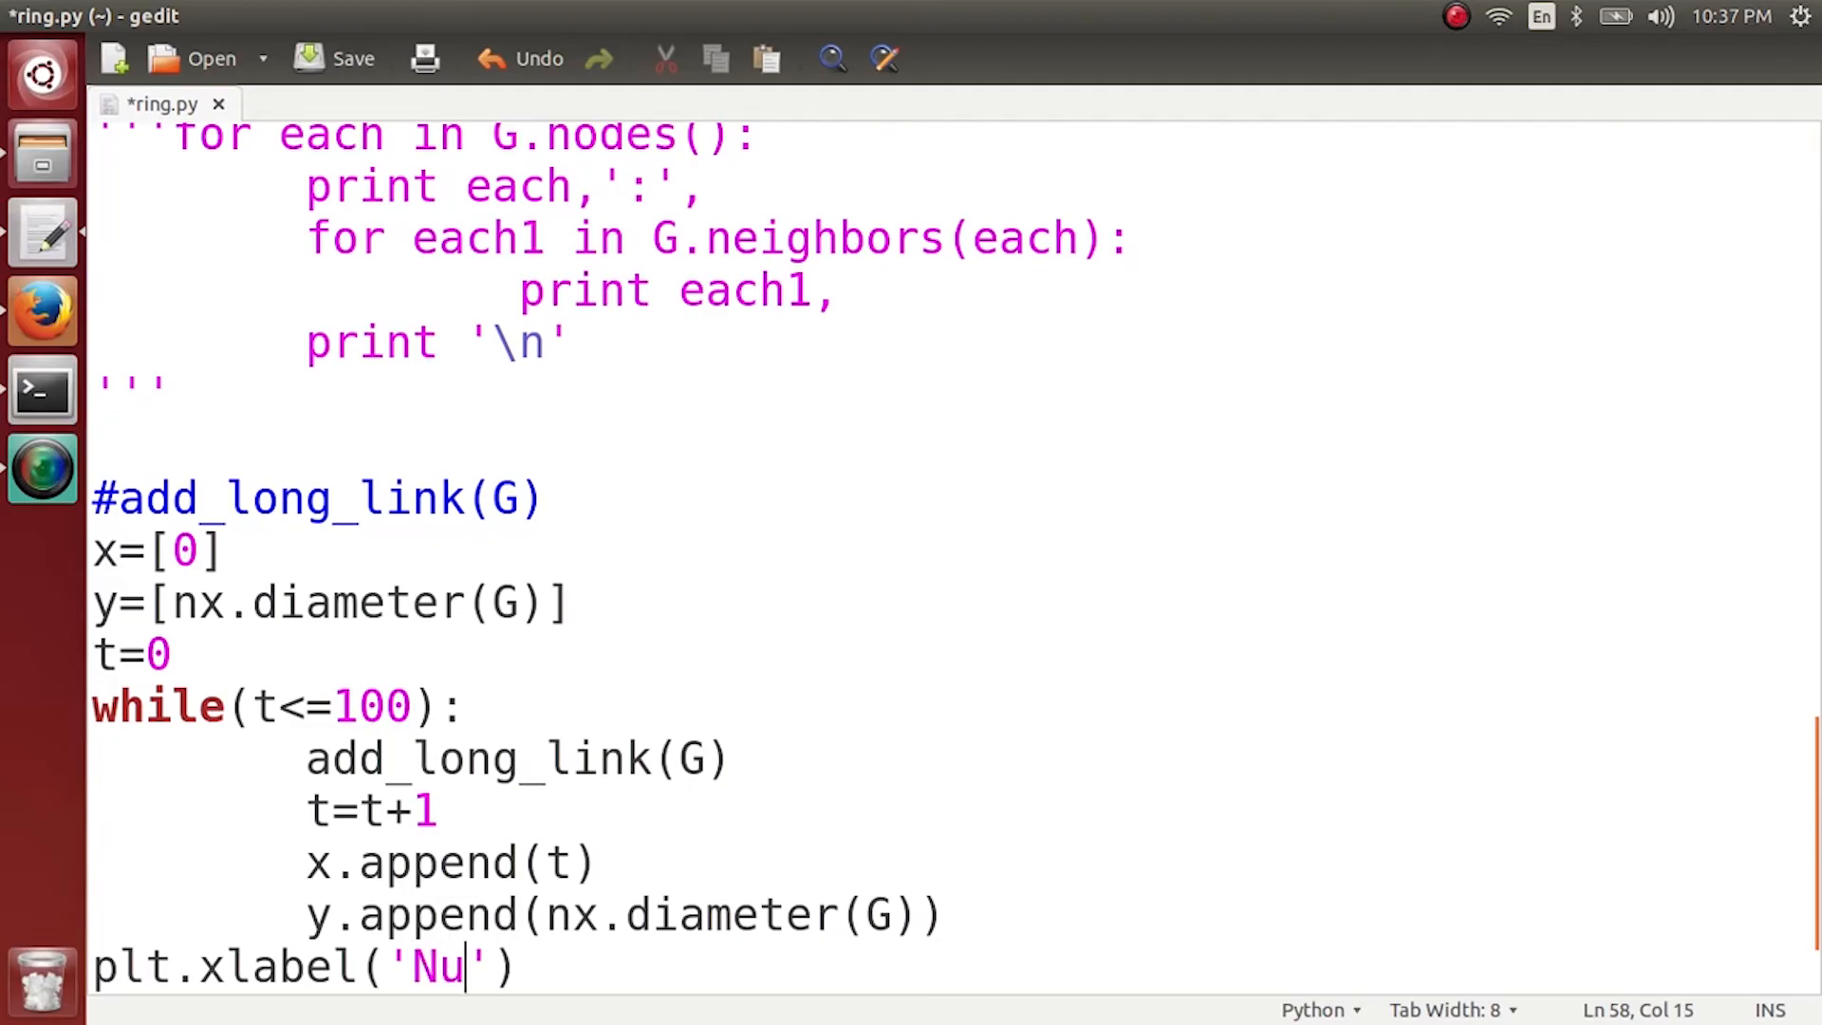
text(mbero)
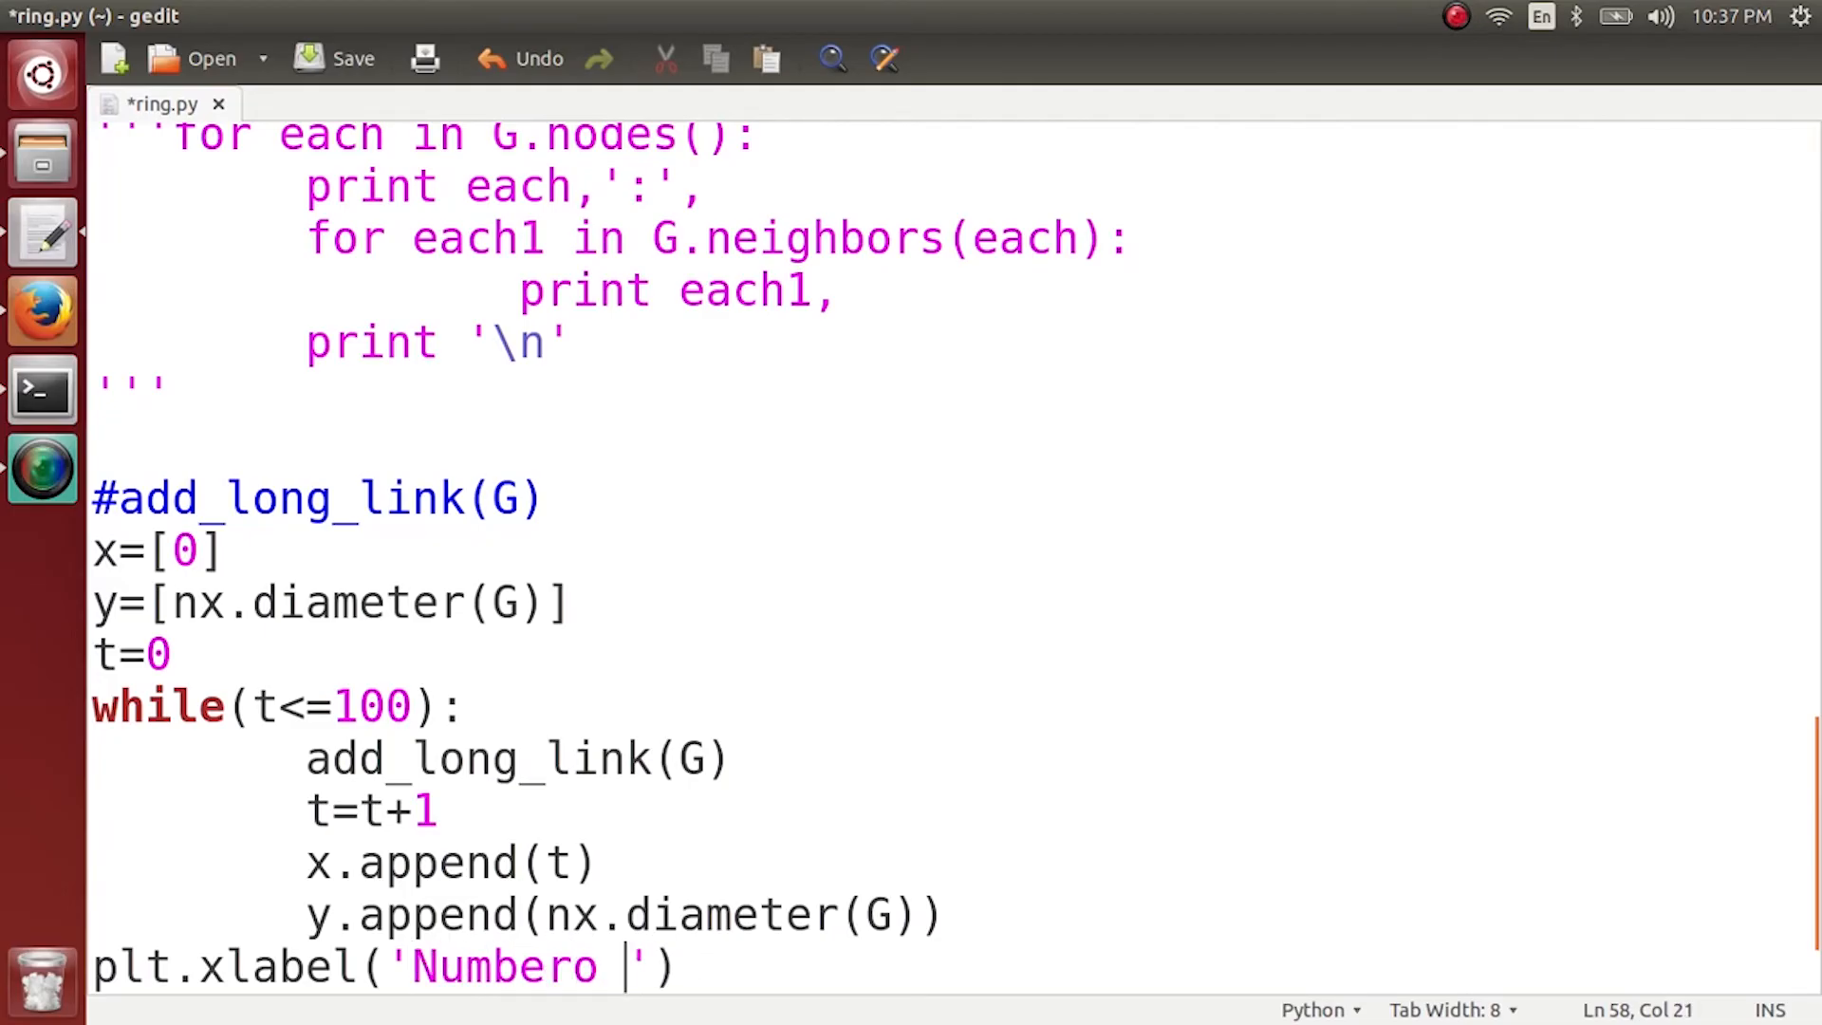
text(of weak)
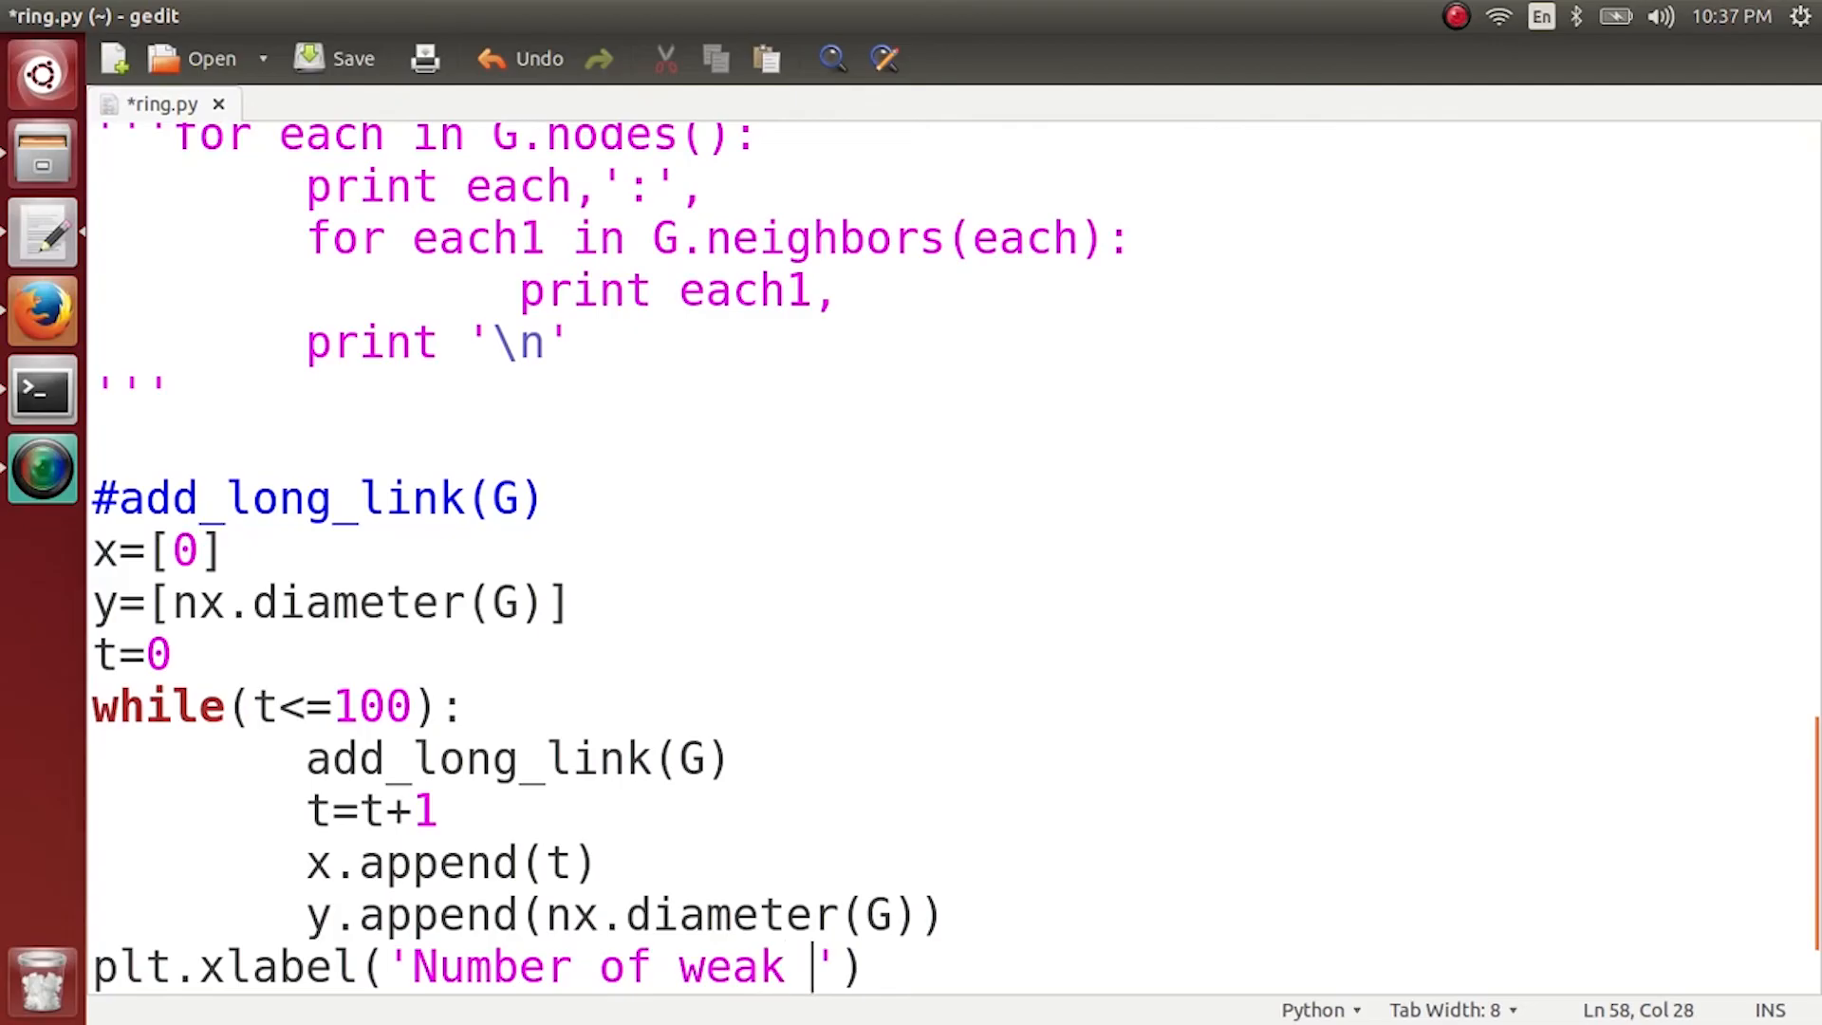
text(ties as)
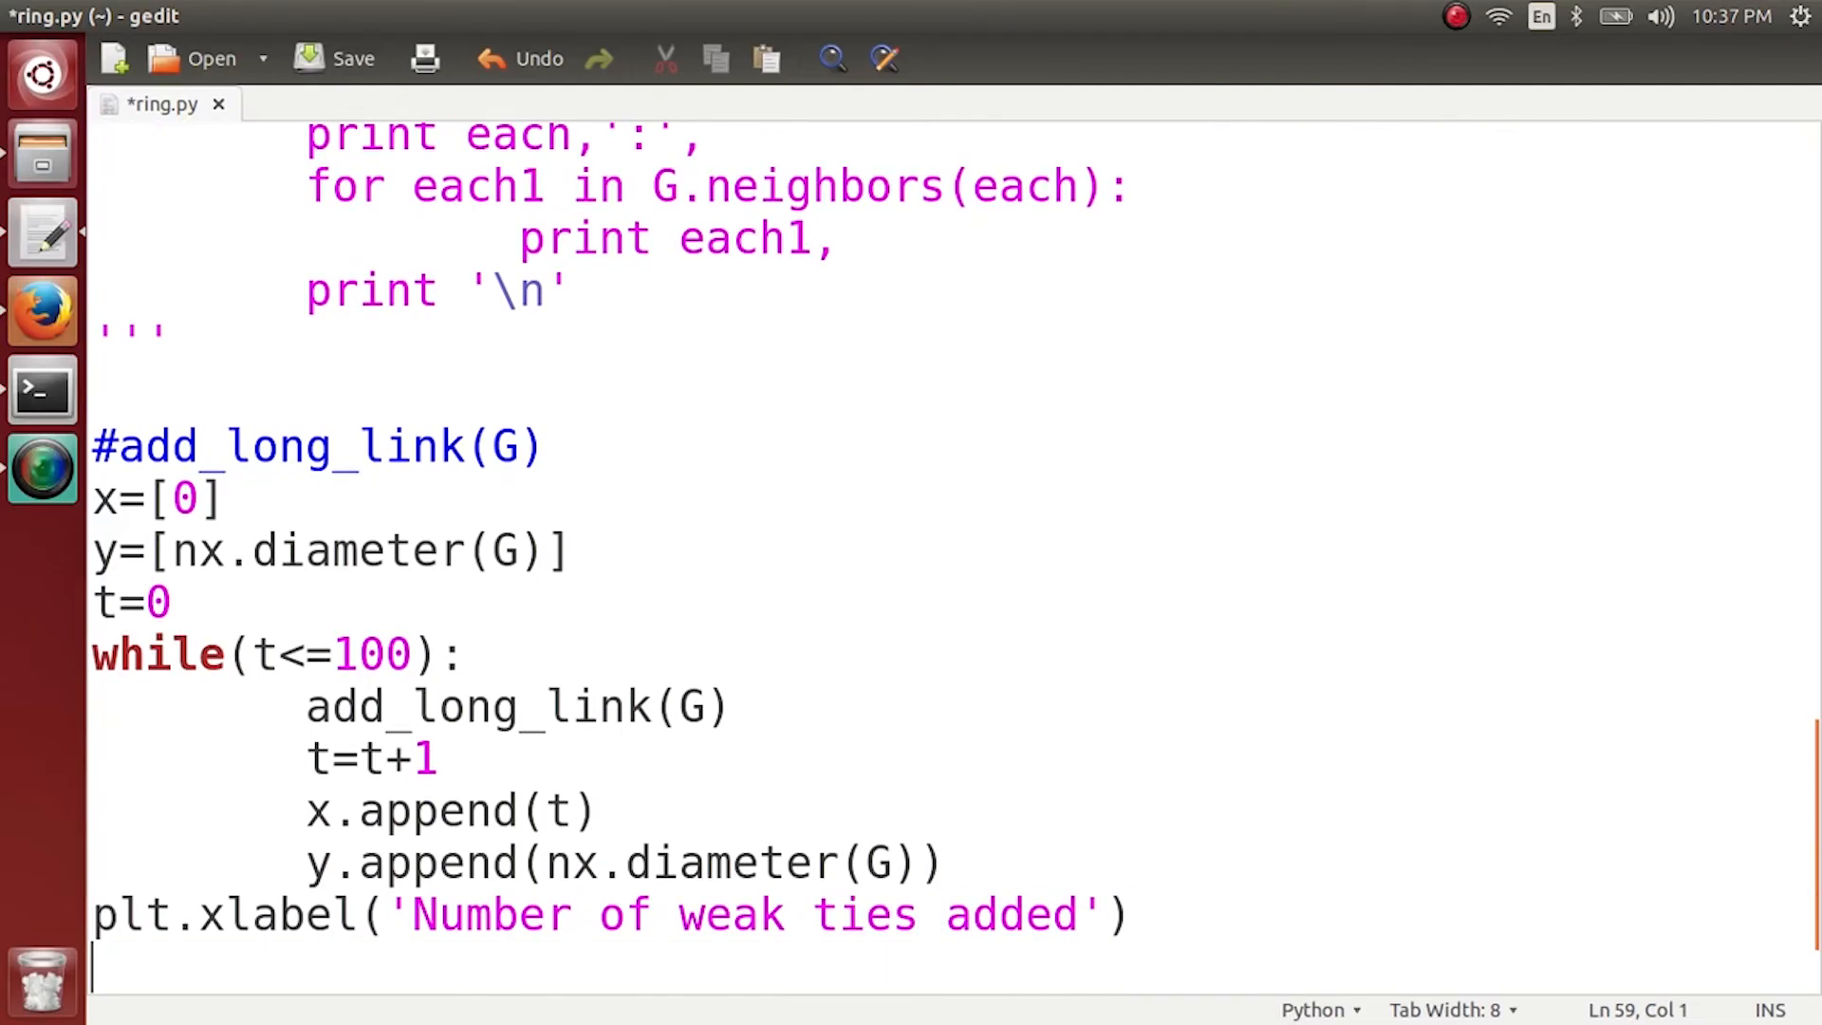
text(plt.y)
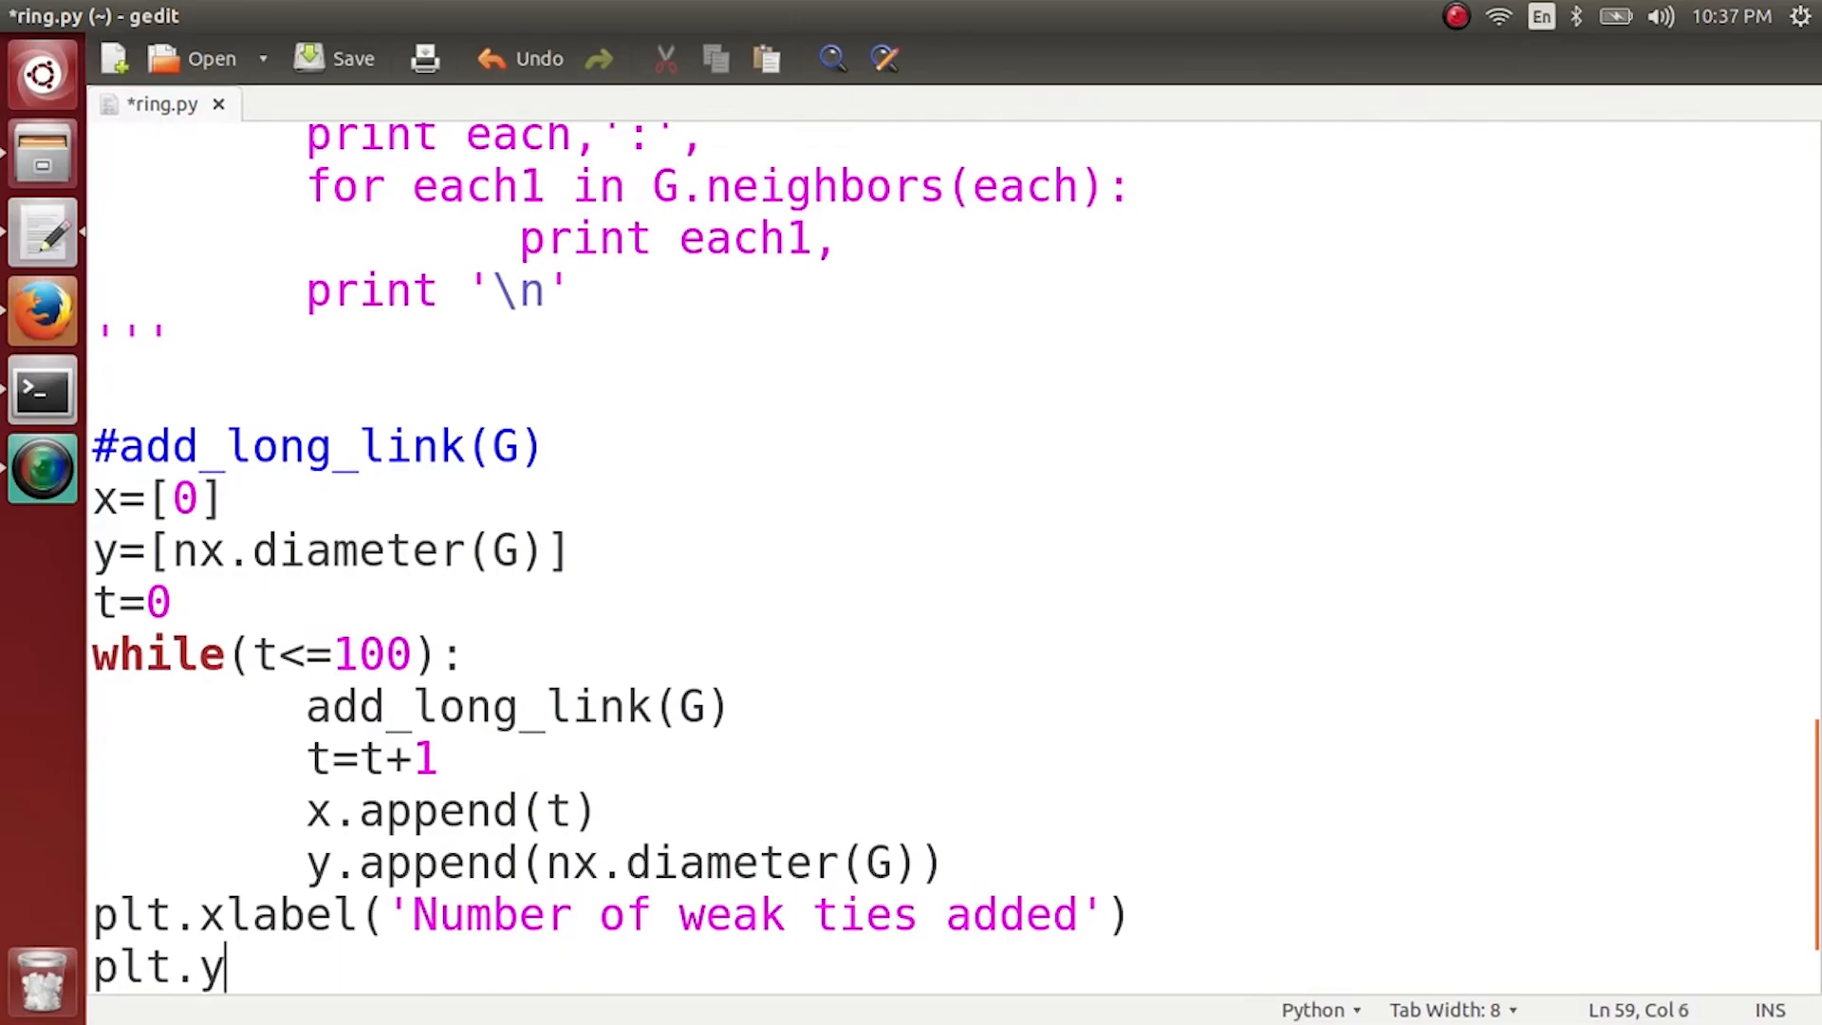
text(label())
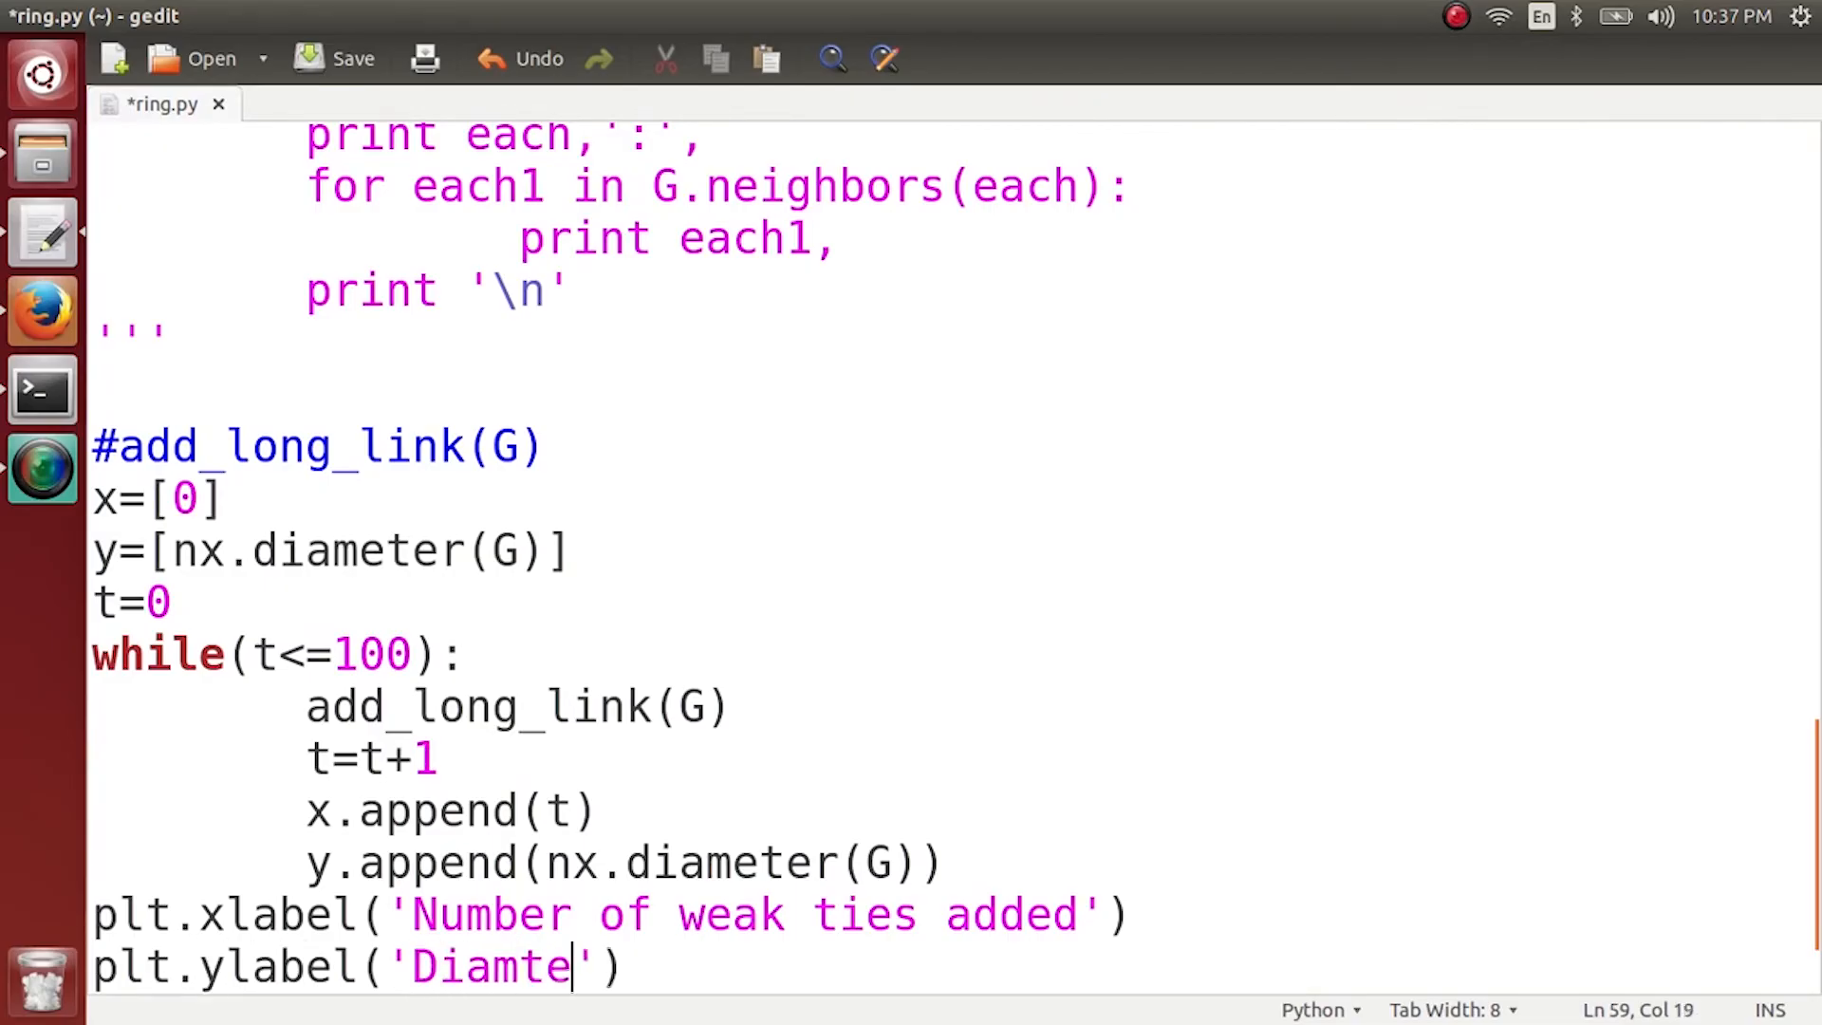
text(eter)
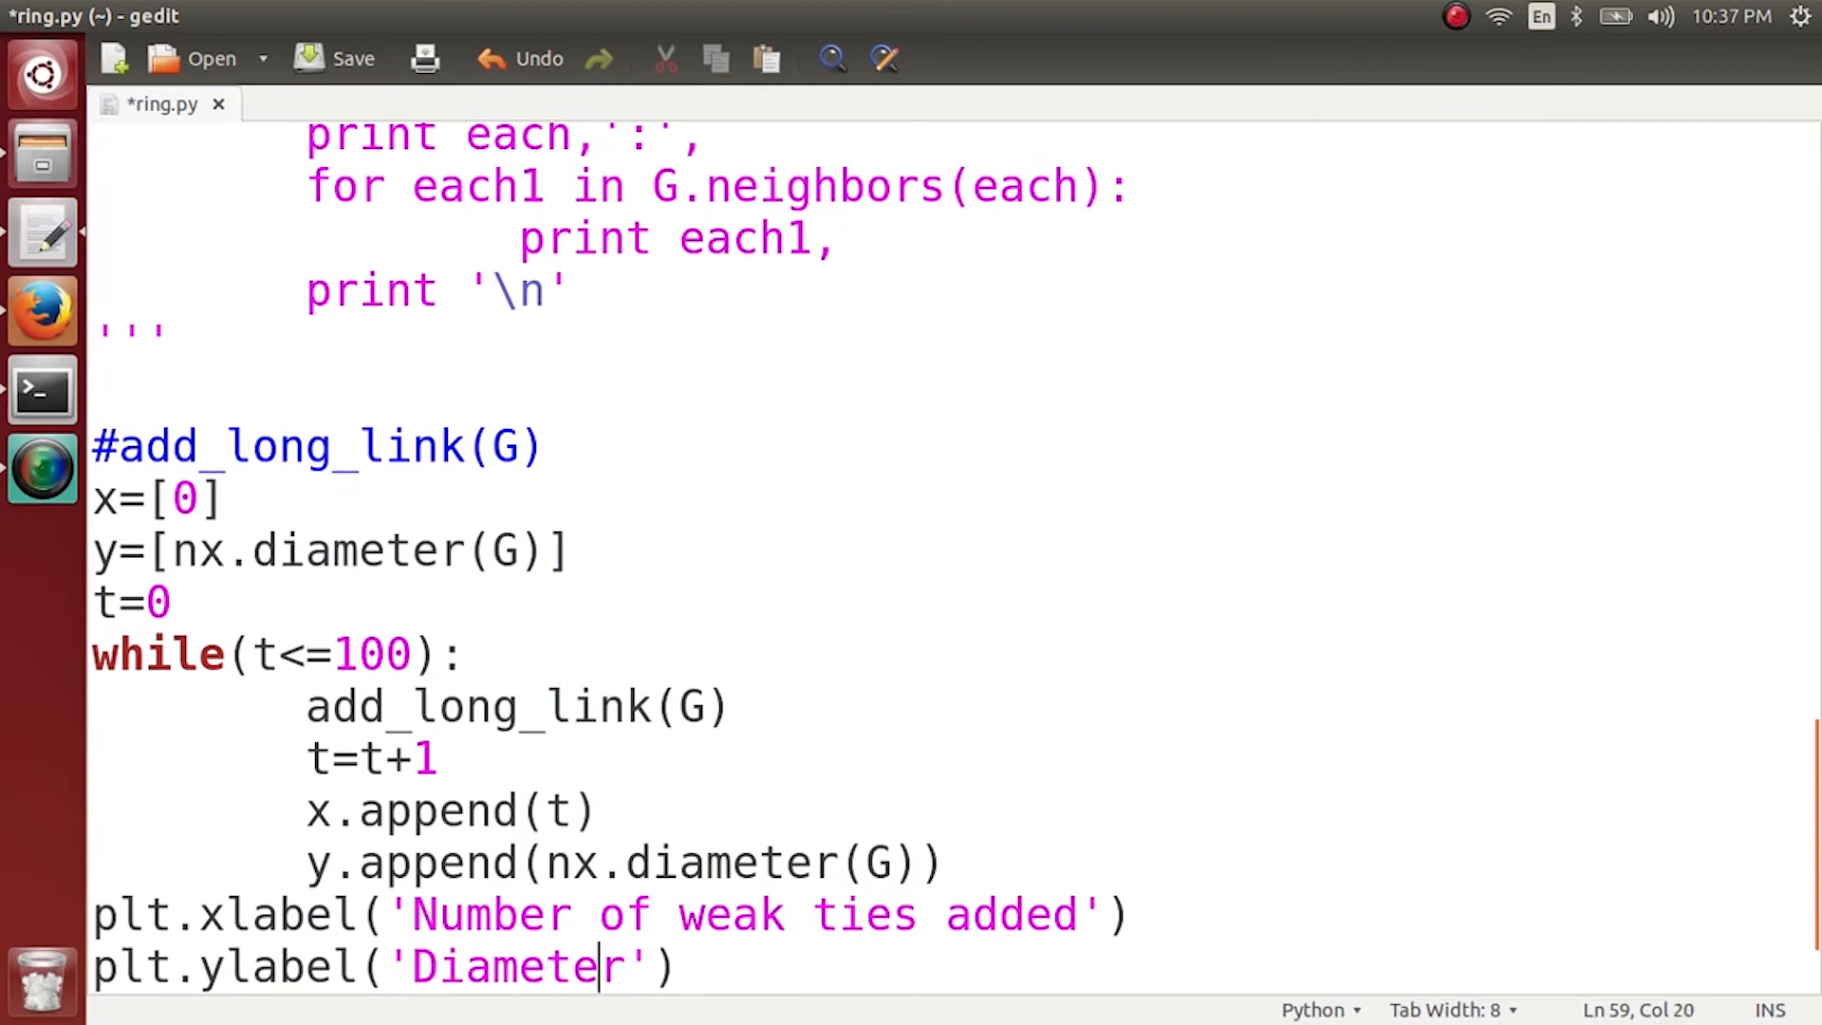
Add plt.plot(x,y) and plt.show() to draw the diameter curve.
text(plt)
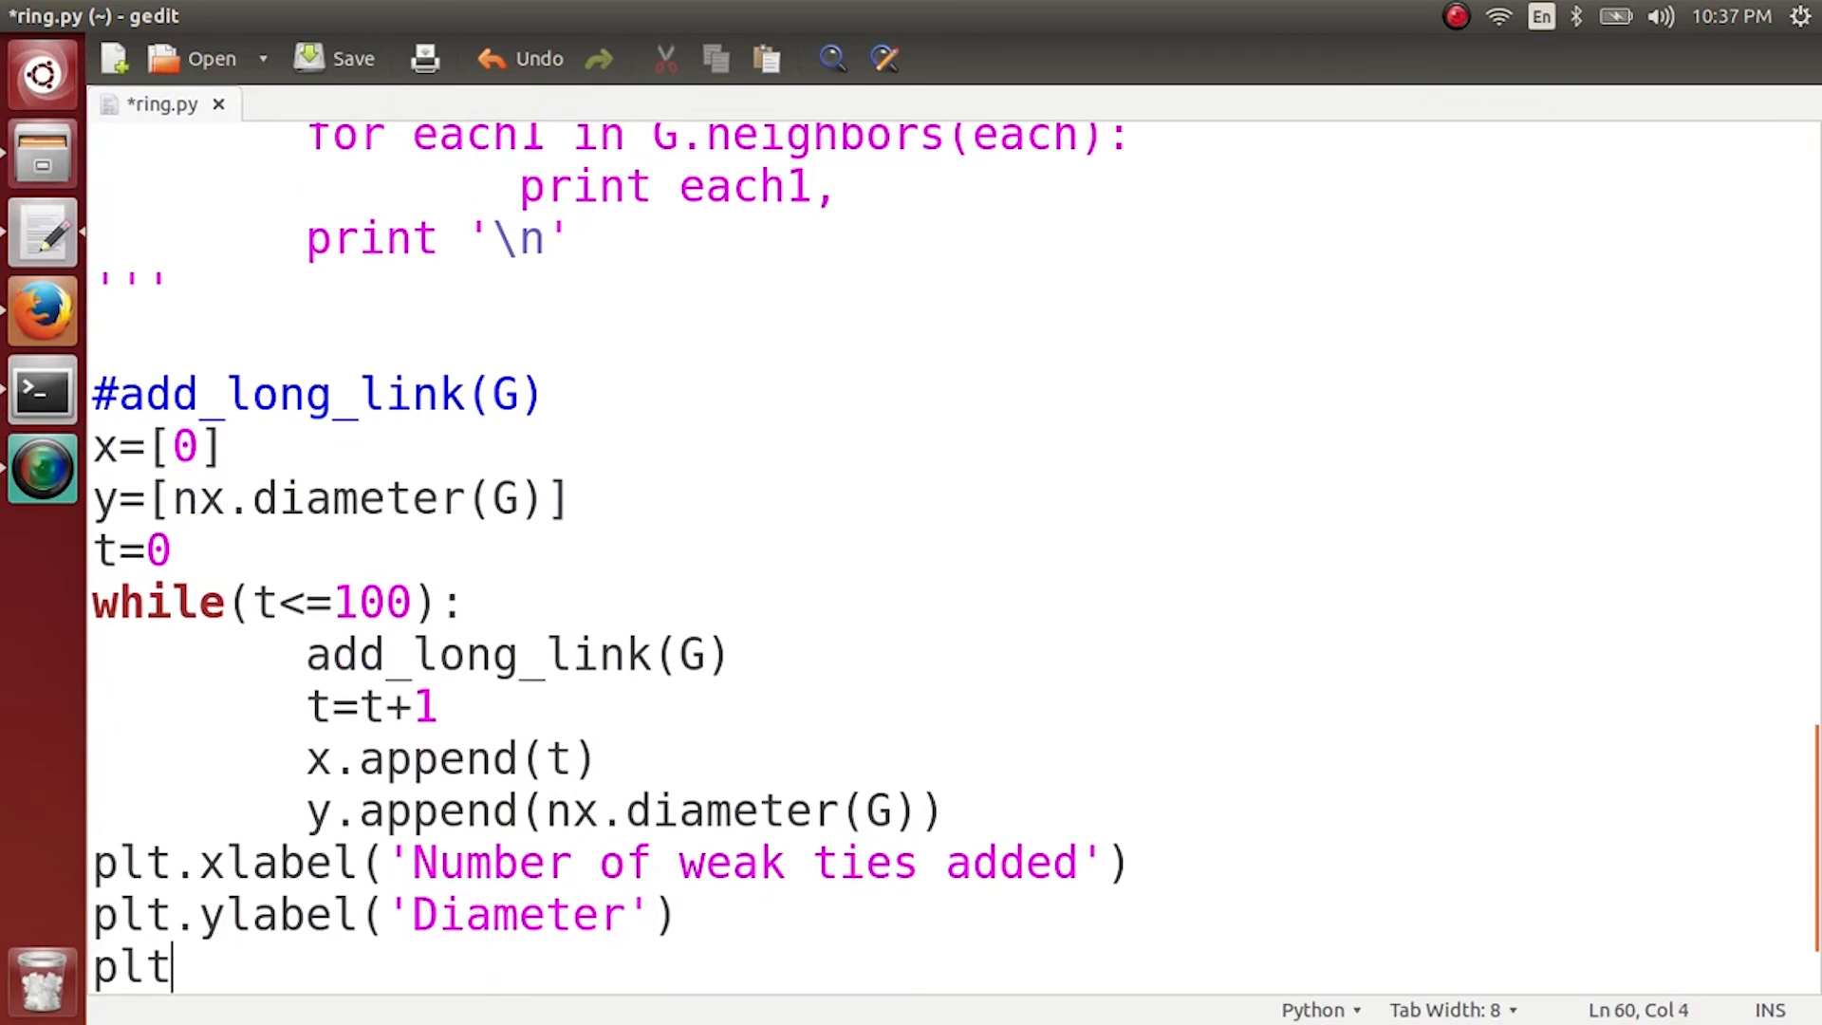
text(.plot()
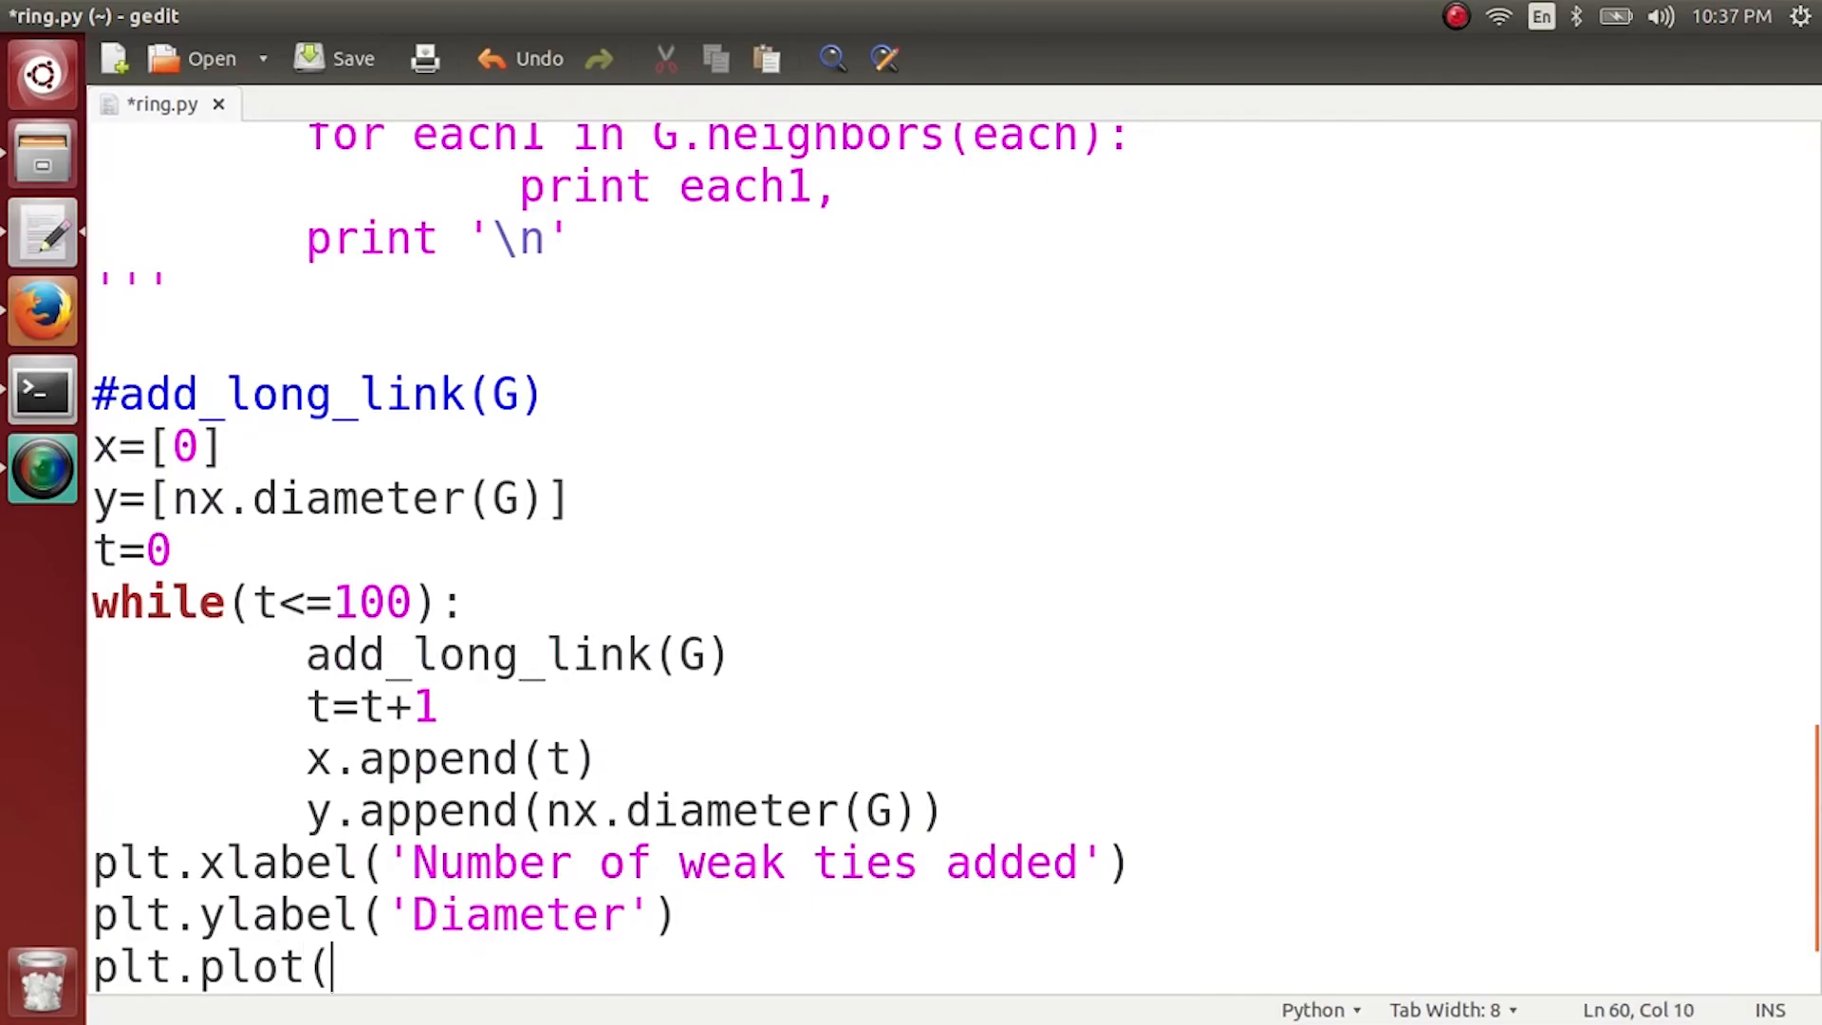
text(x,y))
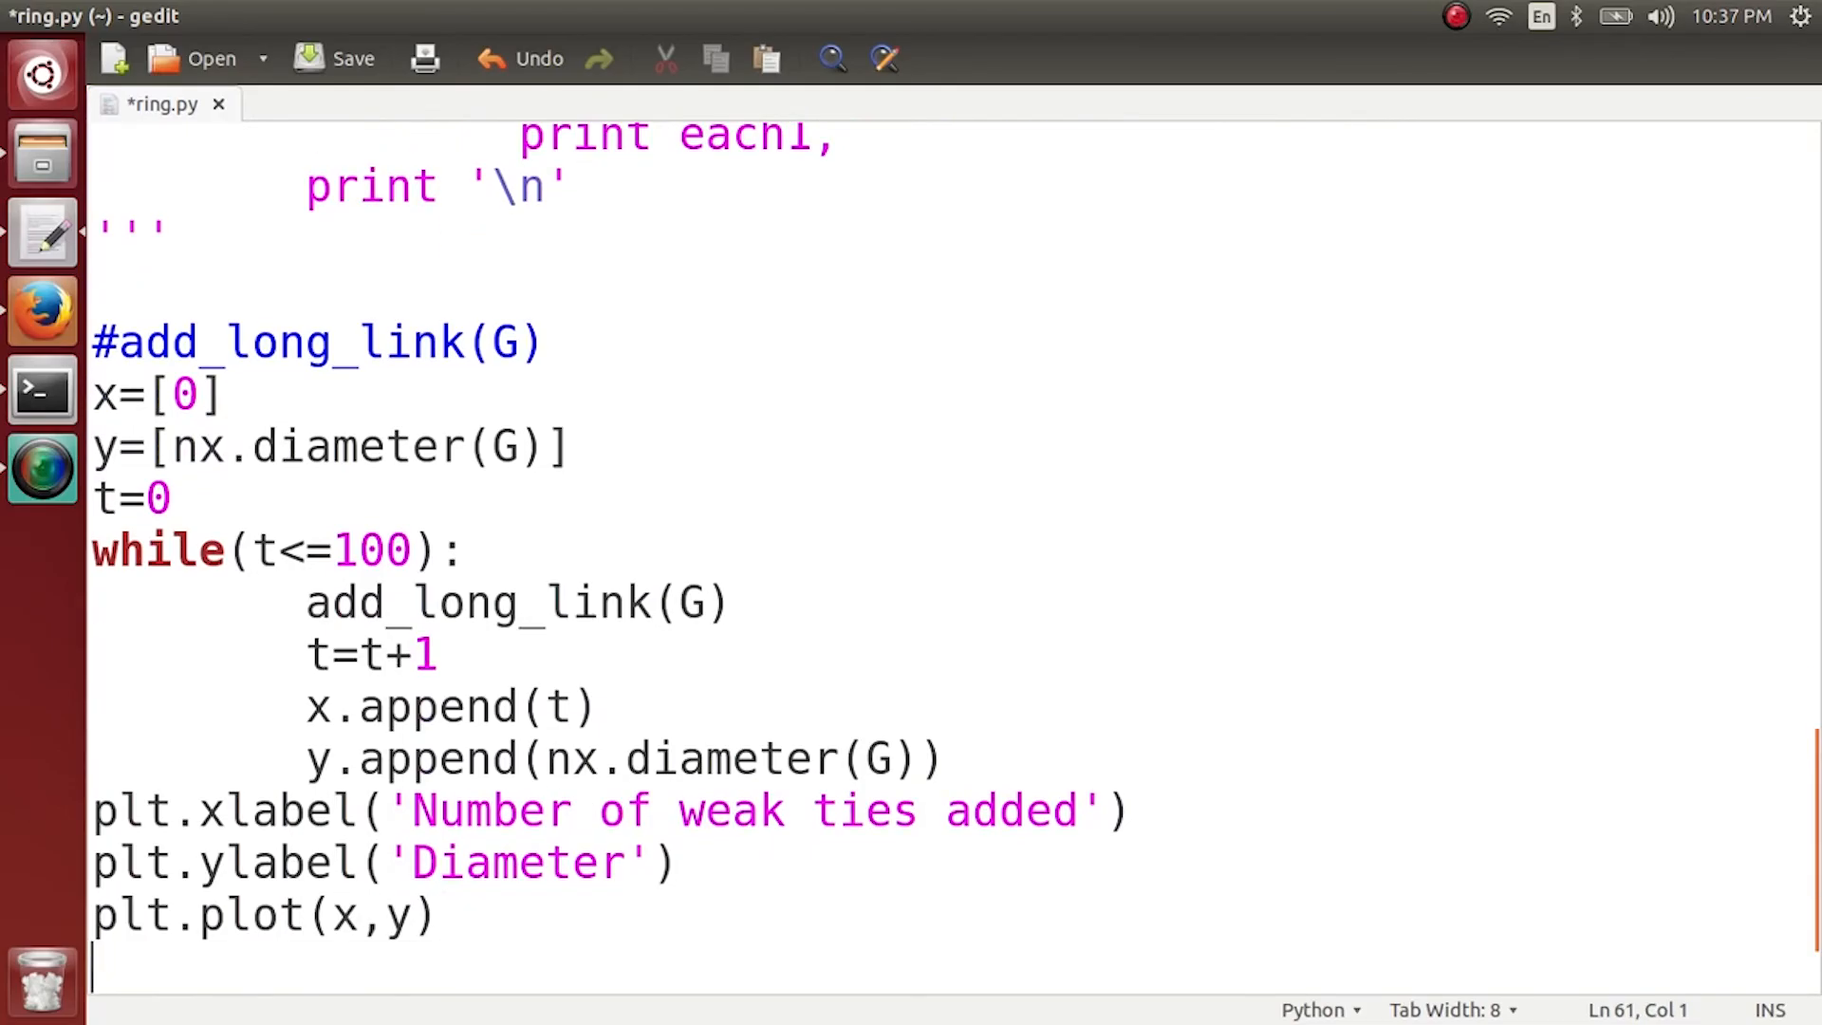
text(plt.sh)
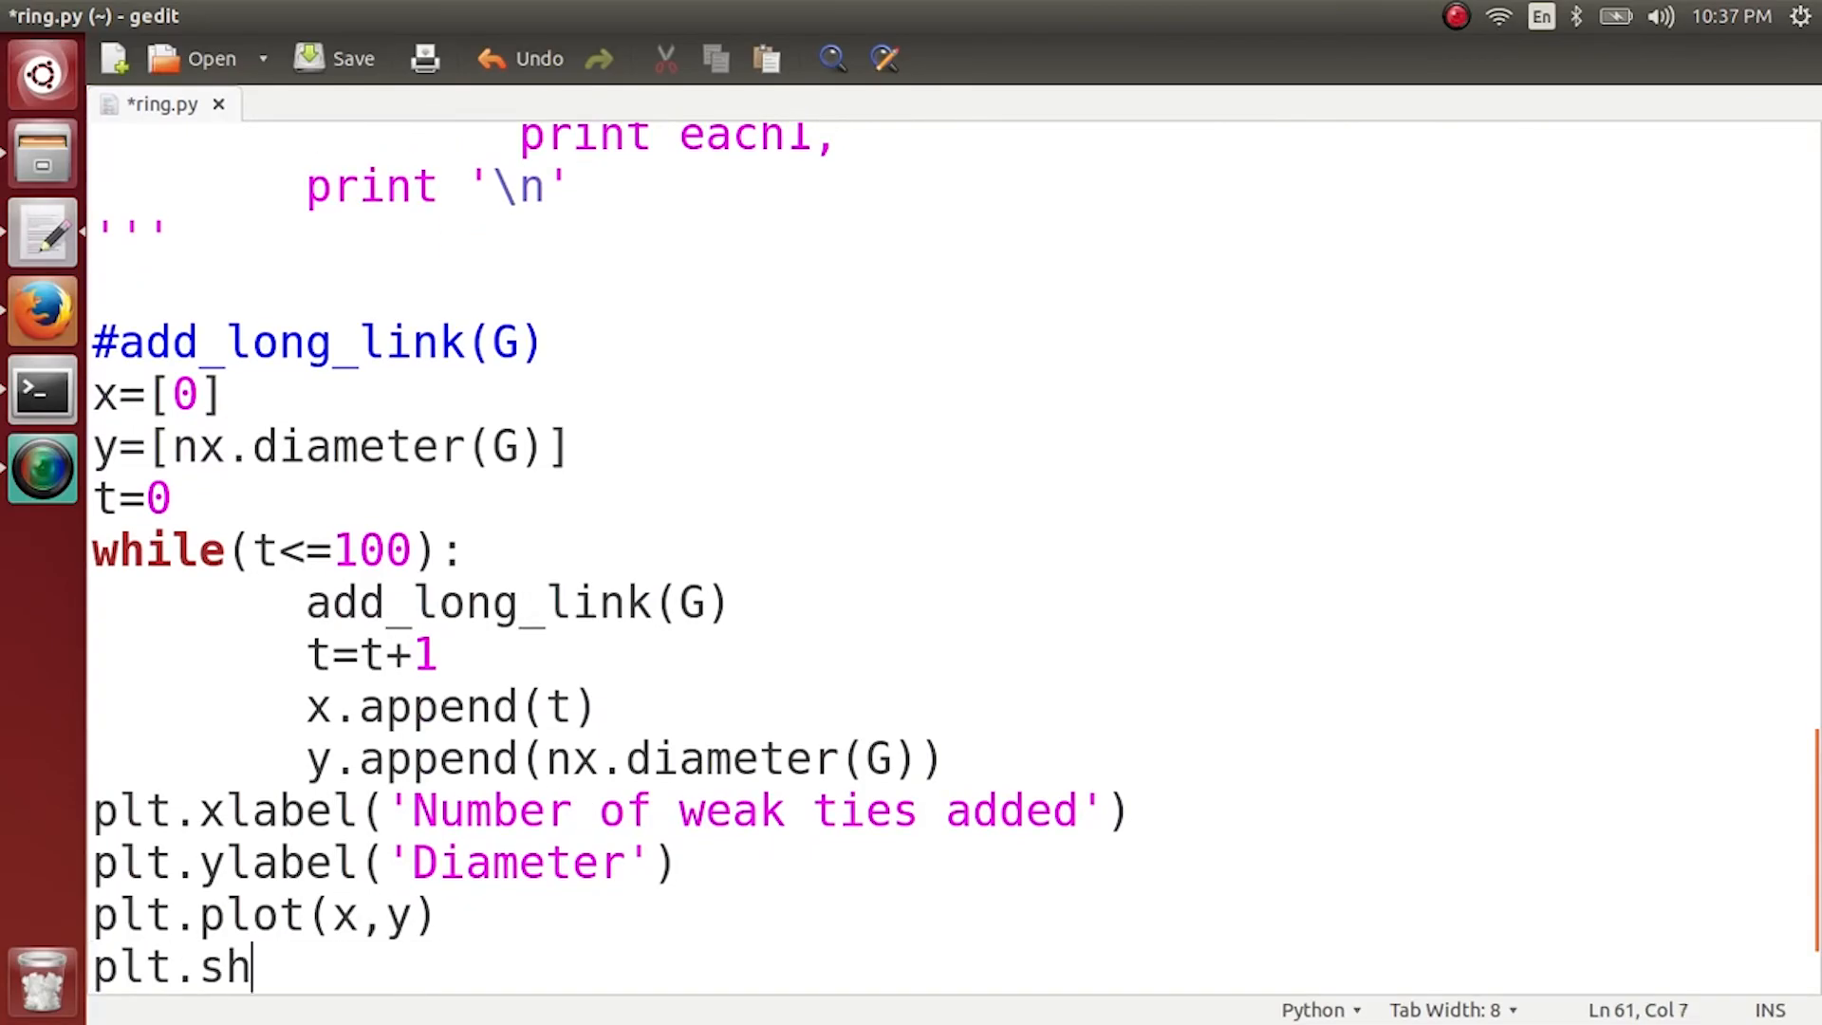
text(ow())
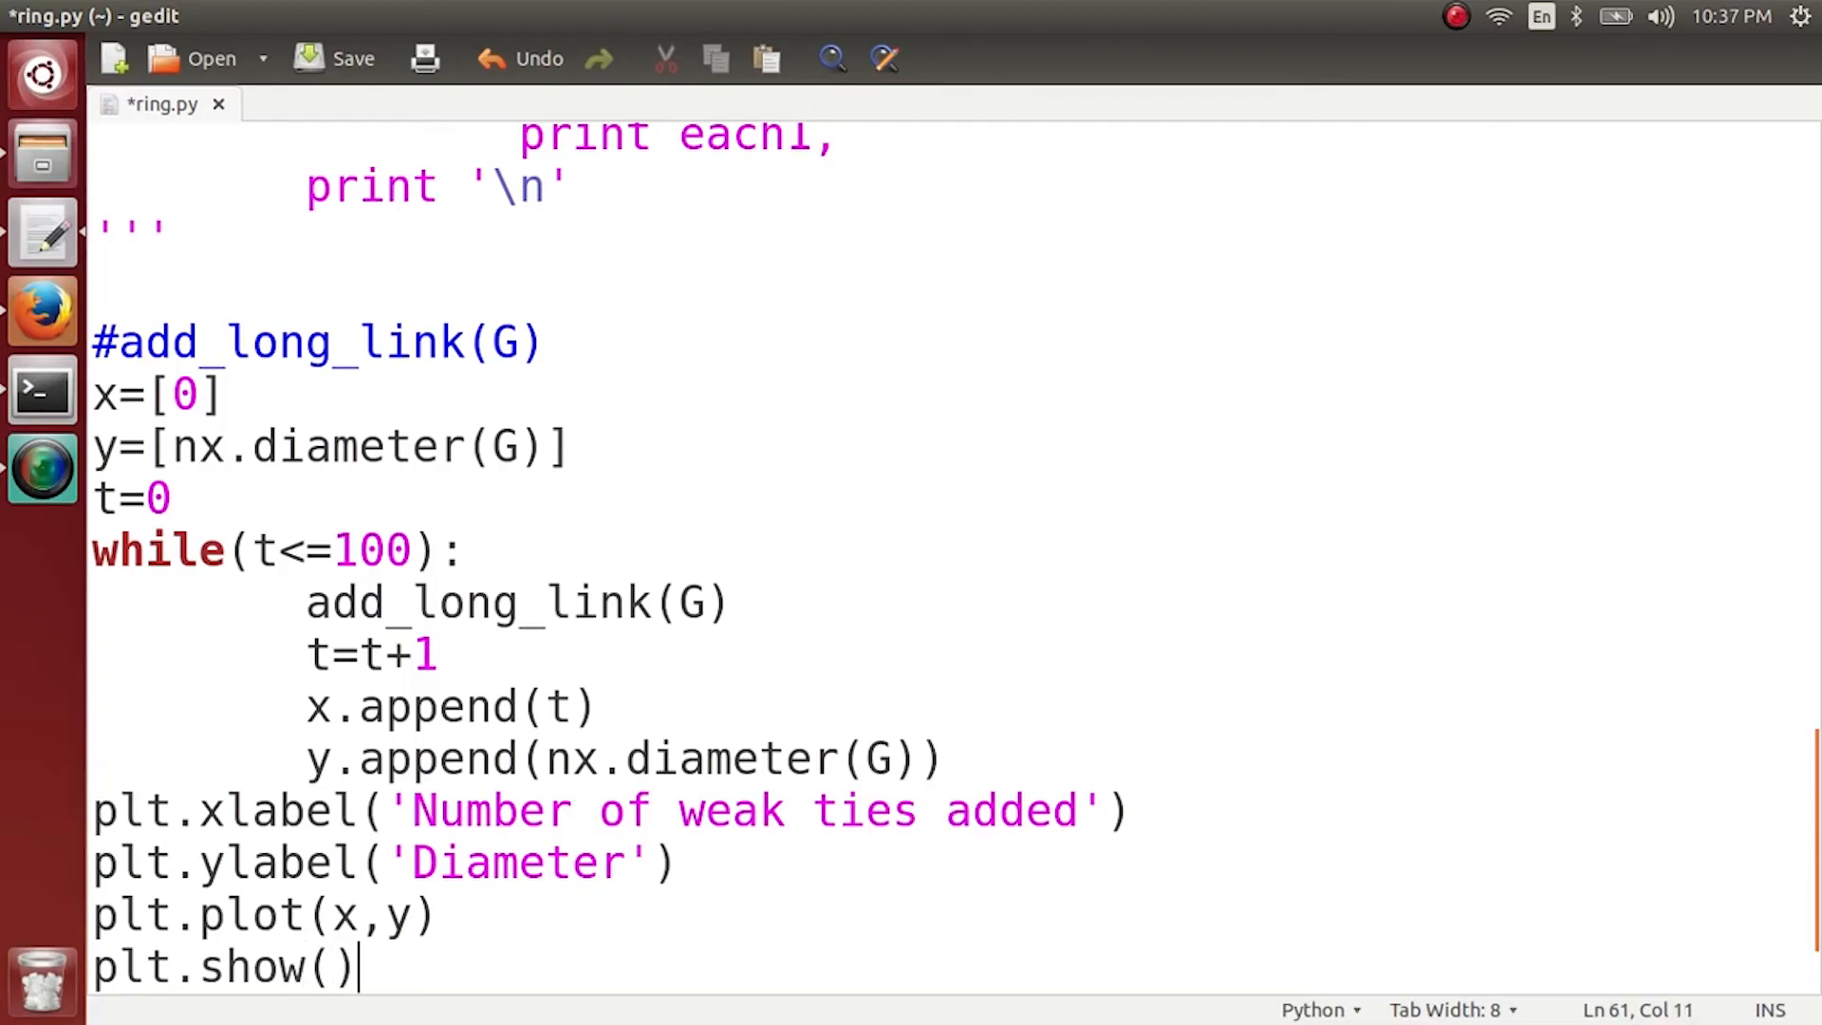
Run ring.py in the Terminal to display the diameter-versus-weak-ties plot.
click(44, 390)
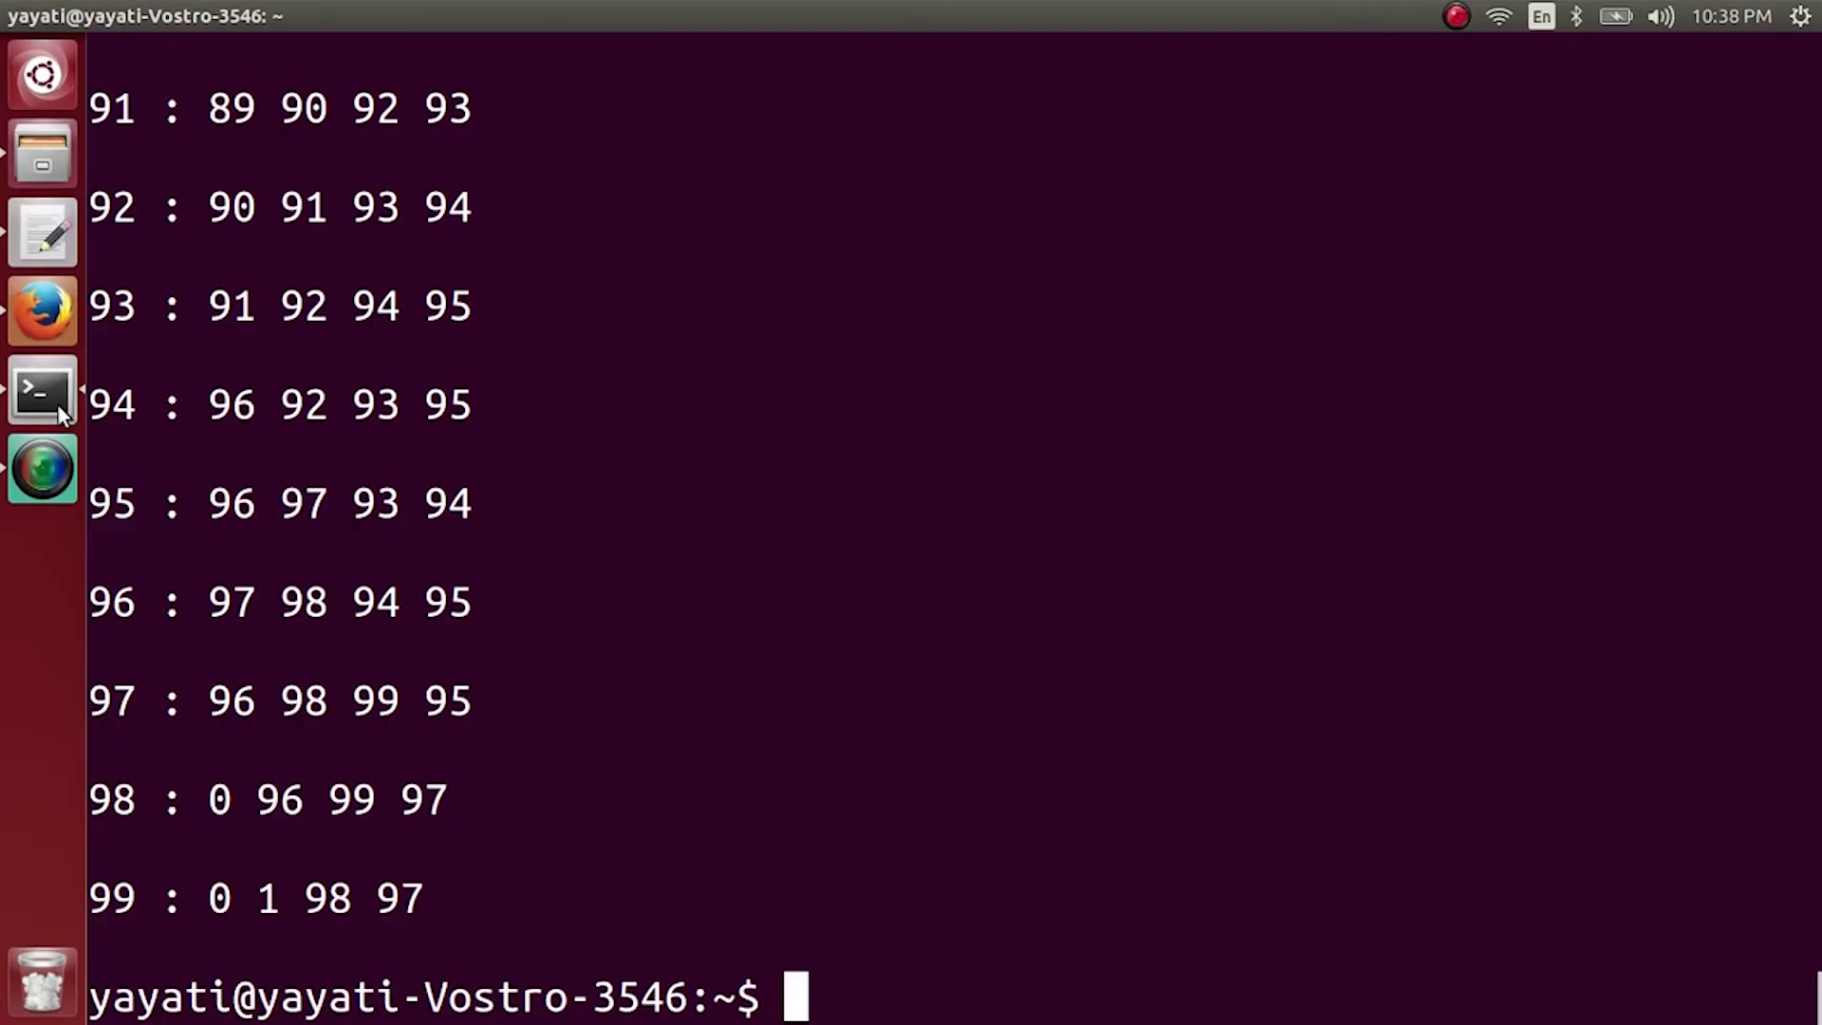
text(clae)
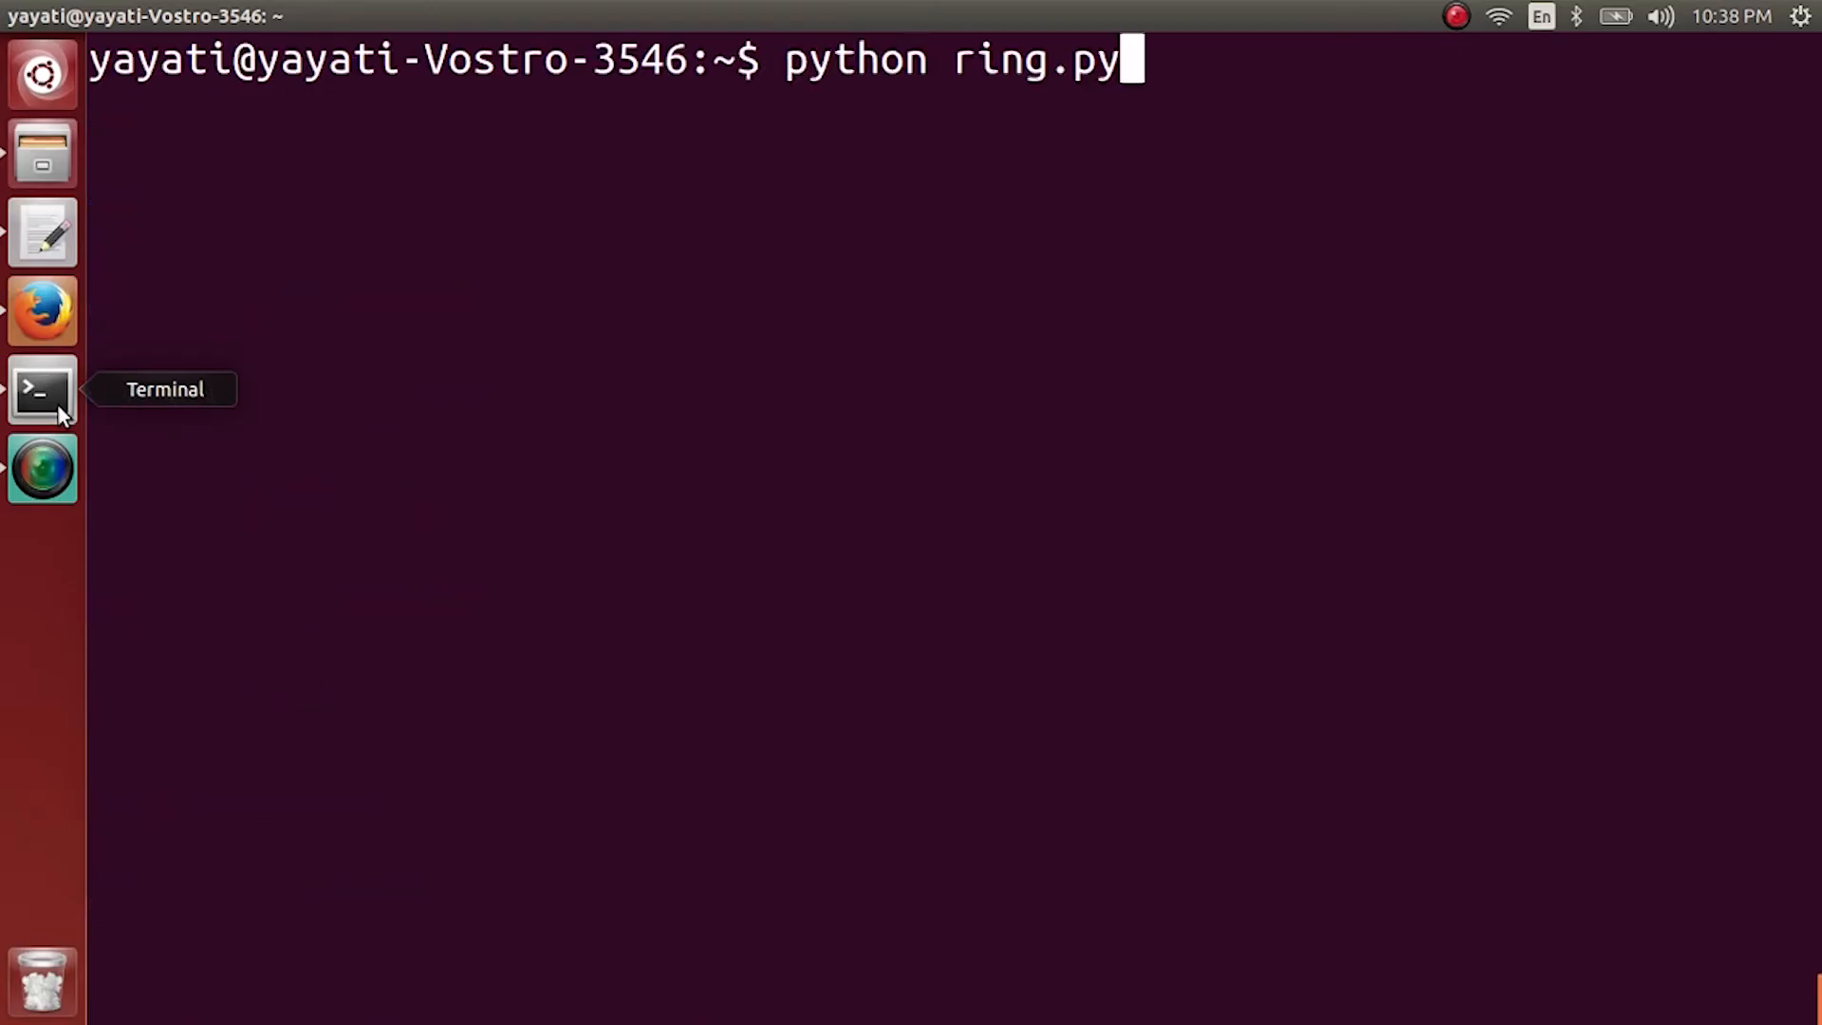
key(Return)
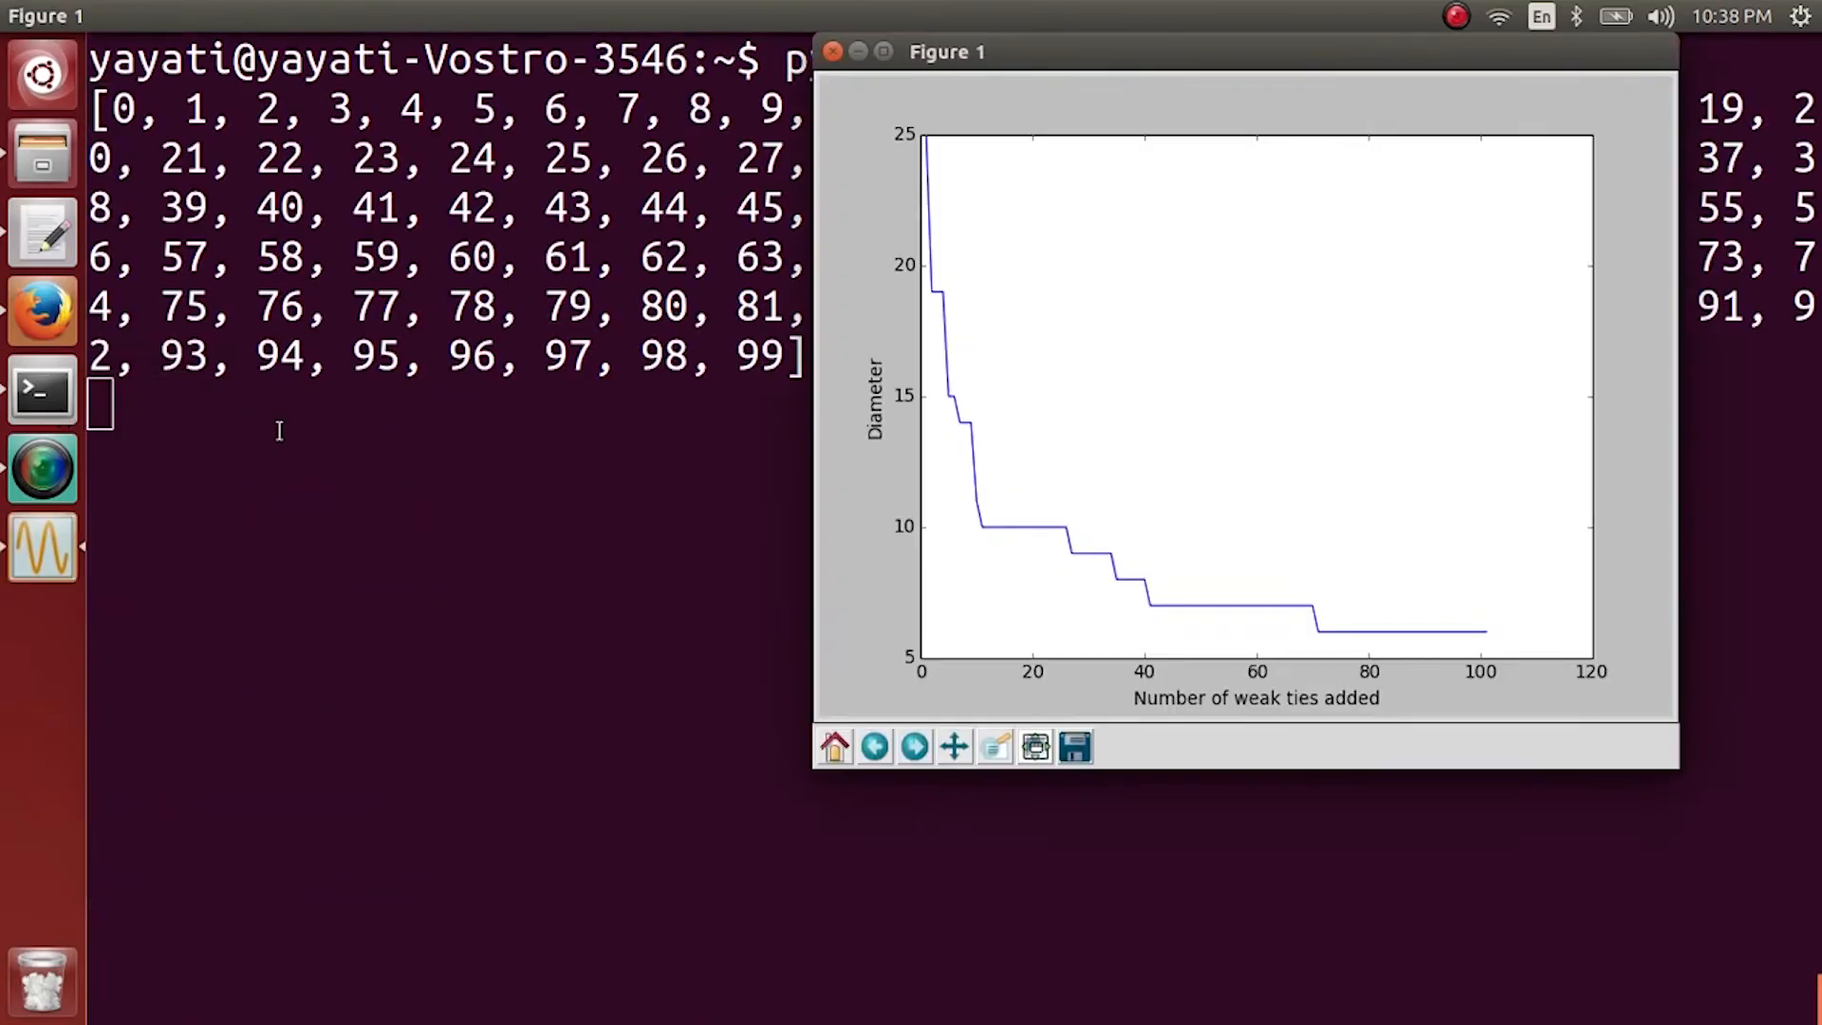
mouse_move(941, 334)
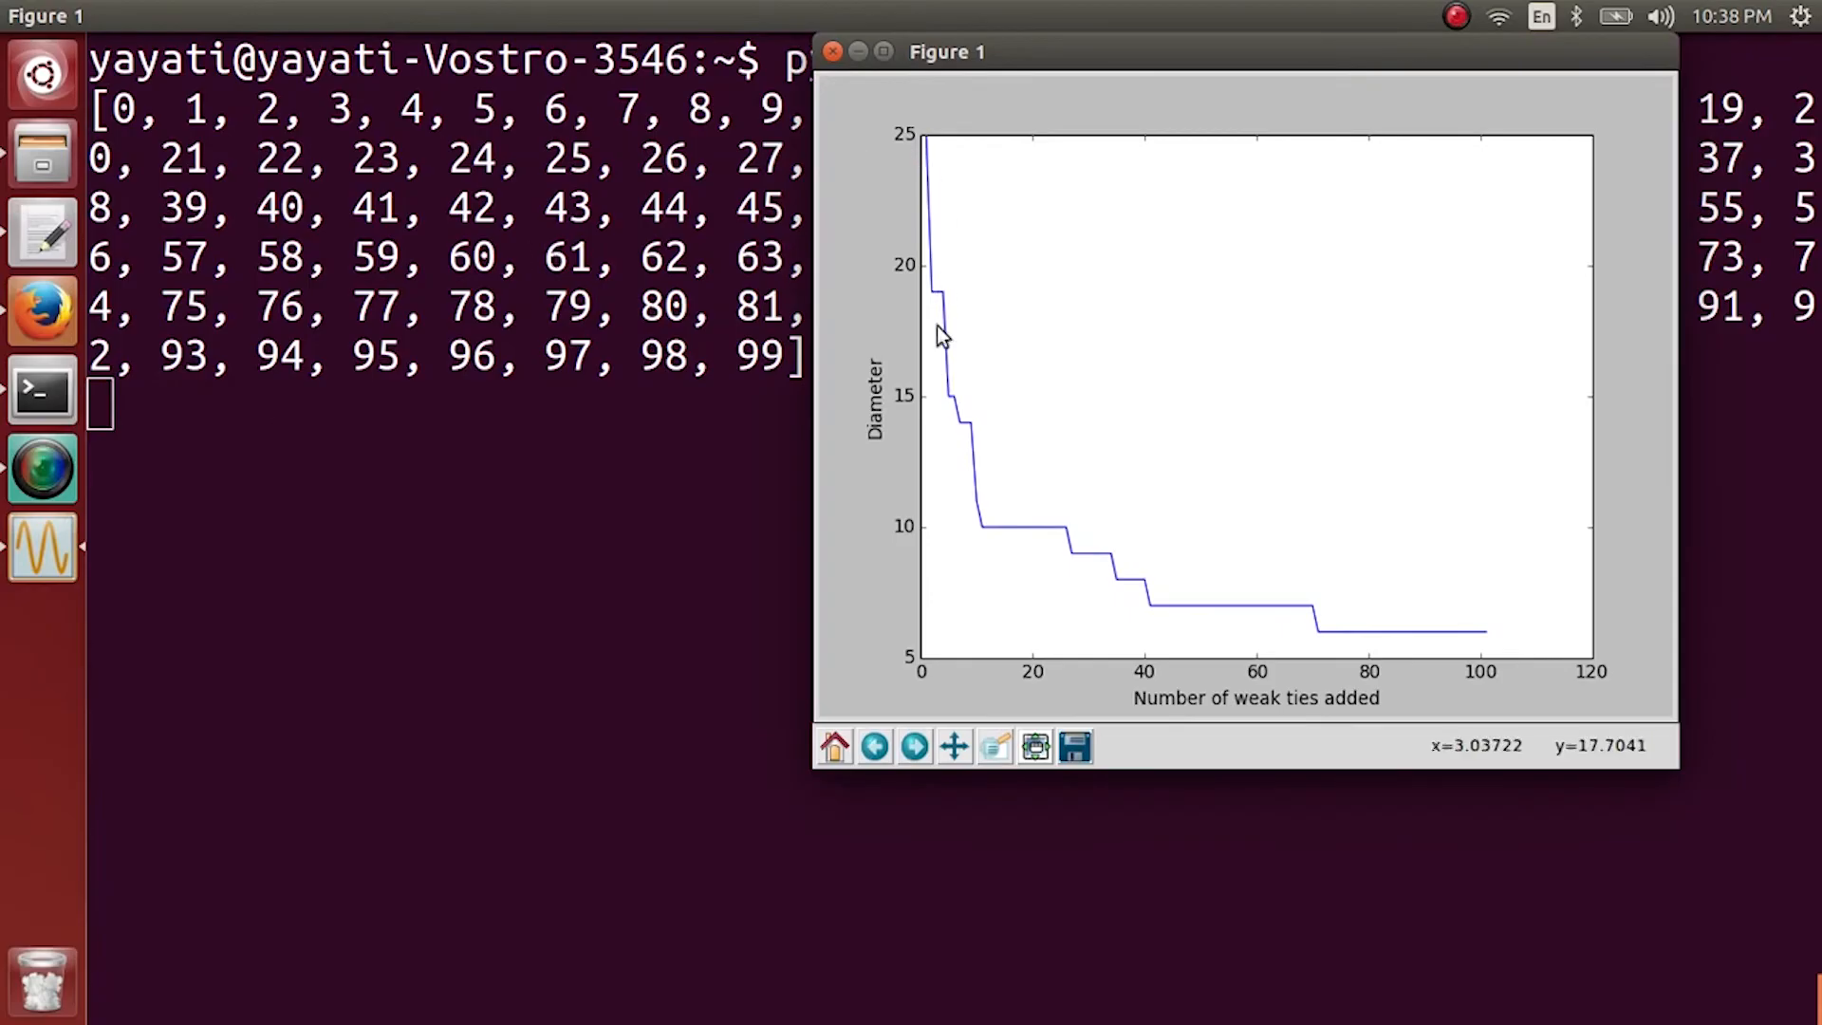
mouse_move(942, 183)
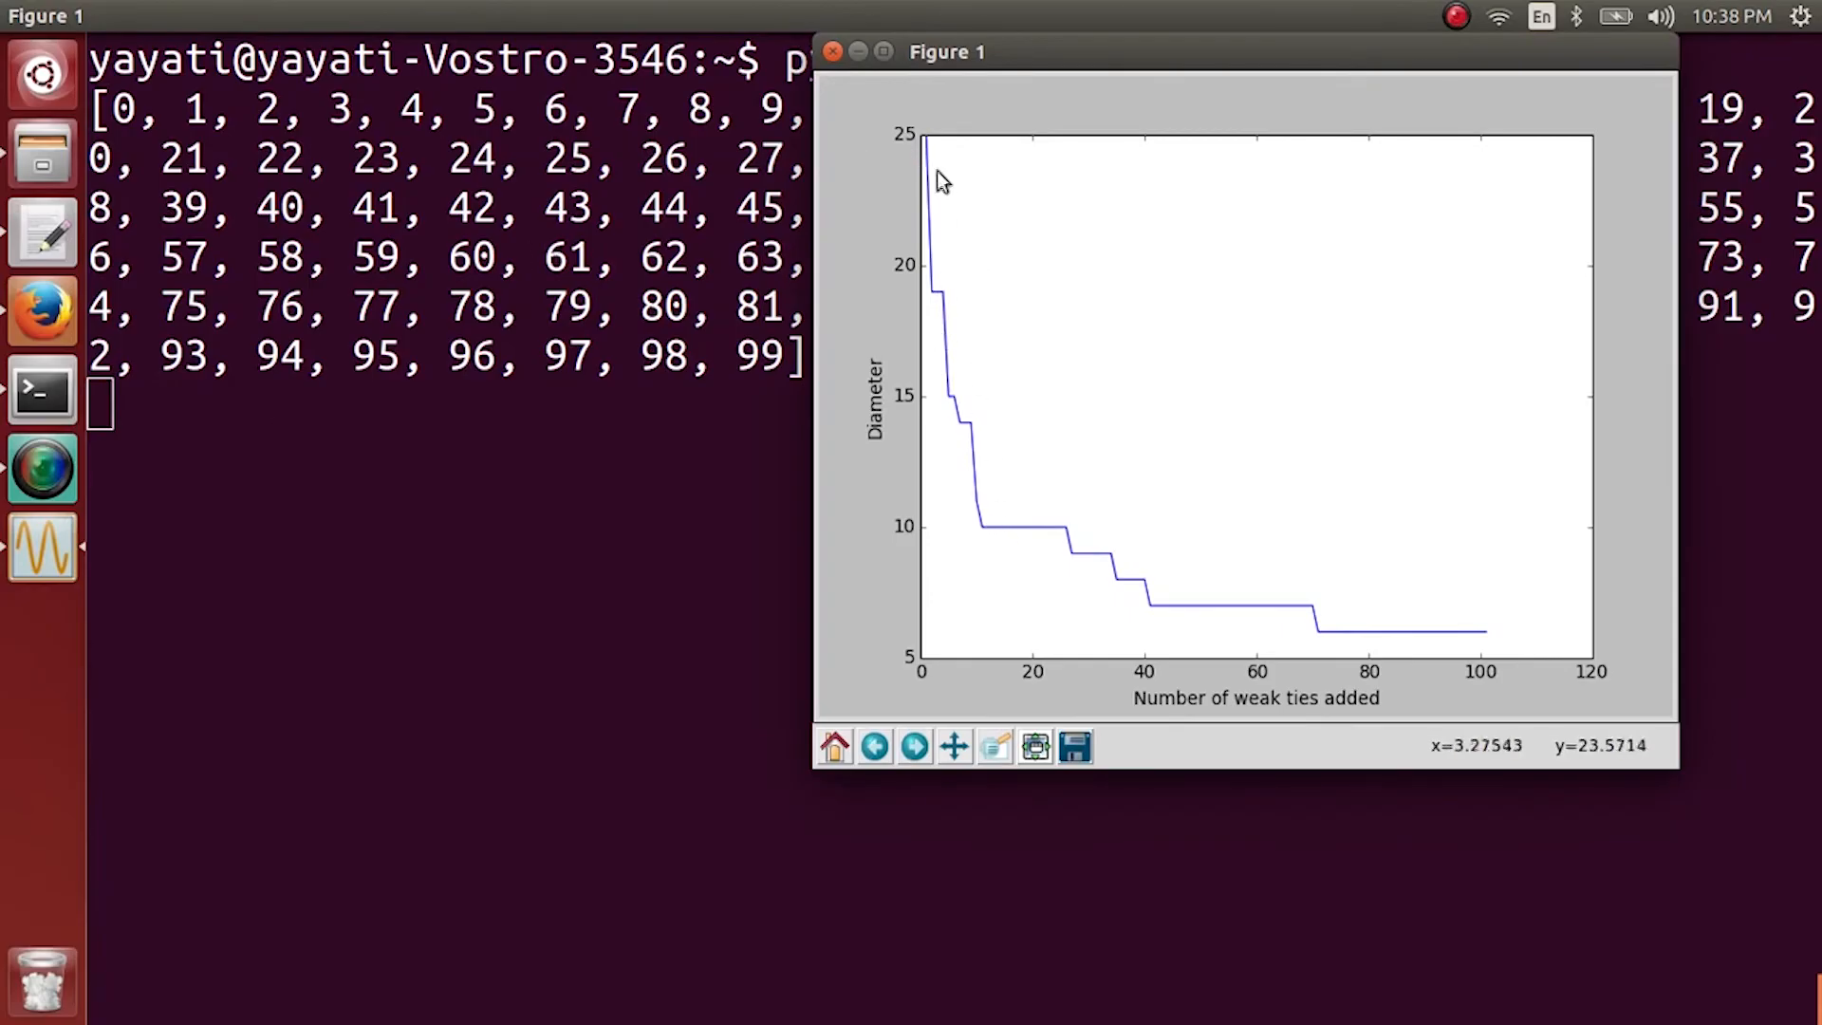
mouse_move(930, 152)
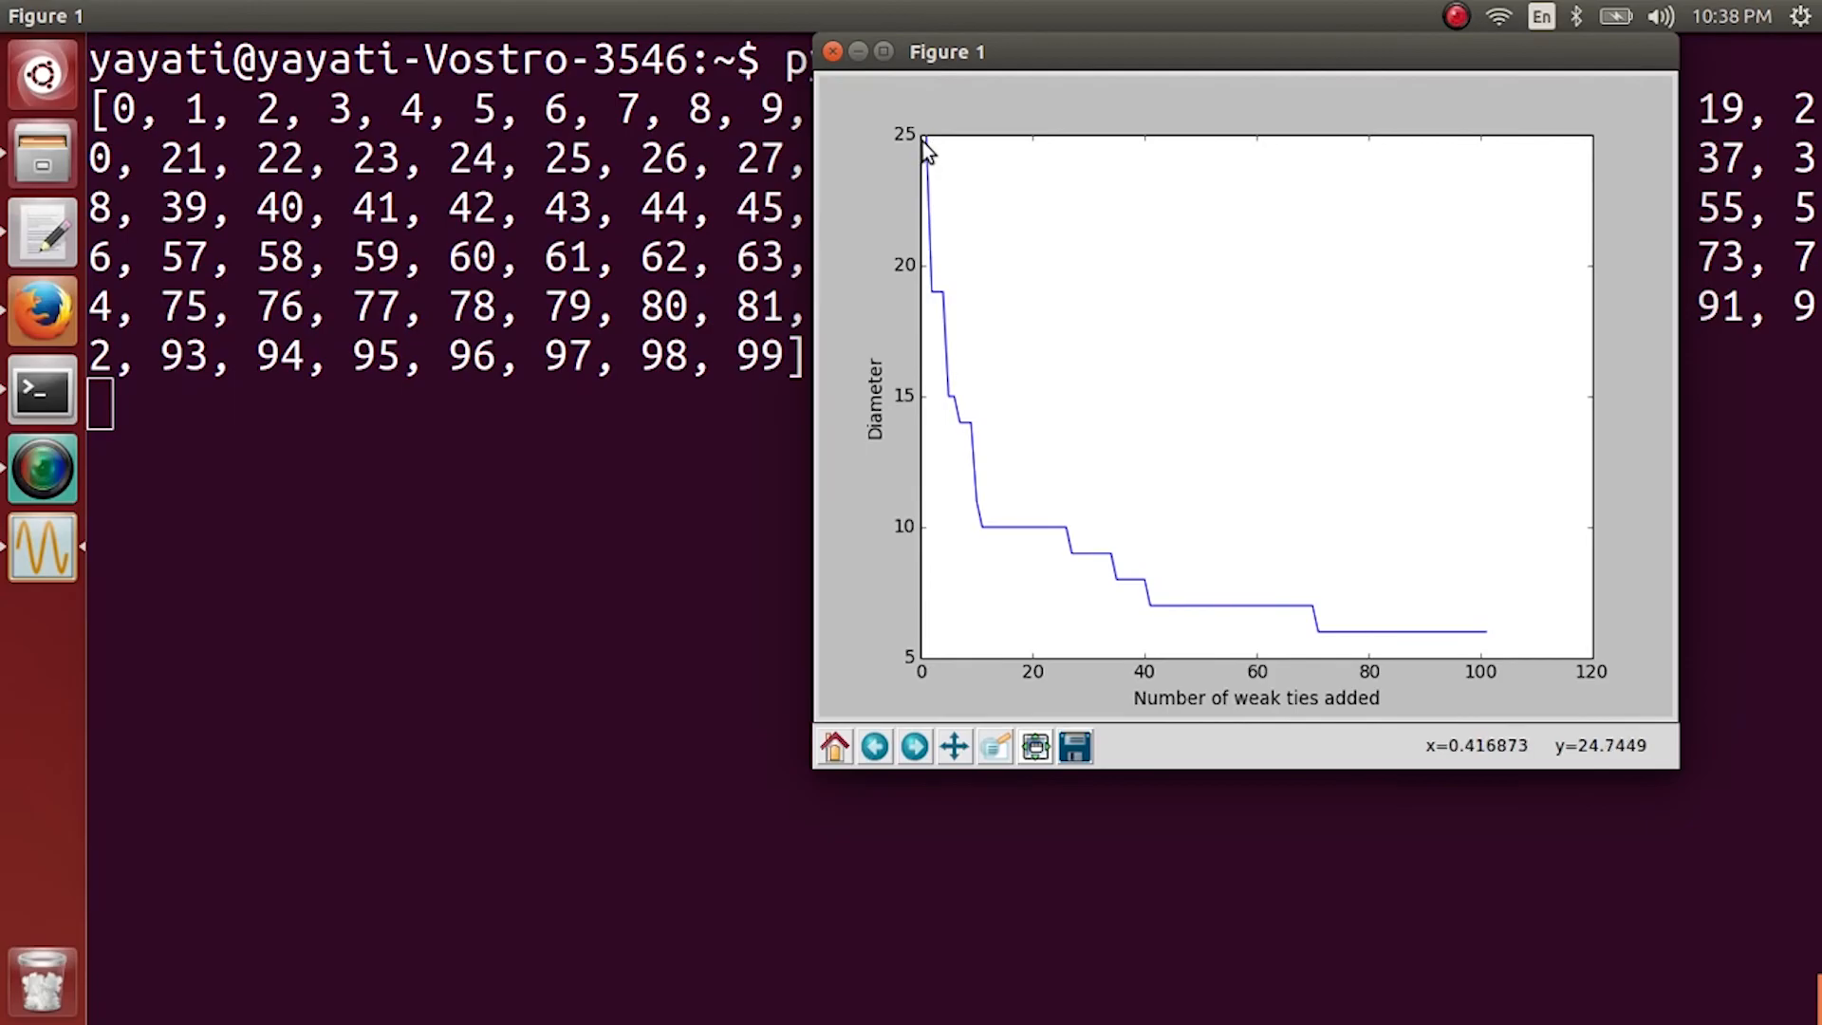
mouse_move(922, 160)
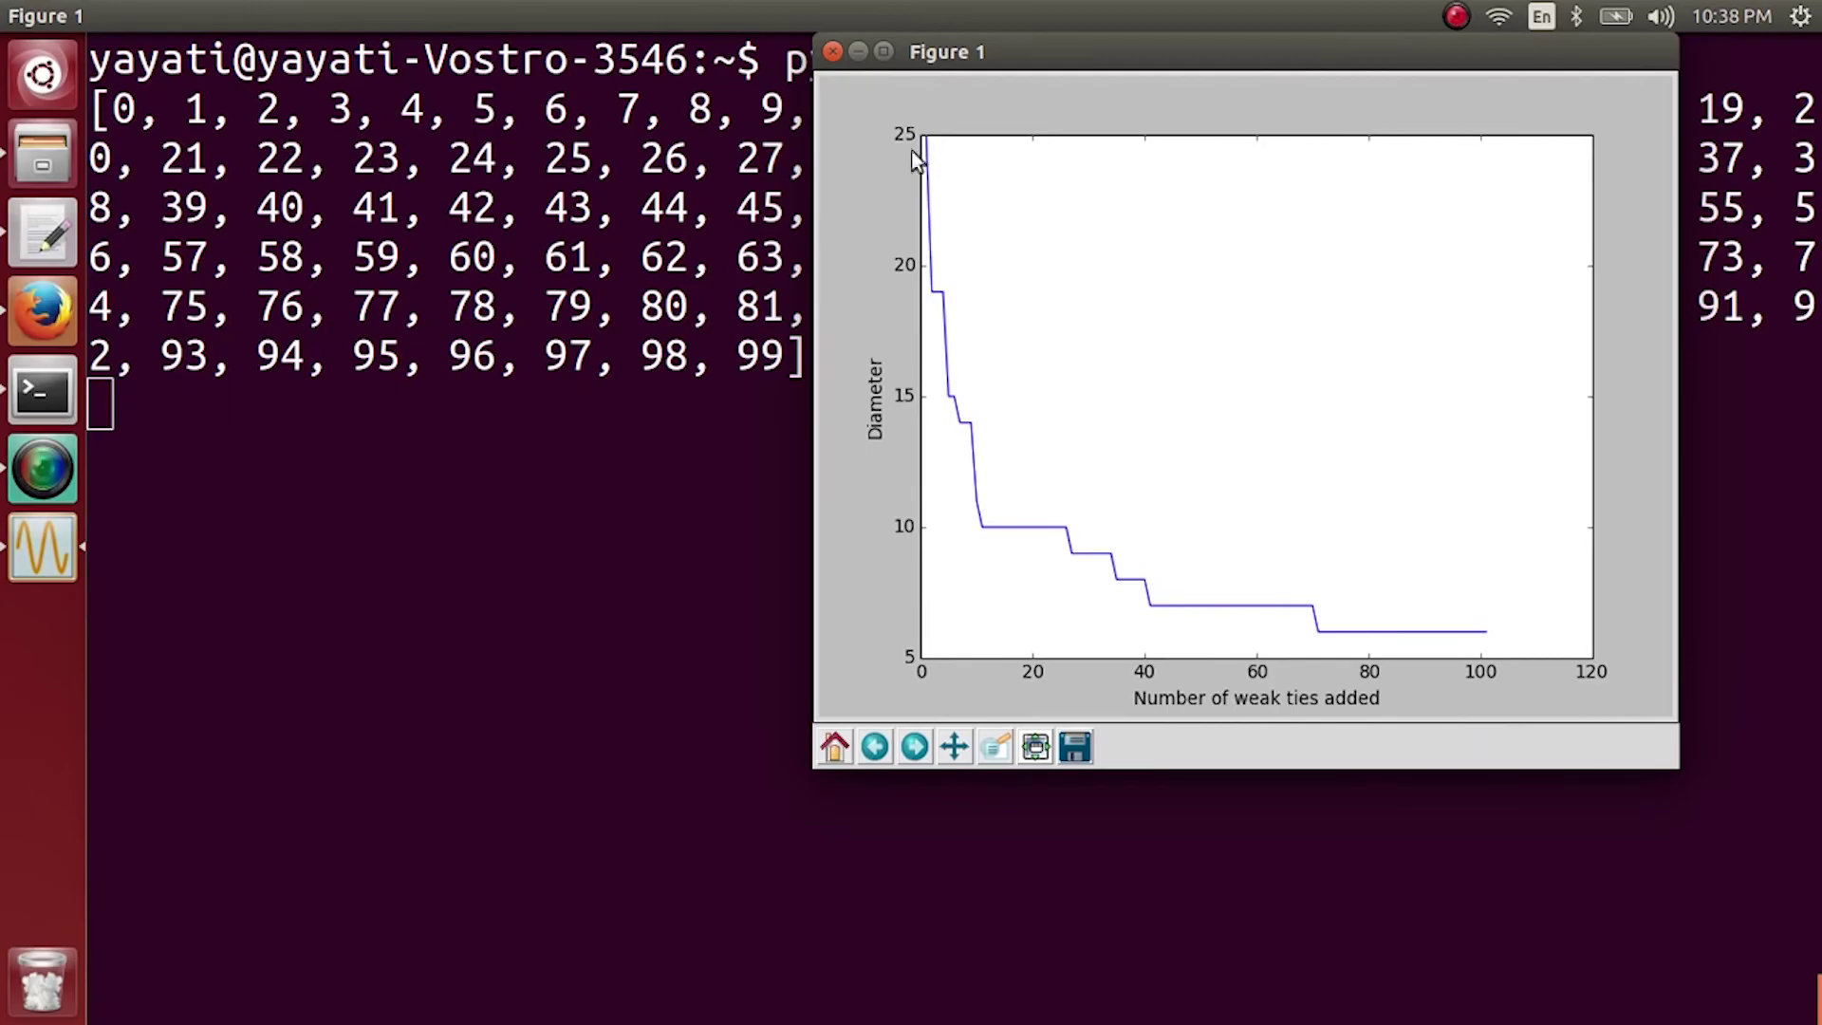
mouse_move(933, 142)
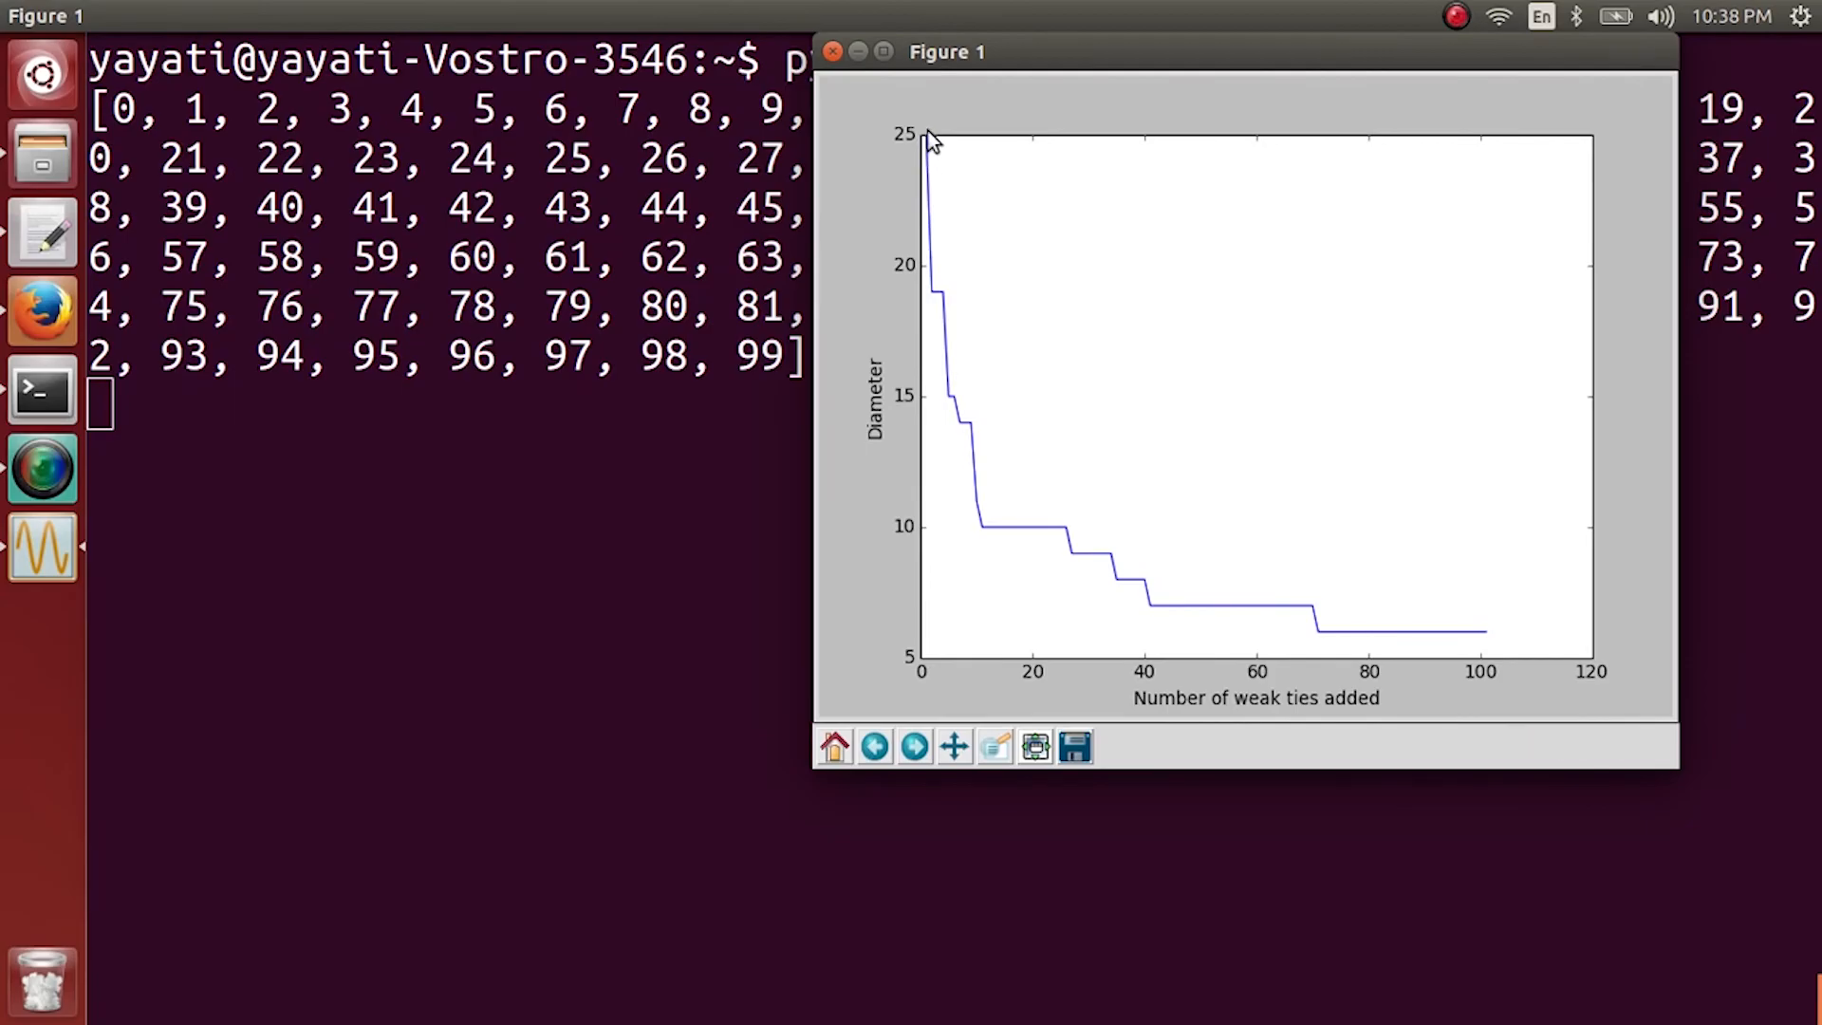
mouse_move(936, 158)
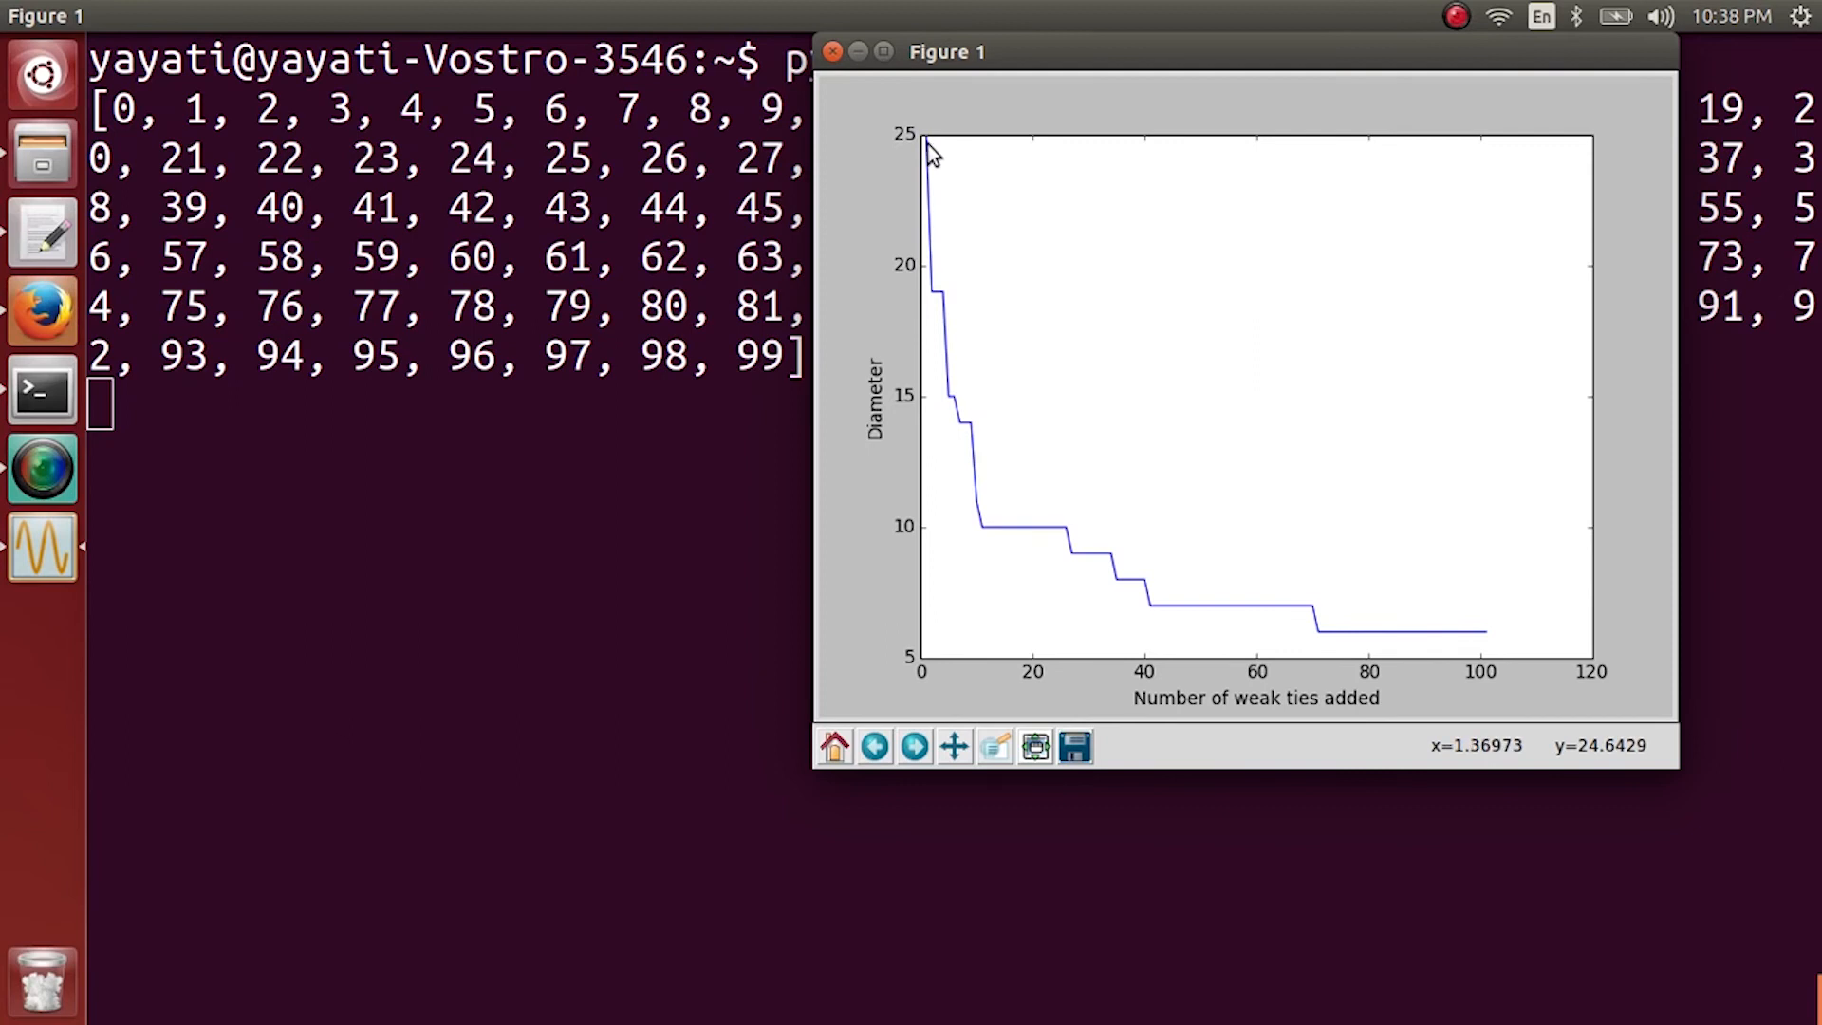
mouse_move(989, 163)
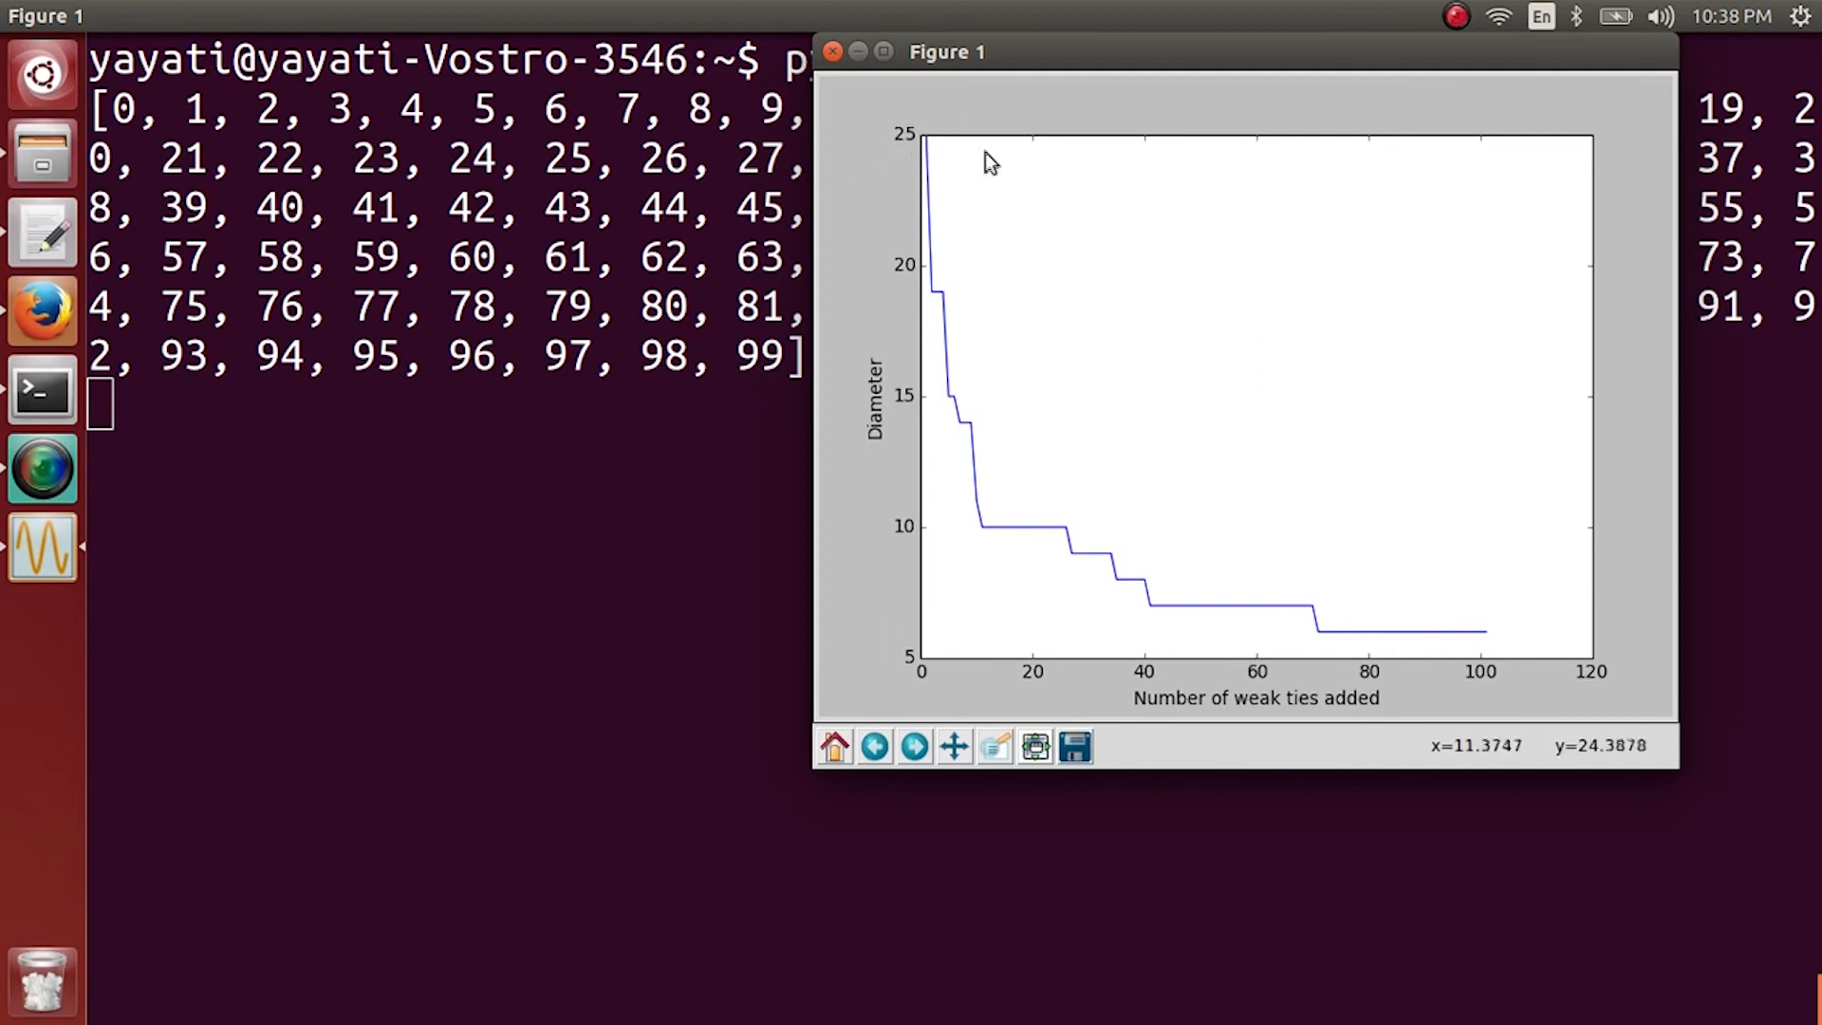
mouse_move(935, 152)
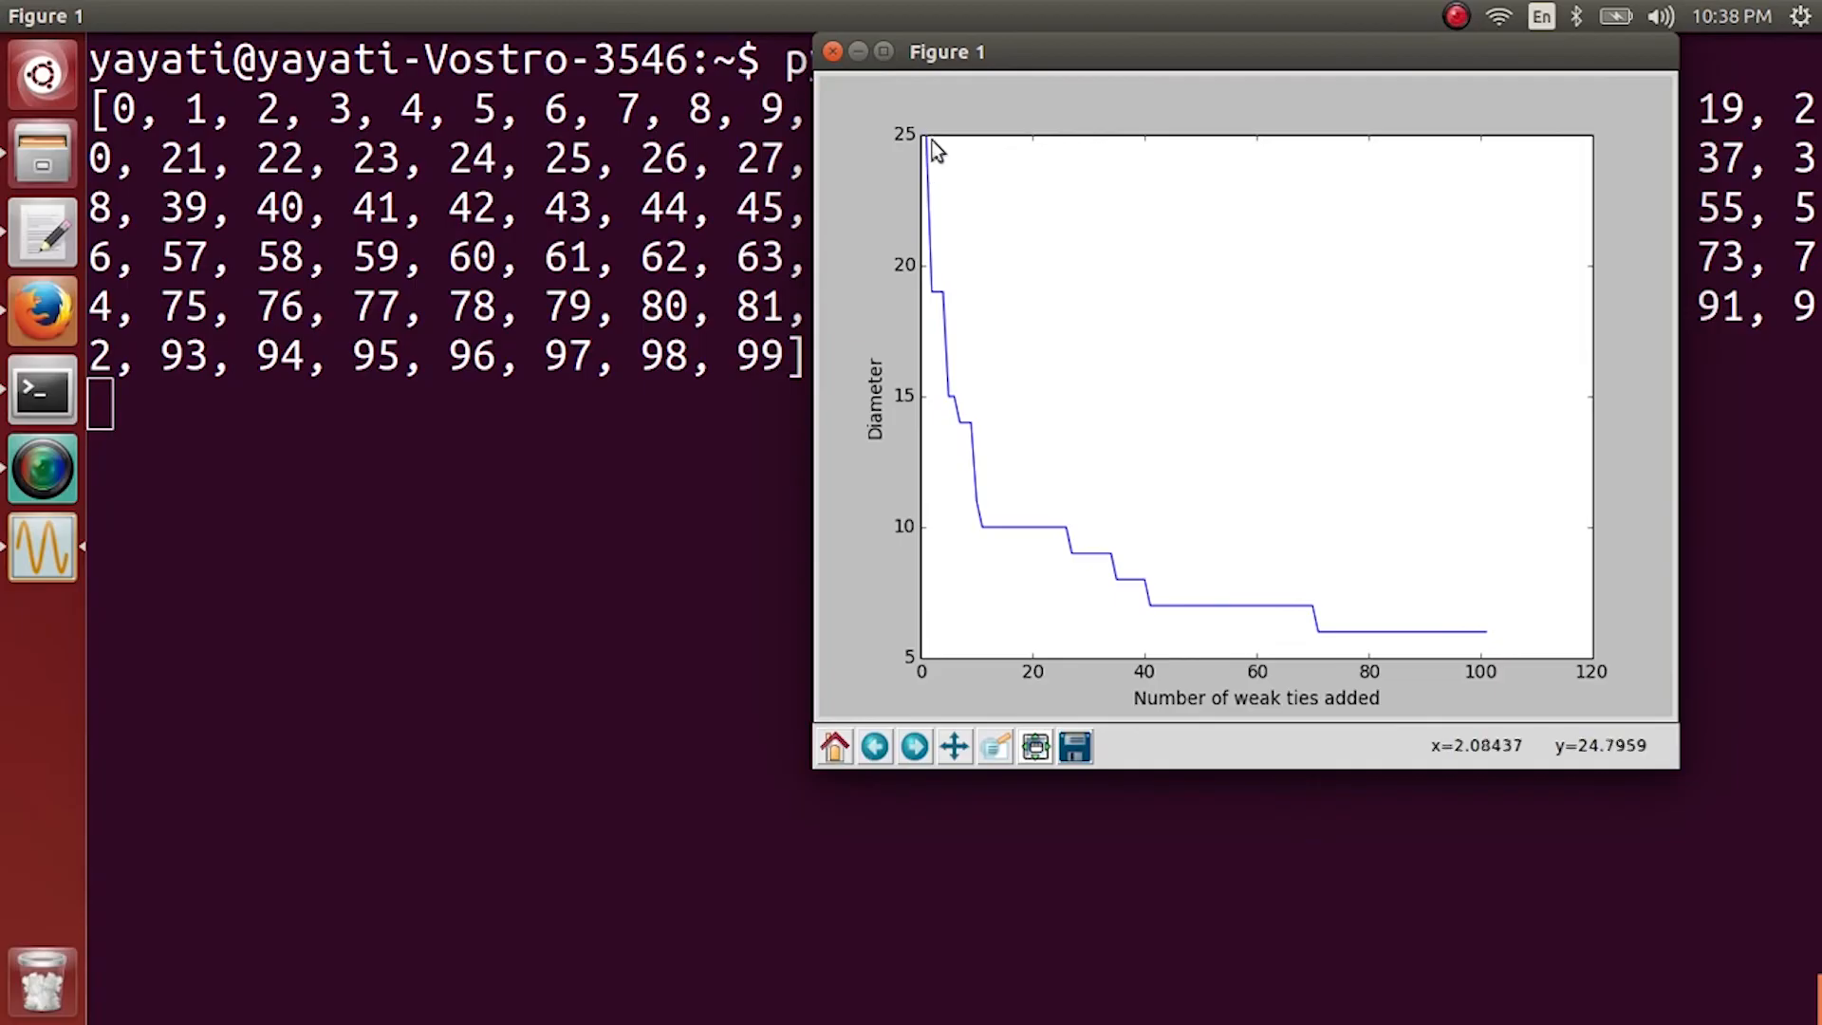
mouse_move(935, 146)
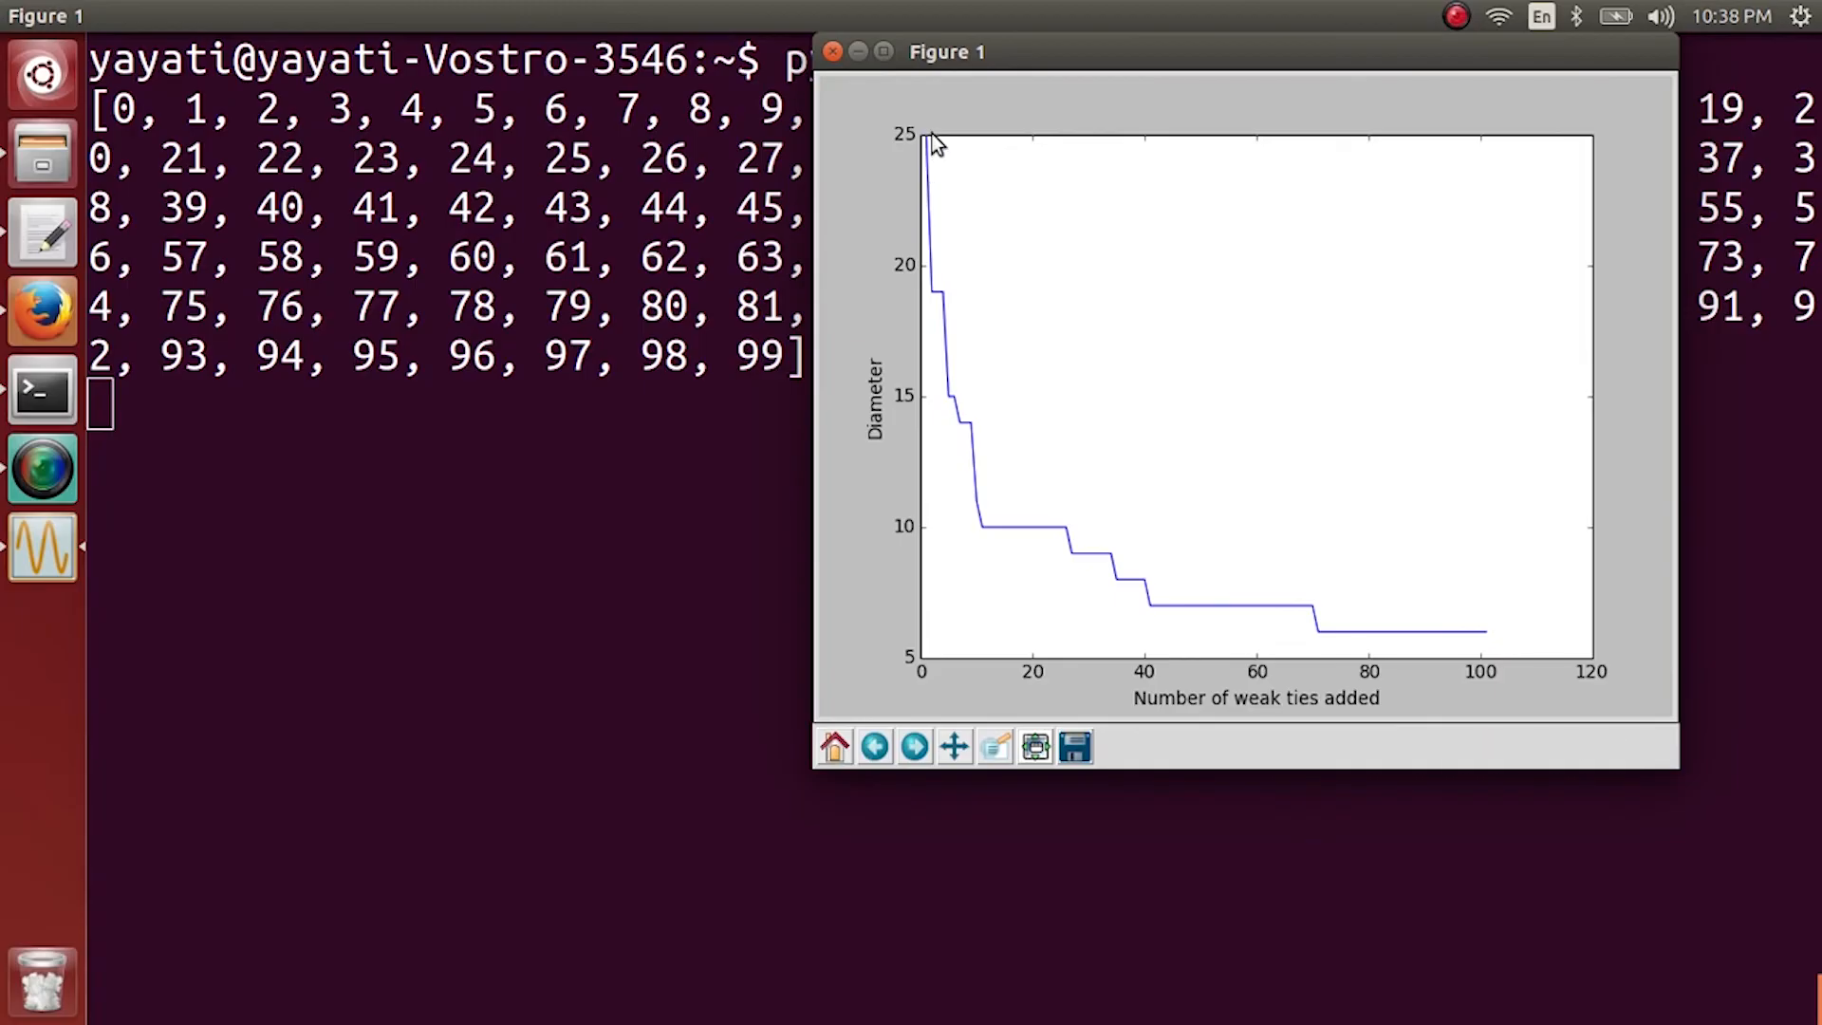
mouse_move(951, 175)
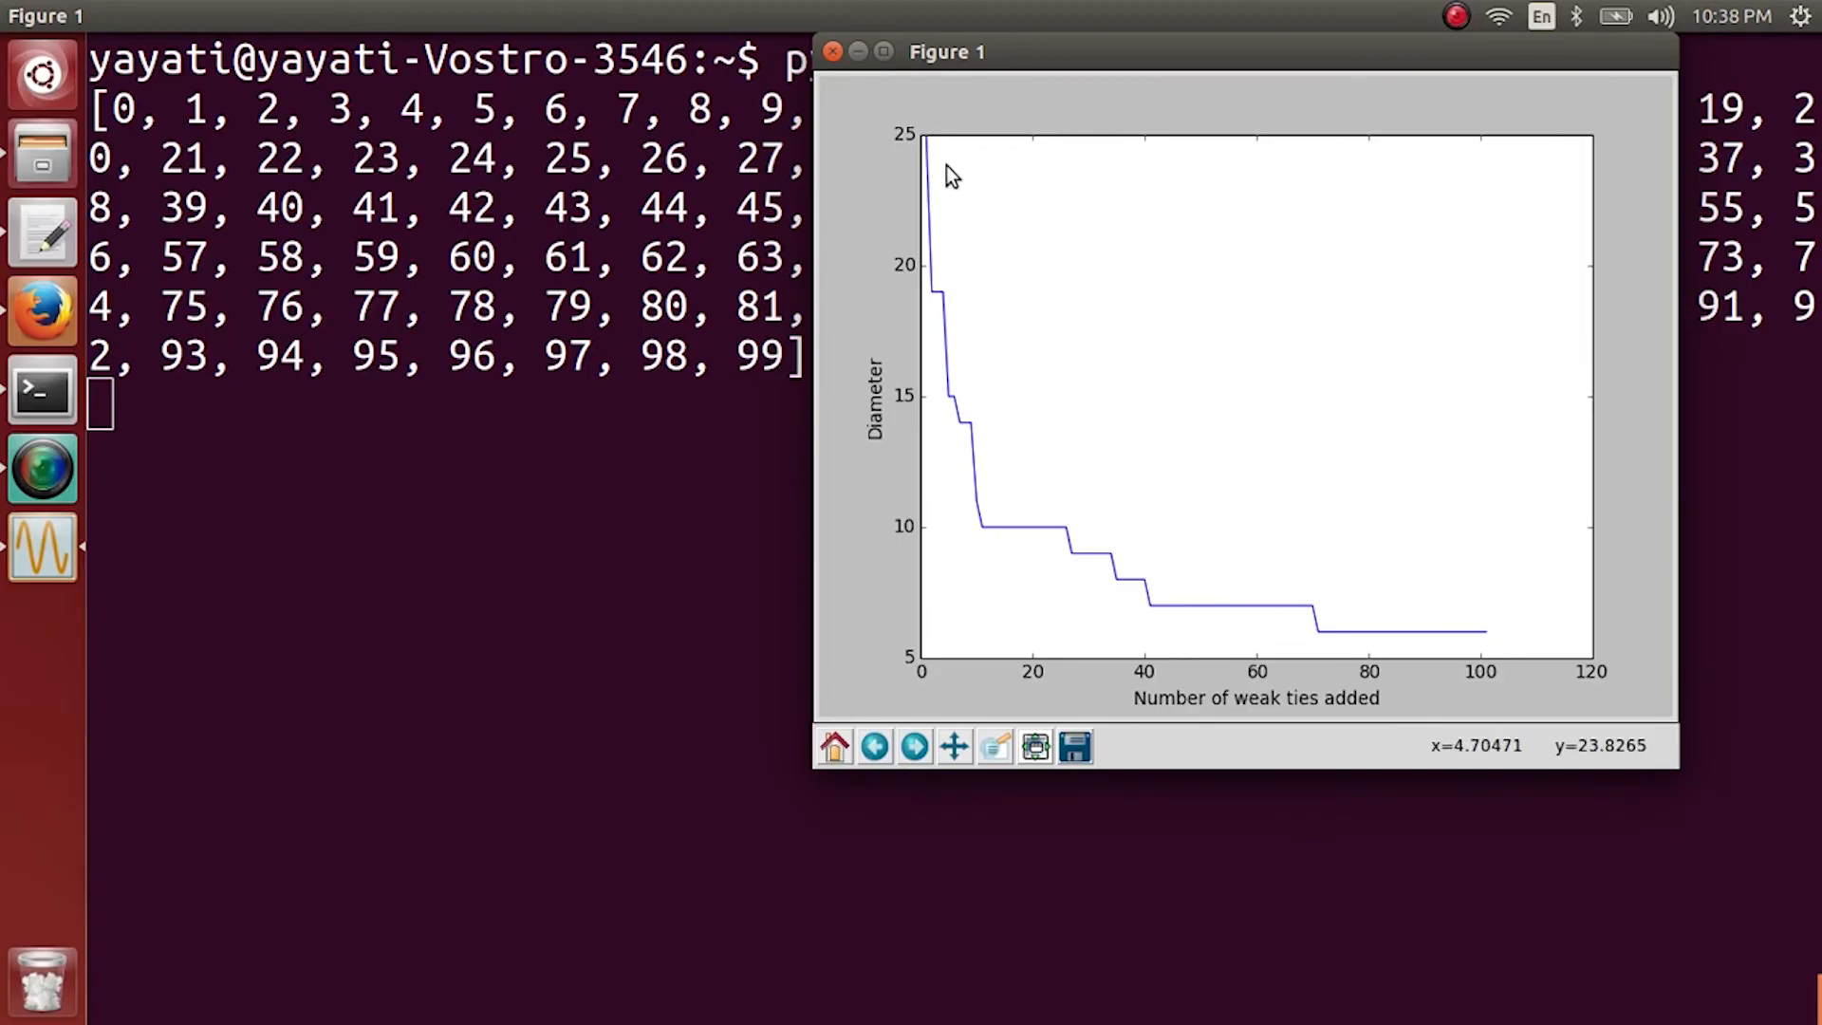
mouse_move(942, 164)
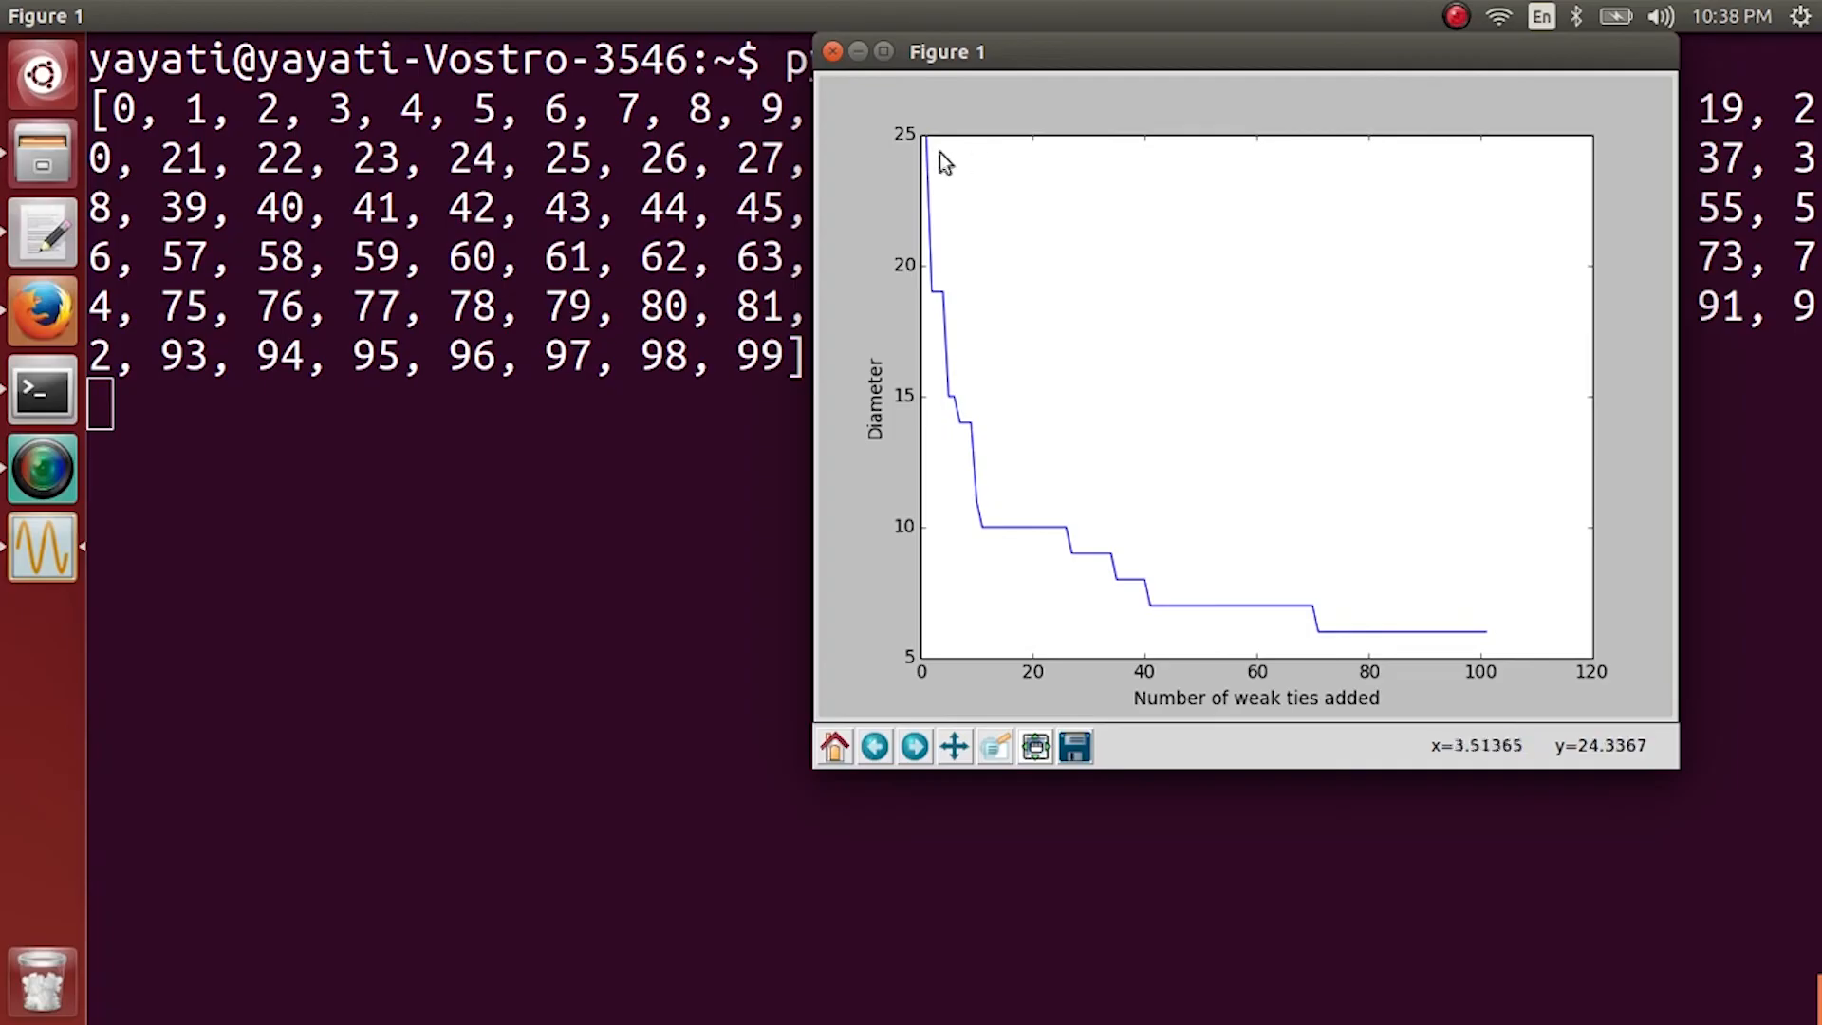
mouse_move(939, 169)
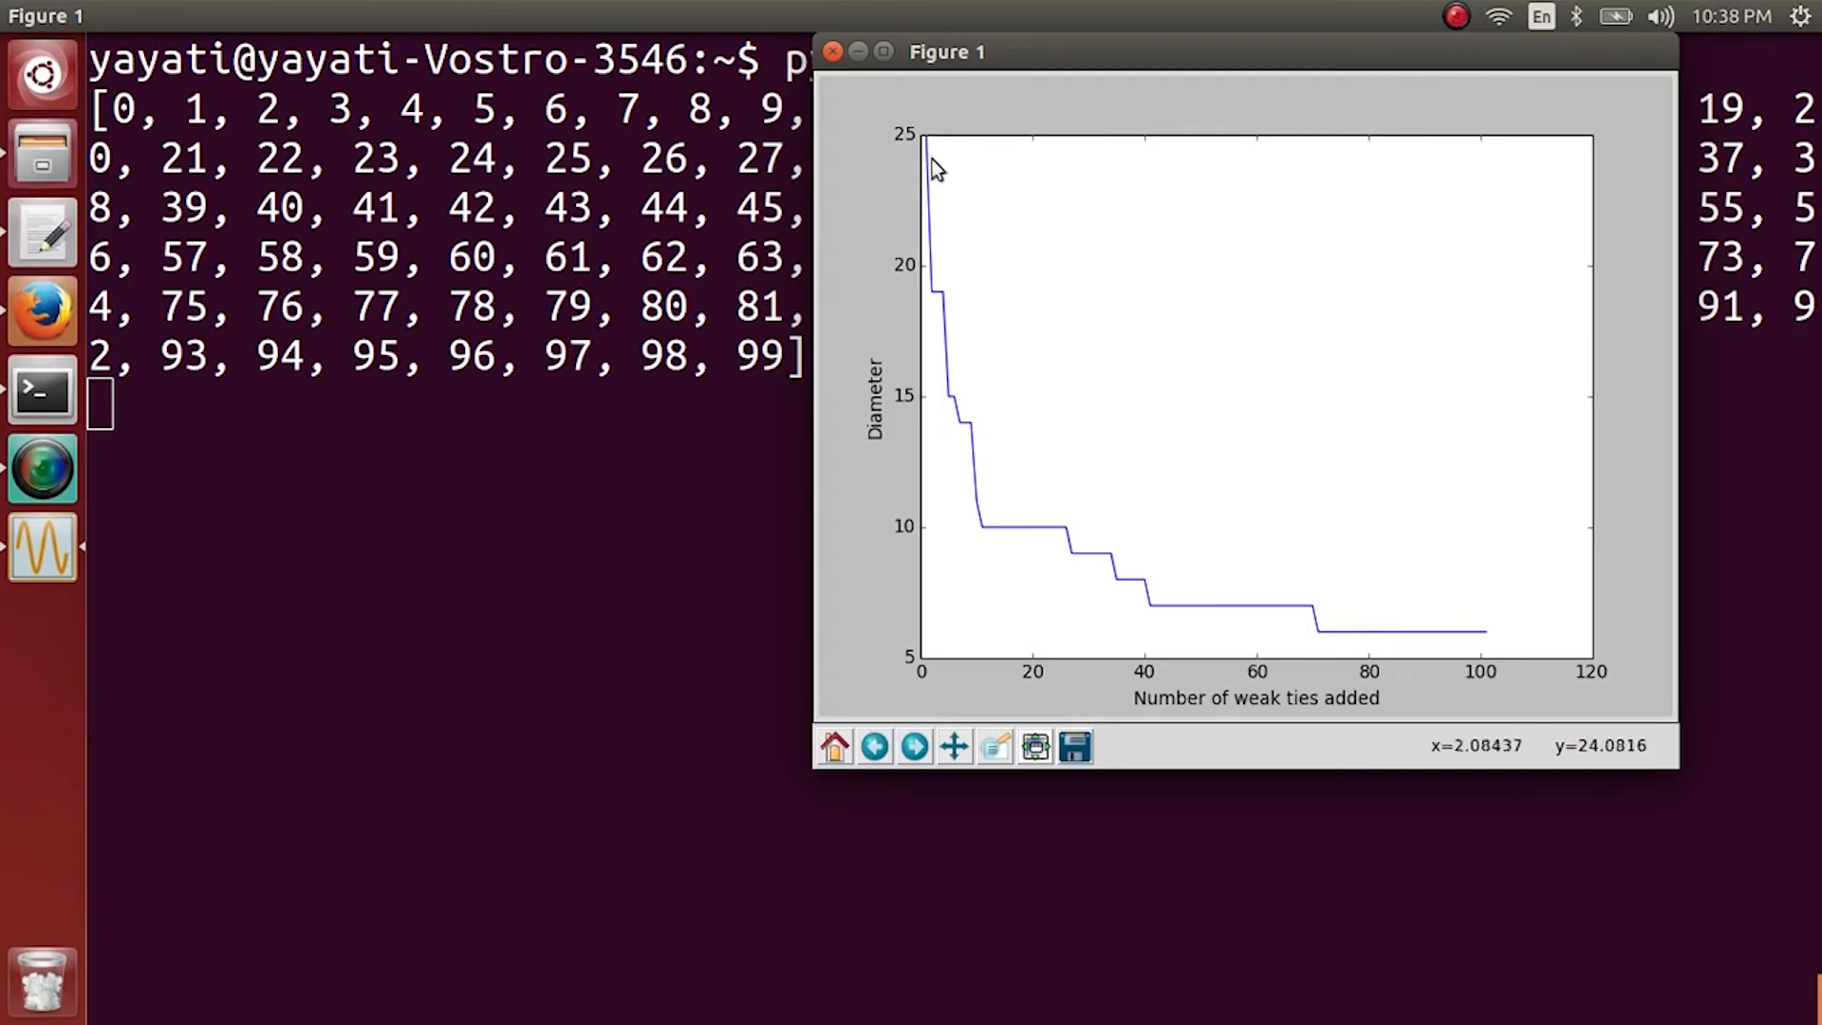
mouse_move(930, 152)
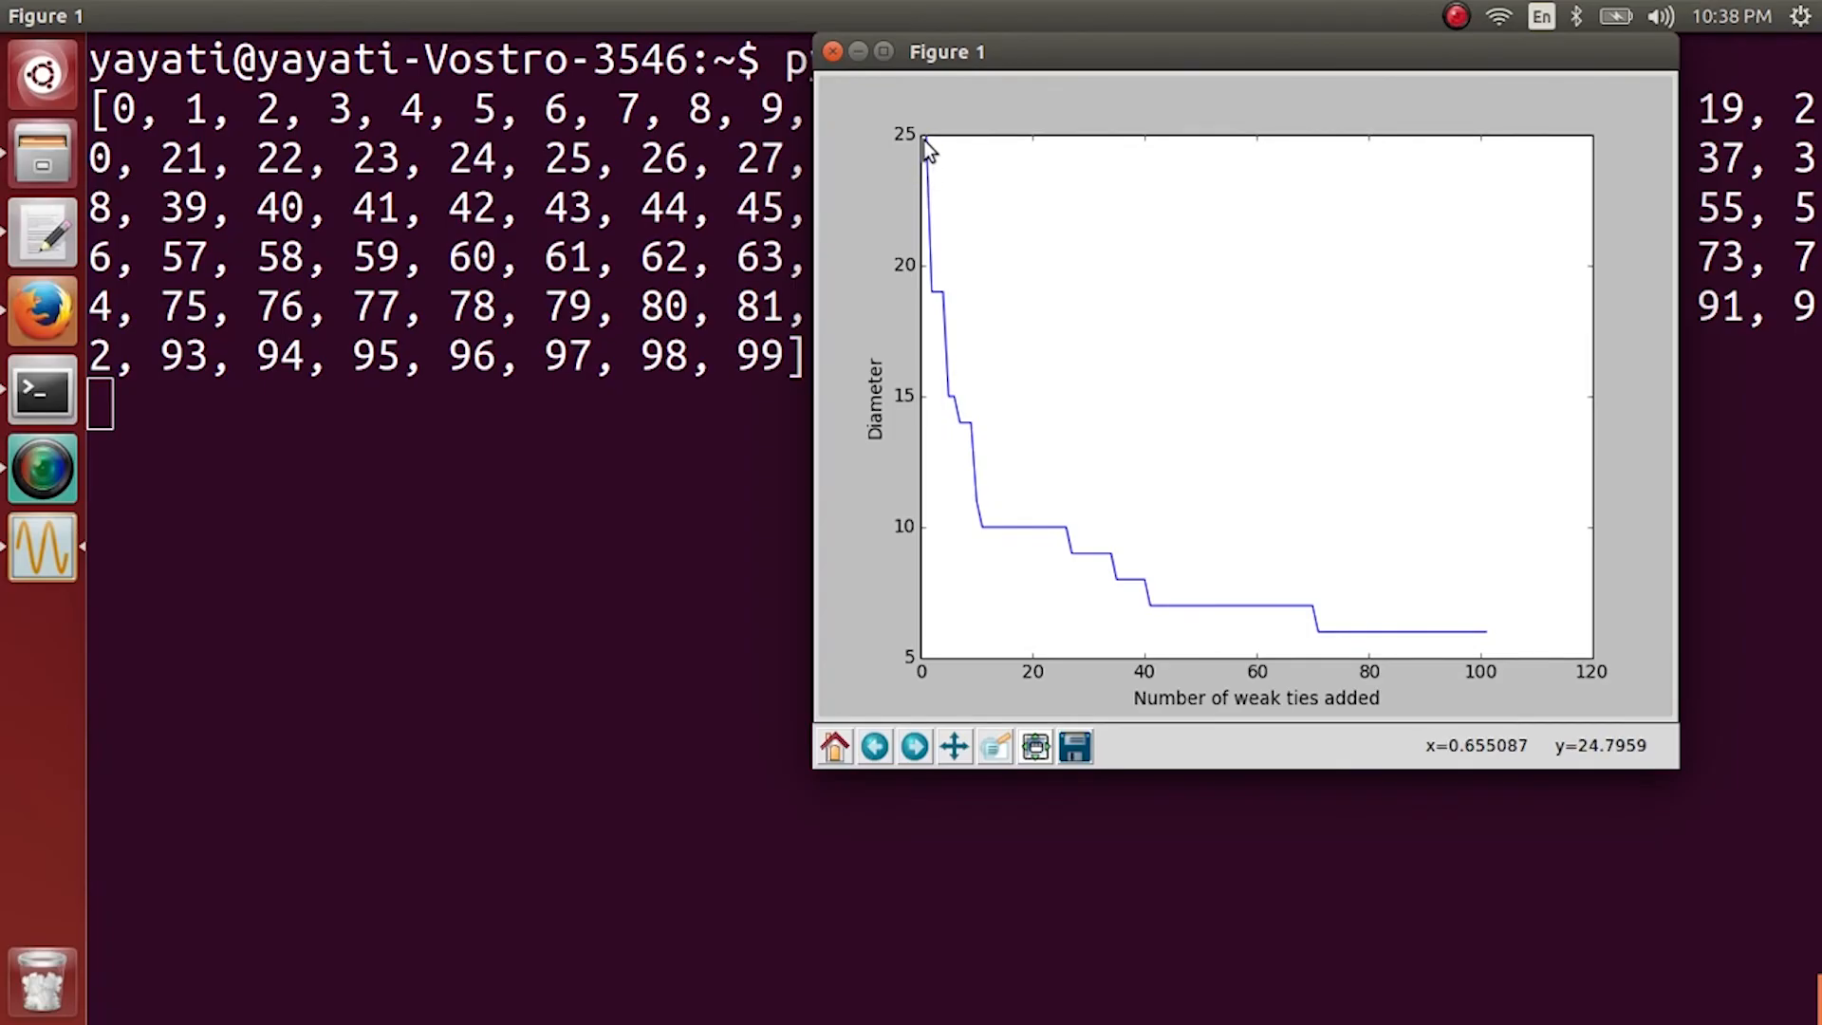
mouse_move(930, 196)
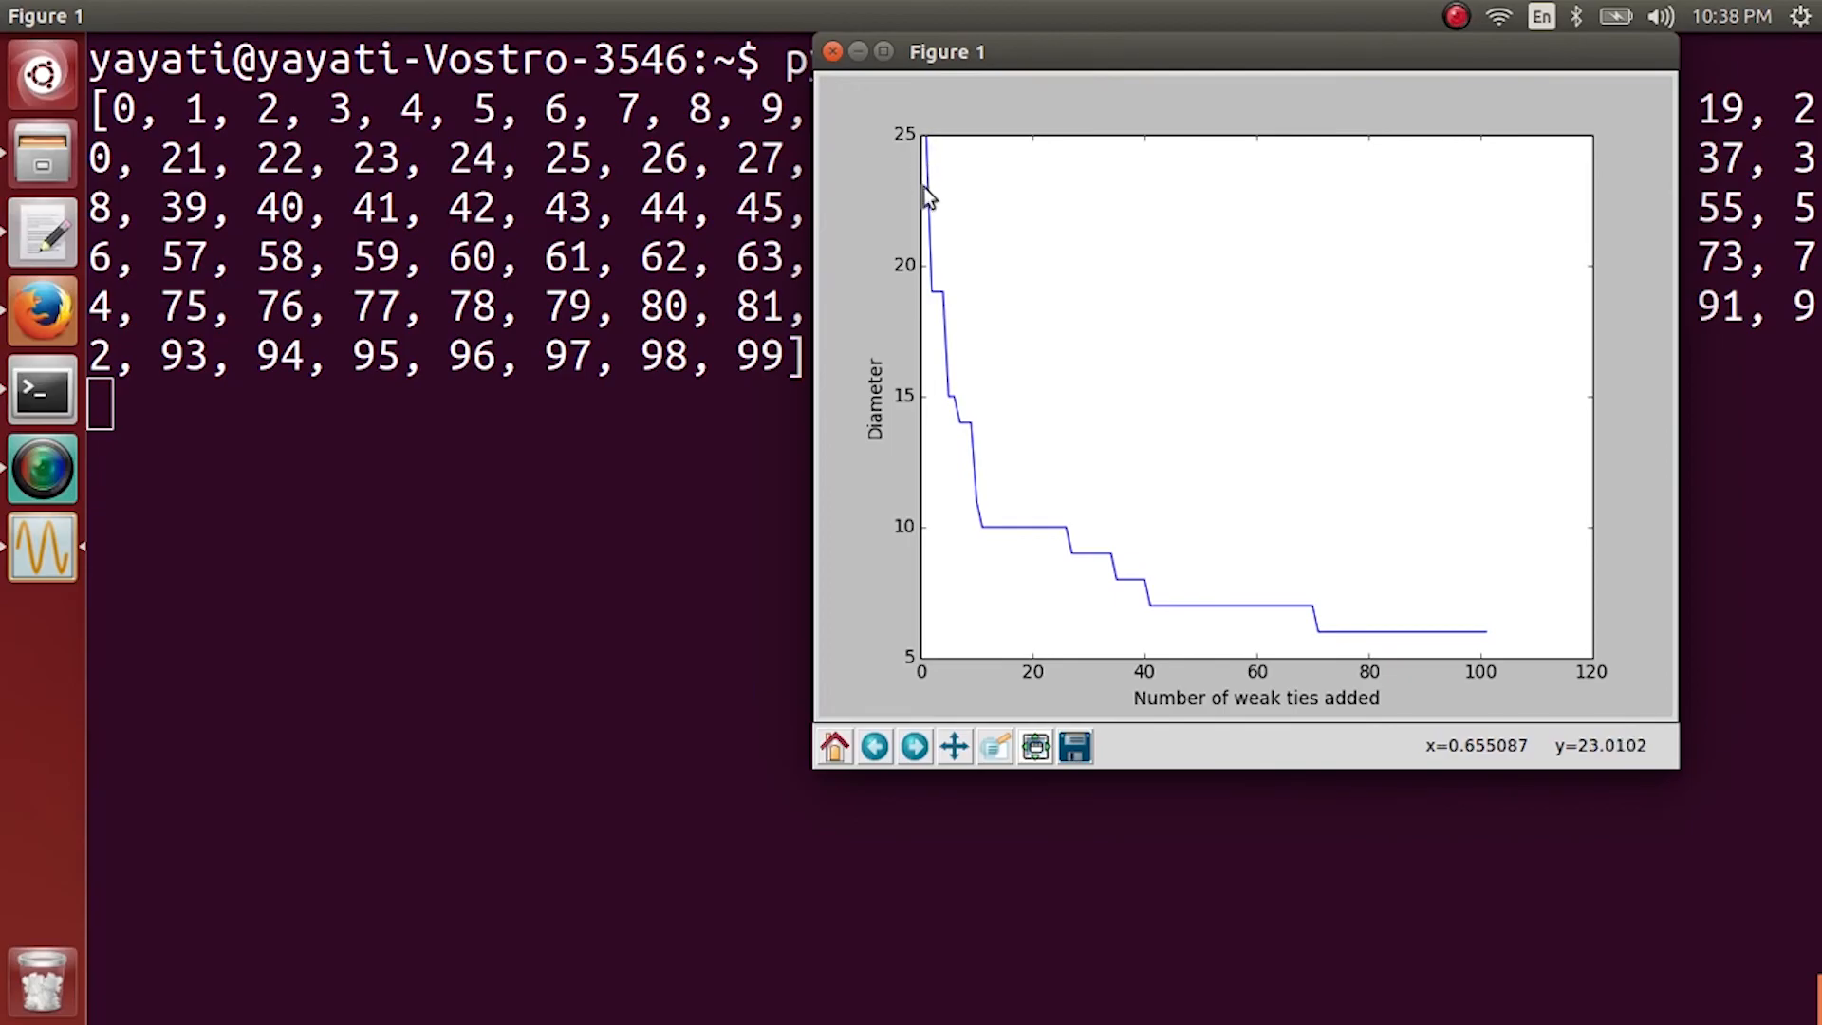
mouse_move(939, 304)
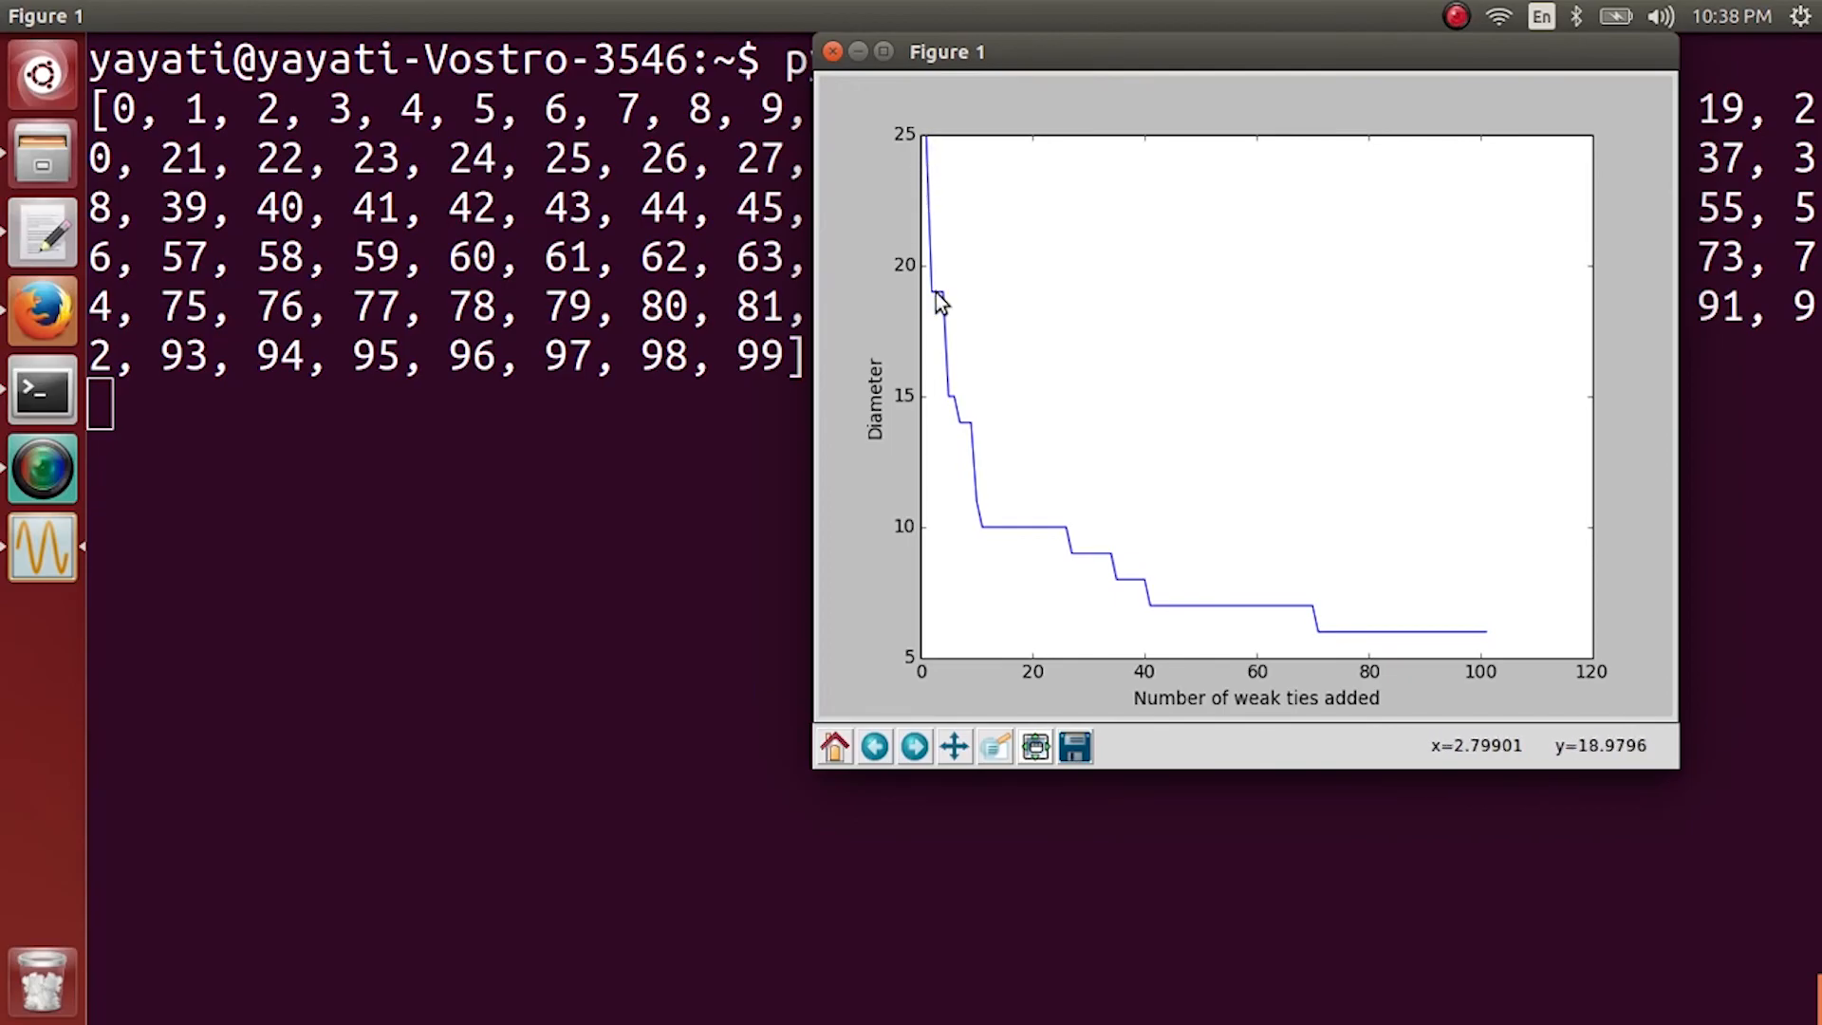
mouse_move(957, 577)
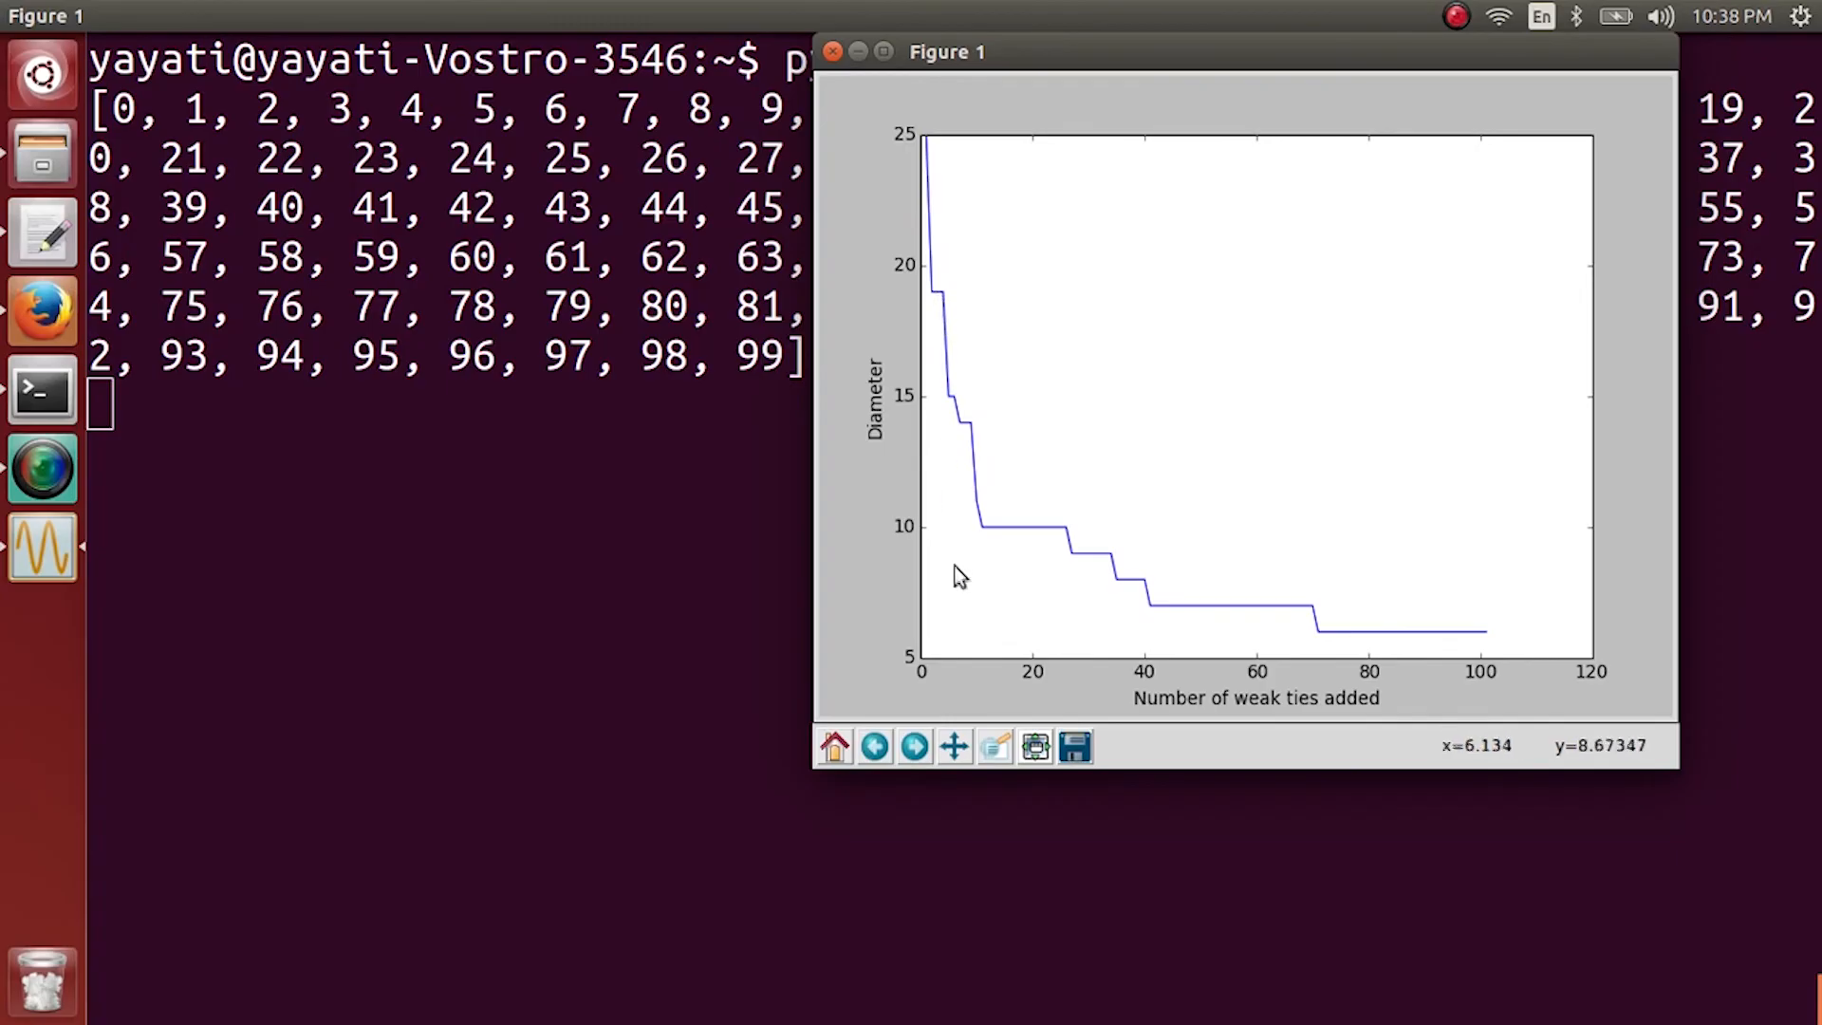
mouse_move(943, 250)
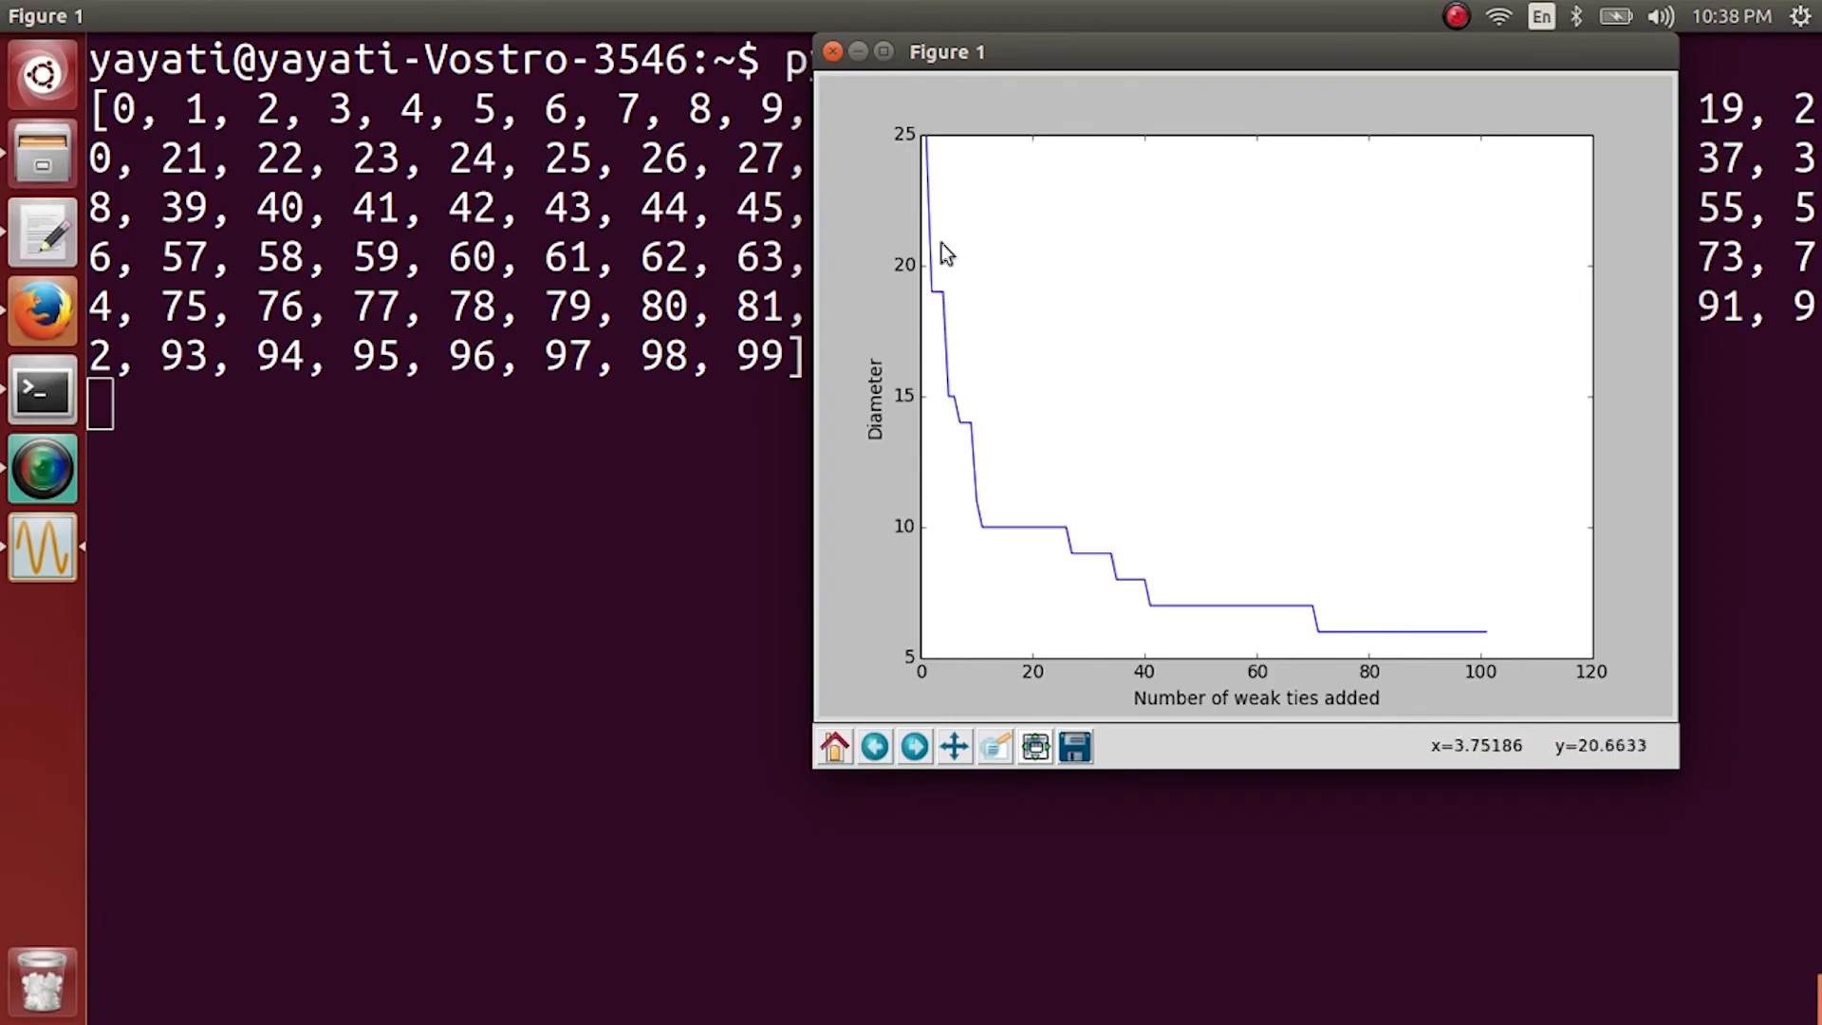
mouse_move(944, 300)
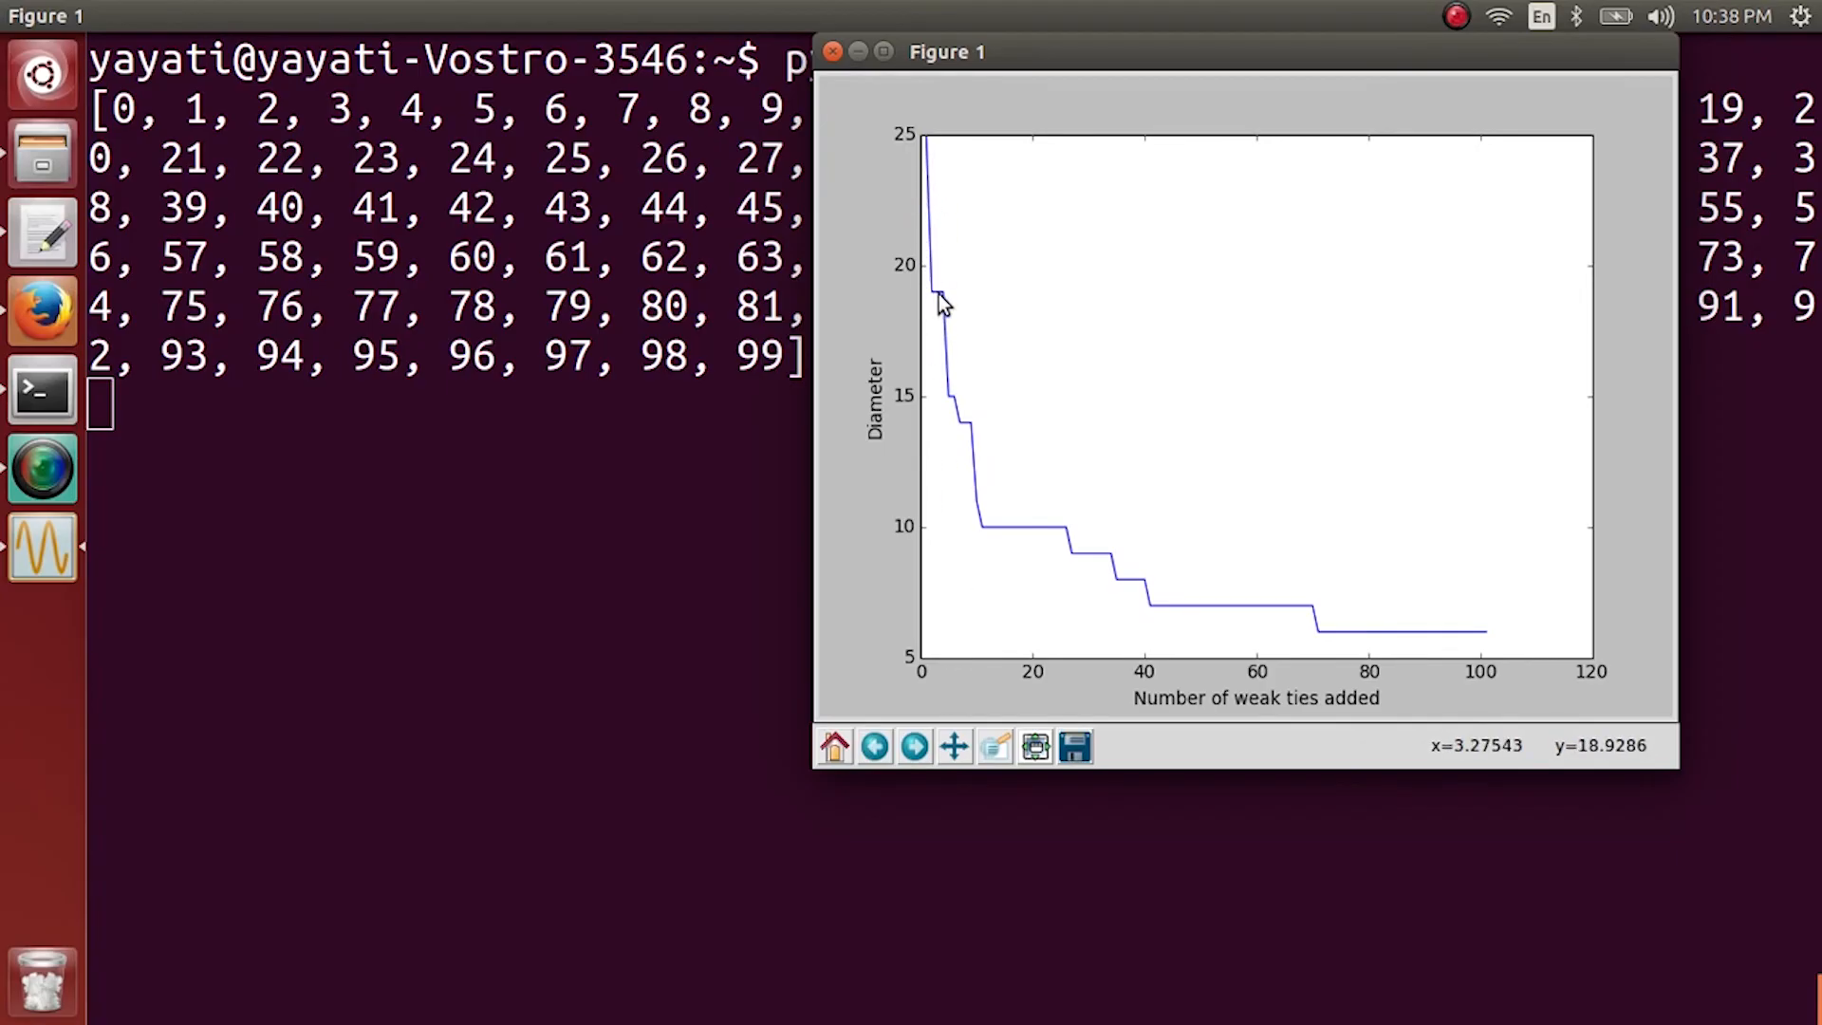
mouse_move(1021, 520)
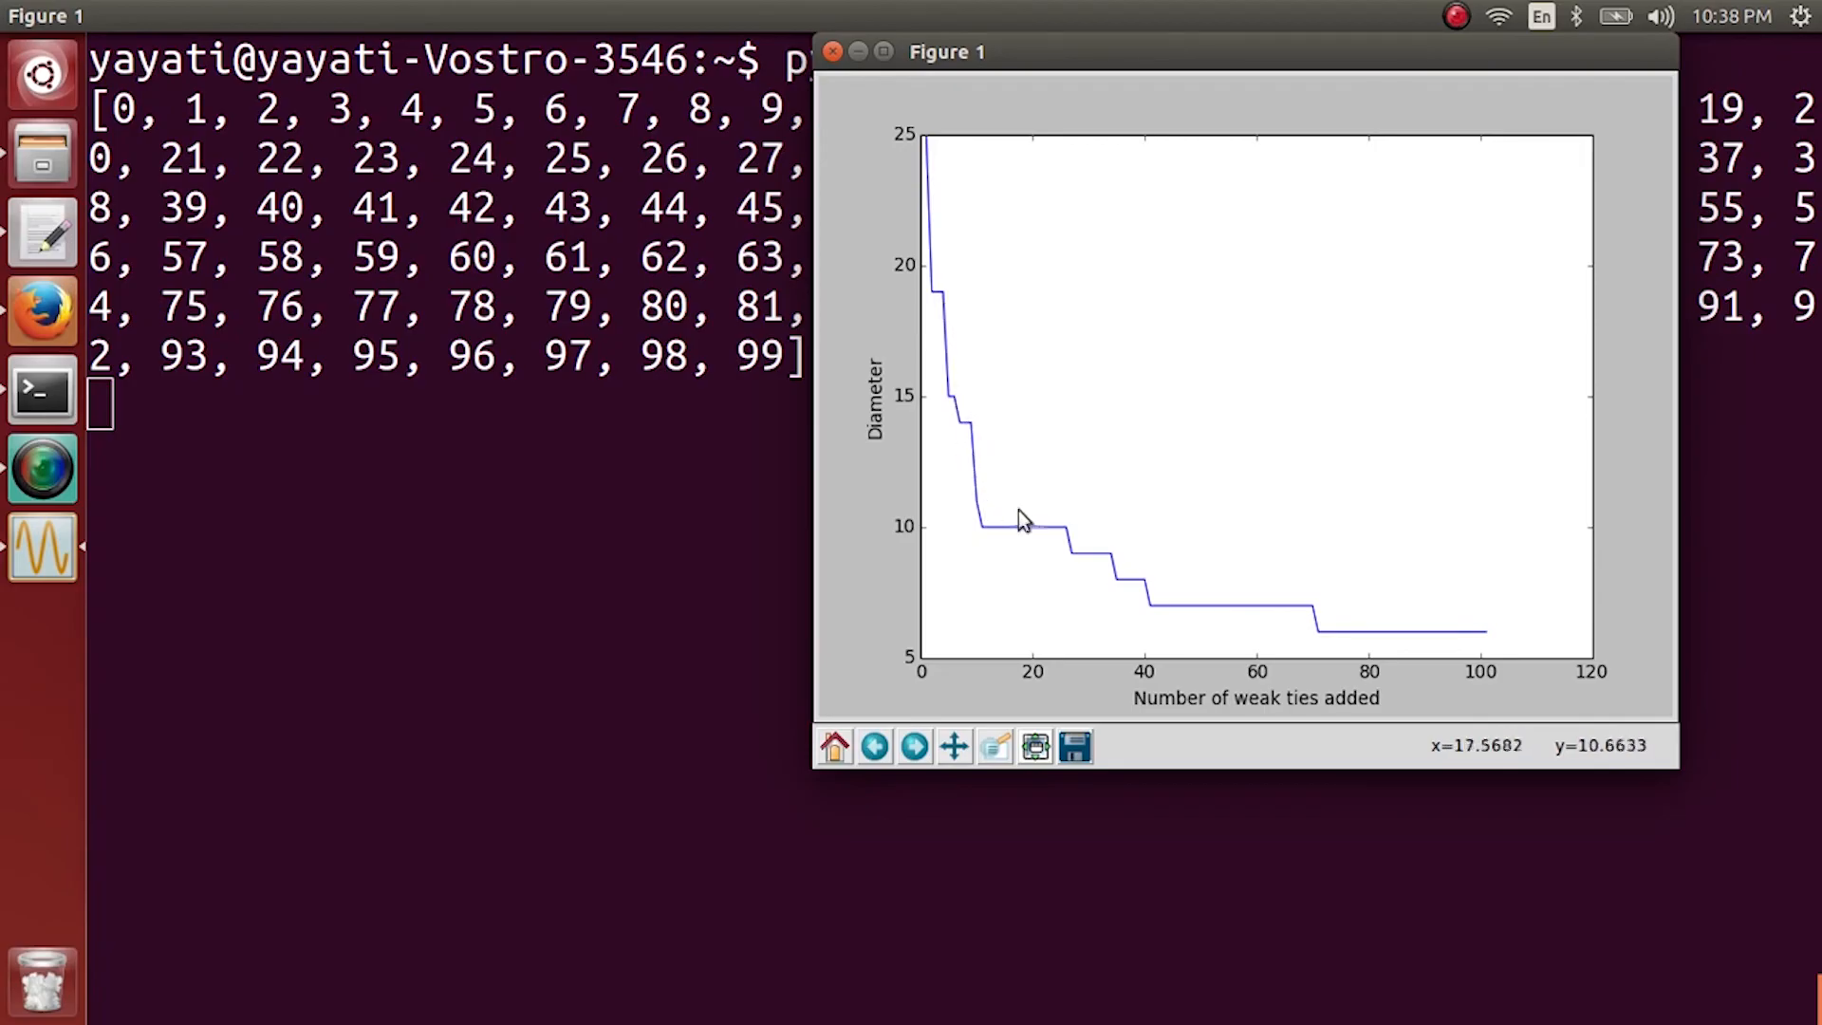
mouse_move(945, 287)
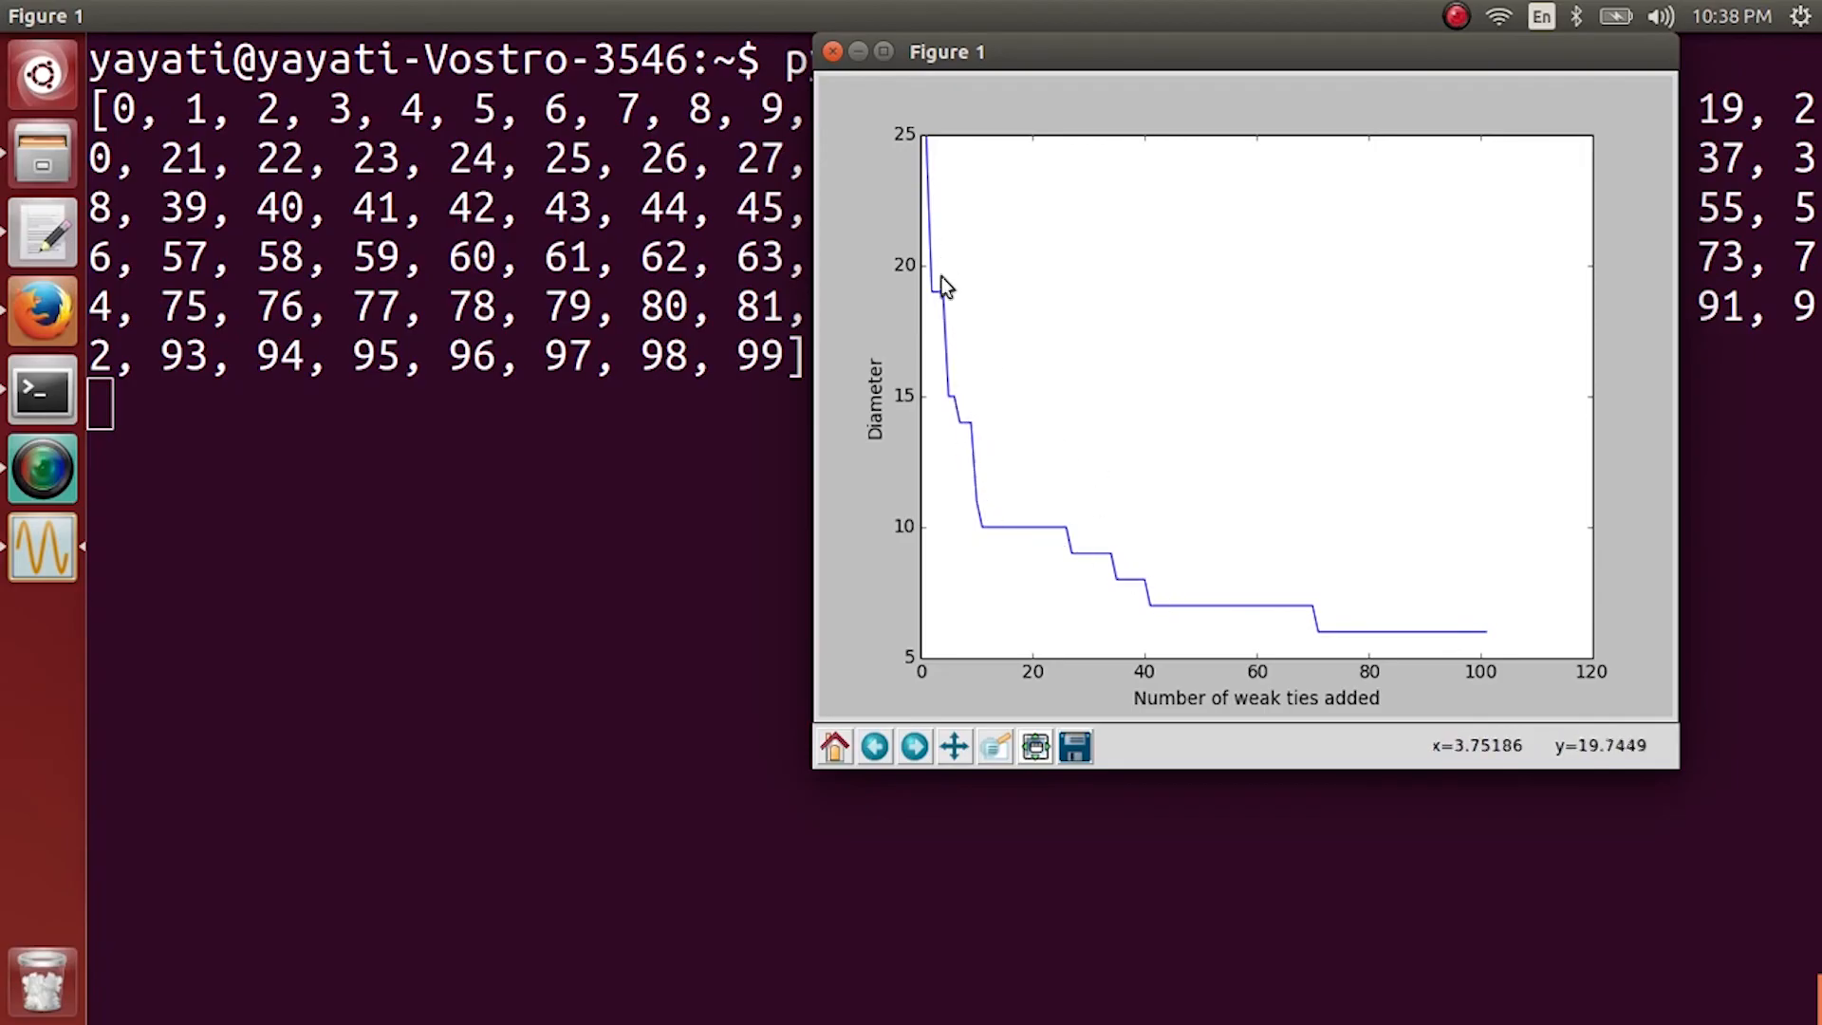
mouse_move(1106, 581)
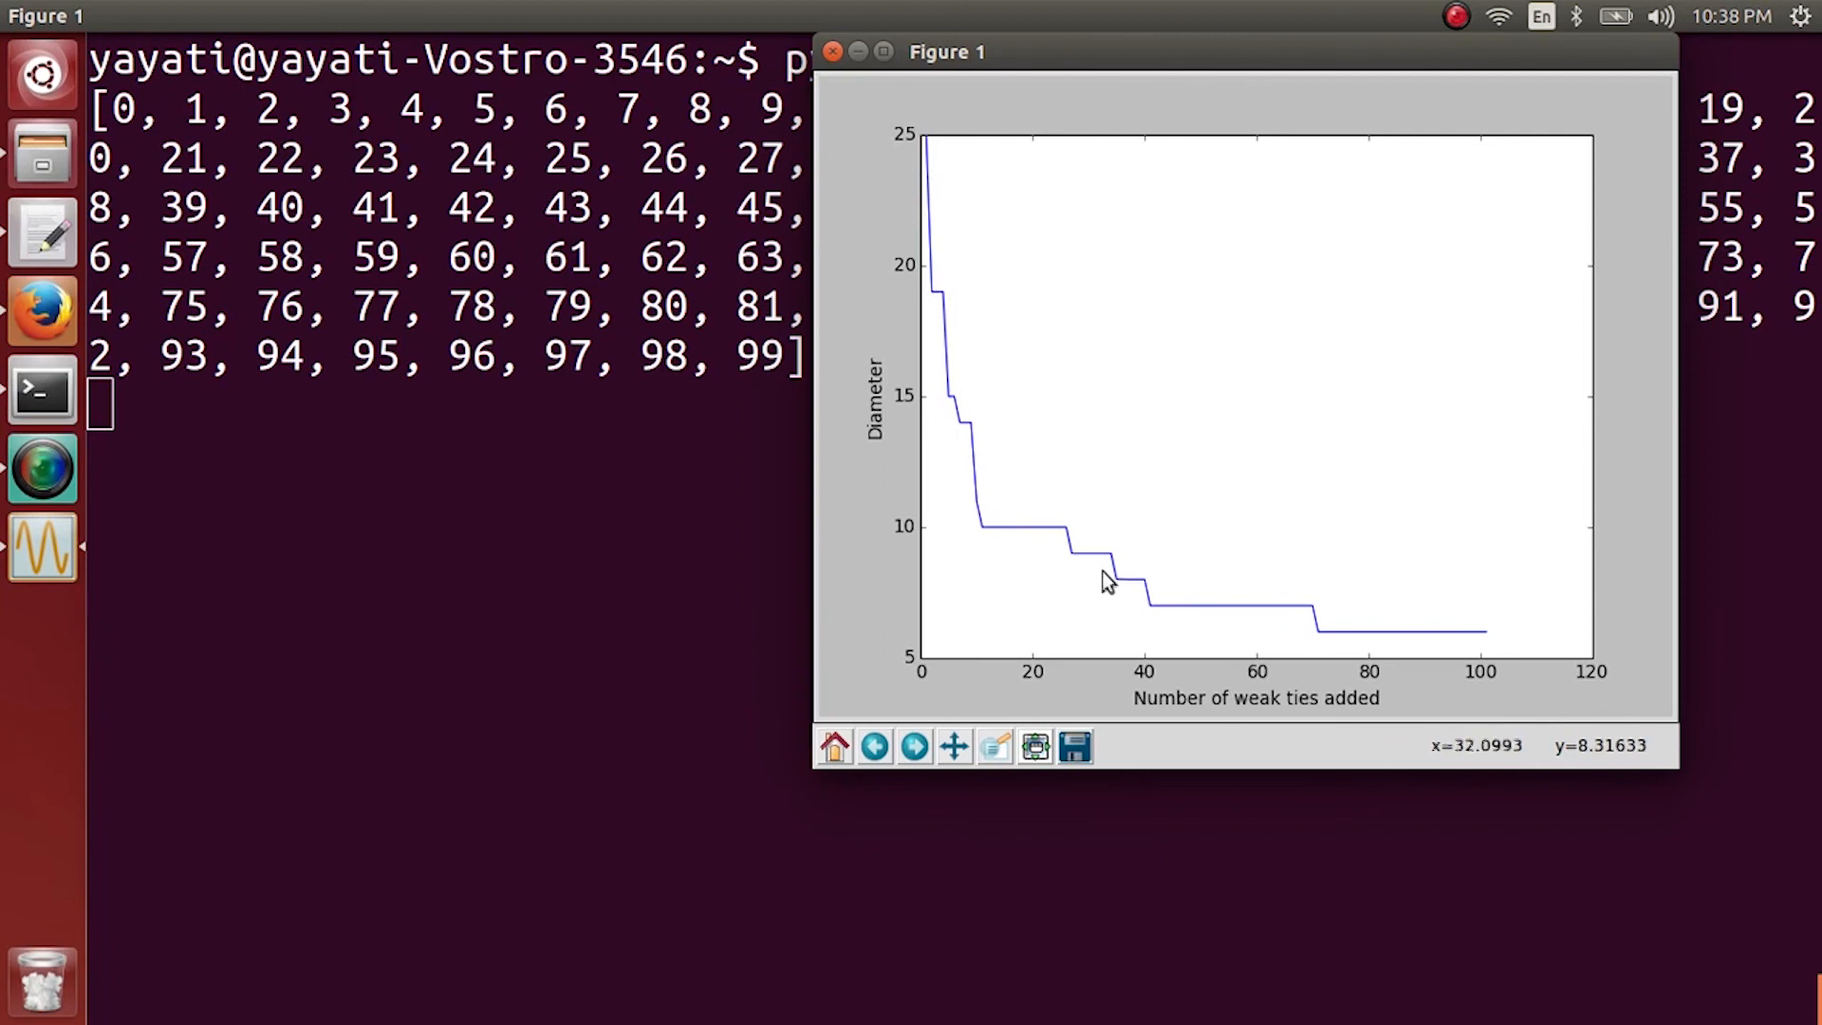
mouse_move(1226, 608)
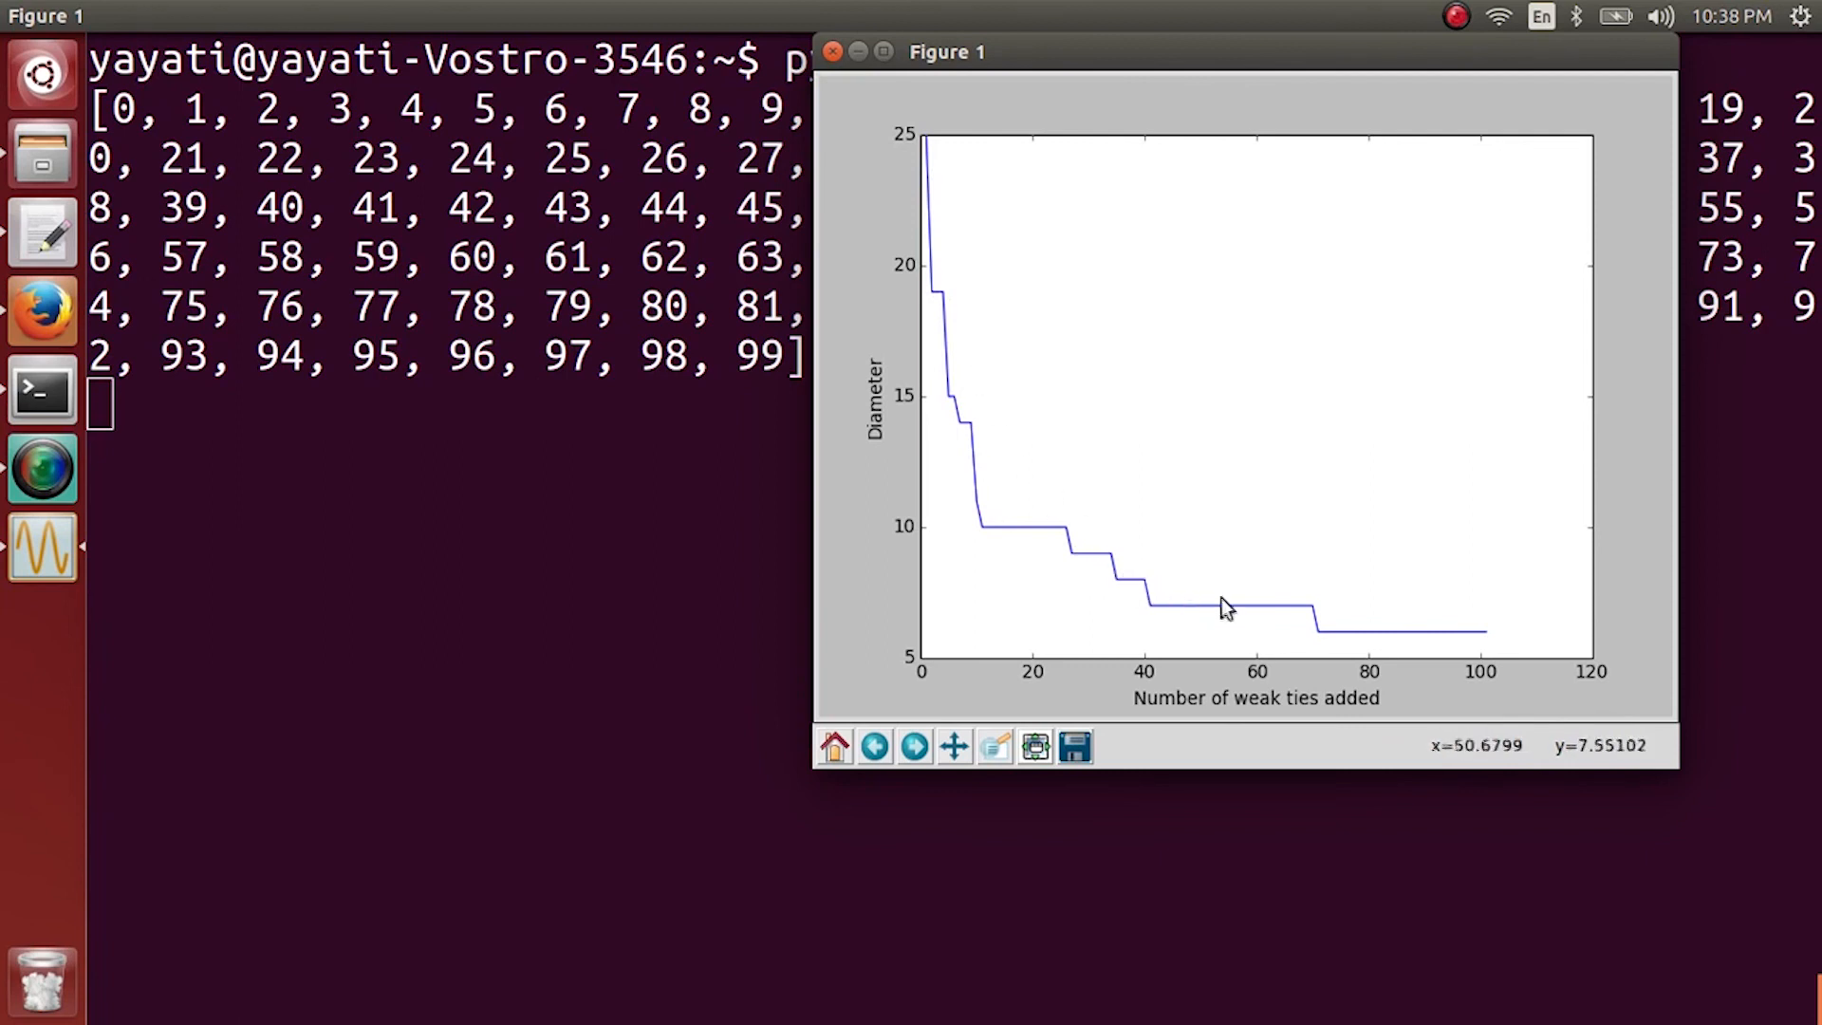
mouse_move(987, 302)
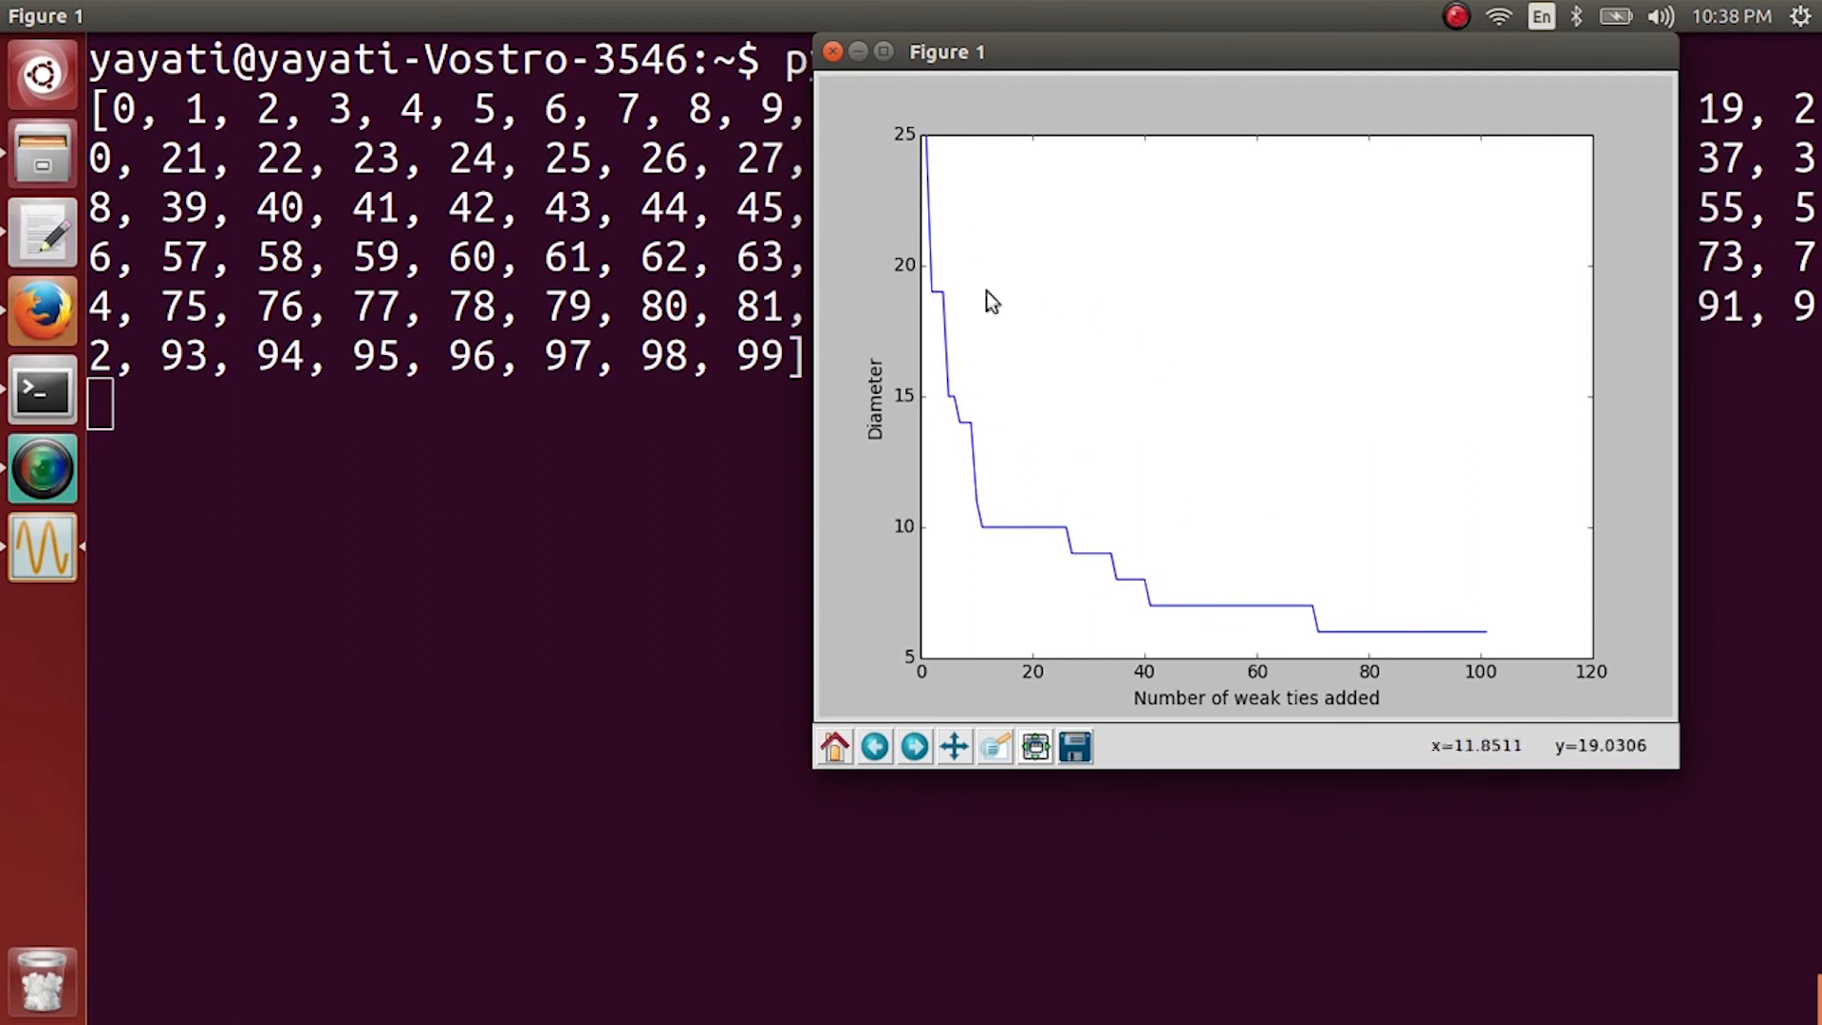
mouse_move(1330, 628)
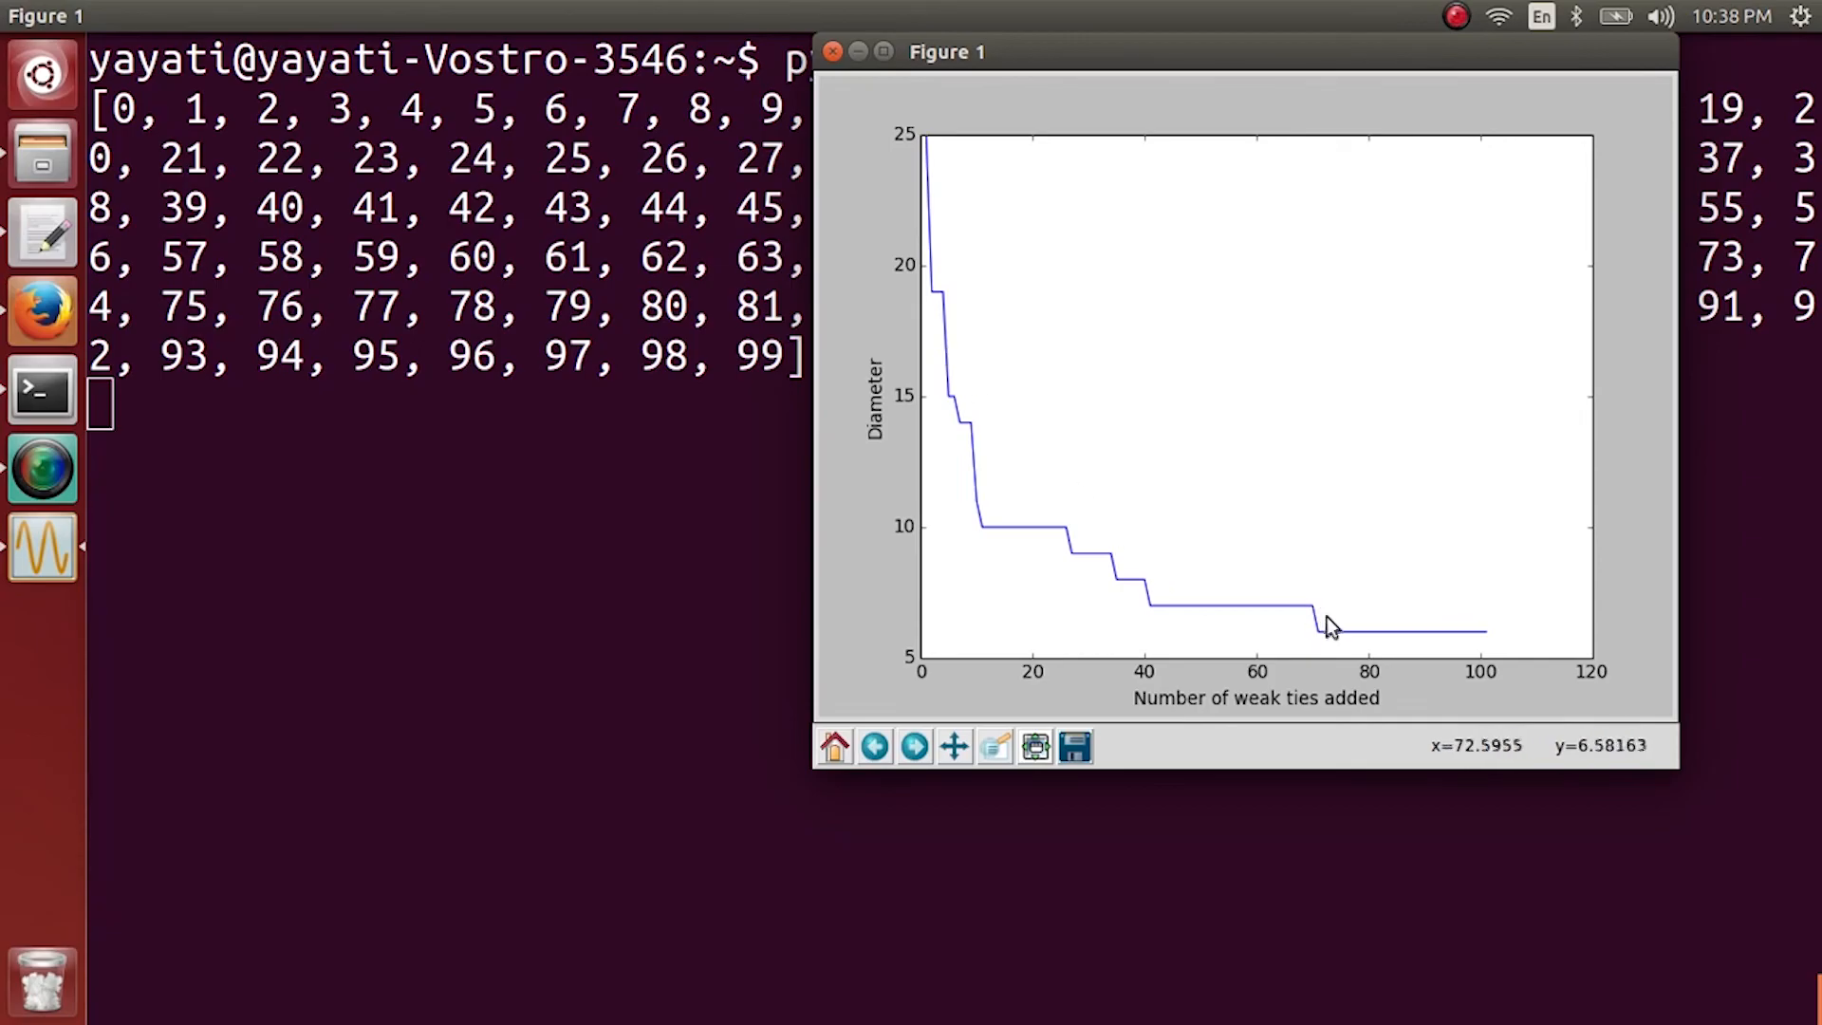
mouse_move(1336, 649)
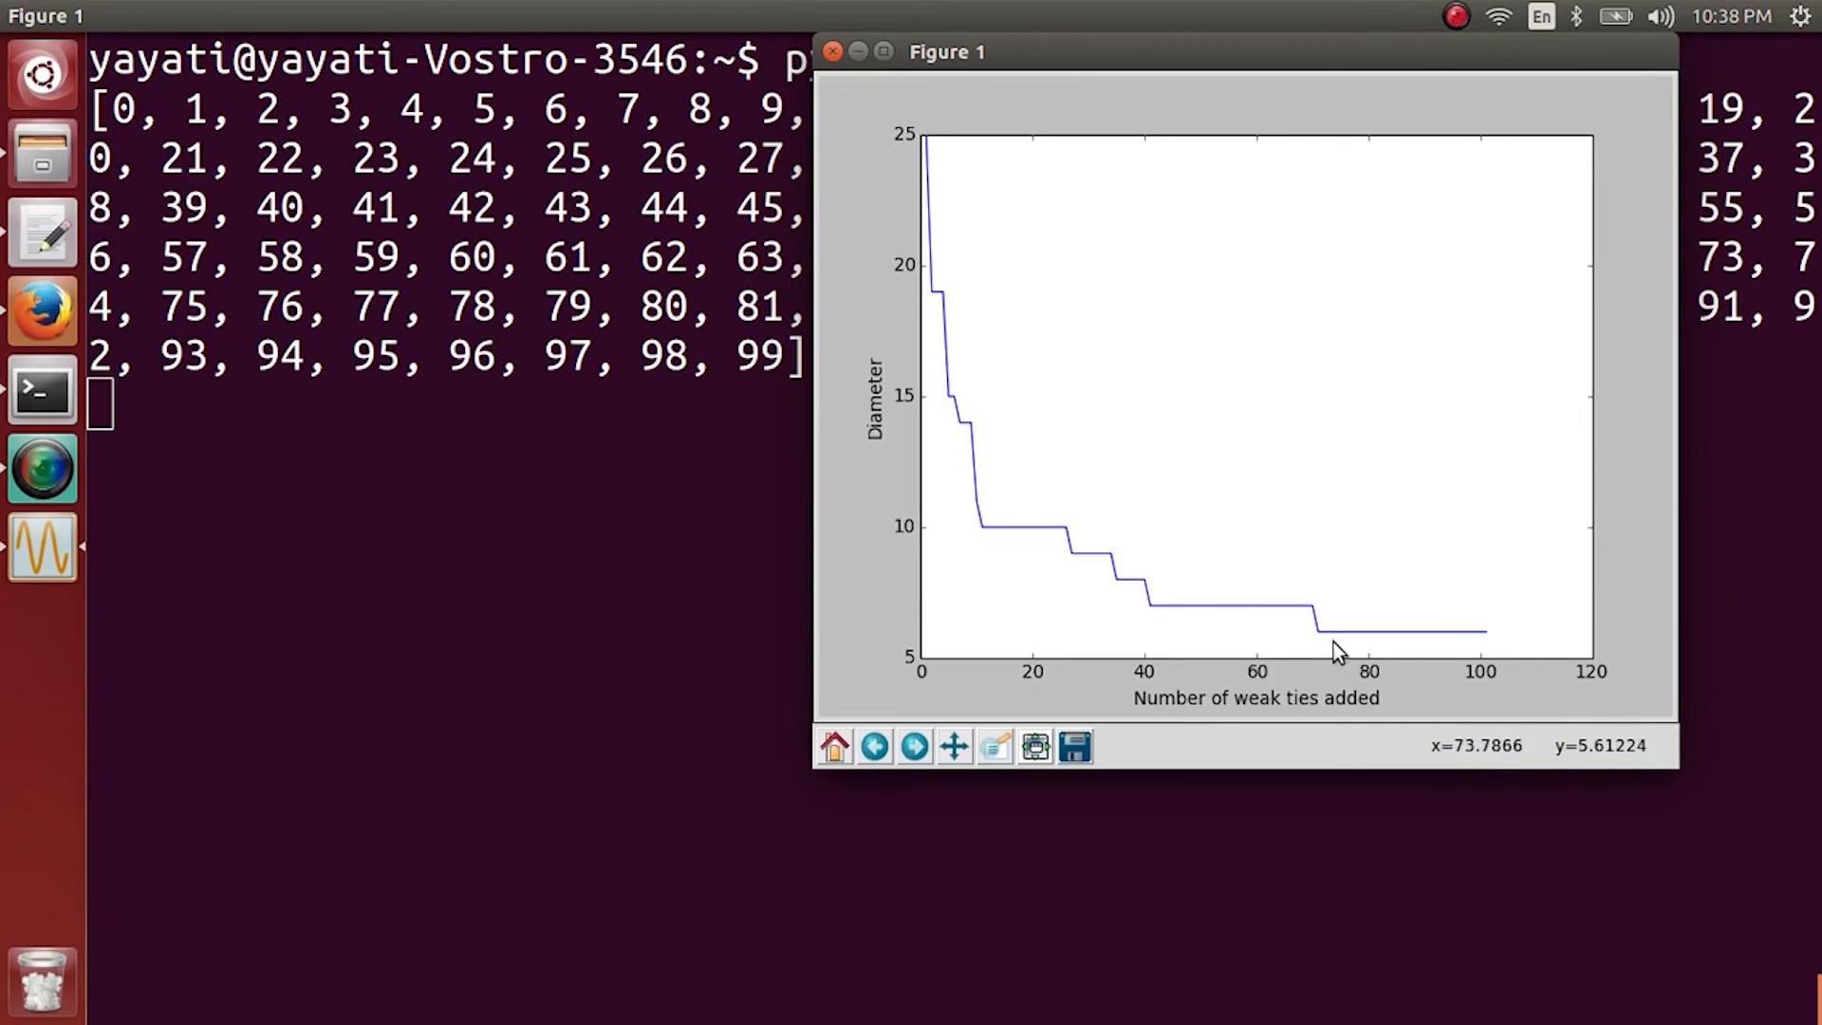
mouse_move(930, 649)
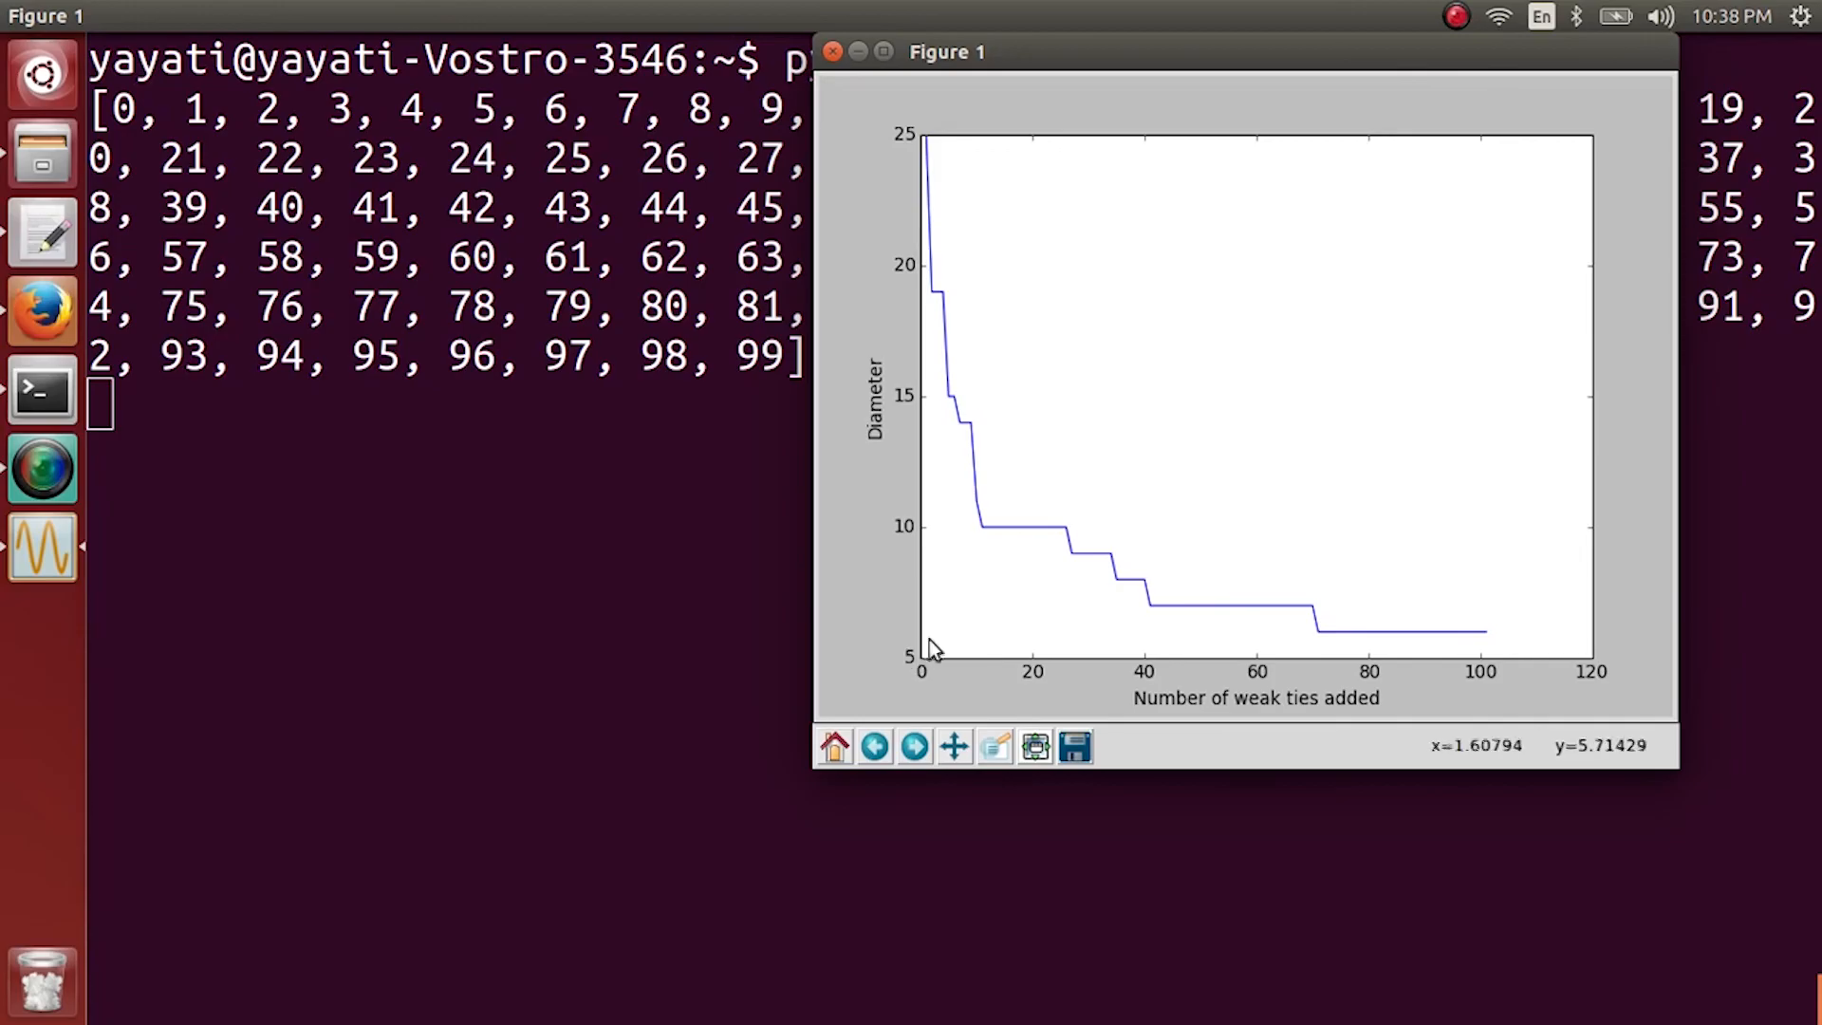
mouse_move(1249, 630)
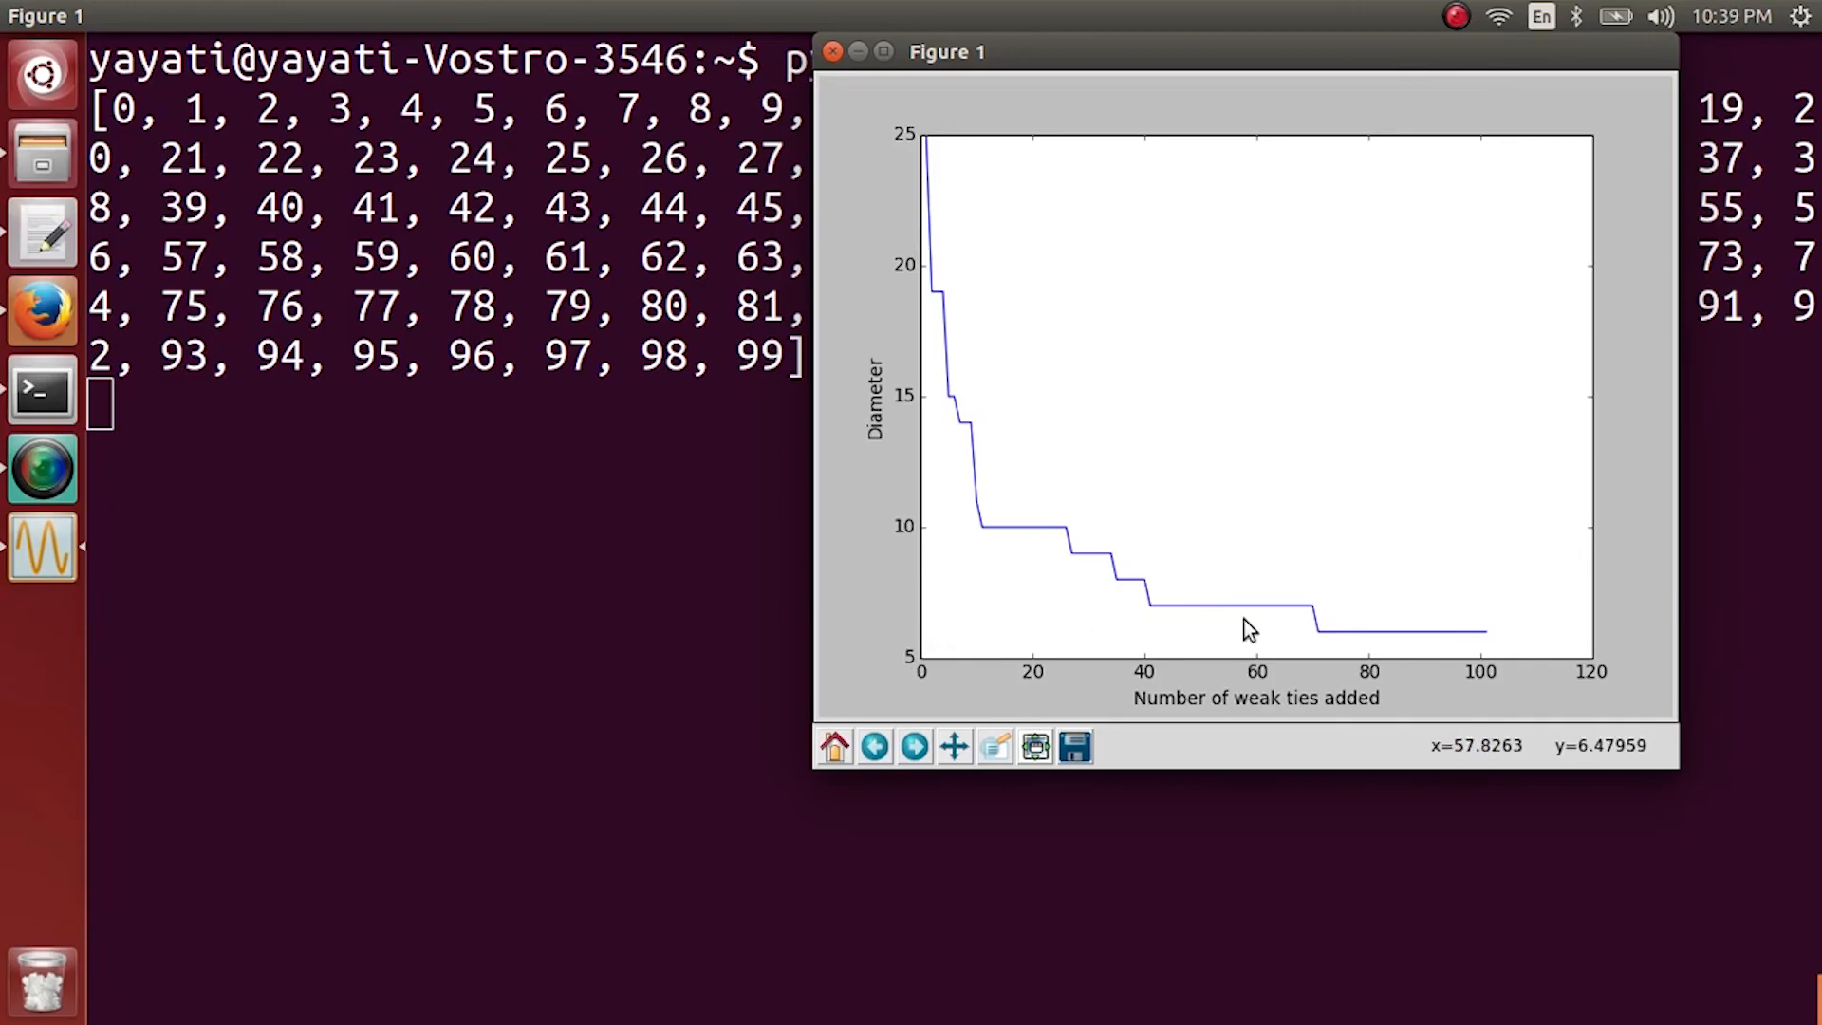
mouse_move(1353, 670)
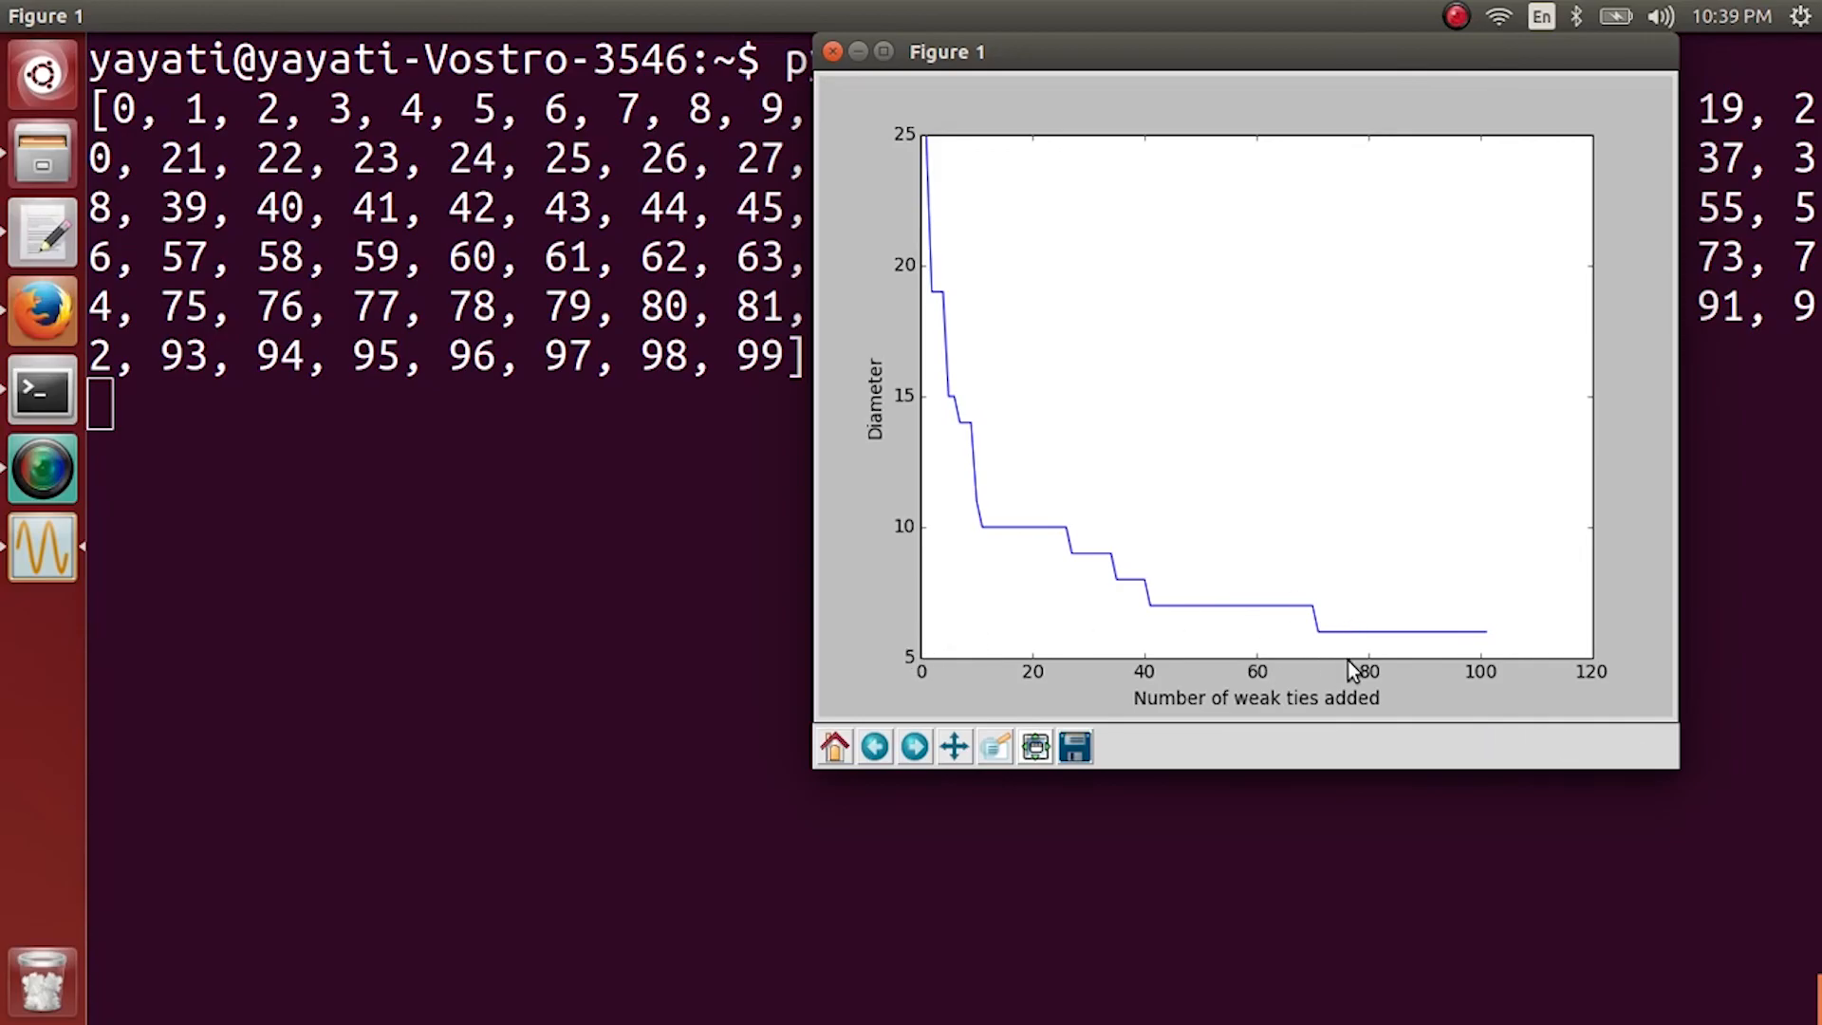
mouse_move(1259, 452)
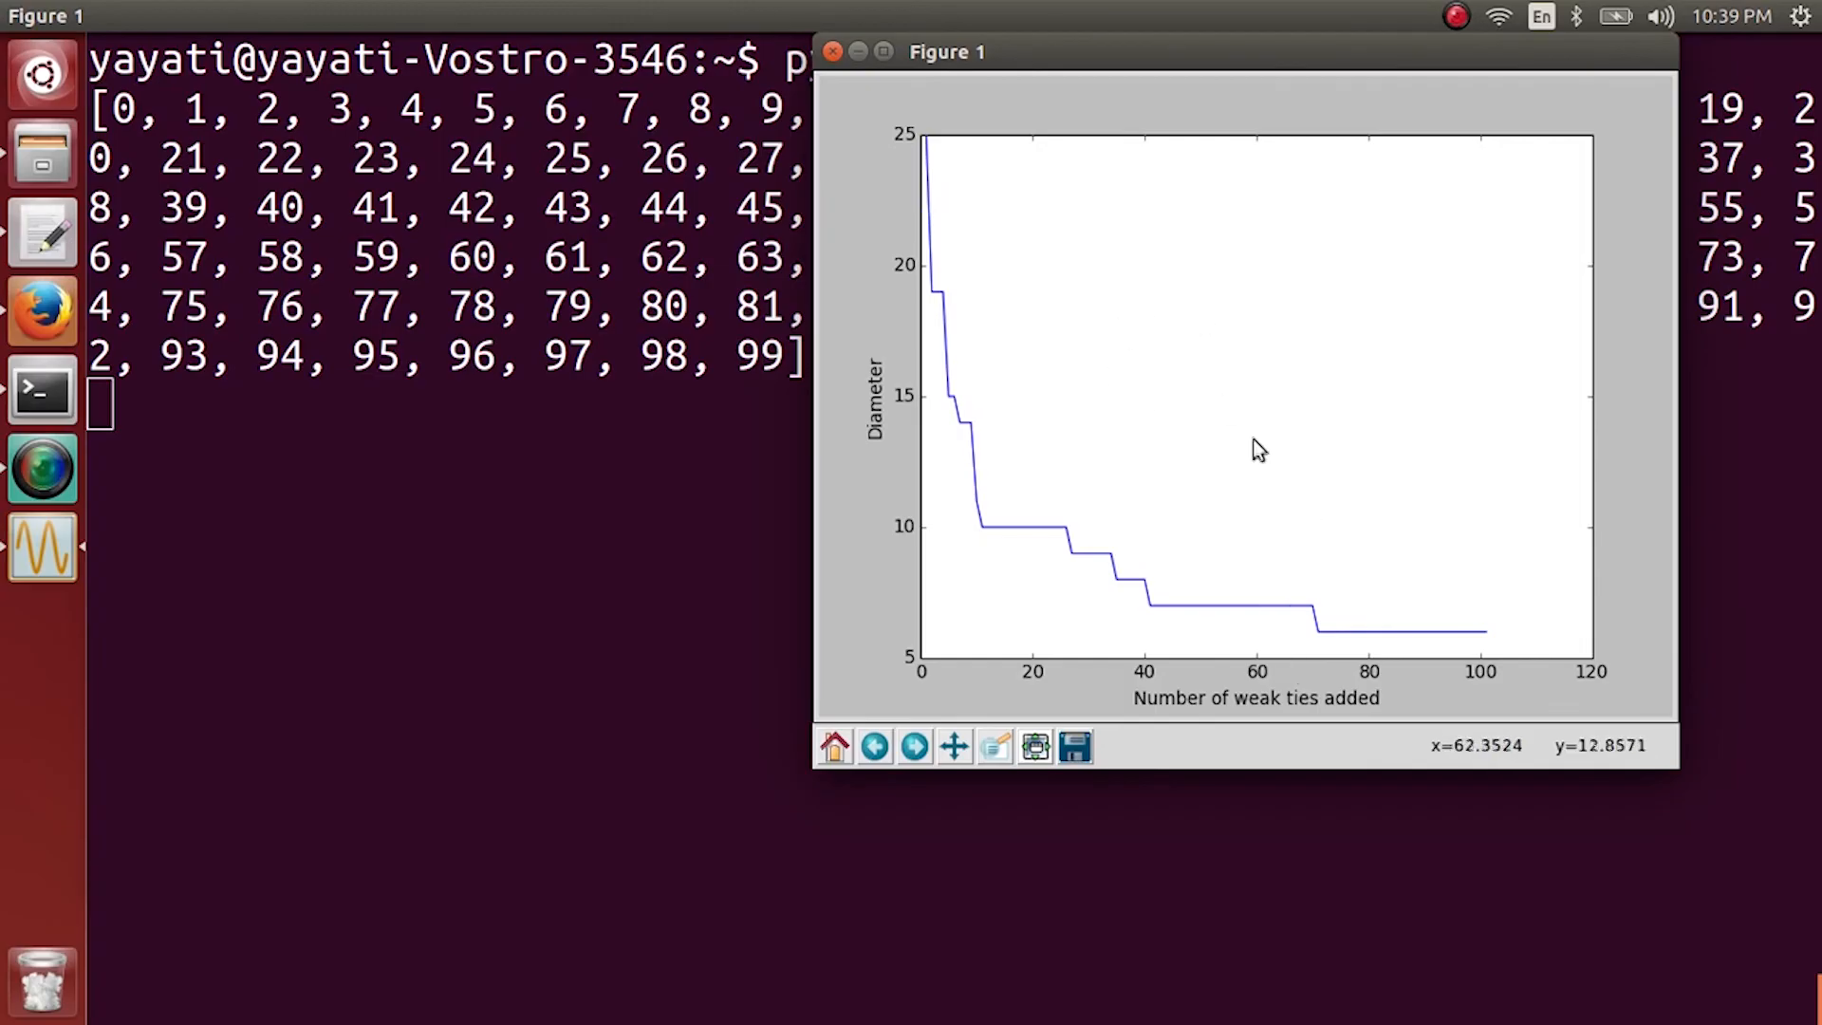
mouse_move(1135, 391)
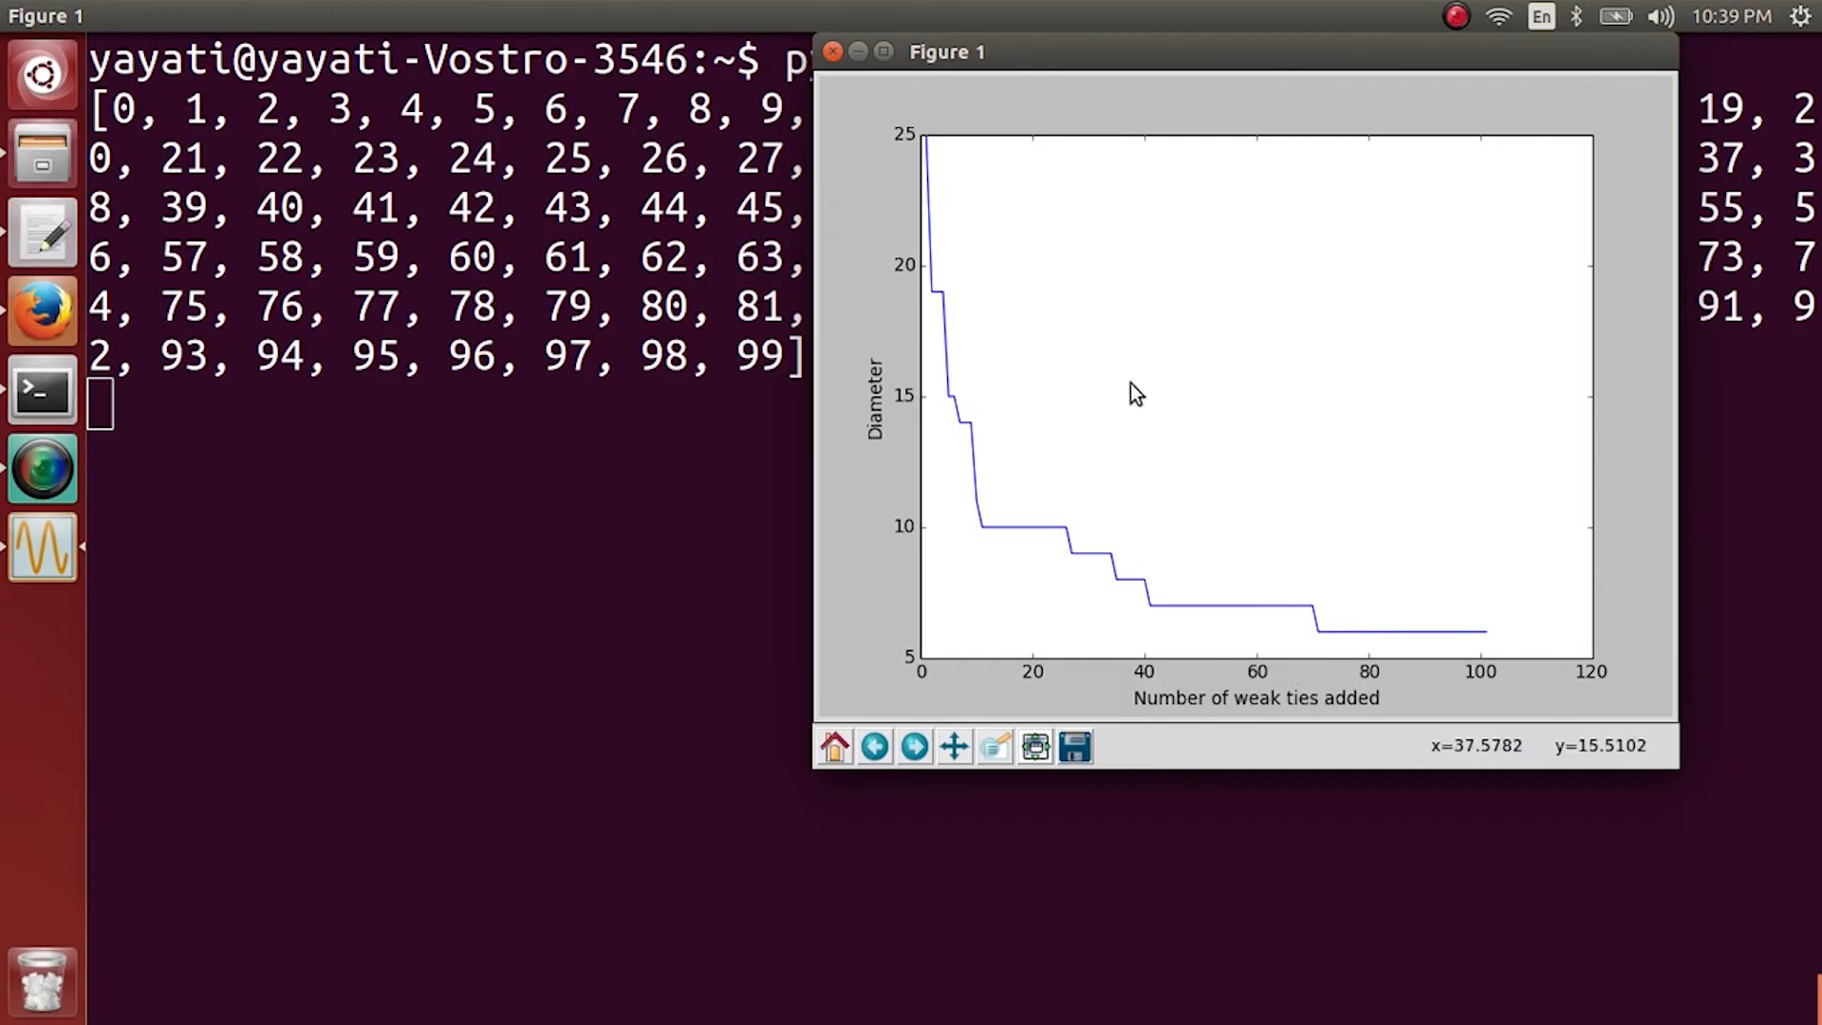